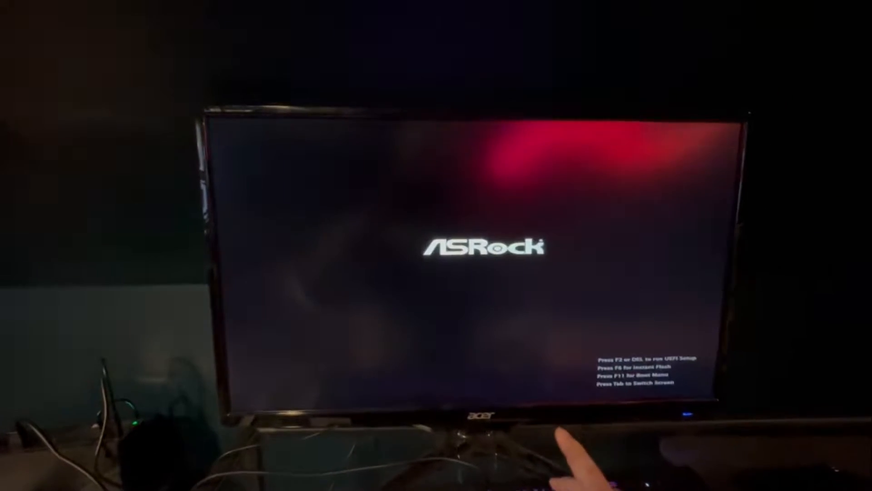
Boot from the USB drive via the F11 boot menu and launch 'Try or Install Ubuntu Server'
{"action": "key", "text": "f11"}
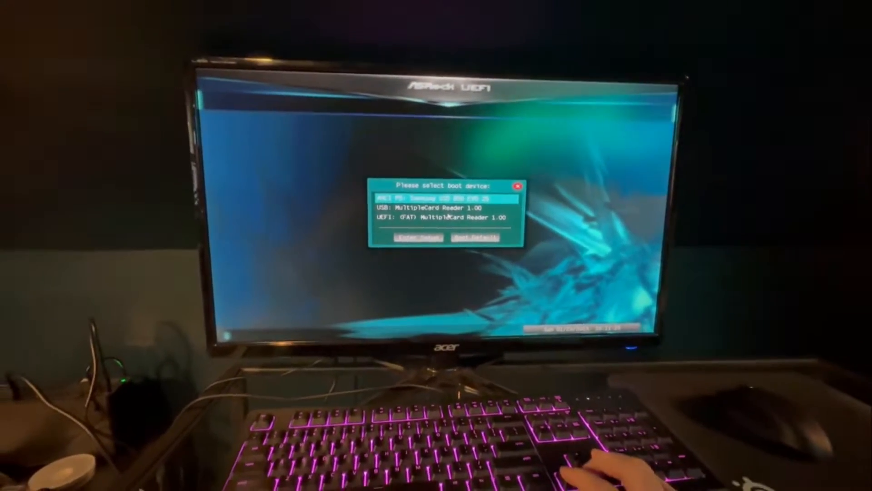
{"action": "key", "text": "Down"}
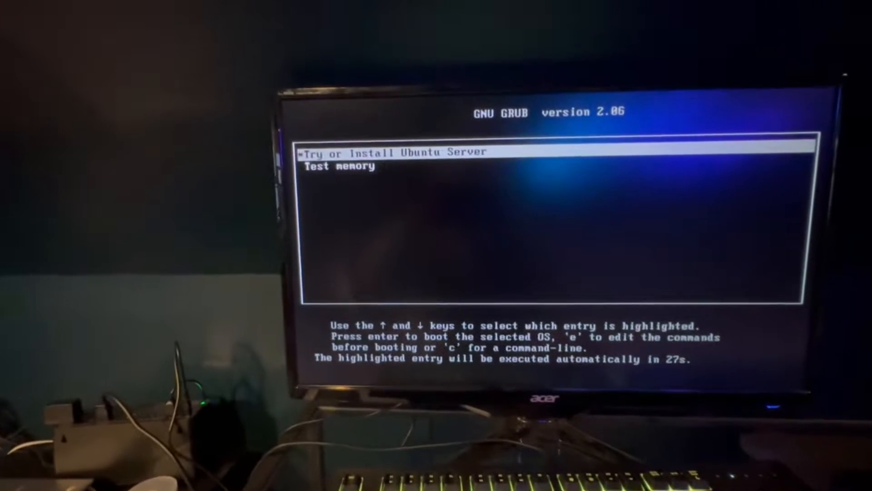
{"action": "key", "text": "Return"}
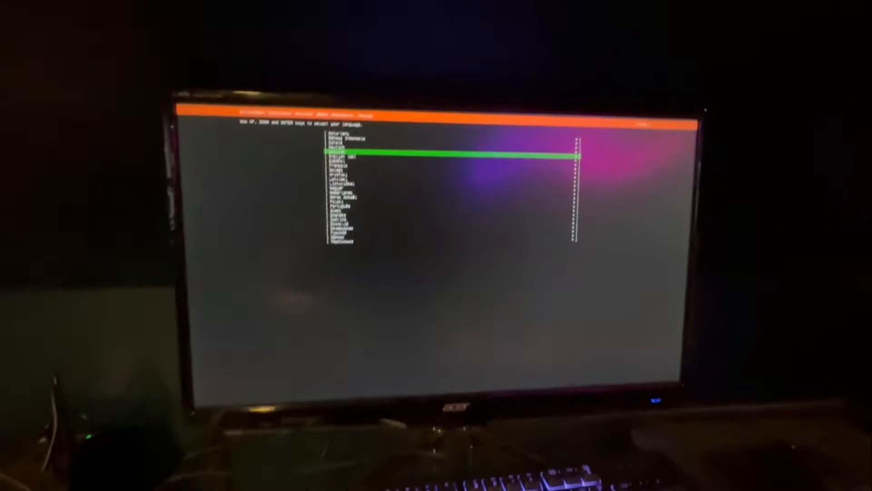
Confirm the installer language and proceed toward the storage configuration summary
{"action": "key", "text": "Return"}
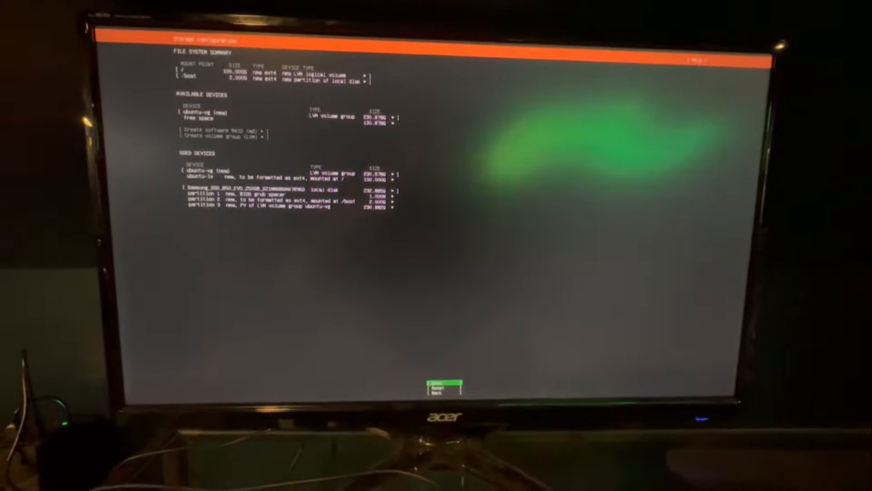
Accept the storage layout and confirm the destructive disk format to start installing
{"action": "left_click", "coordinate": [441, 385]}
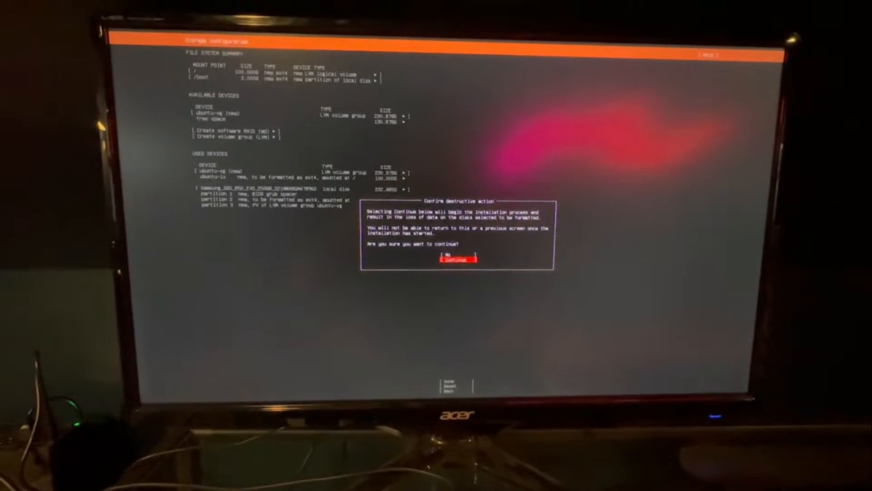
{"action": "left_click", "coordinate": [456, 260]}
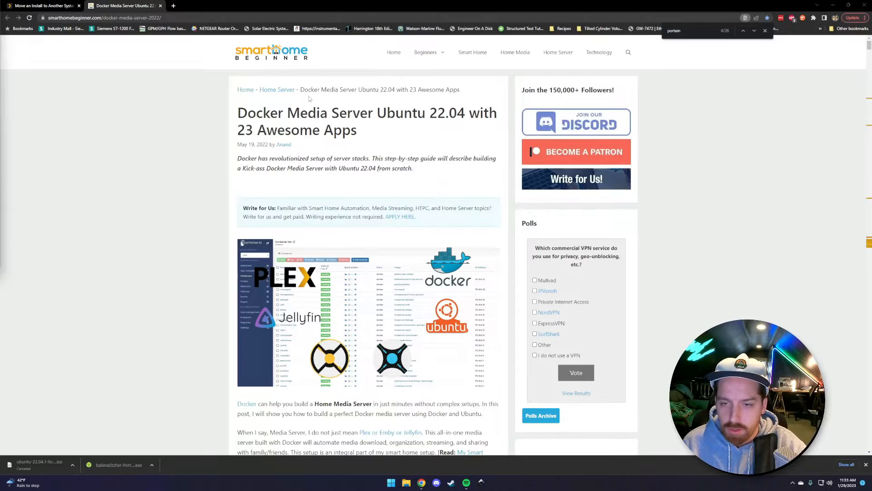
{"action": "mouse_move", "coordinate": [169, 255]}
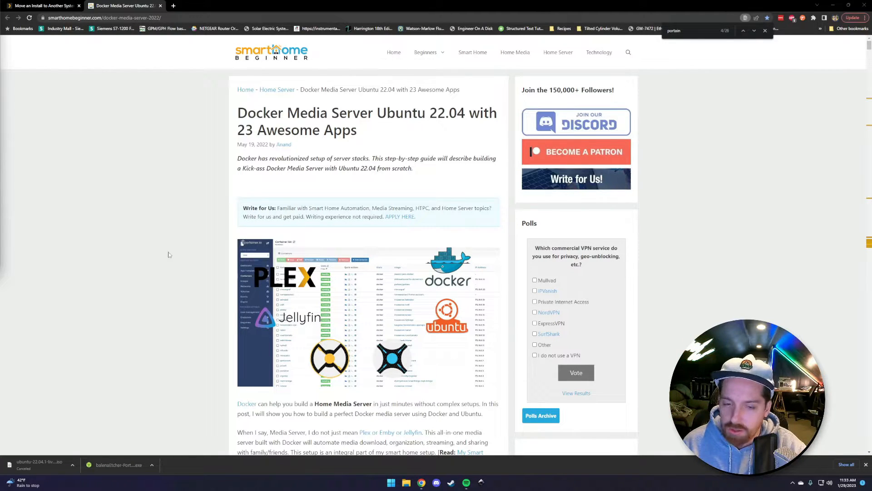
{"action": "mouse_move", "coordinate": [222, 253]}
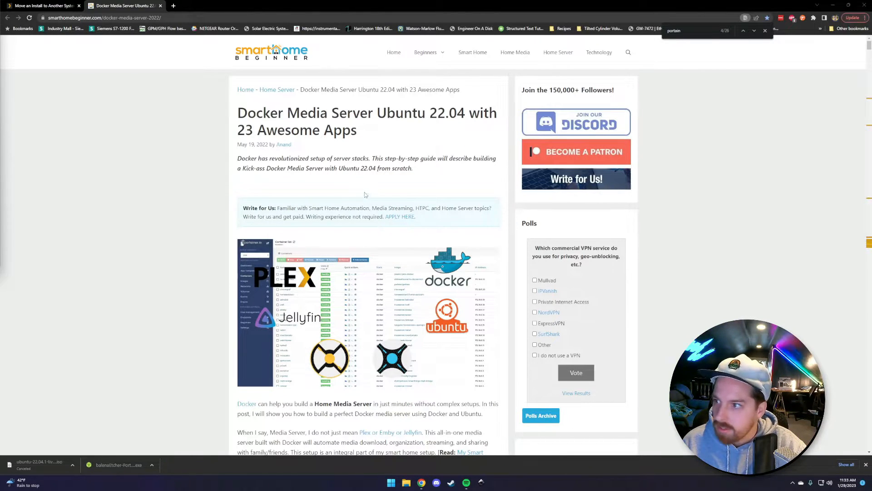
{"action": "scroll", "scroll_direction": "down", "scroll_amount": 3}
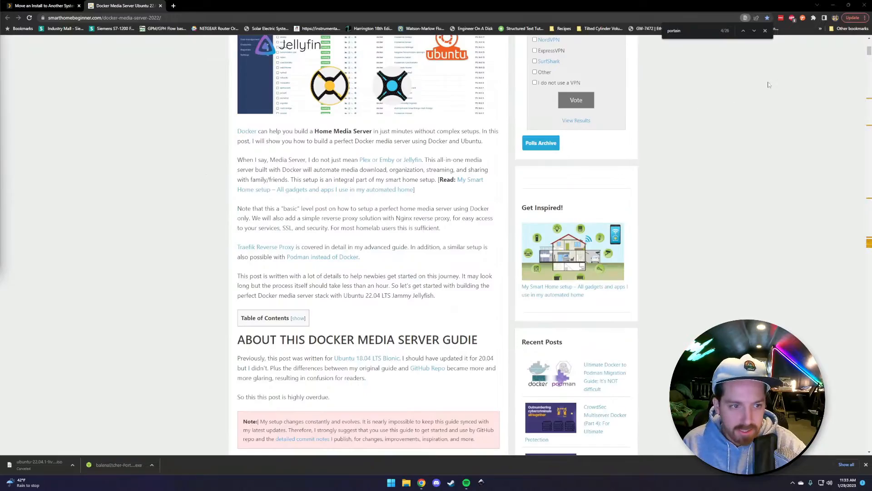
{"action": "scroll", "scroll_direction": "down", "scroll_amount": 3}
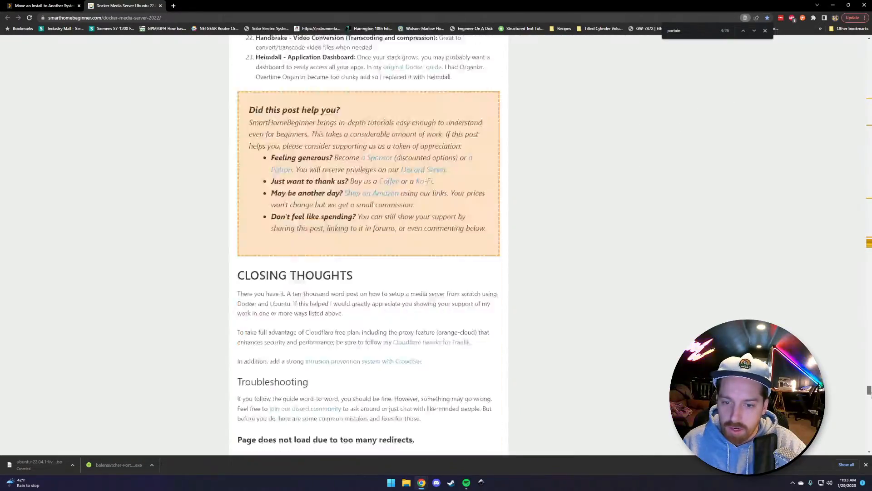
{"action": "scroll", "scroll_direction": "up", "scroll_amount": 3}
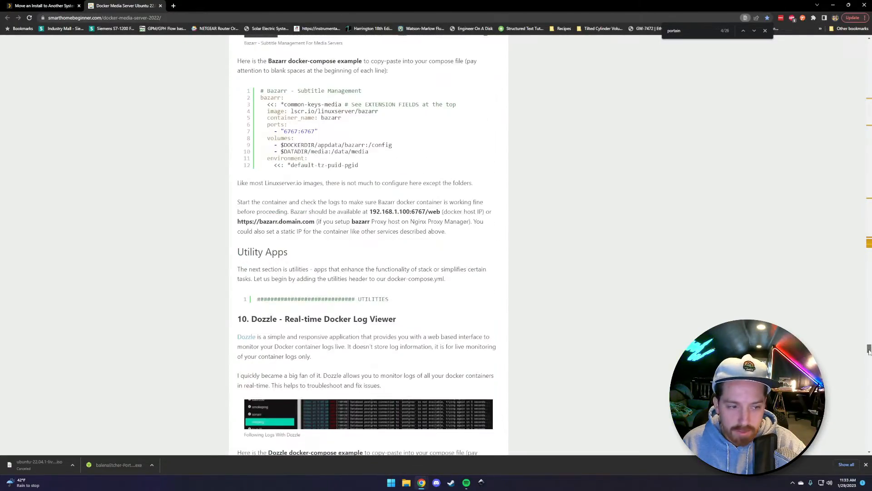
{"action": "scroll", "scroll_direction": "up", "scroll_amount": 3}
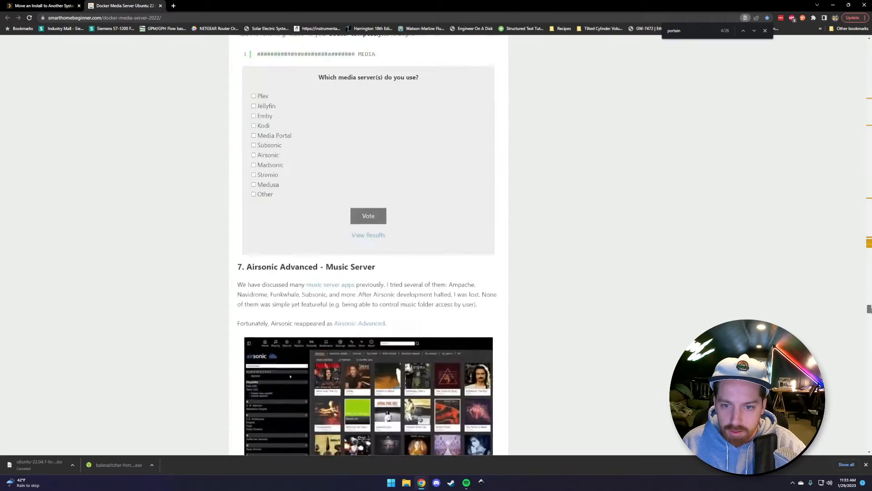
{"action": "scroll", "scroll_direction": "up", "scroll_amount": 3}
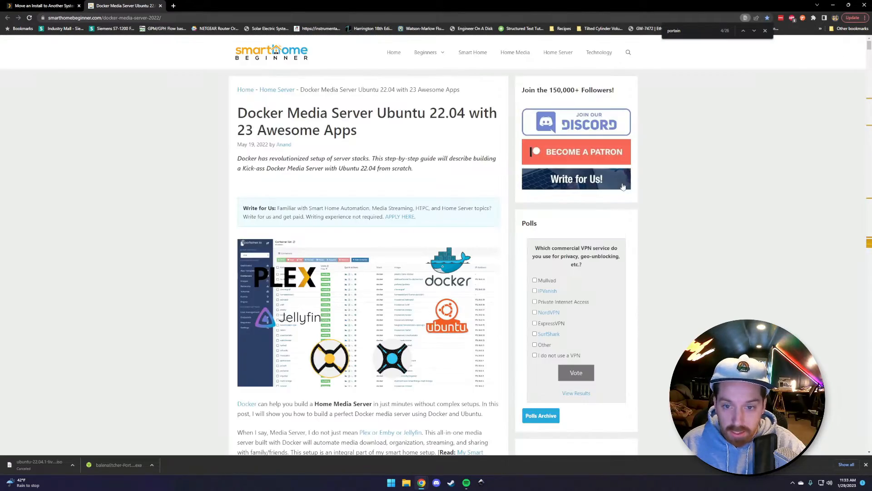
{"action": "mouse_move", "coordinate": [159, 238]}
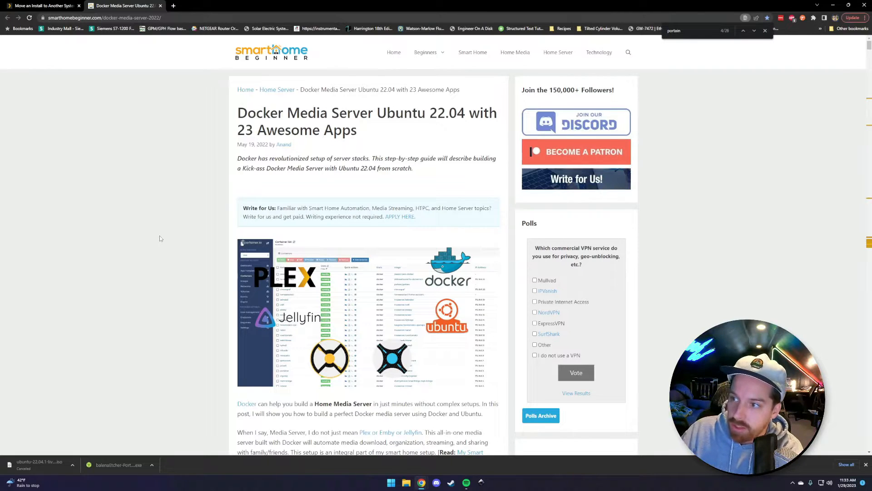
Launch Command Prompt from Start search and maximize it
{"action": "left_click", "coordinate": [391, 482]}
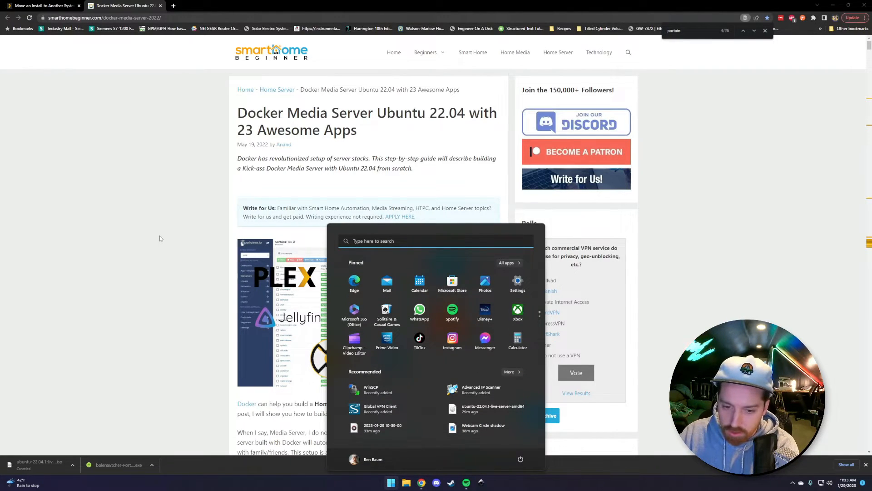
{"action": "type", "text": "cmd"}
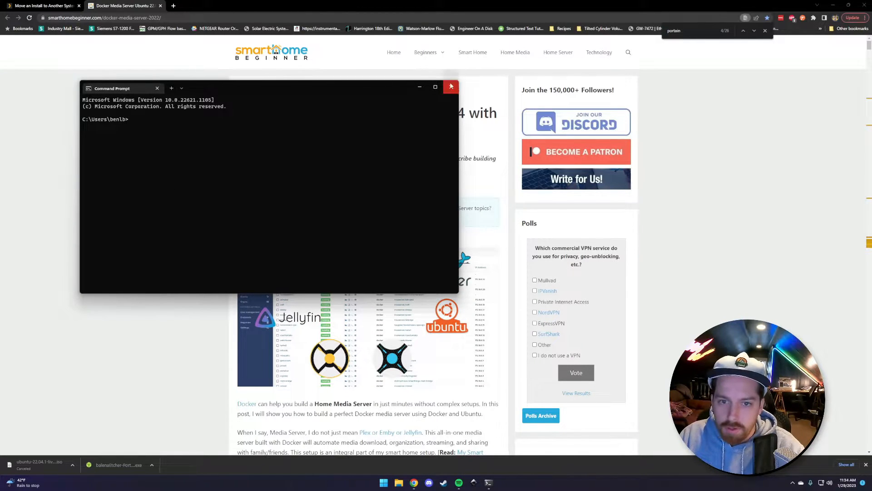
{"action": "left_click", "coordinate": [435, 87]}
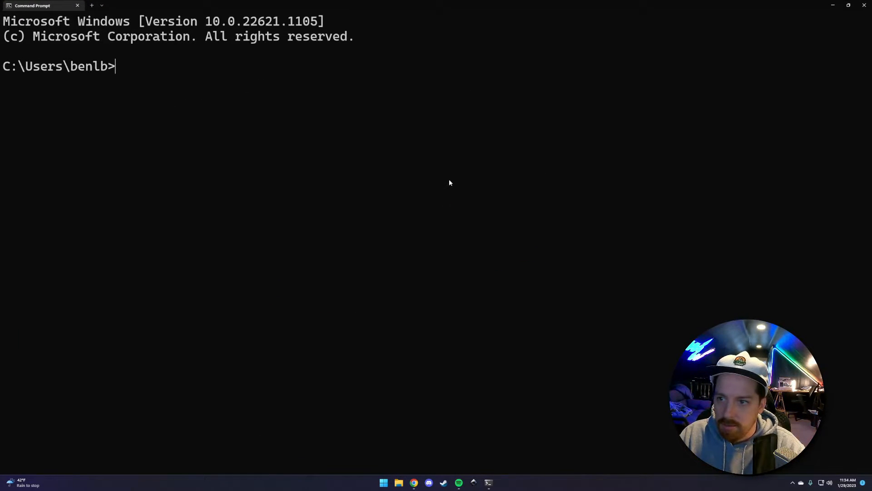
{"action": "type", "text": "ssh"}
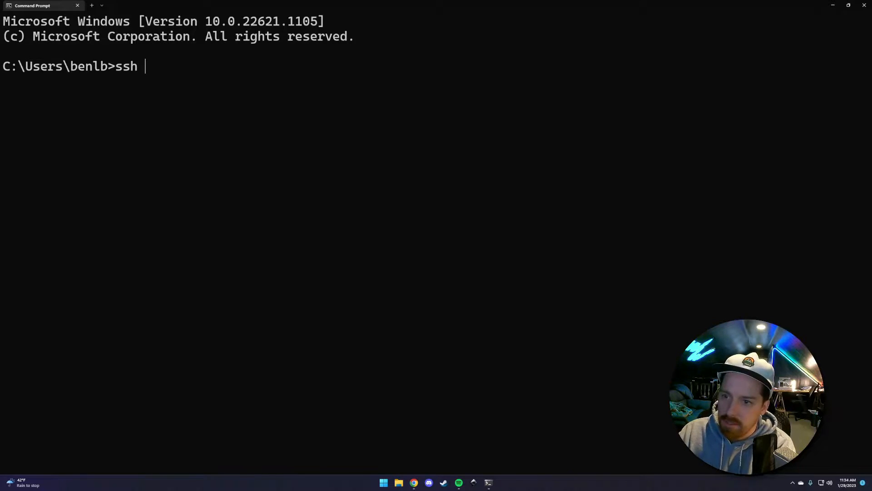
{"action": "type", "text": "ben"}
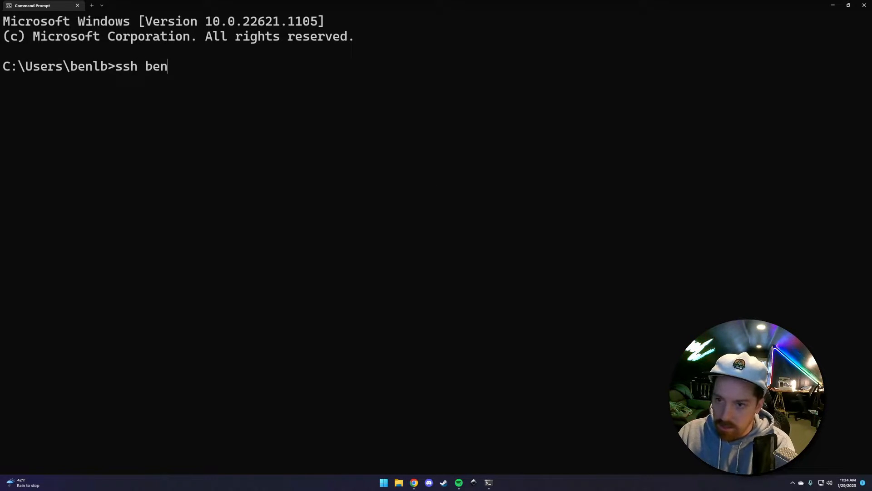
{"action": "type", "text": "@192"}
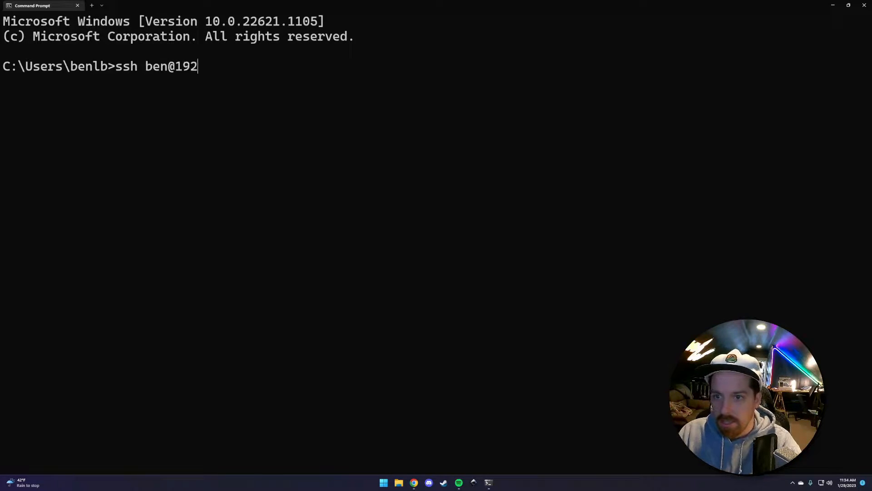
{"action": "type", "text": ".168.1."}
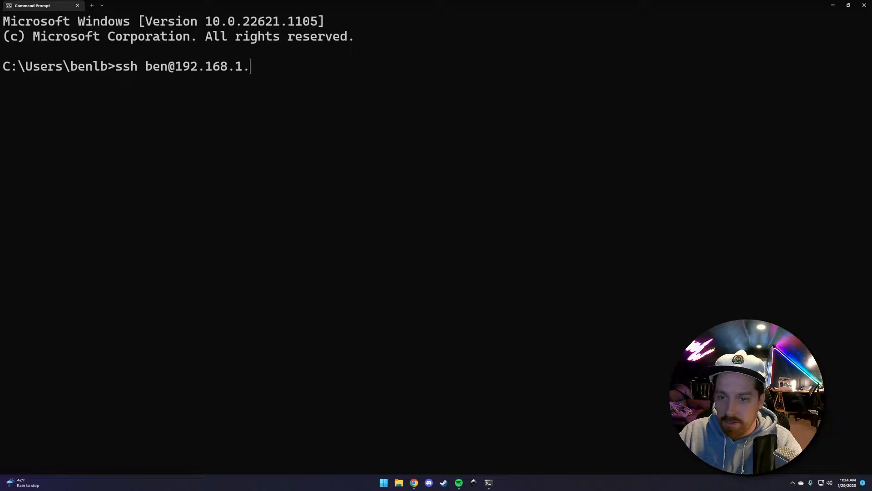
{"action": "type", "text": "5"}
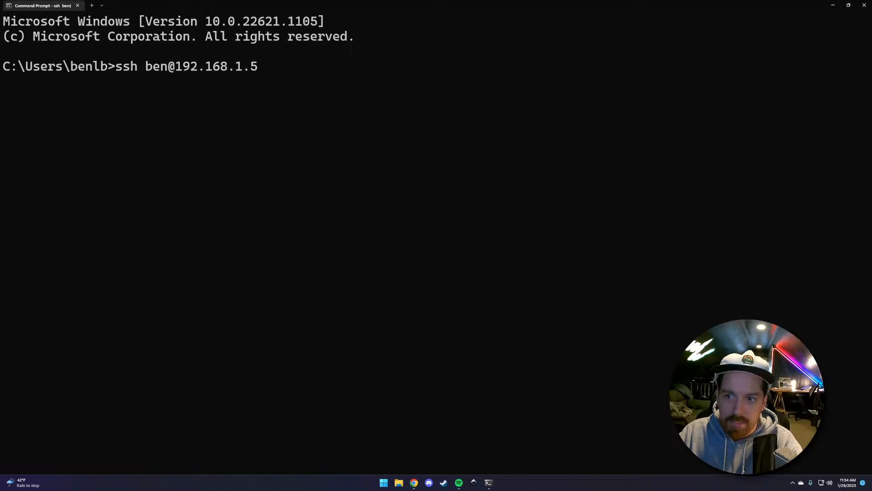
{"action": "key", "text": "Return"}
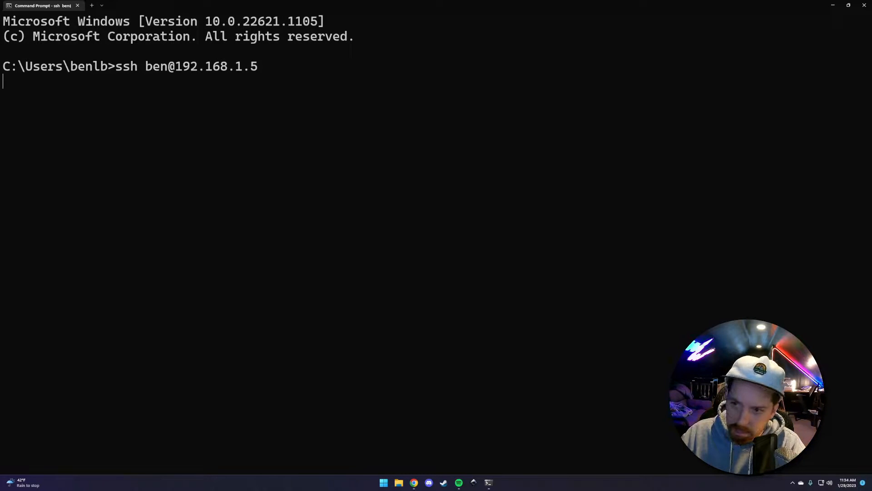
{"action": "key", "text": "Return"}
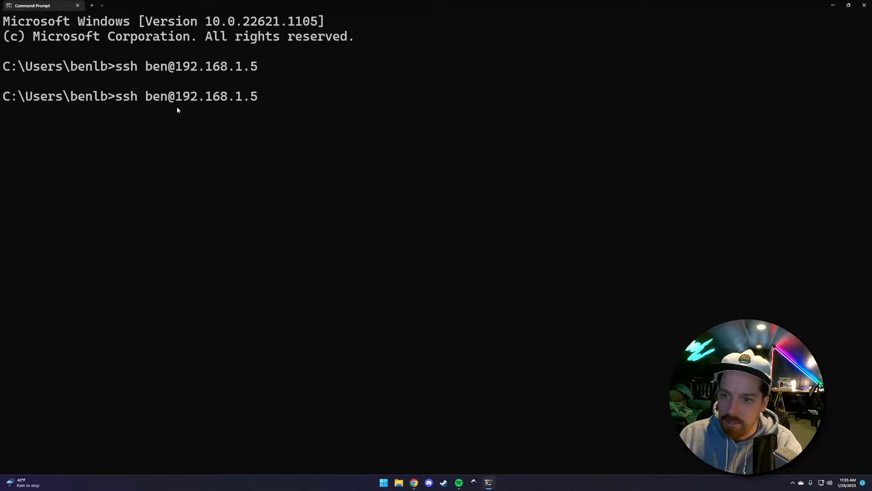
{"action": "key", "text": "Return"}
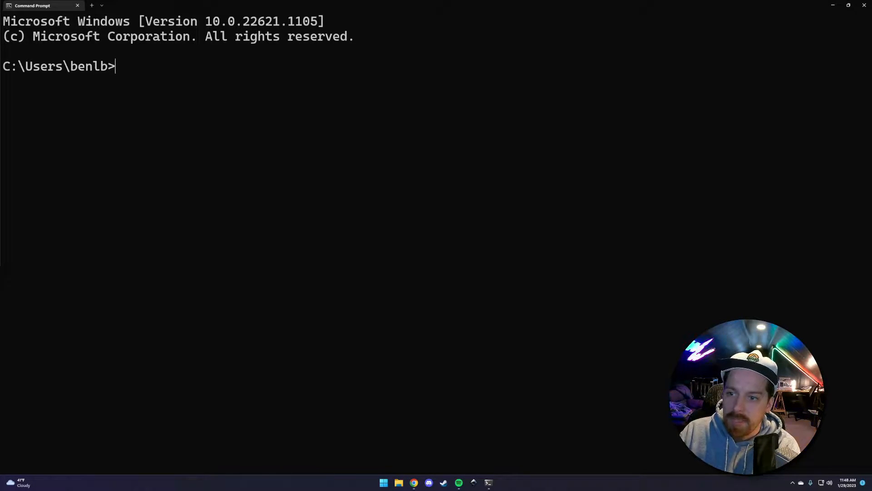
{"action": "type", "text": "ssh"}
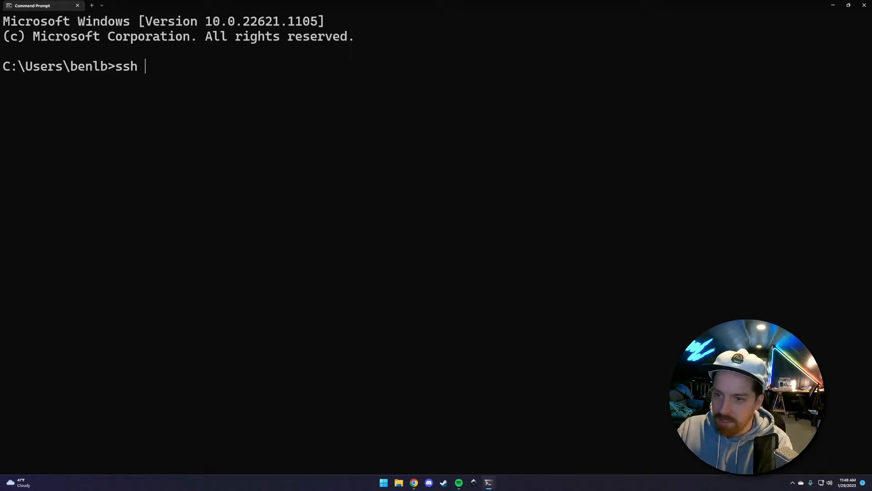
{"action": "type", "text": "ben@"}
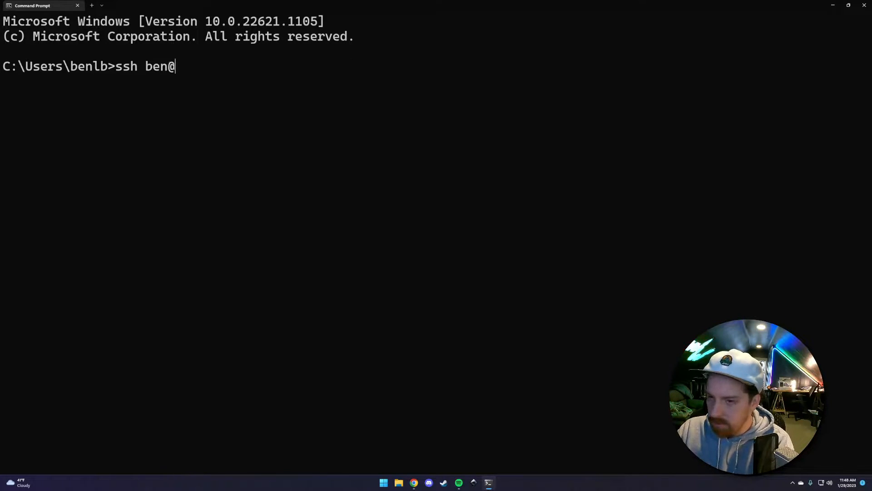
{"action": "type", "text": "192.168.1.5"}
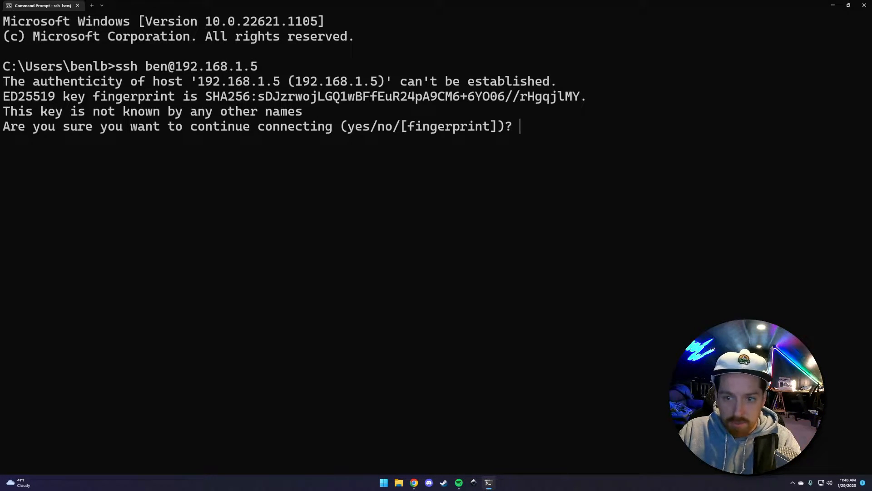
{"action": "type", "text": "ye"}
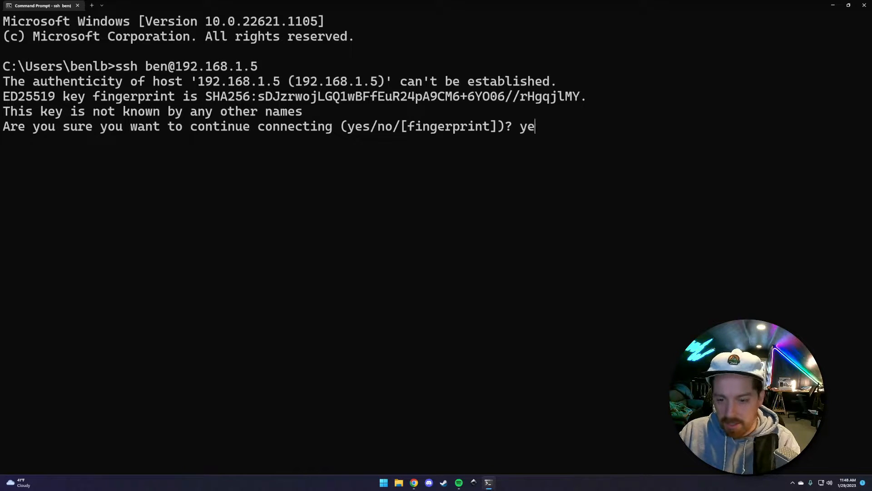
{"action": "key", "text": "Return"}
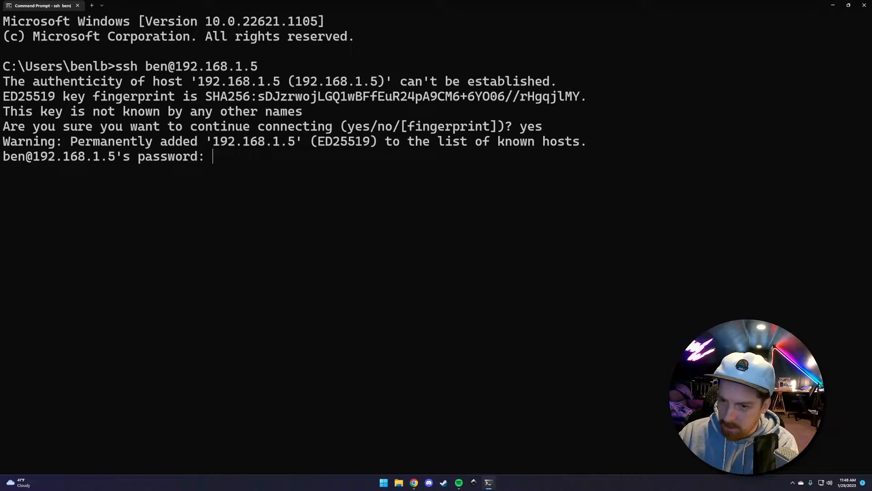
{"action": "key", "text": "Return"}
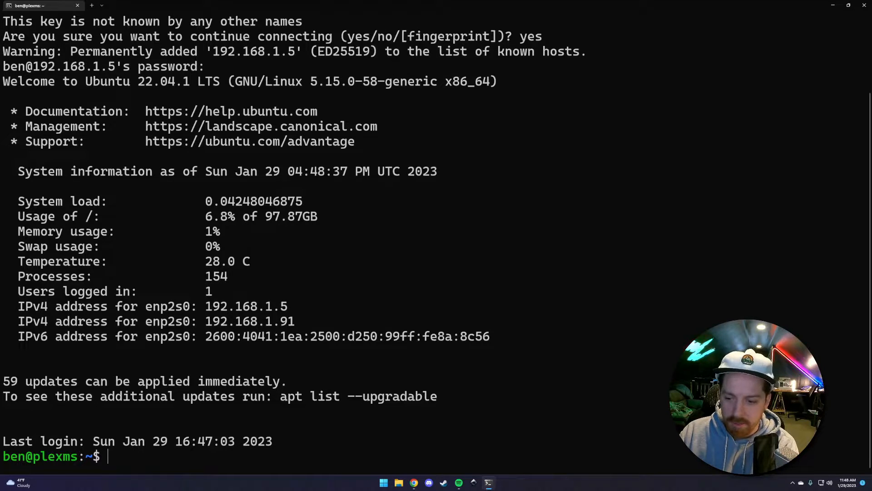
Run sudo nano /etc/netplan/00-installer-config.yaml to view the network settings
{"action": "type", "text": "cd"}
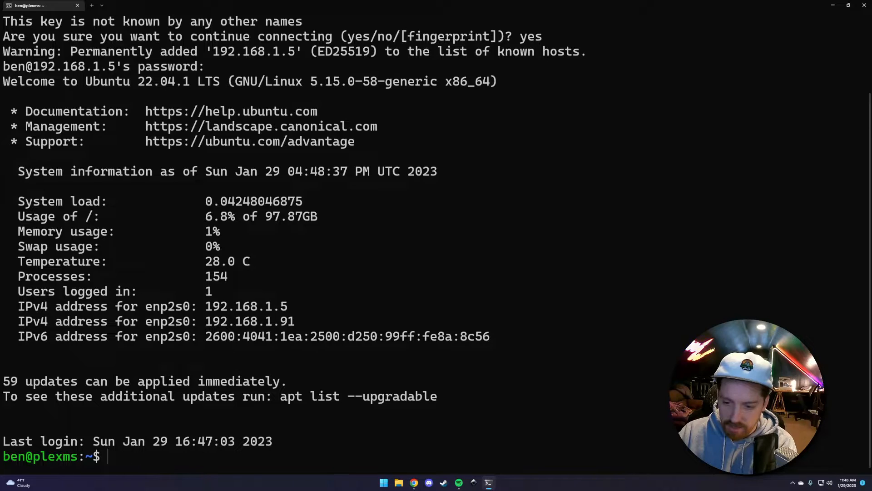
{"action": "type", "text": "sudo nano /"}
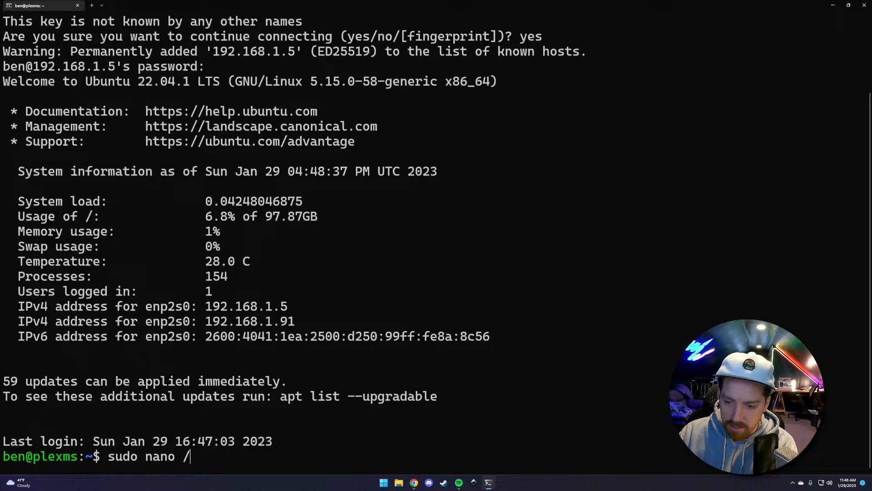
{"action": "type", "text": "etc/"}
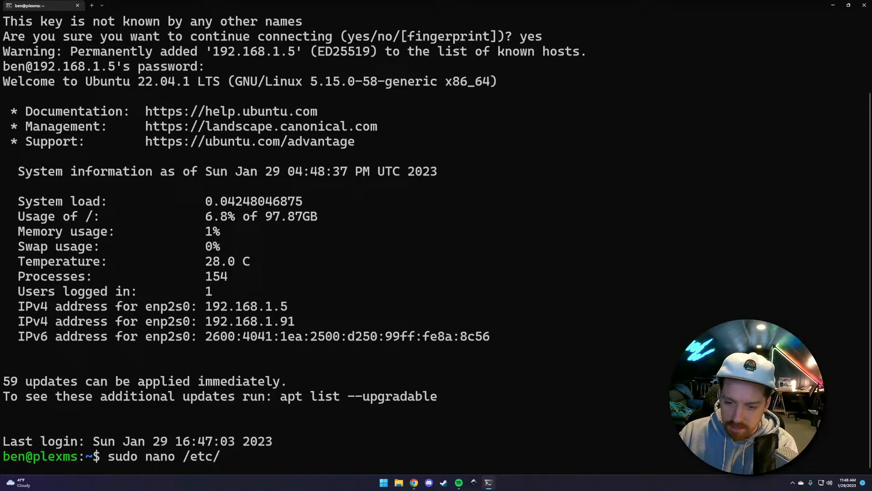
{"action": "type", "text": "netplan"}
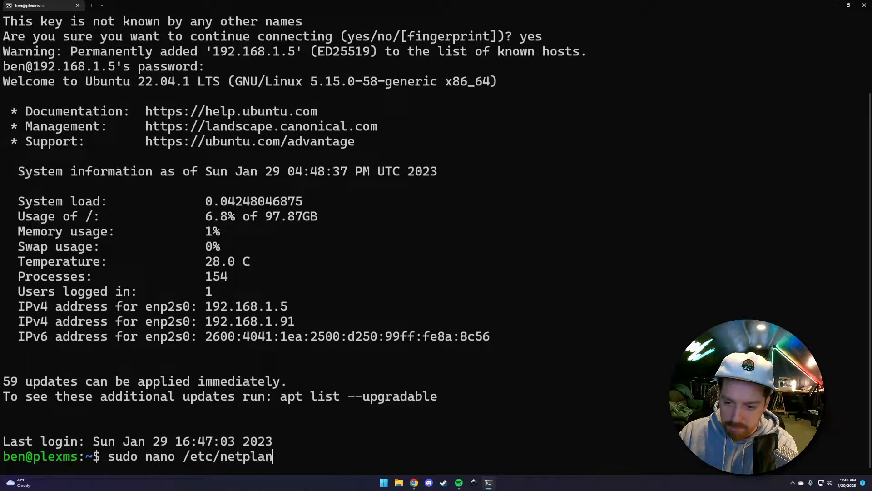
{"action": "type", "text": "/00-installer-config."}
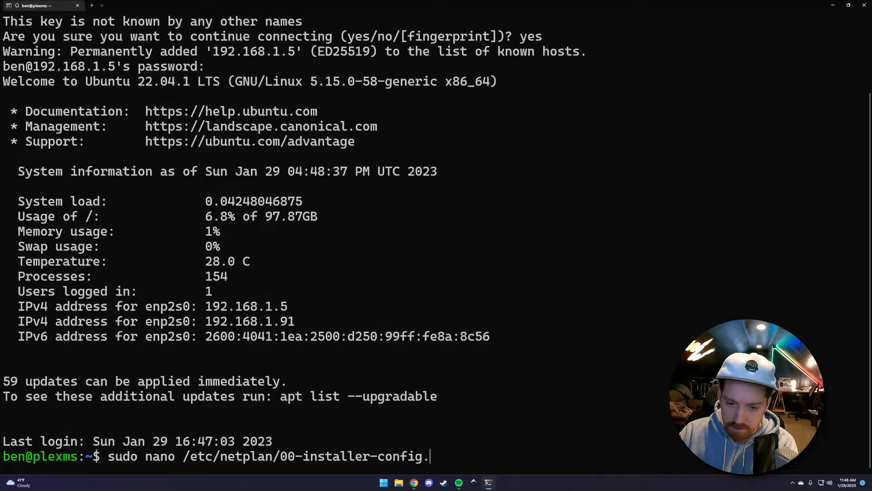
{"action": "key", "text": "Return"}
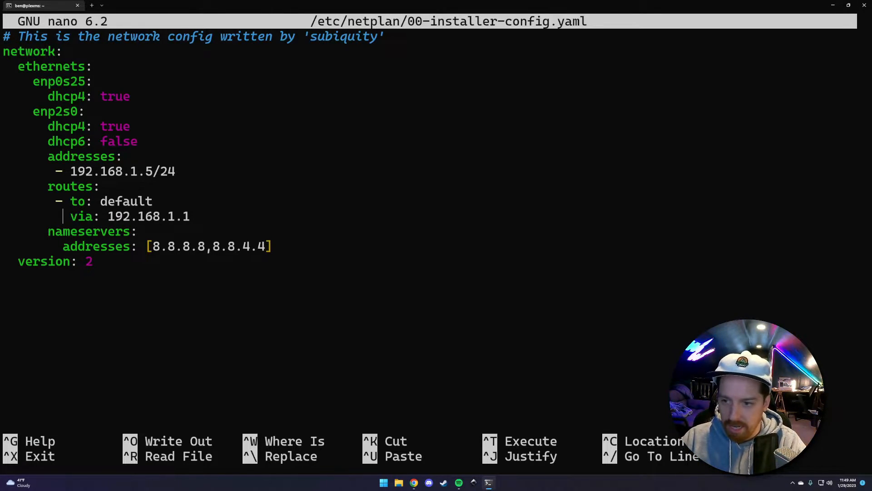
Exit nano with Ctrl+X, answering the save-modified-buffer prompt, back to the shell
{"action": "type", "text": "-"}
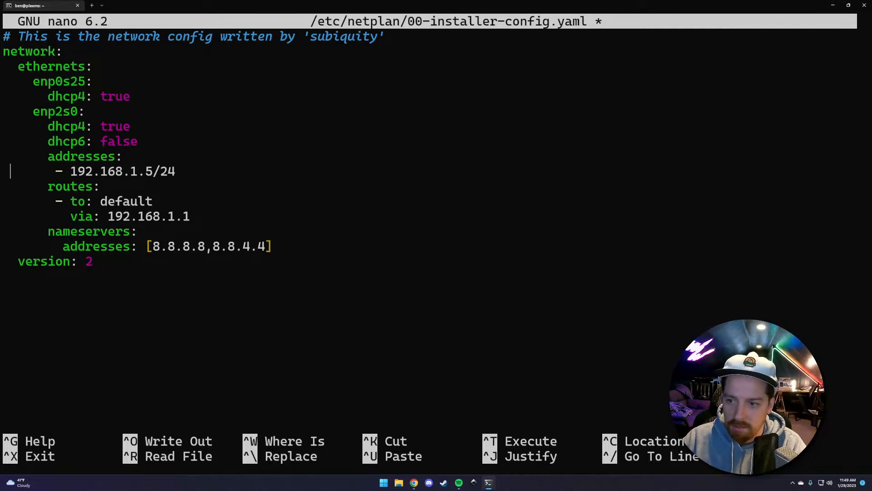
{"action": "key", "text": "ctrl+x"}
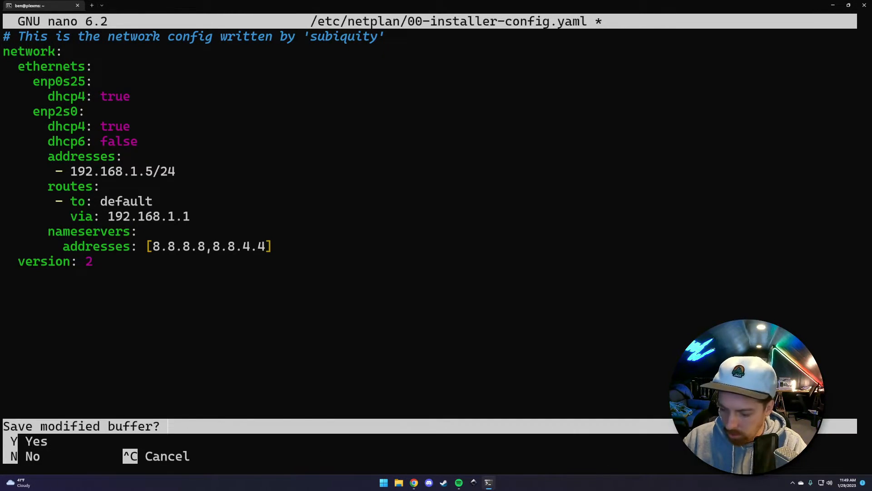
{"action": "key", "text": "y"}
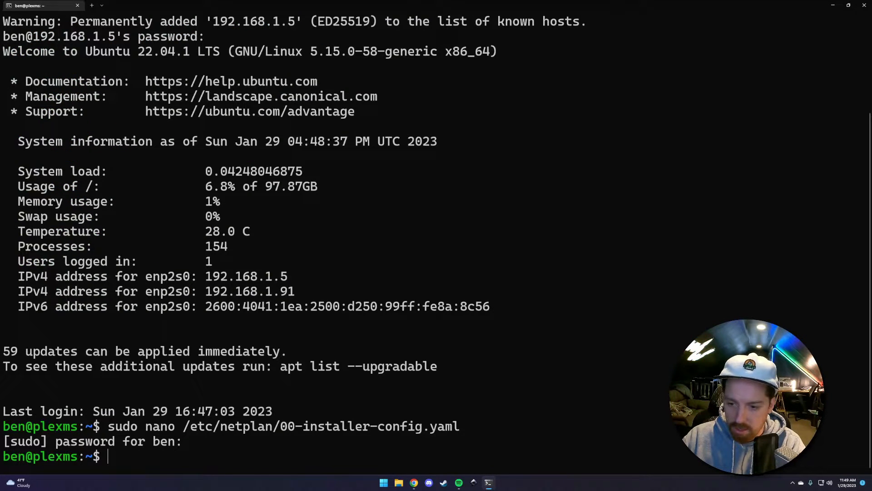
Run sudo apt-get update to refresh the package lists (61 upgradable reported)
{"action": "type", "text": "sudo"}
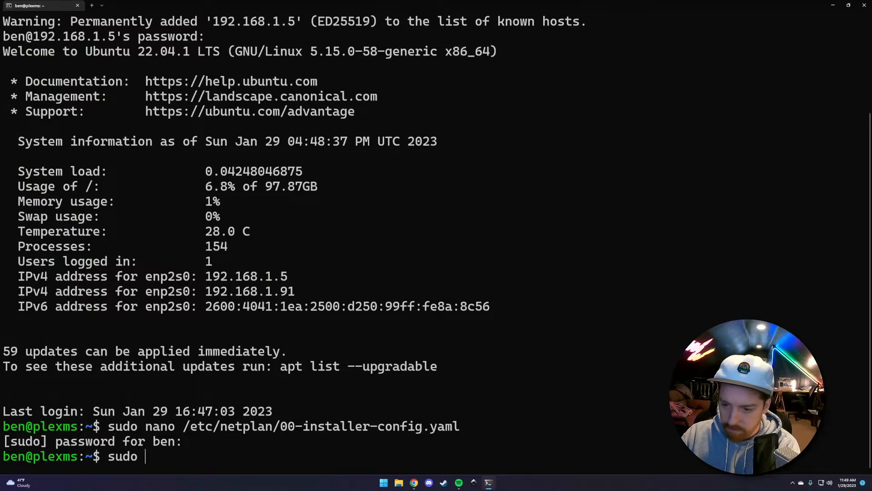
{"action": "type", "text": "apt-geet"}
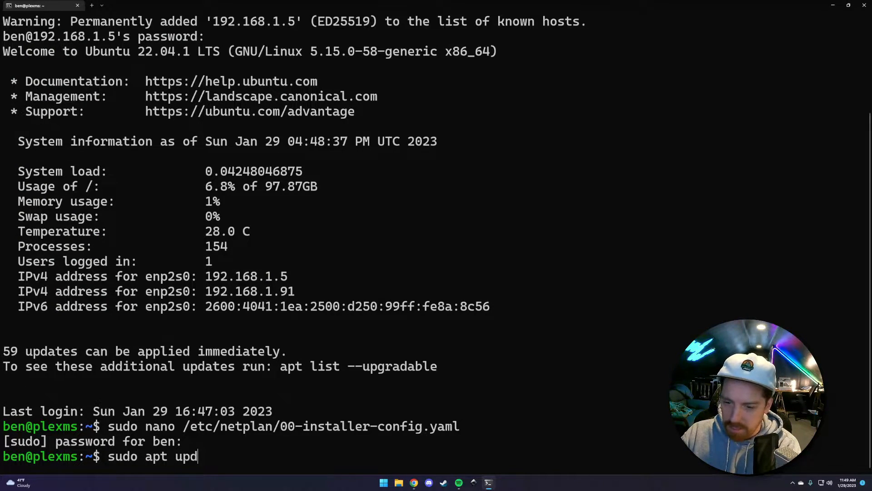
{"action": "key", "text": "Return"}
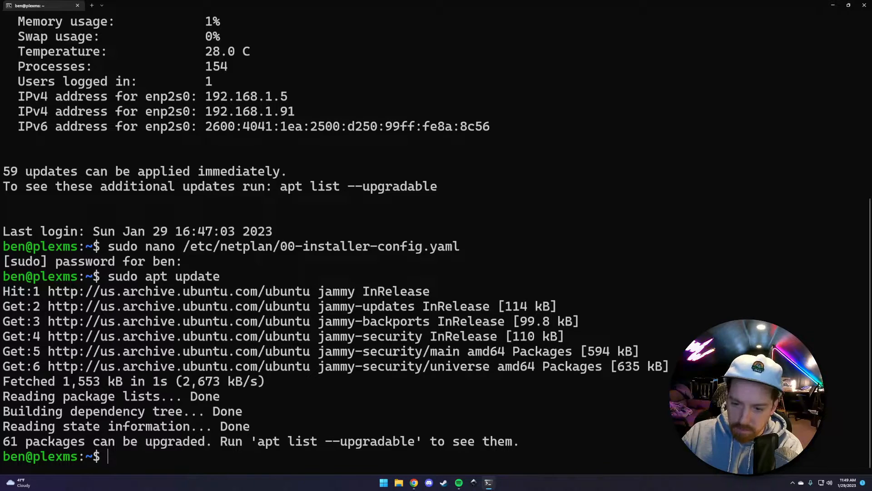
Run sudo apt upgrade and accept the suggested outdated-daemon service restarts
{"action": "type", "text": "sudo"}
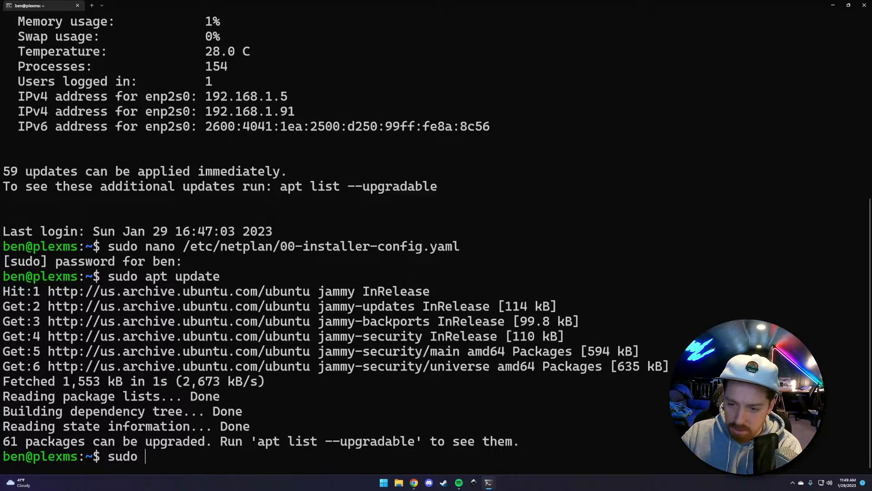
{"action": "type", "text": "apt up"}
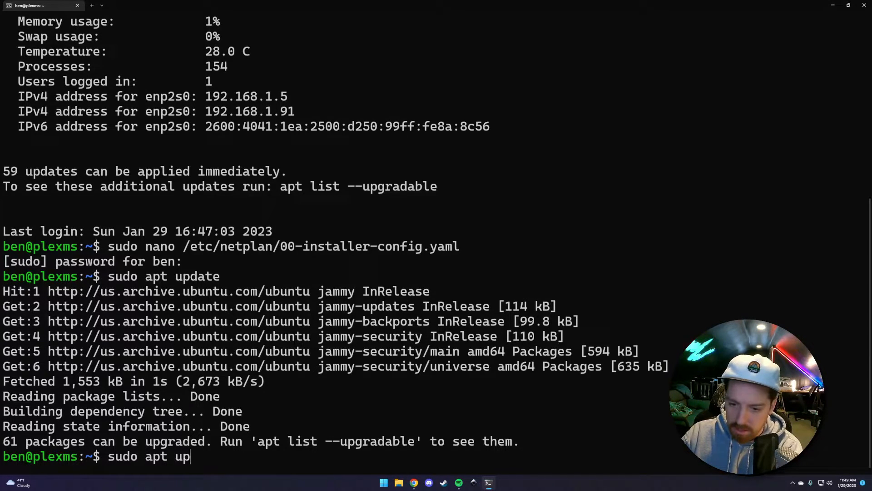
{"action": "key", "text": "Return"}
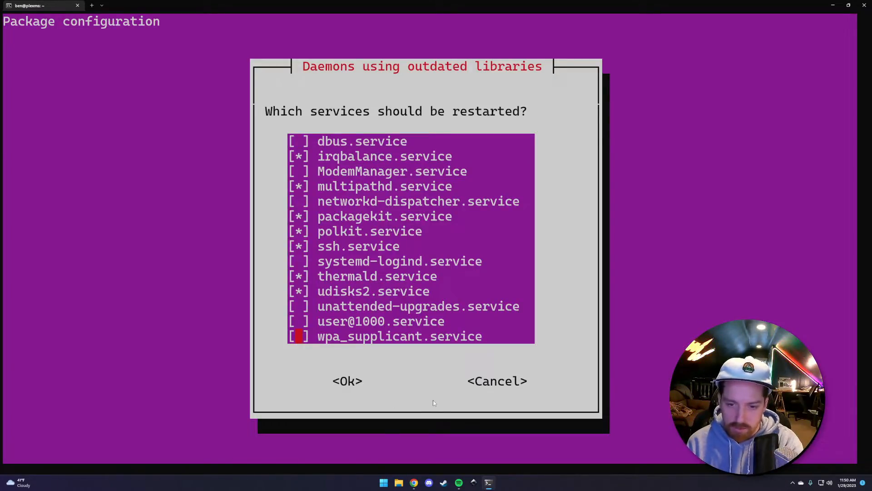
{"action": "left_click", "coordinate": [346, 380]}
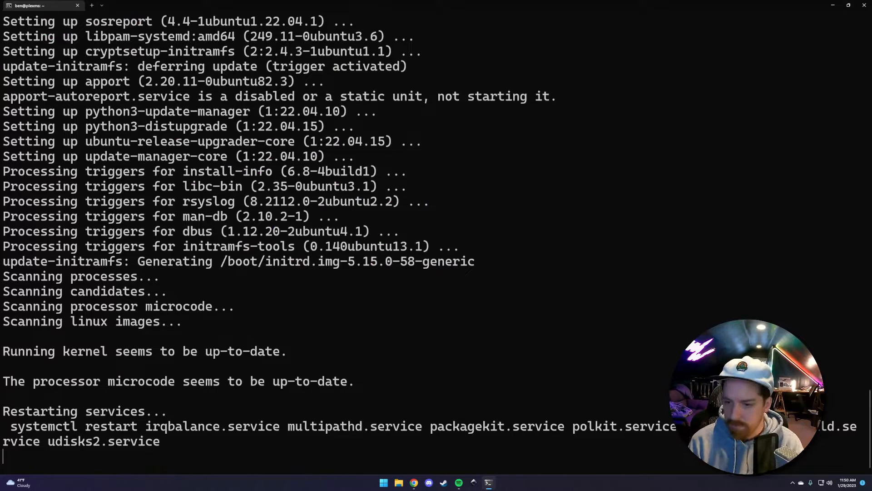
{"action": "scroll", "scroll_direction": "down", "scroll_amount": 3}
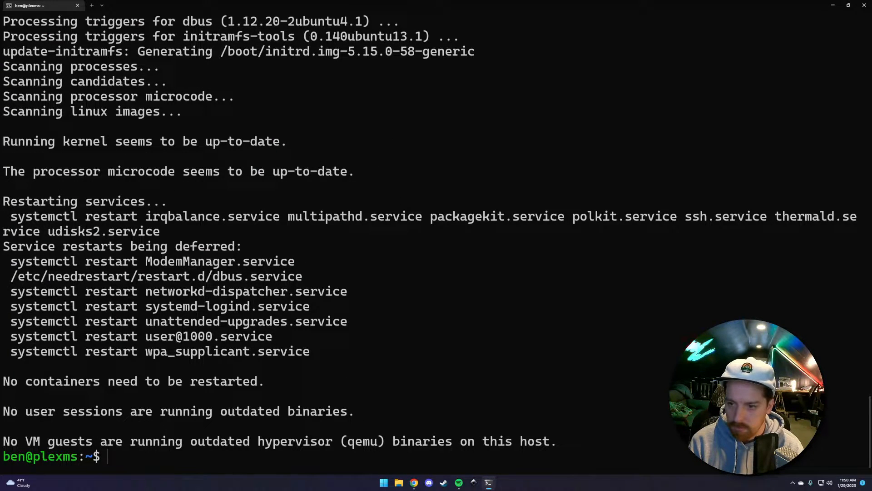
Run sudo apt update again, then apt list --upgradable to show the 4 remaining packages
{"action": "type", "text": "sudo apt update"}
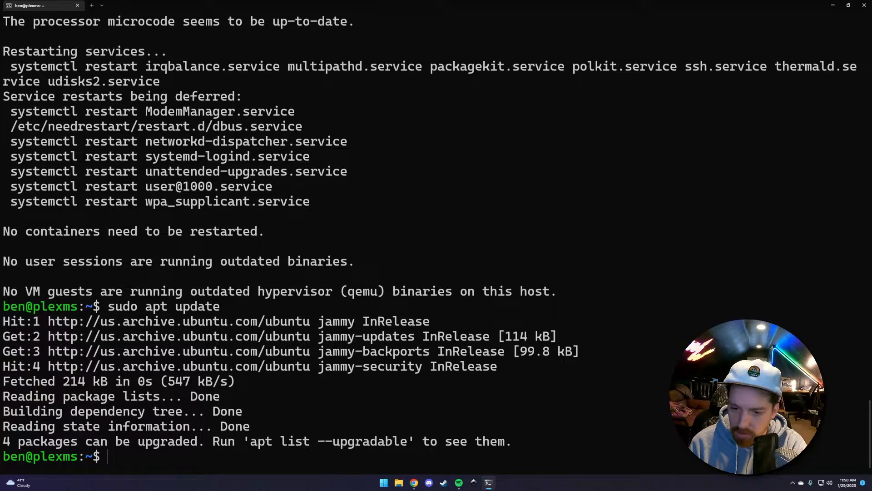
{"action": "type", "text": "apt"}
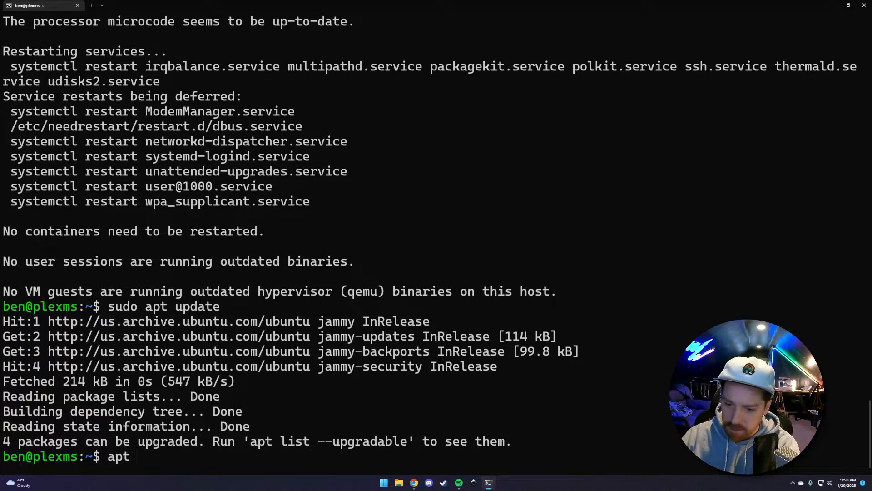
{"action": "type", "text": "list --upgra"}
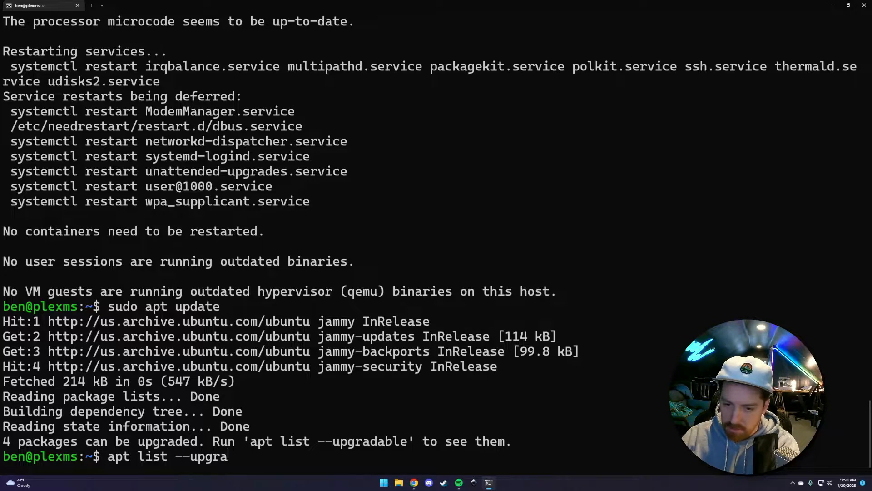
{"action": "key", "text": "Return"}
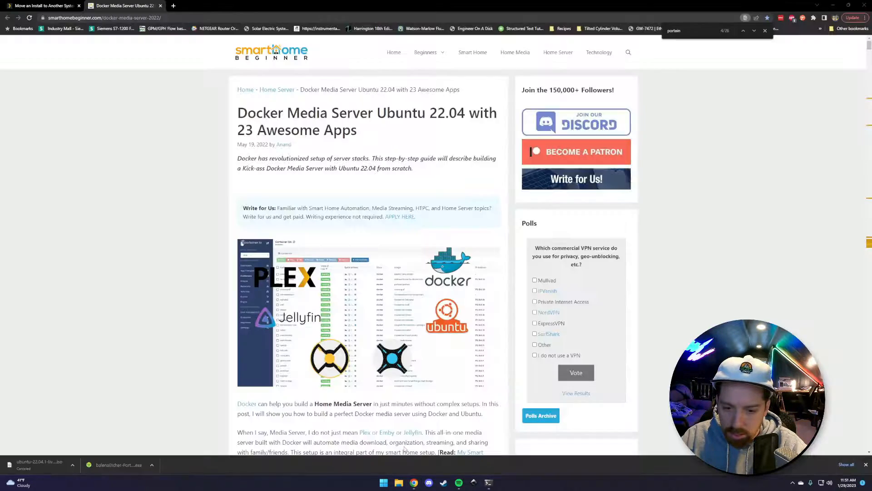
Scroll the guide down to section 2, Install Docker on Ubuntu Server, and its commands
{"action": "scroll", "scroll_direction": "down", "scroll_amount": 3}
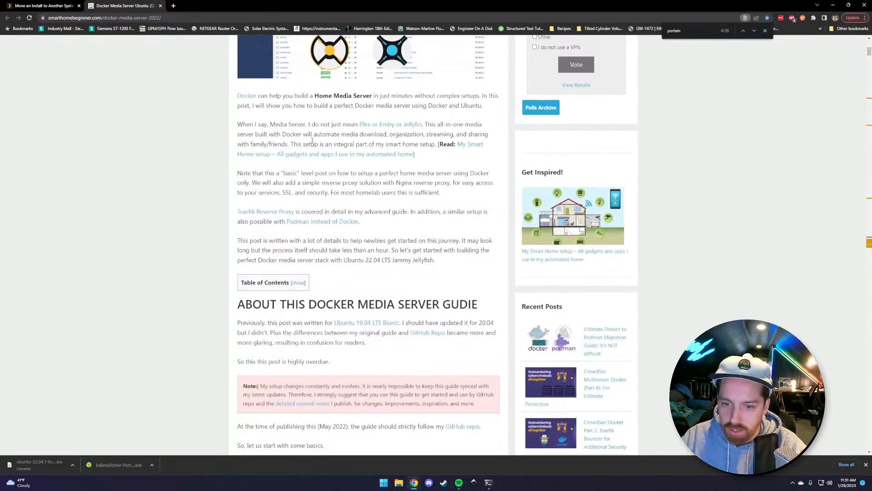
{"action": "scroll", "scroll_direction": "down", "scroll_amount": 3}
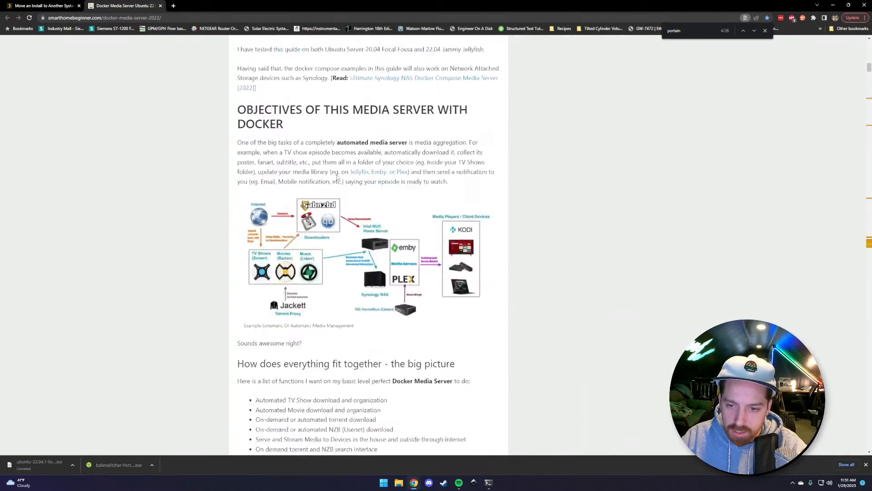
{"action": "scroll", "scroll_direction": "down", "scroll_amount": 3}
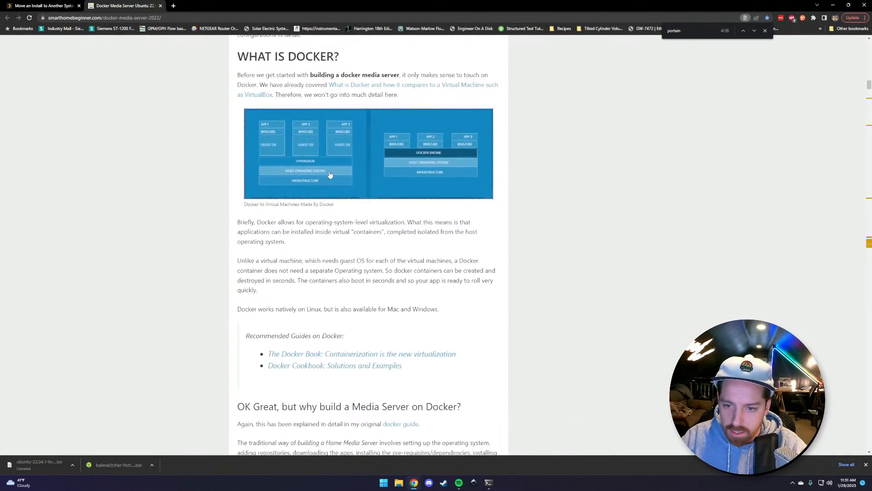
{"action": "scroll", "scroll_direction": "down", "scroll_amount": 3}
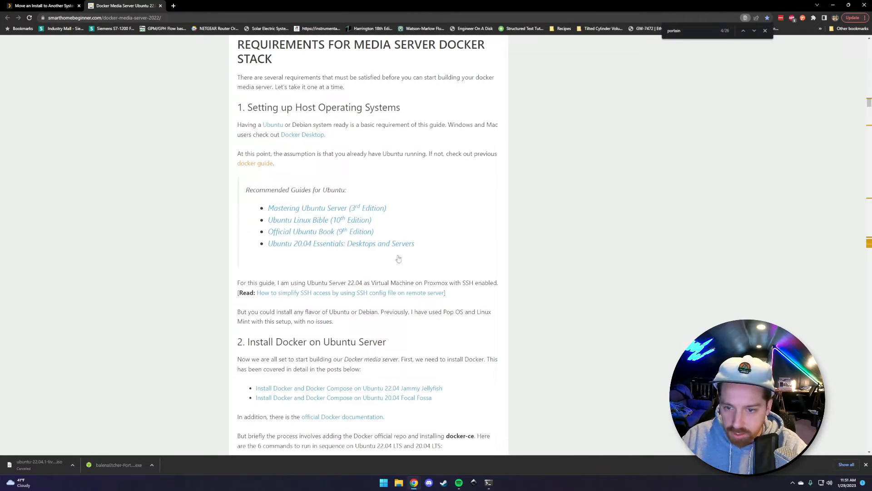
{"action": "scroll", "scroll_direction": "down", "scroll_amount": 3}
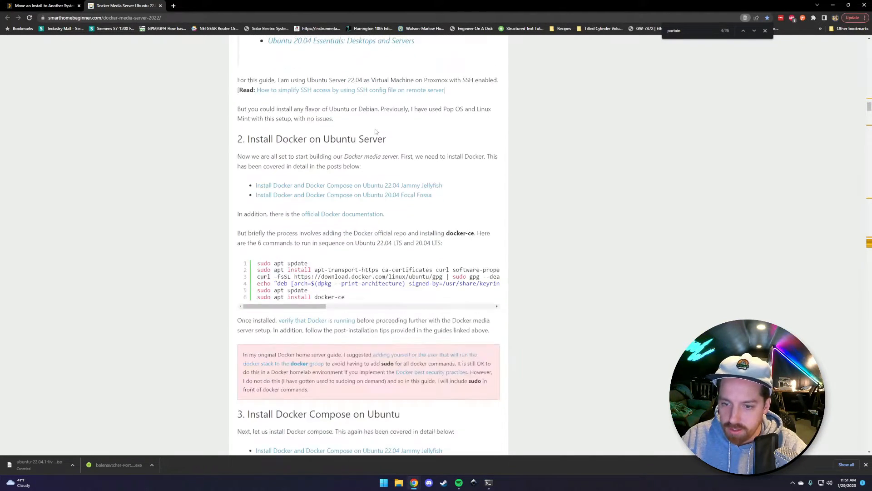
{"action": "scroll", "scroll_direction": "down", "scroll_amount": 3}
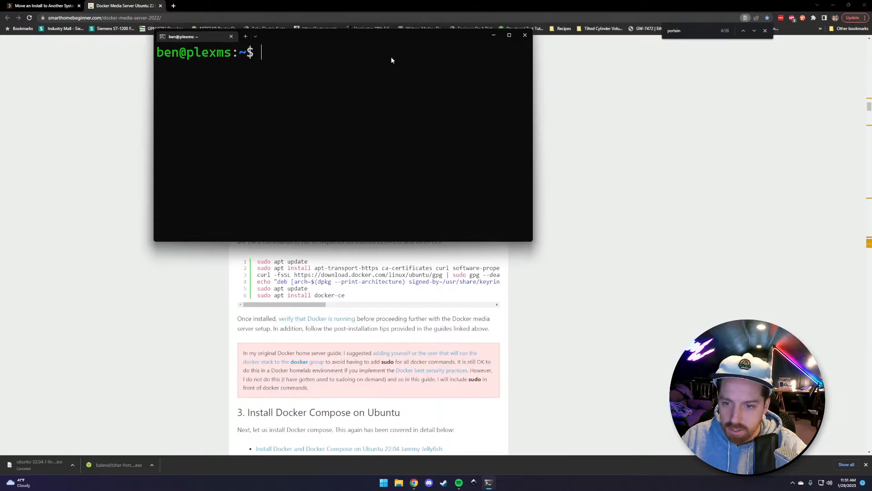
Run the guide's first sudo install commands and paste the Docker GPG keyring curl command
{"action": "type", "text": "su"}
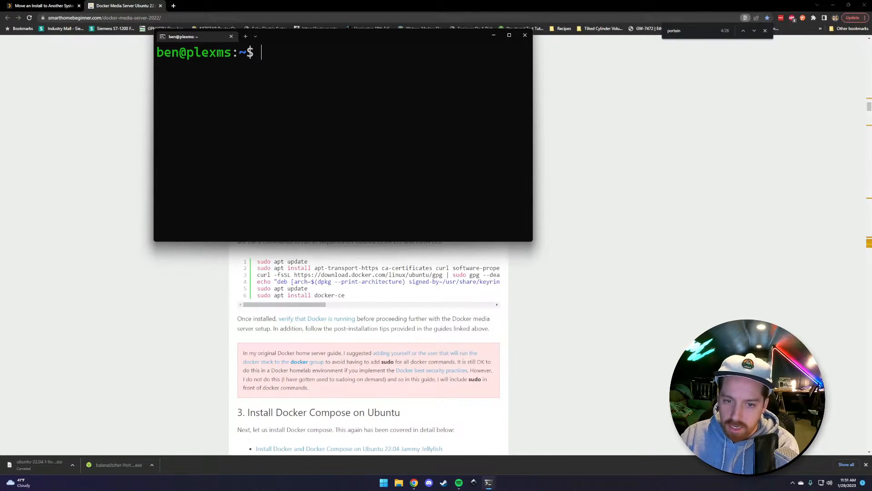
{"action": "mouse_move", "coordinate": [394, 150]}
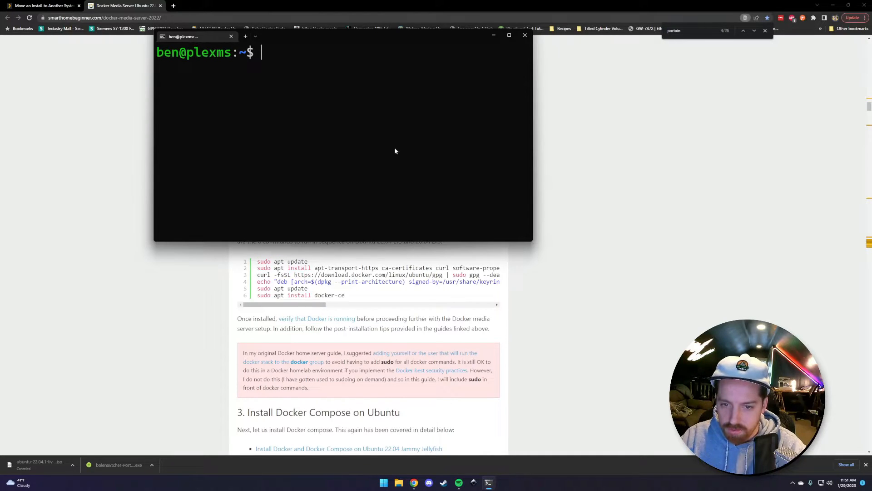
{"action": "mouse_move", "coordinate": [203, 117]}
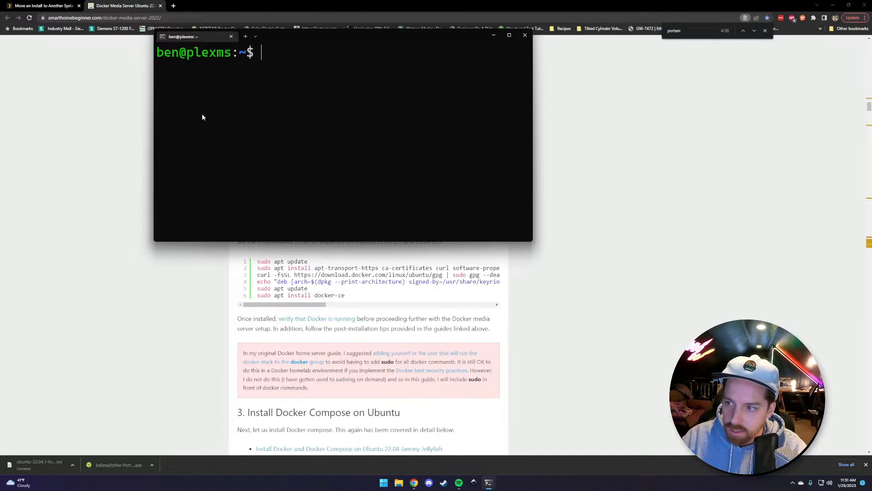
{"action": "mouse_move", "coordinate": [267, 144]}
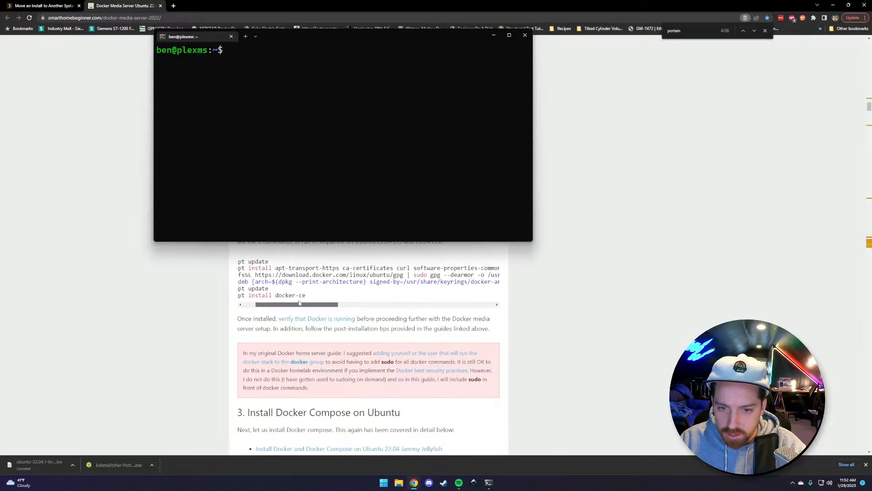
{"action": "scroll", "scroll_direction": "right", "scroll_amount": 3}
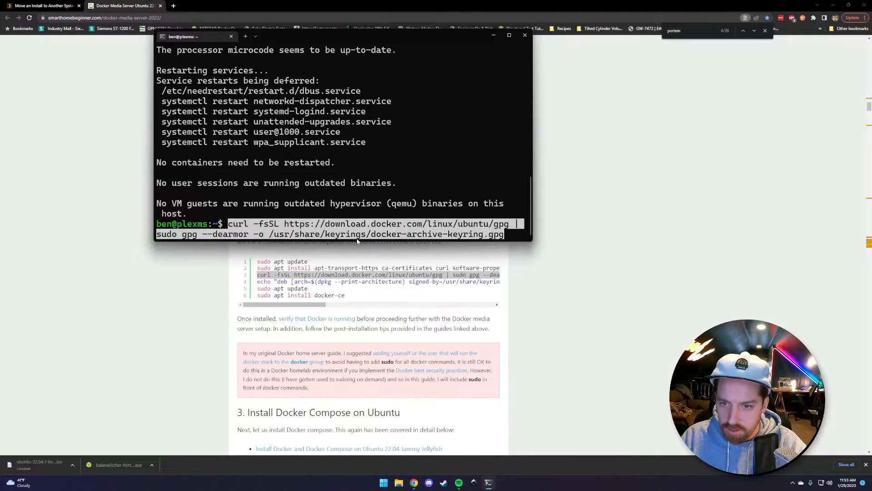
Download the Docker repository key, then refresh package lists with sudo apt update
{"action": "key", "text": "Return"}
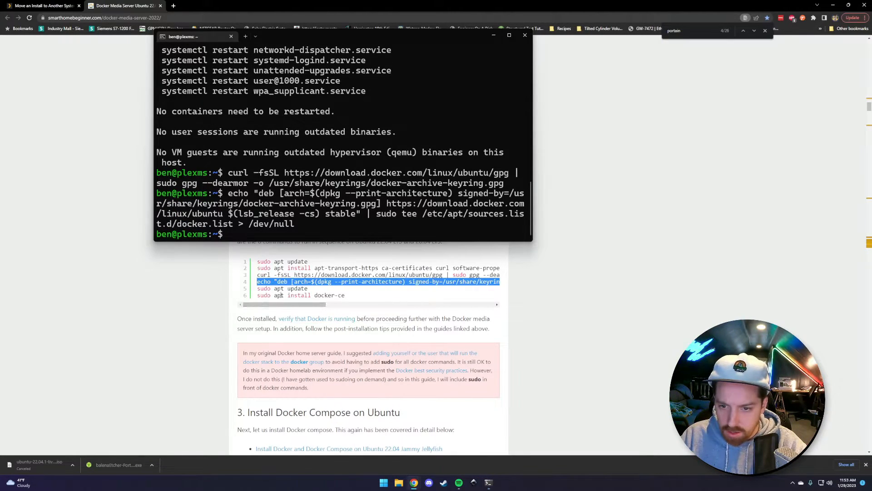
{"action": "double_click", "coordinate": [298, 288]}
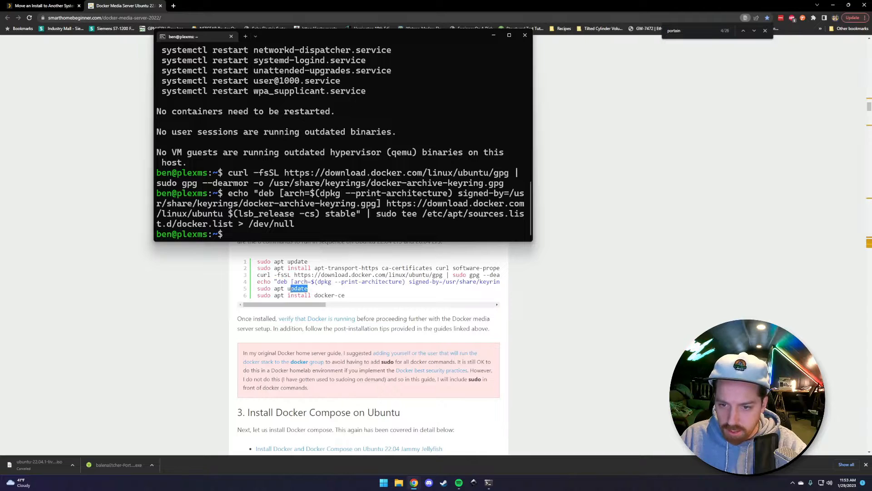
{"action": "type", "text": "sudo apt update"}
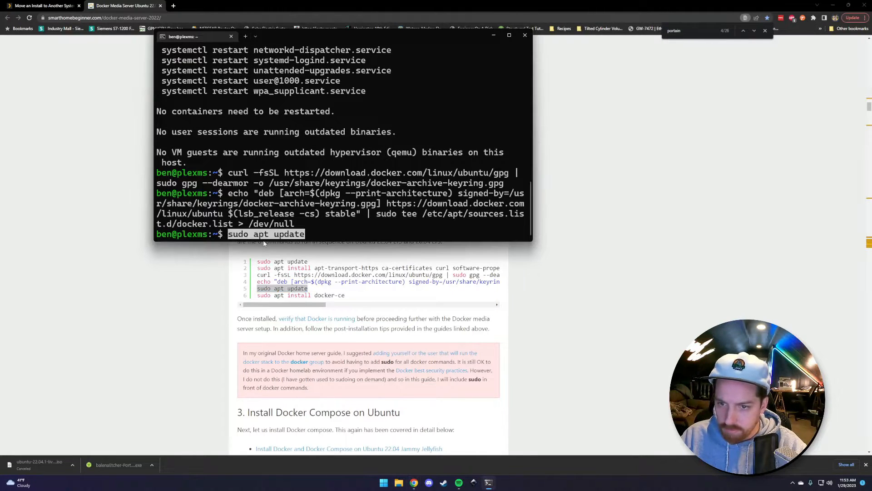
{"action": "key", "text": "Return"}
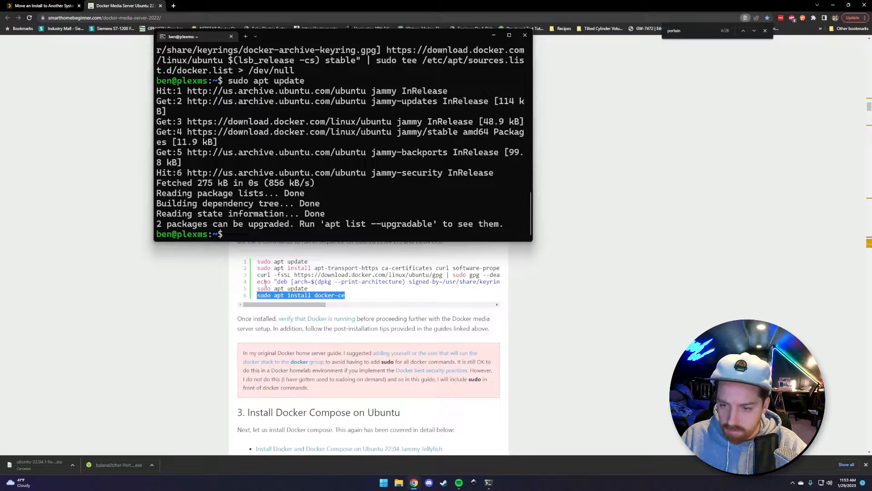
Install docker-ce with sudo apt install, confirming with Y
{"action": "type", "text": "sudo apt install docker-ce"}
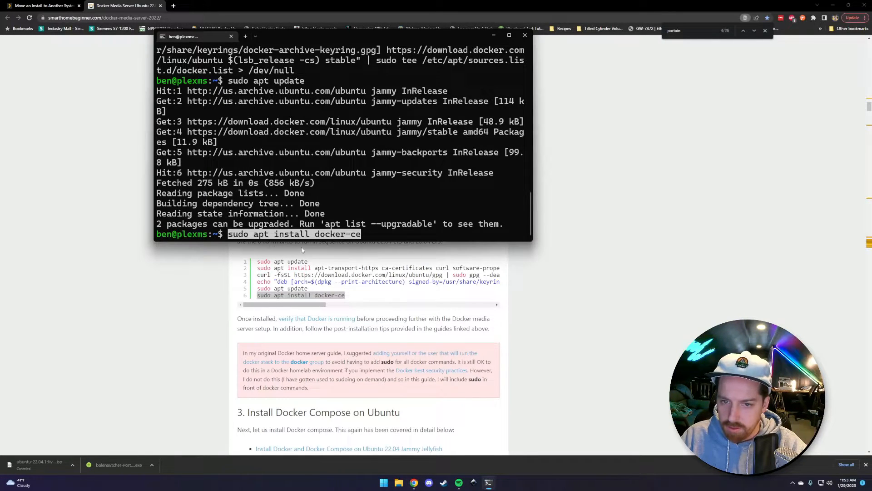
{"action": "key", "text": "Return"}
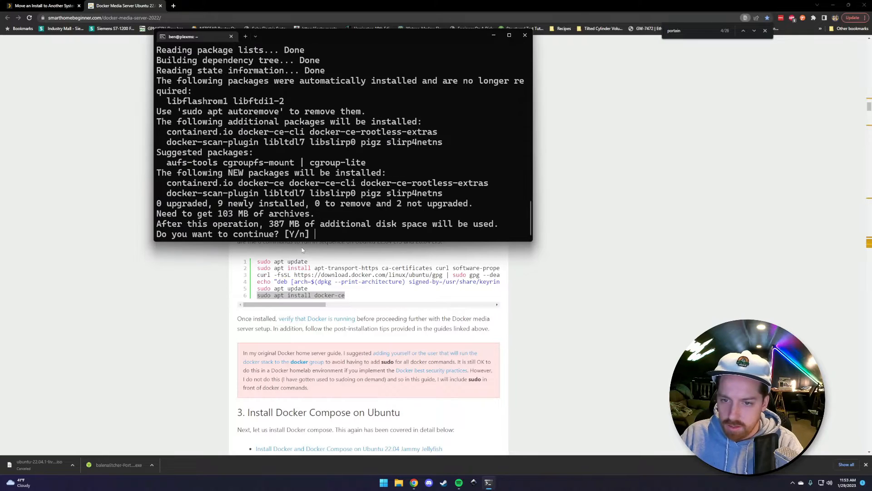
{"action": "type", "text": "Y"}
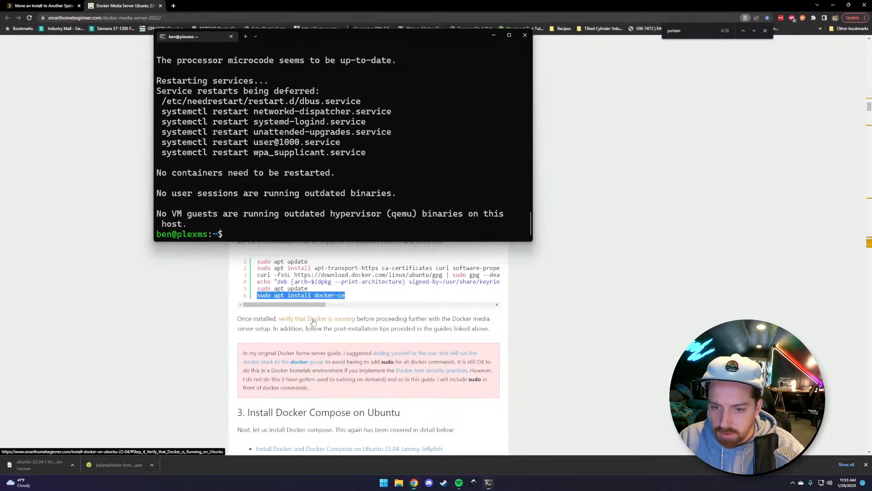
Verify Docker is active and running with sudo systemctl status docker
{"action": "left_click", "coordinate": [316, 318]}
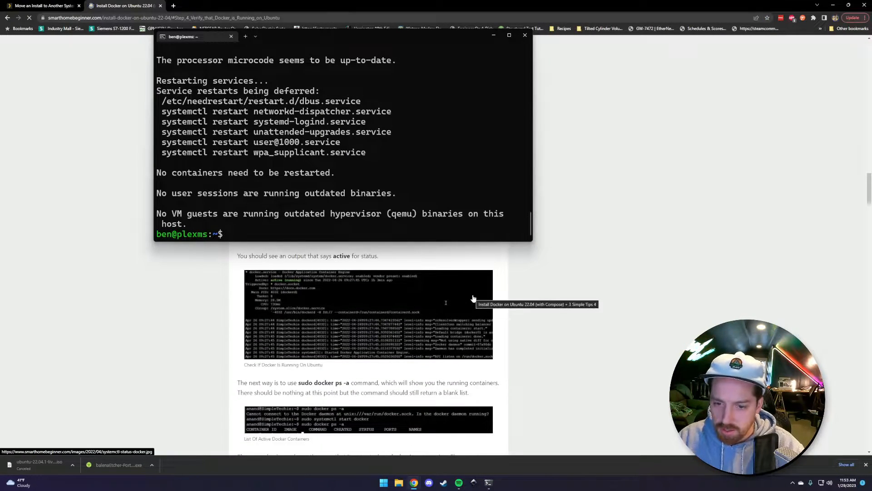
{"action": "type", "text": "s"}
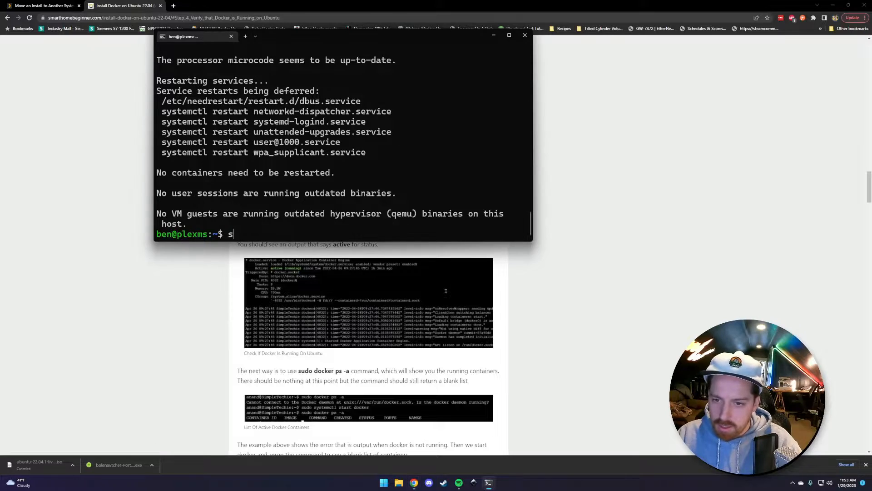
{"action": "type", "text": "udo s"}
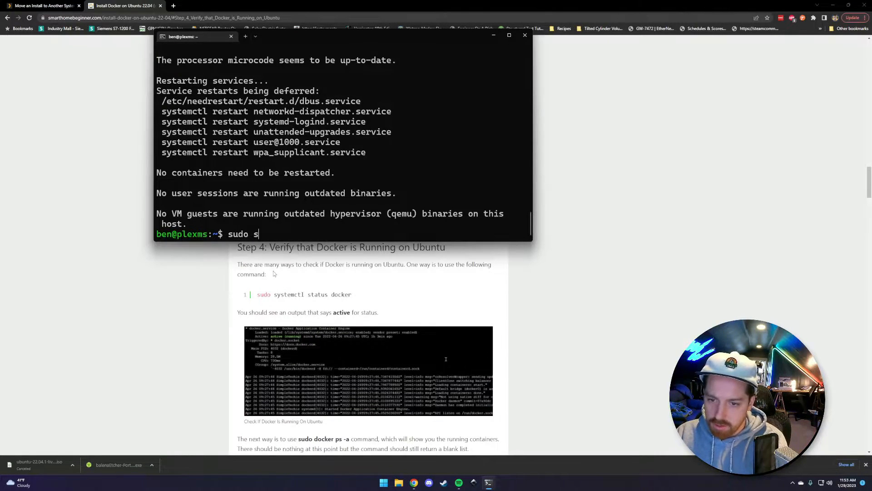
{"action": "type", "text": "ystemctl"}
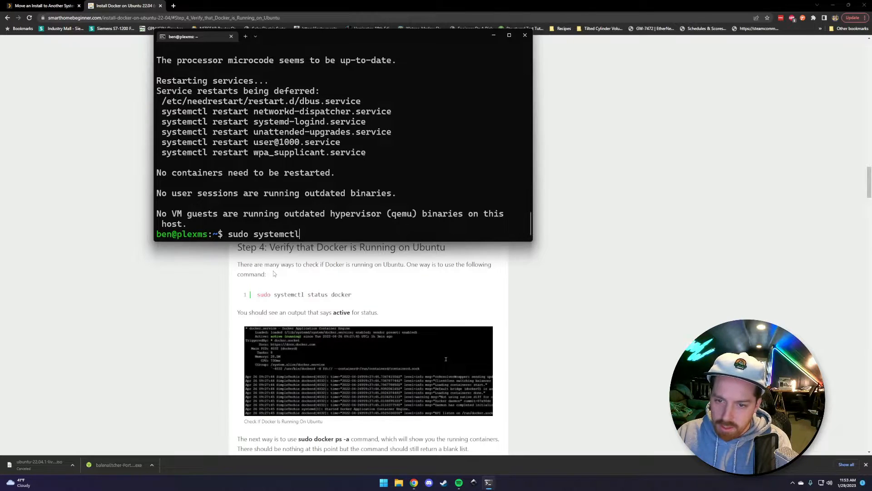
{"action": "key", "text": "Return"}
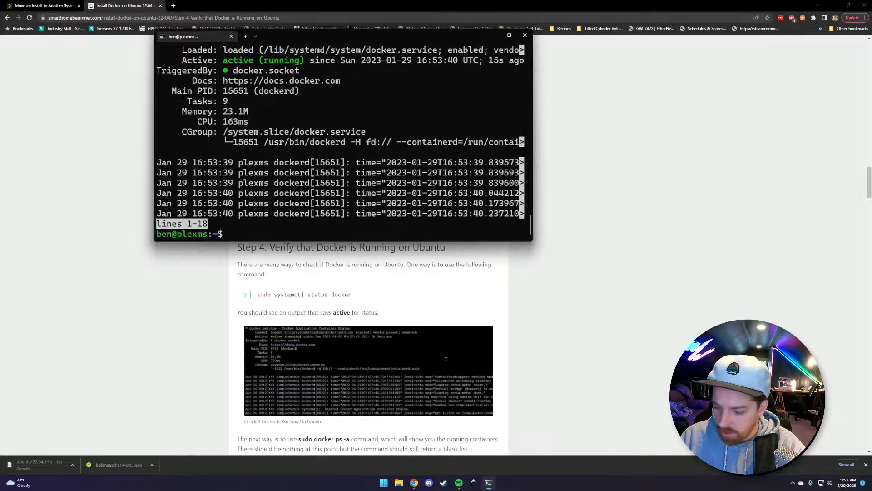
{"action": "mouse_move", "coordinate": [94, 124]}
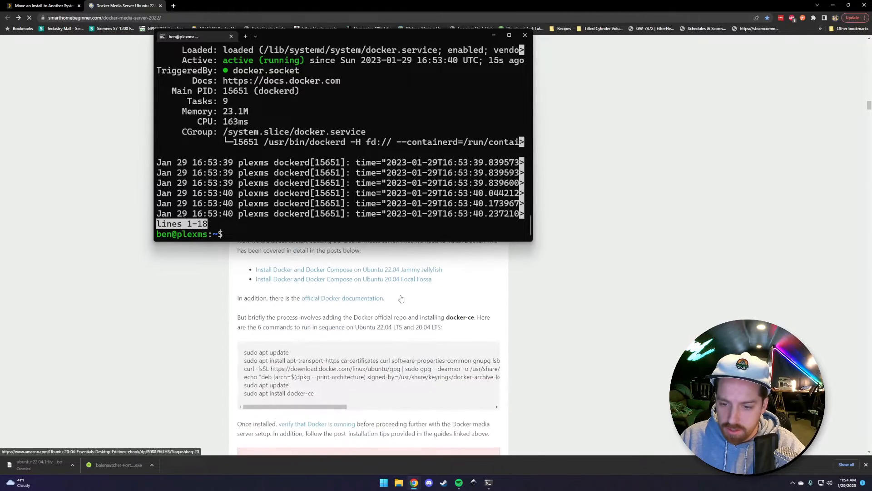
Download the docker-compose v2.5.0 binary to /usr/local/bin with the guide's sudo curl -L command
{"action": "scroll", "scroll_direction": "down", "scroll_amount": 3}
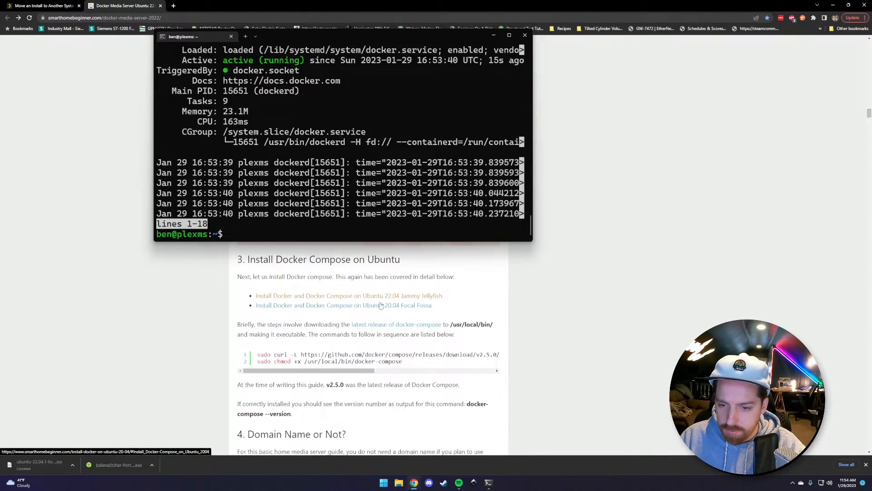
{"action": "mouse_move", "coordinate": [390, 272]}
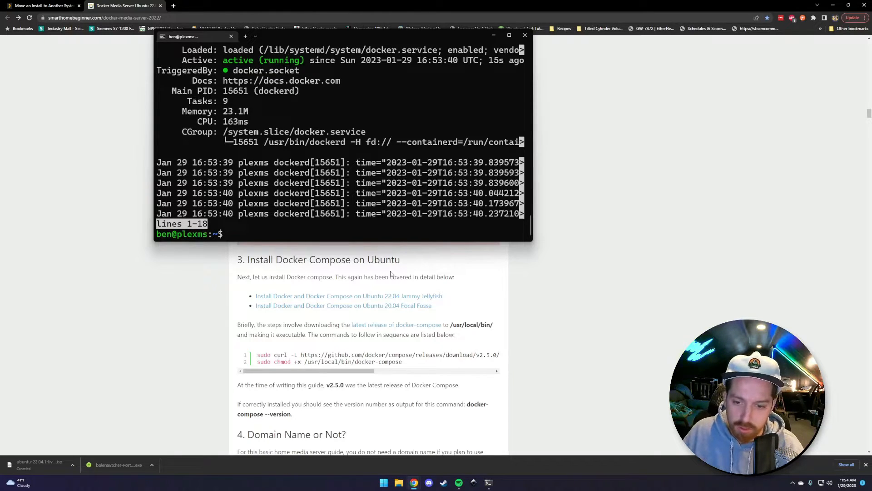
{"action": "mouse_move", "coordinate": [258, 345]}
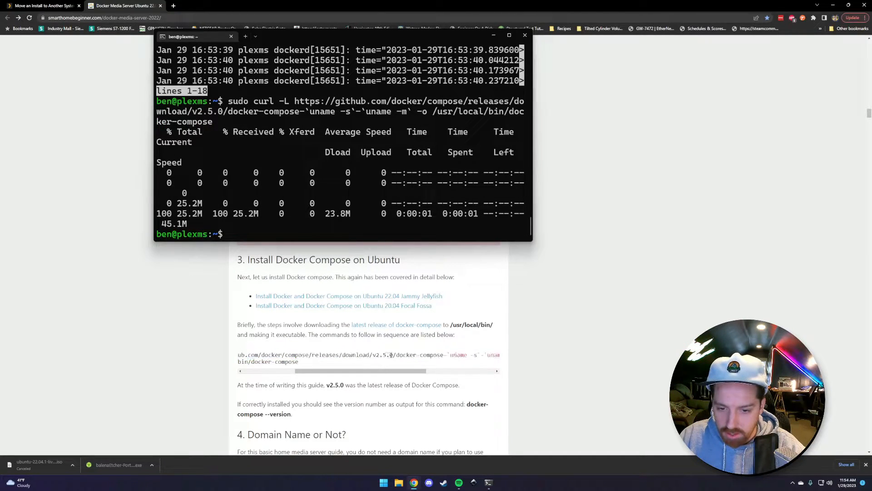
{"action": "double_click", "coordinate": [381, 355]}
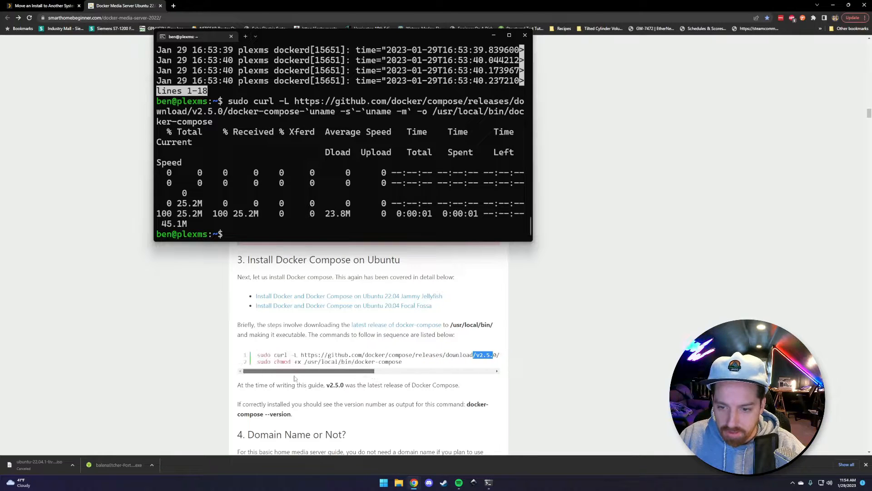
{"action": "scroll", "scroll_direction": "right", "scroll_amount": 3}
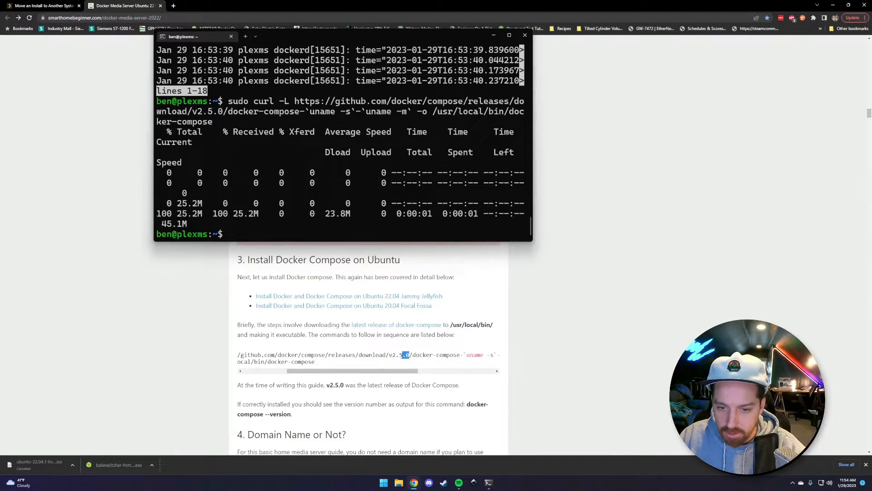
{"action": "double_click", "coordinate": [398, 354]}
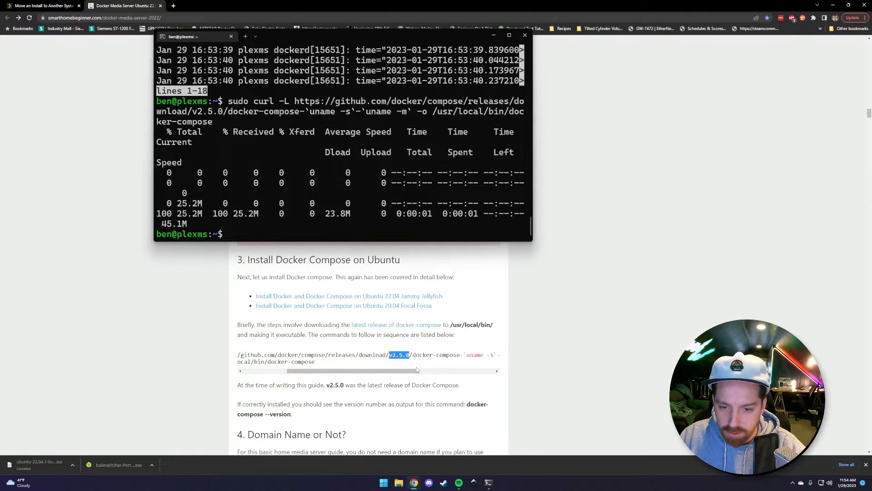
{"action": "mouse_move", "coordinate": [392, 315]}
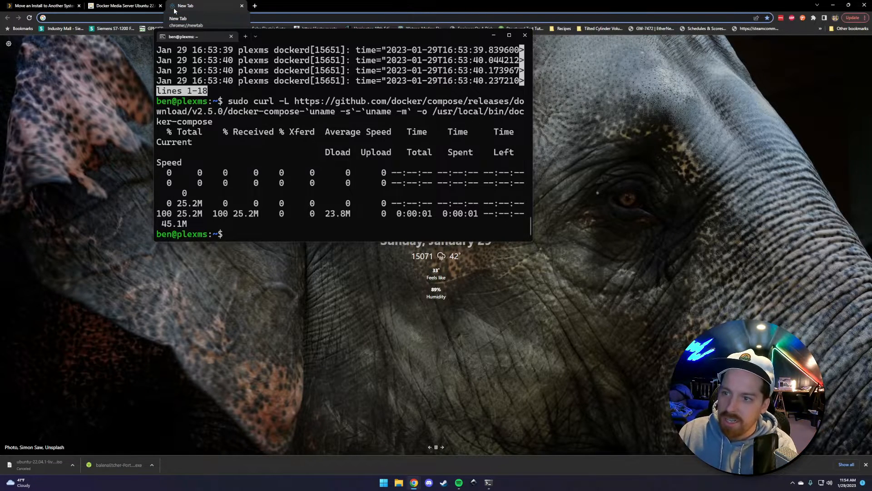
Google 'how to remove docker compose from terminal' in a new tab
{"action": "type", "text": "how to remove"}
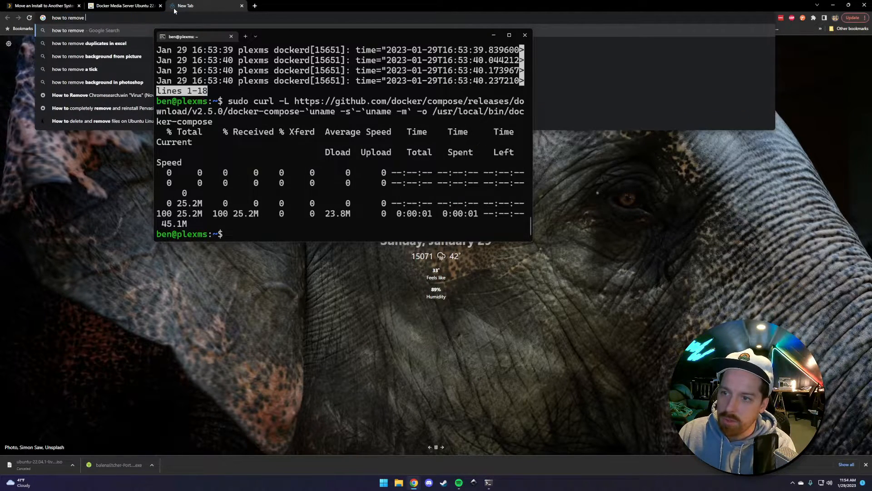
{"action": "type", "text": "docker compose"}
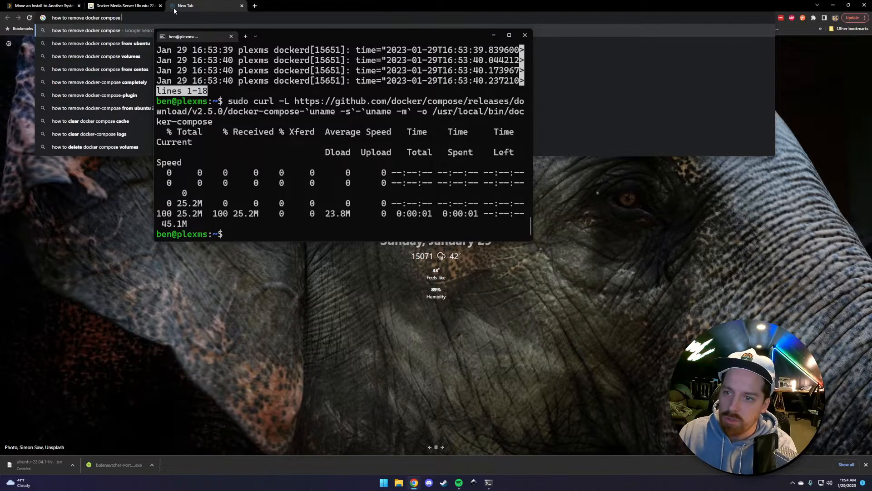
{"action": "type", "text": "from terminal"}
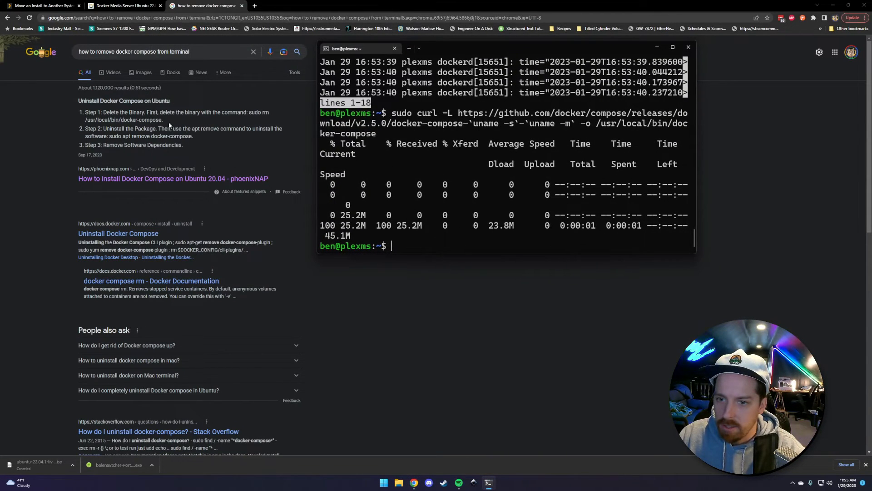
Delete the downloaded binary with sudo rm /usr/local/bin/docker-compose and view the docker/compose releases page
{"action": "type", "text": "sudo"}
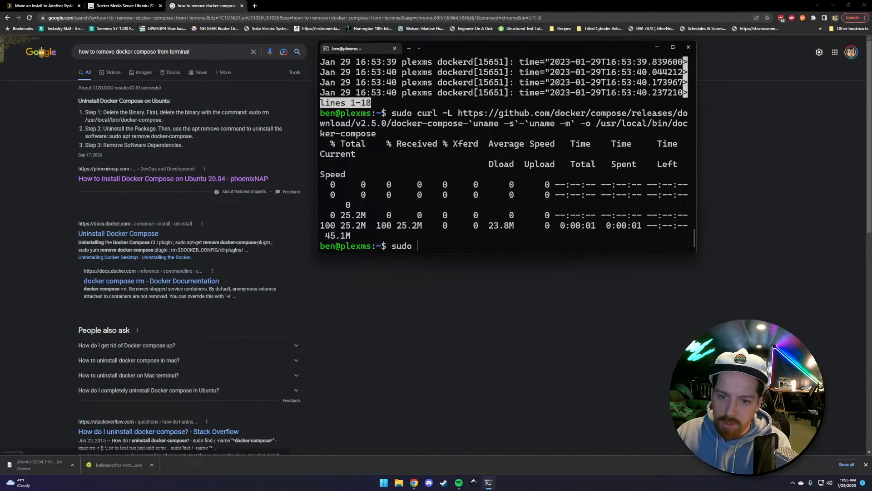
{"action": "type", "text": "rm /"}
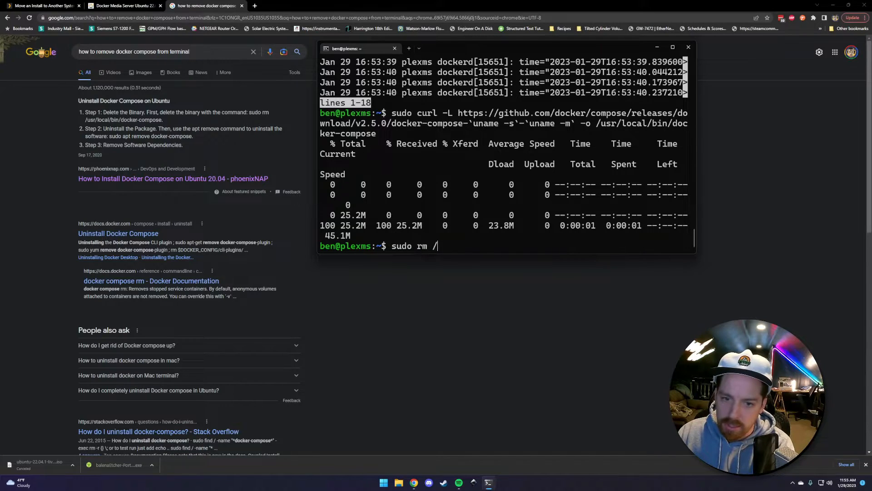
{"action": "type", "text": "usr"}
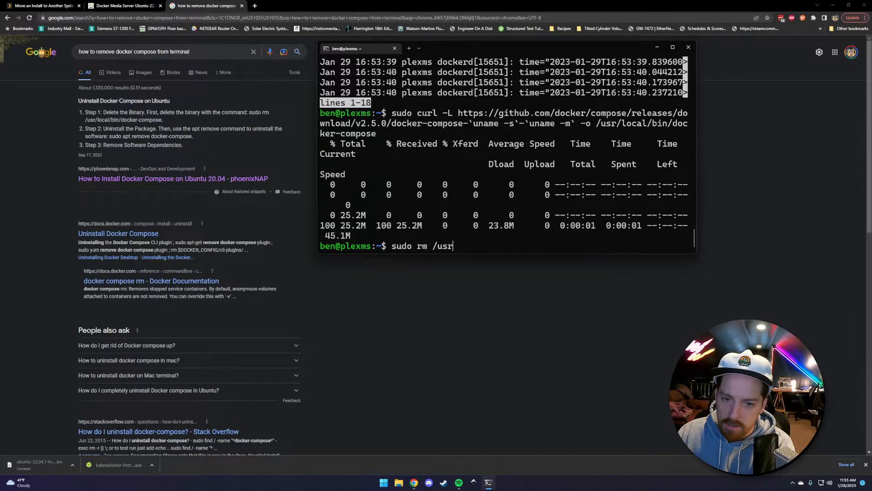
{"action": "type", "text": "/local/bin/"}
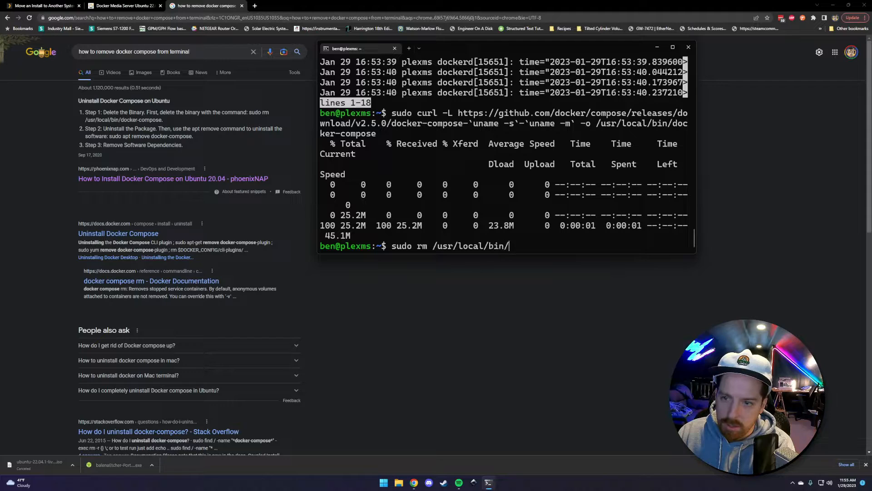
{"action": "key", "text": "Return"}
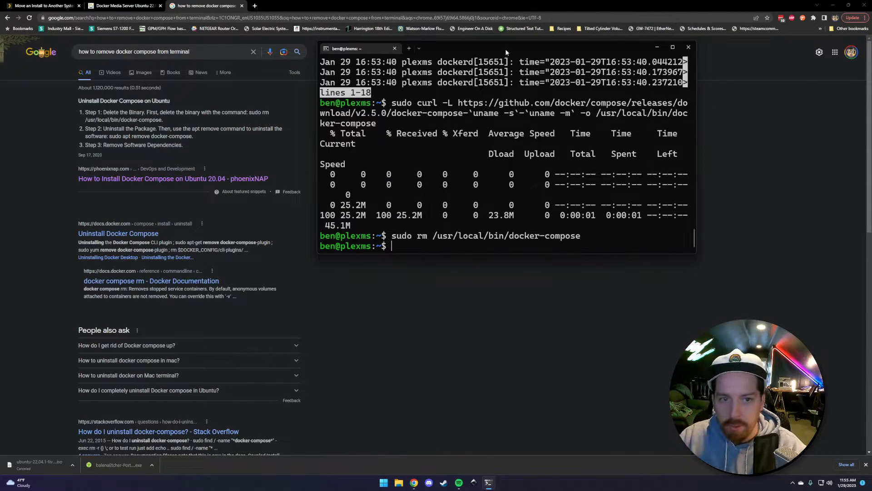
{"action": "left_click", "coordinate": [122, 6]}
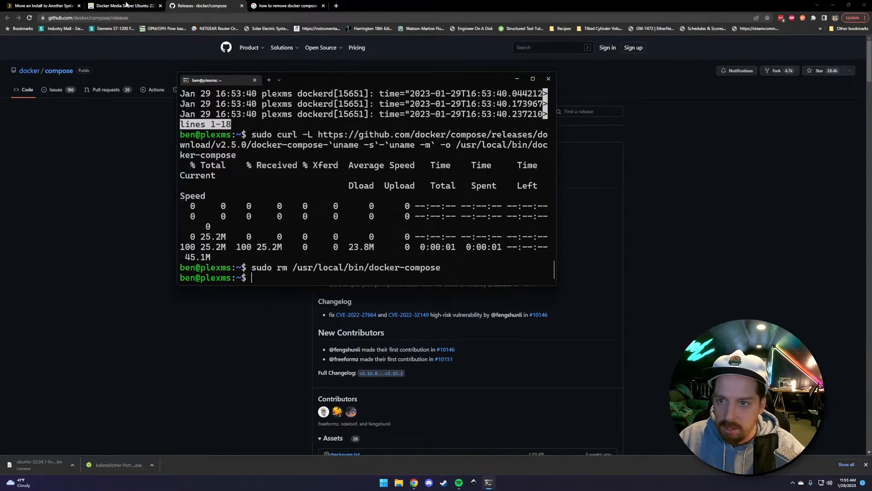
Download docker-compose v2.15.1 to /usr/local/bin and make it executable with sudo chmod +x
{"action": "left_click", "coordinate": [123, 5]}
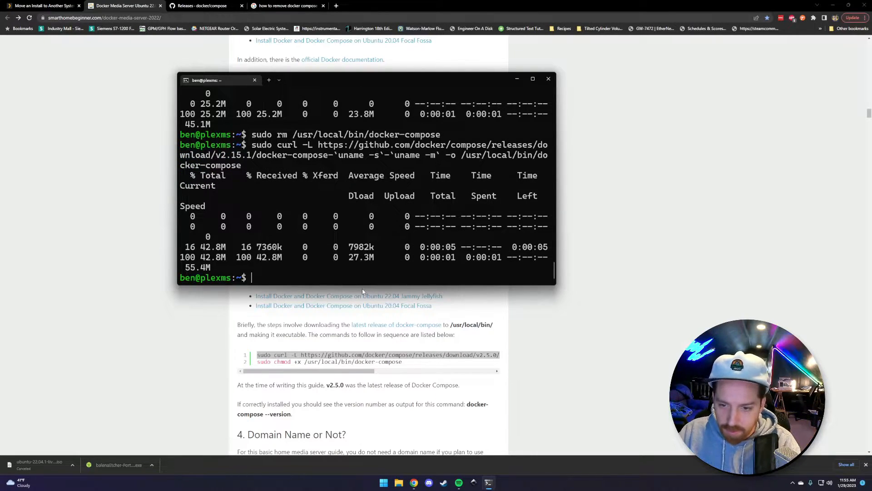
{"action": "double_click", "coordinate": [381, 362]}
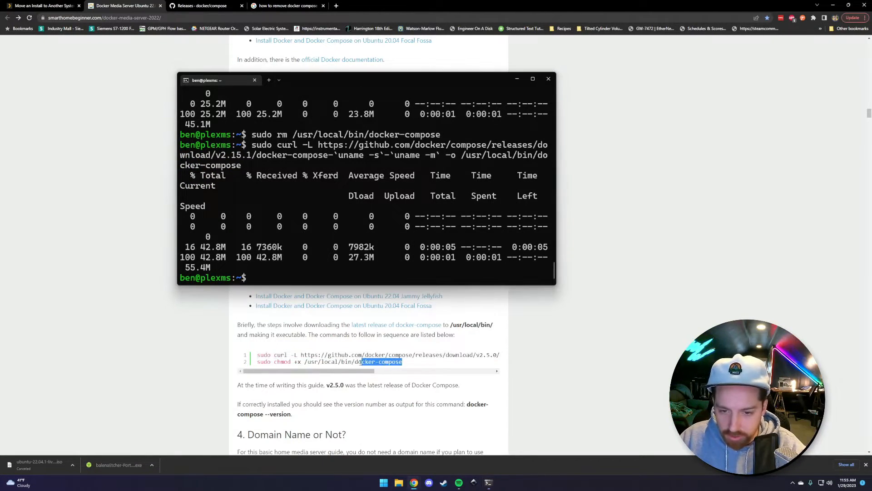
{"action": "left_click", "coordinate": [267, 277]}
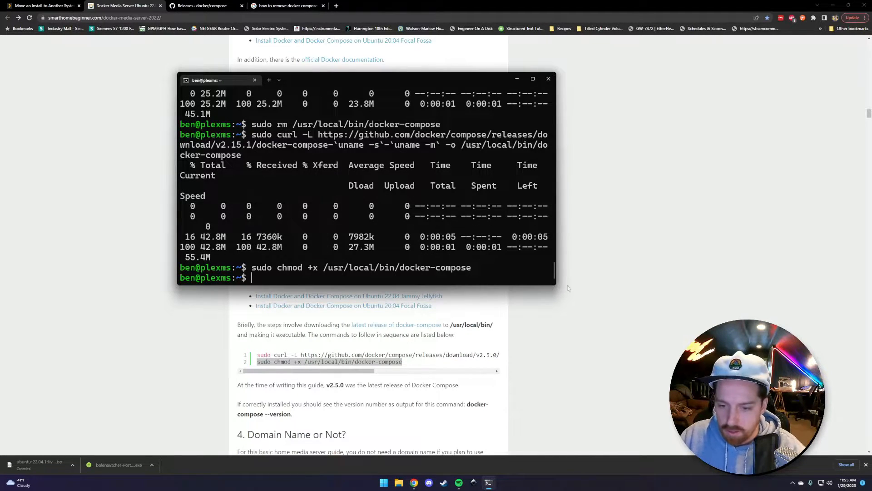
{"action": "scroll", "scroll_direction": "down", "scroll_amount": 3}
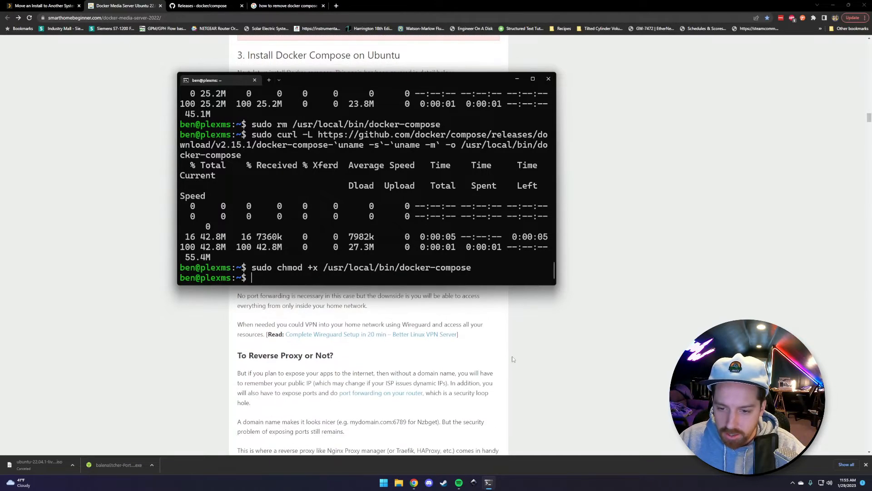
{"action": "scroll", "scroll_direction": "down", "scroll_amount": 3}
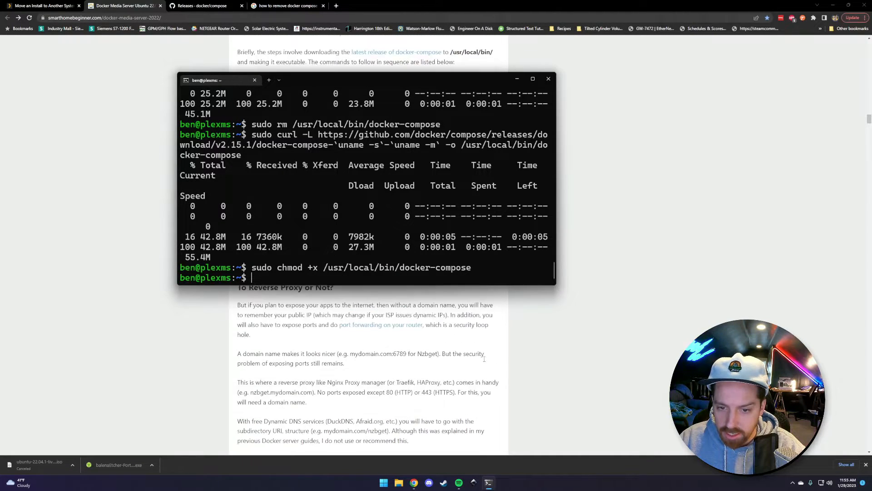
Scroll the guide to 'Setting up the Docker environment – 1. Folders and Files'
{"action": "scroll", "scroll_direction": "up", "scroll_amount": 3}
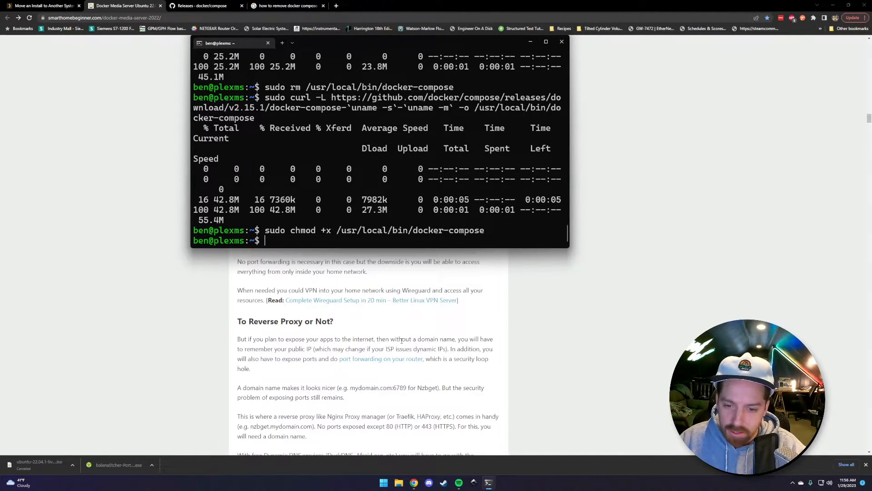
{"action": "mouse_move", "coordinate": [402, 321]}
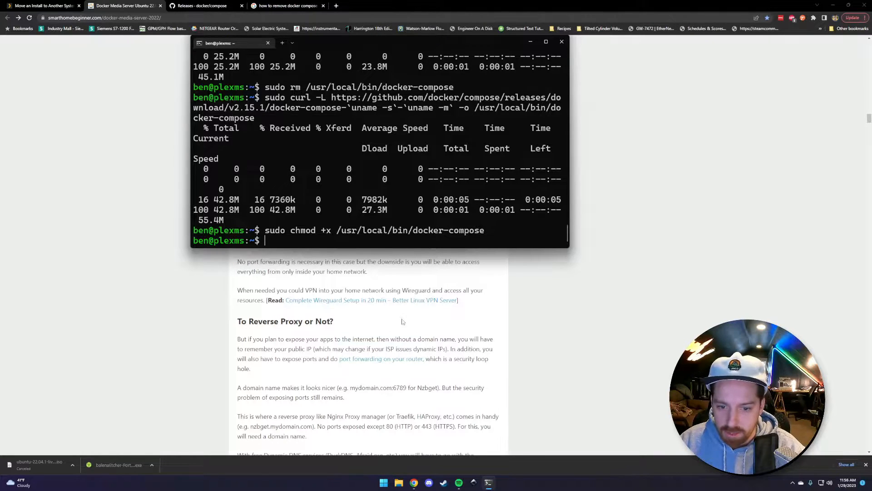
{"action": "scroll", "scroll_direction": "down", "scroll_amount": 3}
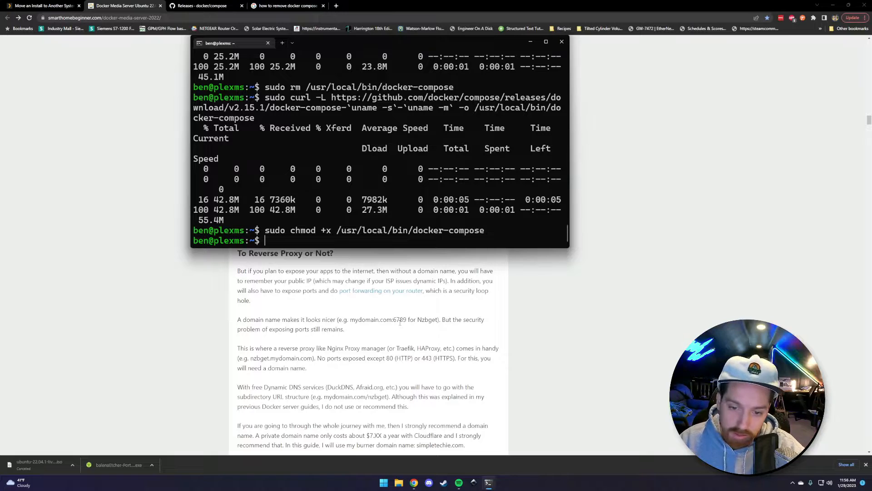
{"action": "mouse_move", "coordinate": [395, 328]}
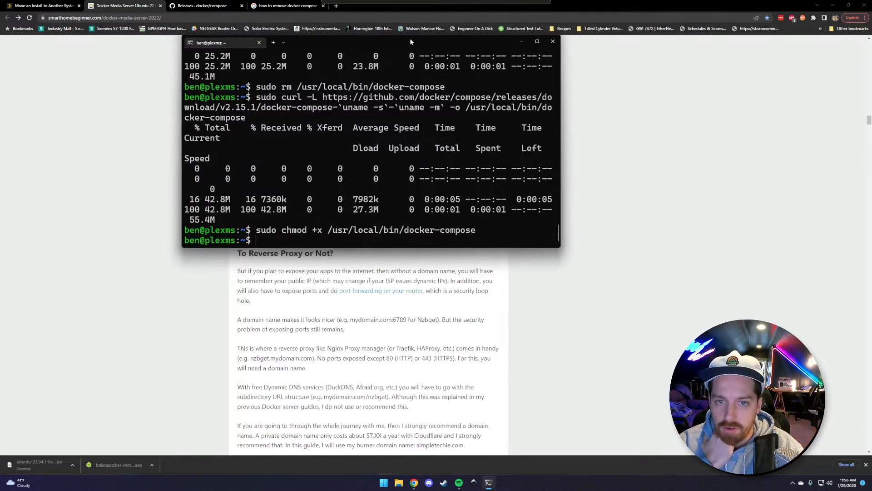
{"action": "scroll", "scroll_direction": "down", "scroll_amount": 3}
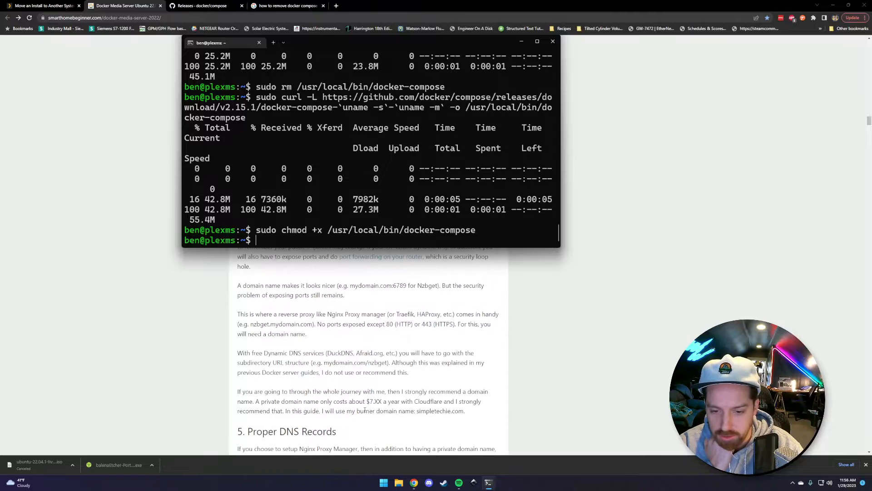
{"action": "double_click", "coordinate": [374, 401]}
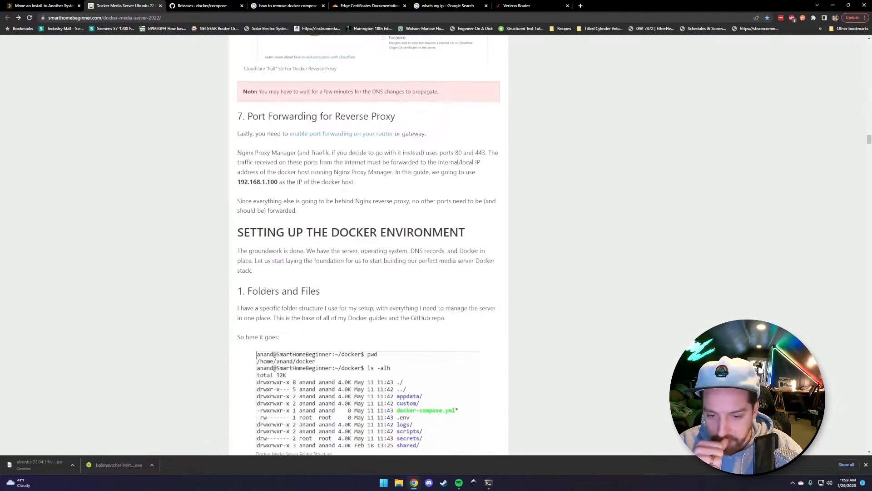
{"action": "scroll", "scroll_direction": "down", "scroll_amount": 3}
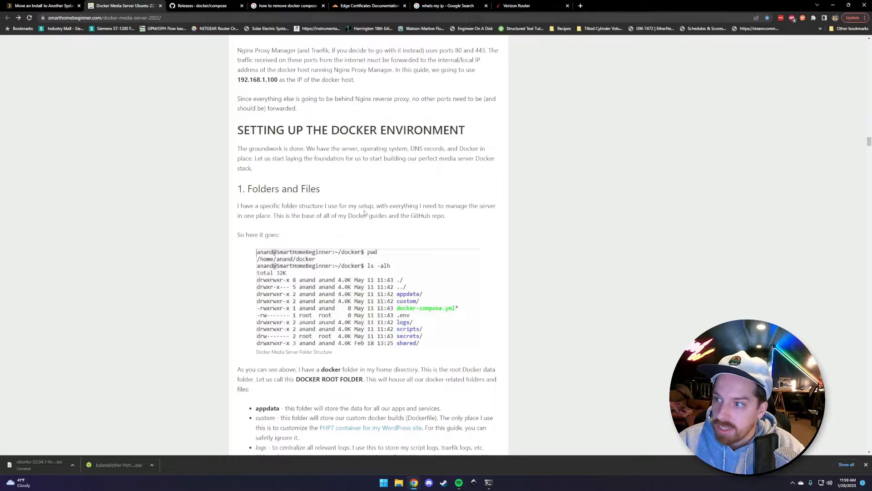
{"action": "scroll", "scroll_direction": "down", "scroll_amount": 3}
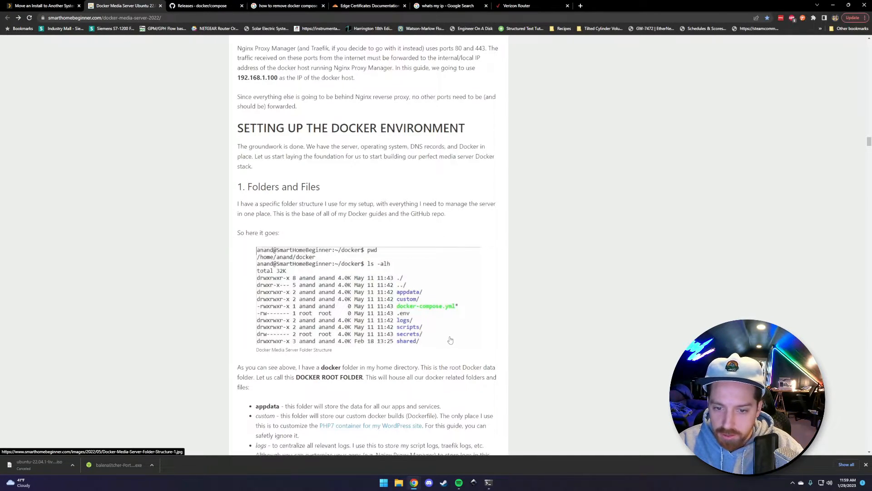
{"action": "scroll", "scroll_direction": "down", "scroll_amount": 3}
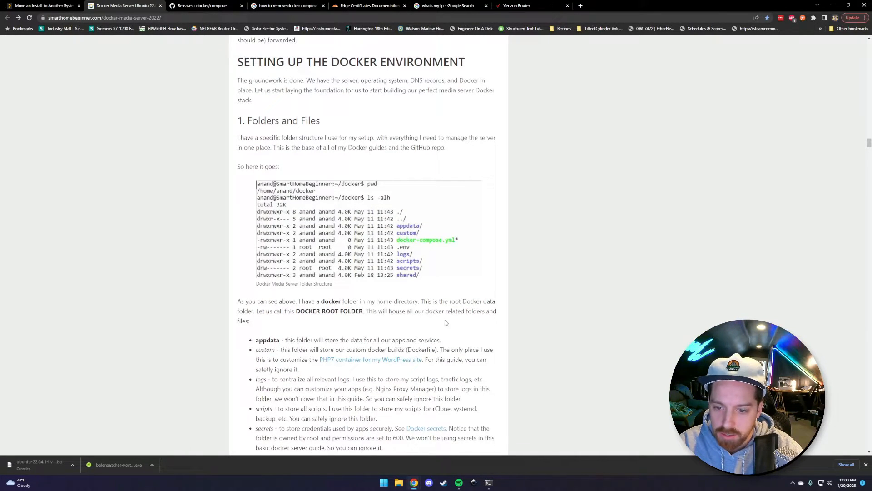
{"action": "scroll", "scroll_direction": "down", "scroll_amount": 3}
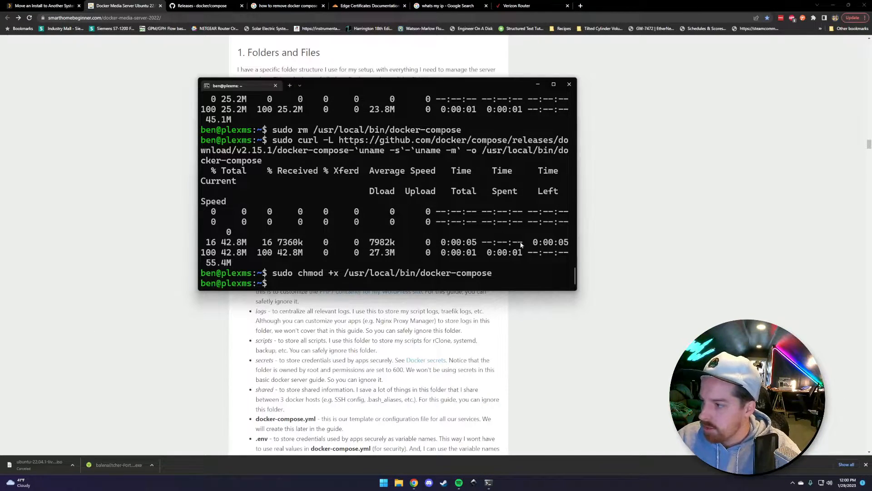
Create the /home/ben/docker folder with sudo mkdir
{"action": "type", "text": "sudo"}
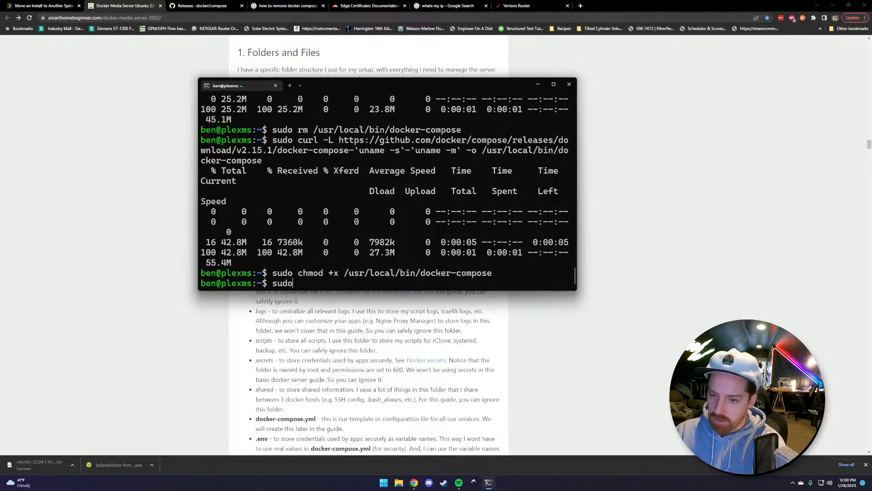
{"action": "type", "text": "mkdir"}
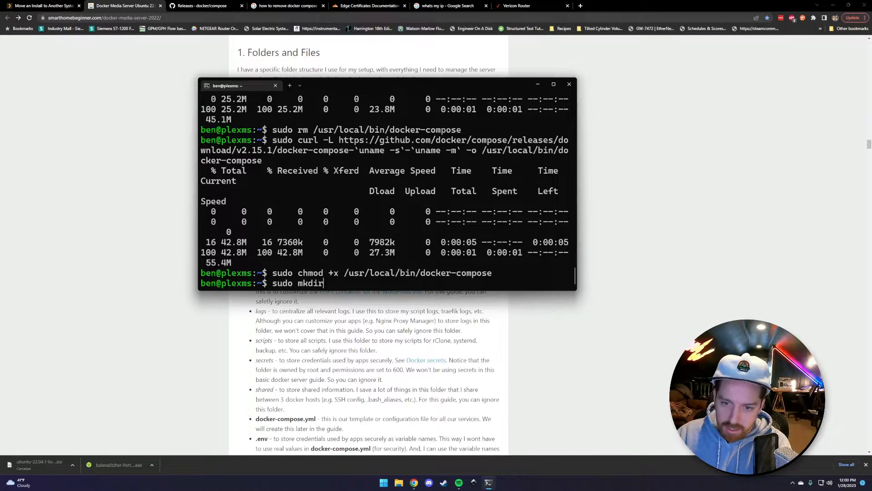
{"action": "type", "text": "/home"}
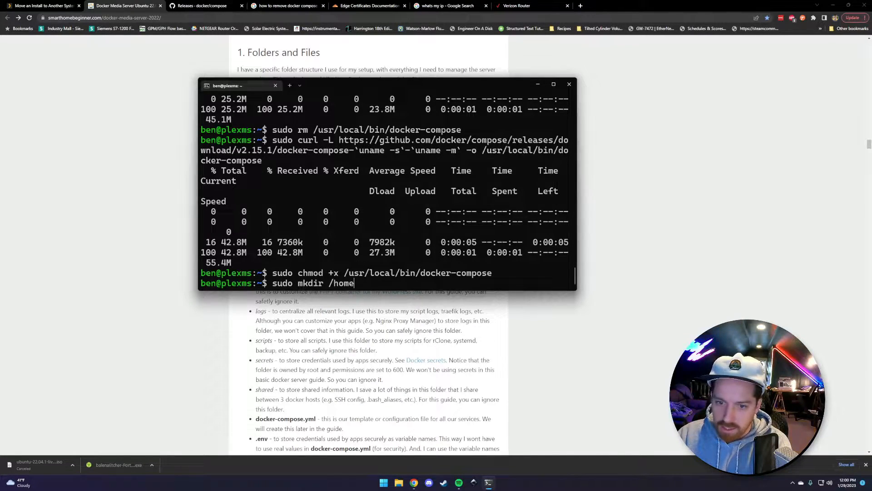
{"action": "type", "text": "/ben"}
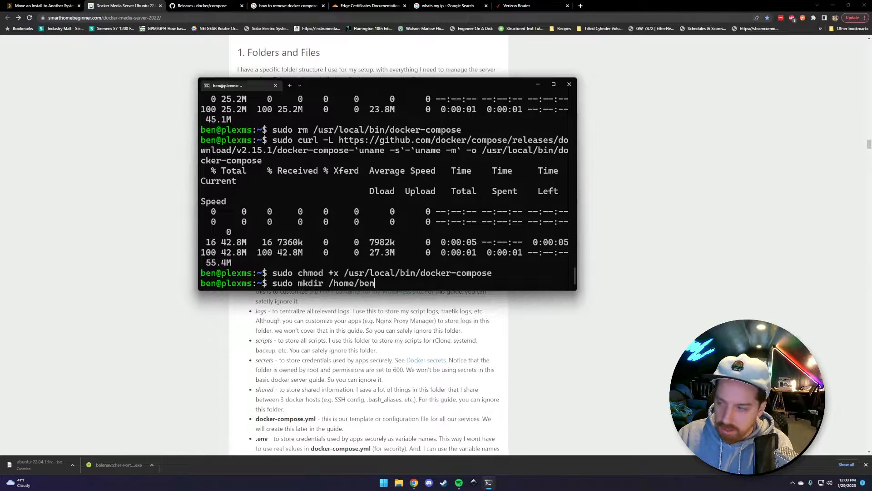
{"action": "type", "text": "/docke"}
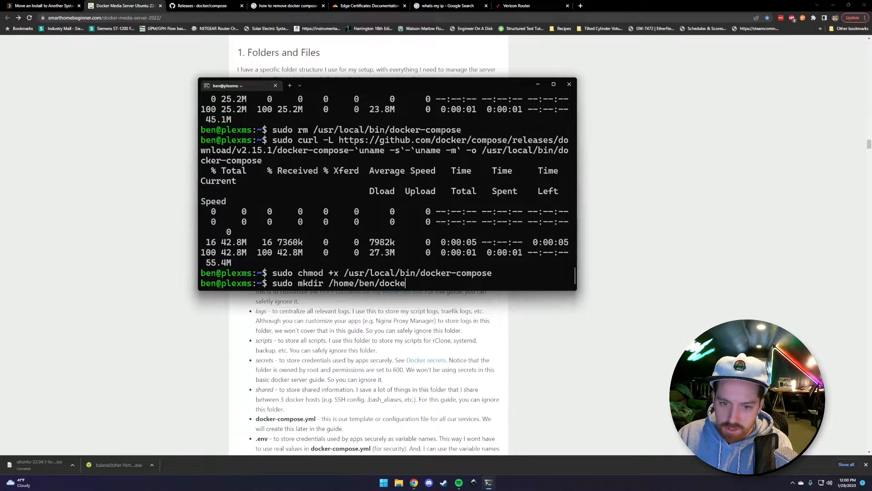
{"action": "key", "text": "Return"}
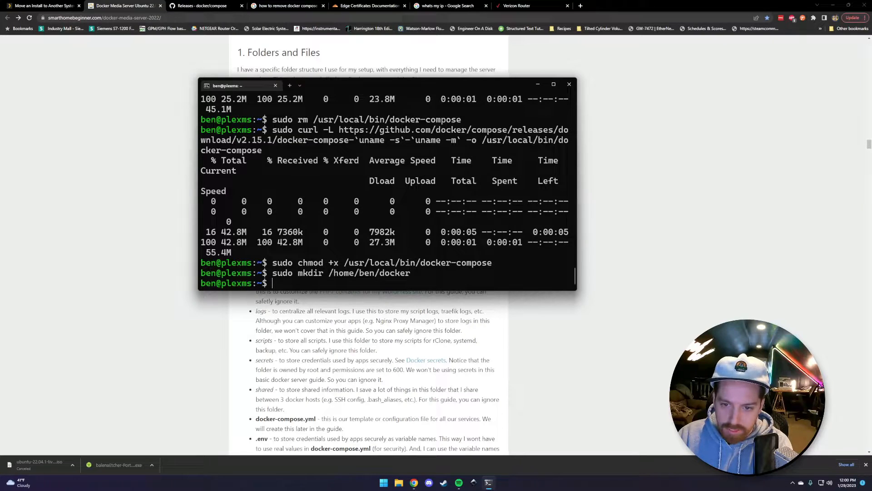
Move into /home/ben, list it, then enter the new docker folder
{"action": "type", "text": "cd /home/"}
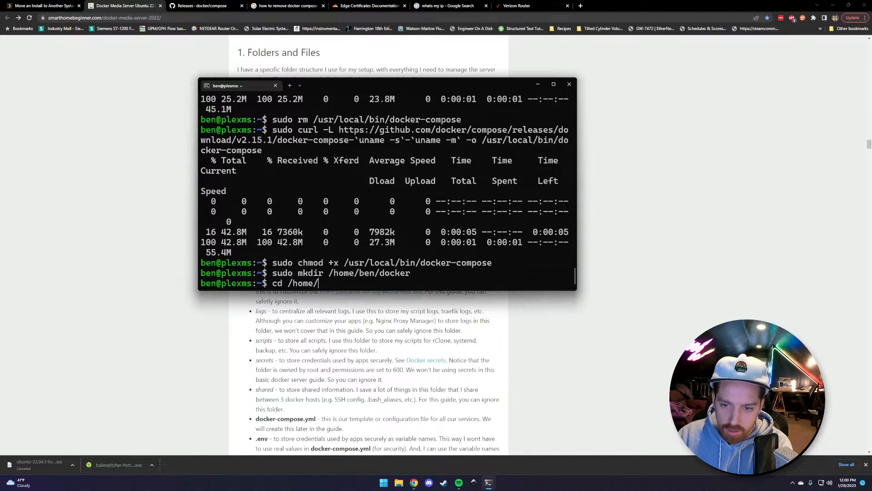
{"action": "key", "text": "Return"}
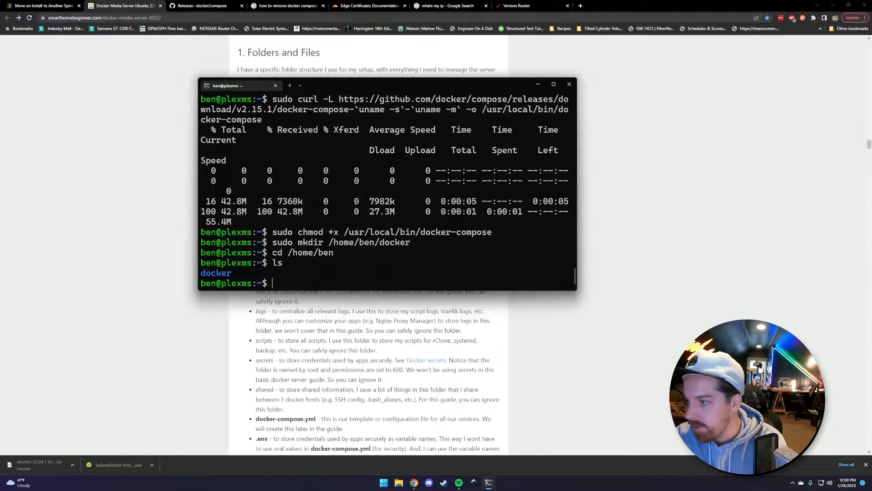
{"action": "type", "text": "cd"}
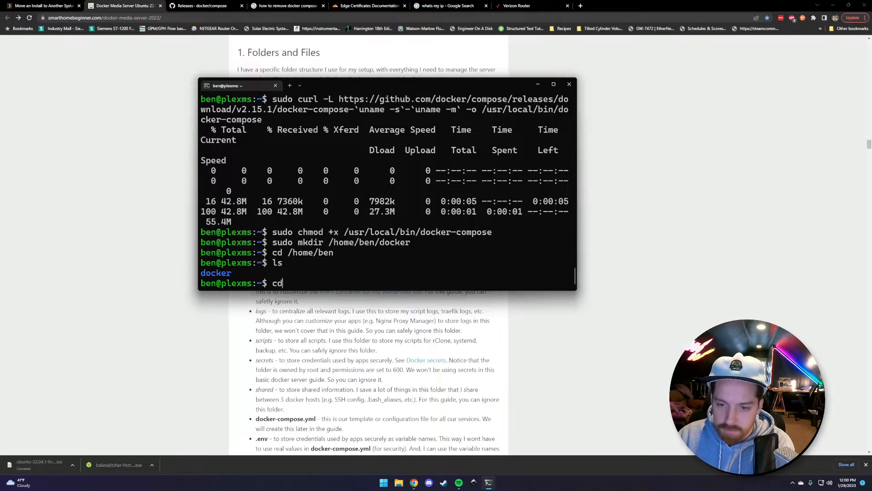
{"action": "type", "text": "docker"}
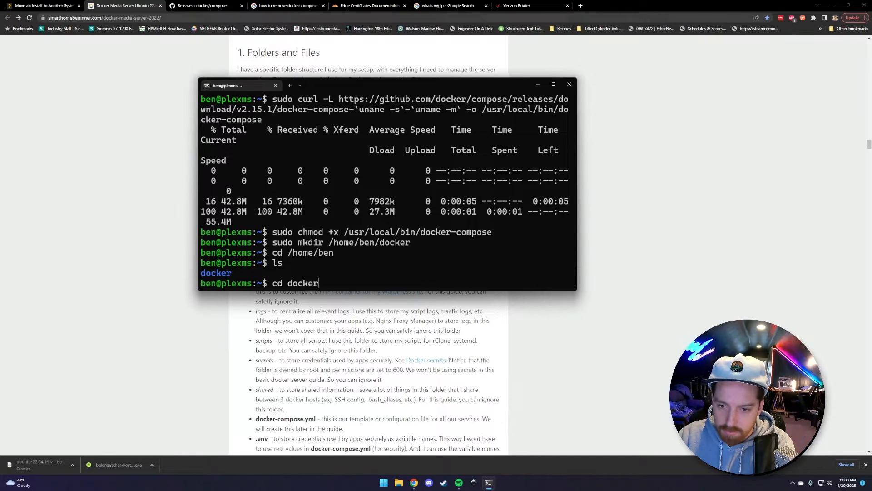
{"action": "key", "text": "Return"}
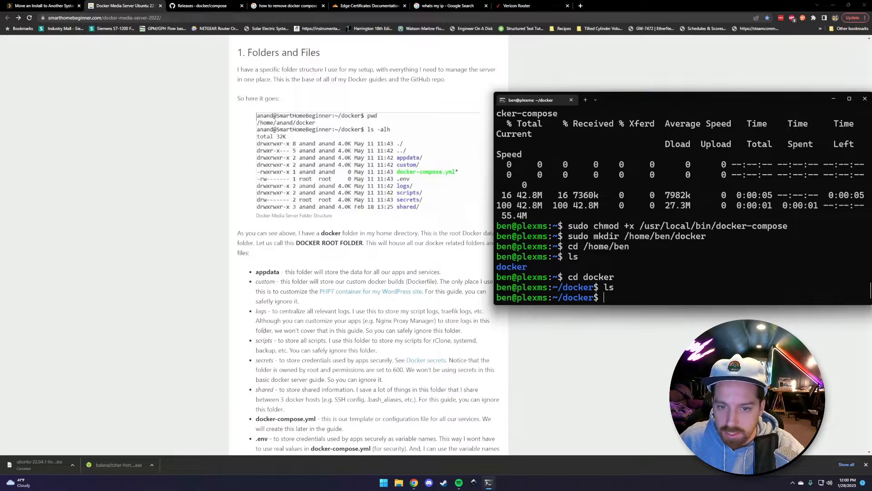
Install the acl package on the server from the guide's command
{"action": "scroll", "scroll_direction": "down", "scroll_amount": 3}
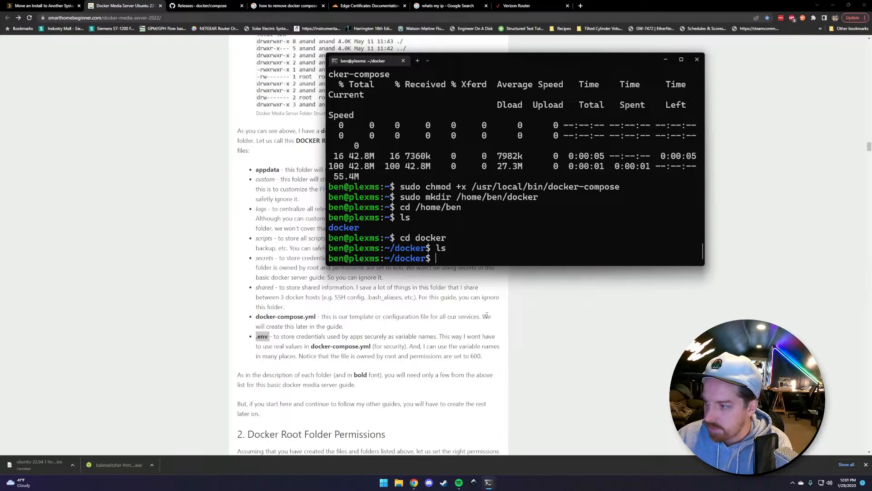
{"action": "scroll", "scroll_direction": "down", "scroll_amount": 3}
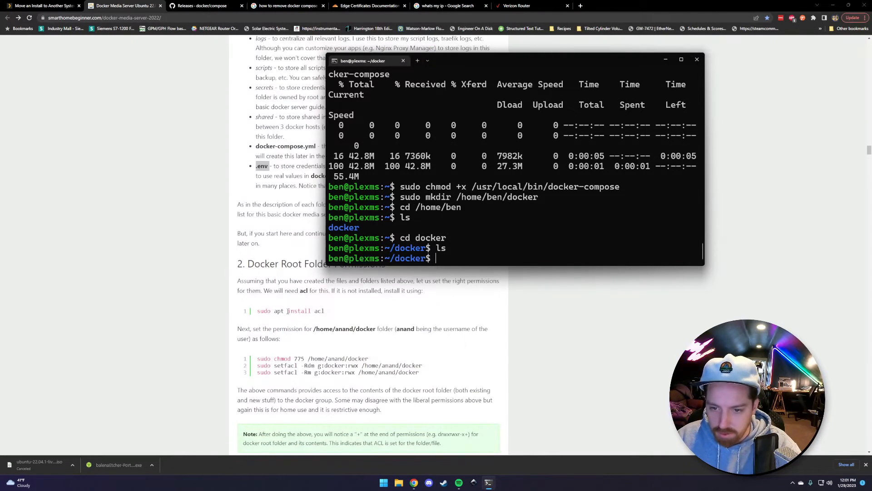
{"action": "type", "text": "sudo apt install"}
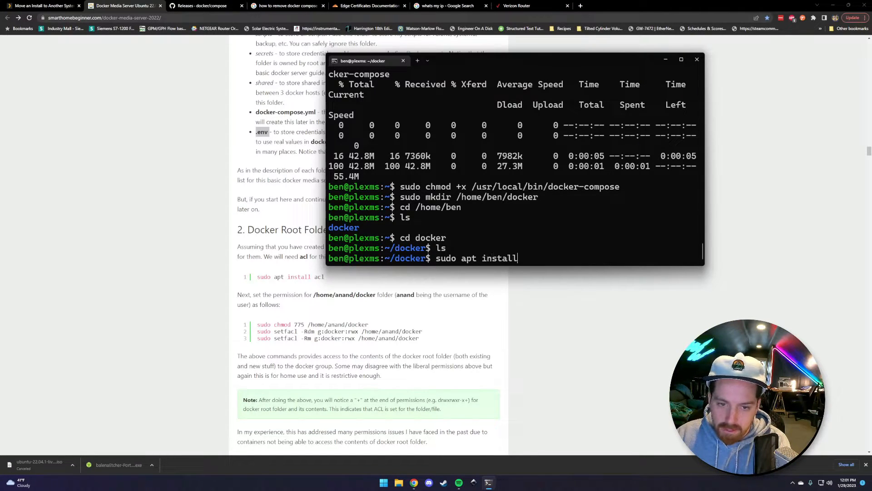
{"action": "key", "text": "Return"}
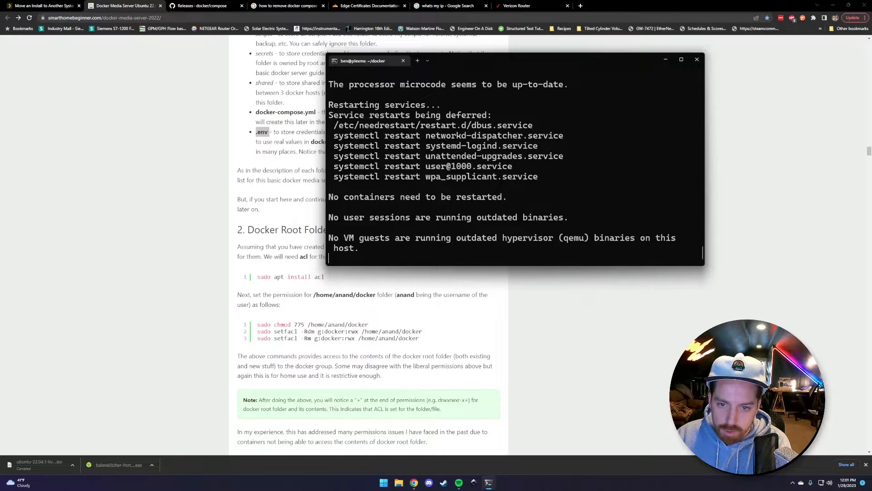
Apply chmod 775 permissions to /home/ben/docker
{"action": "type", "text": "s:~/docker$ s"}
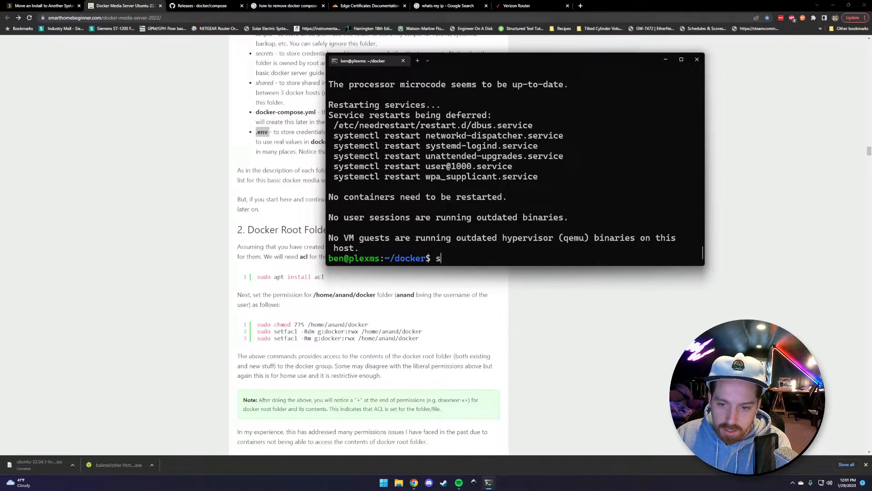
{"action": "type", "text": "udo chmod"}
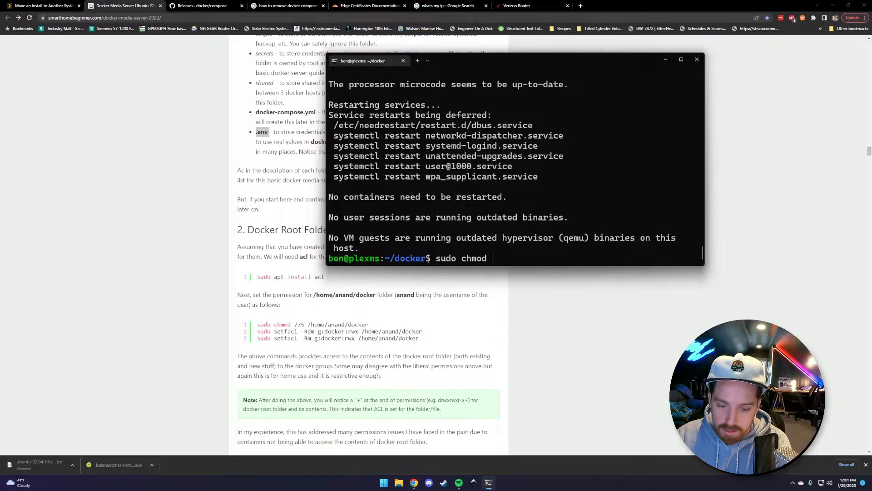
{"action": "type", "text": "775 /hom"}
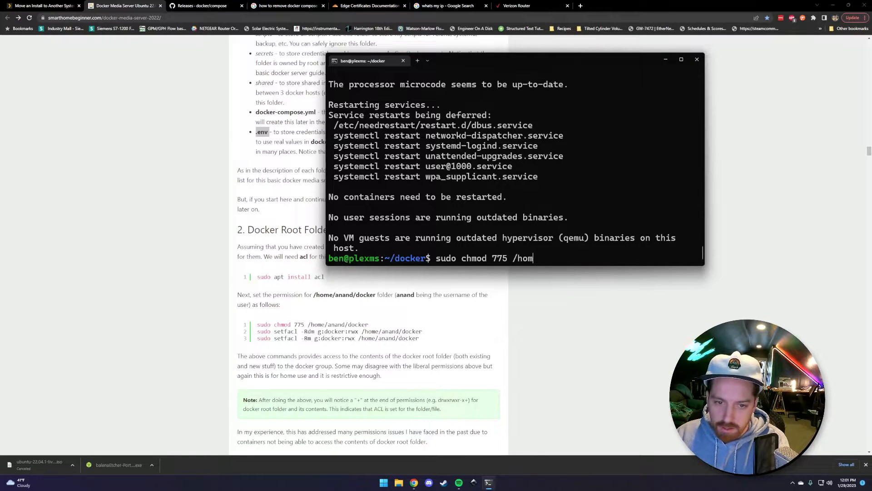
{"action": "type", "text": "e/ben/docker"}
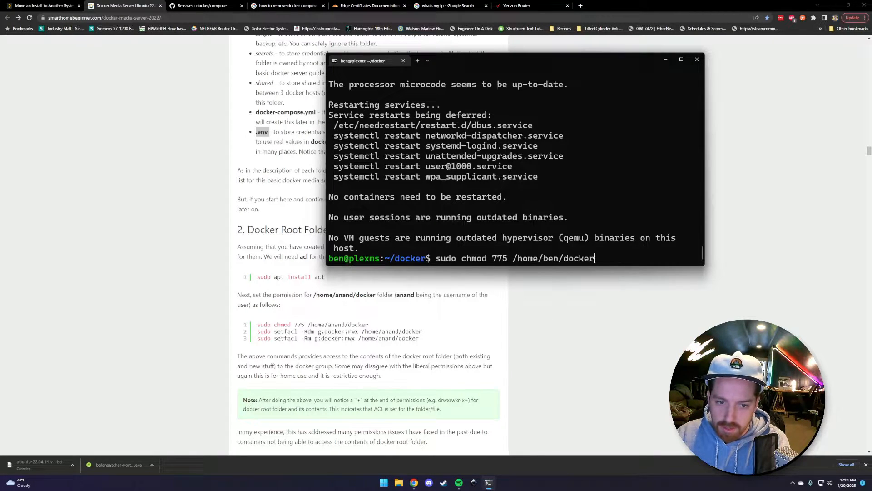
{"action": "key", "text": "Return"}
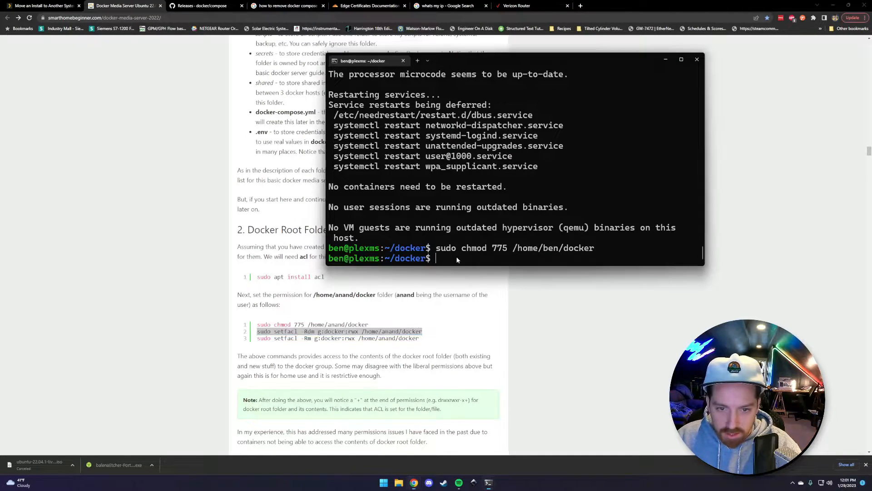
Apply recursive docker-group rwx ACLs, default and current, to /home/ben/docker with setfacl
{"action": "type", "text": "sudo setfacl -Rdm g:docker:rwx /home/anand/docker"}
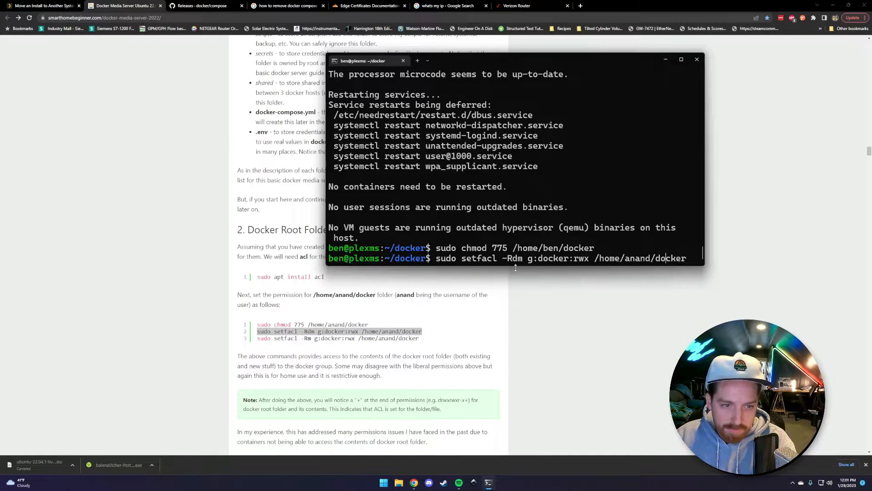
{"action": "key", "text": "Backspace"}
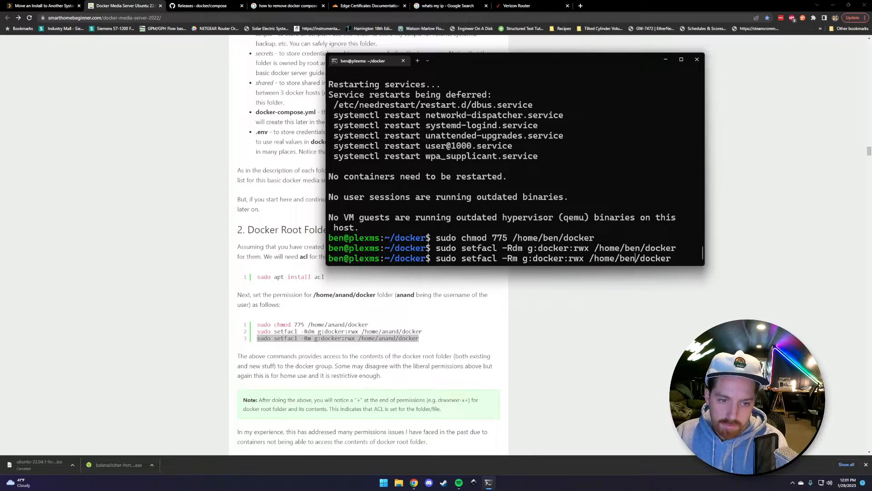
{"action": "key", "text": "Return"}
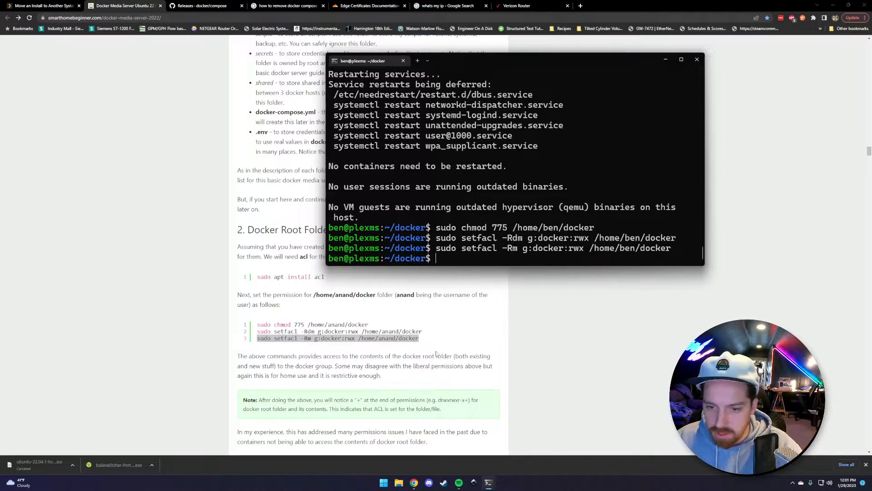
{"action": "scroll", "scroll_direction": "down", "scroll_amount": 3}
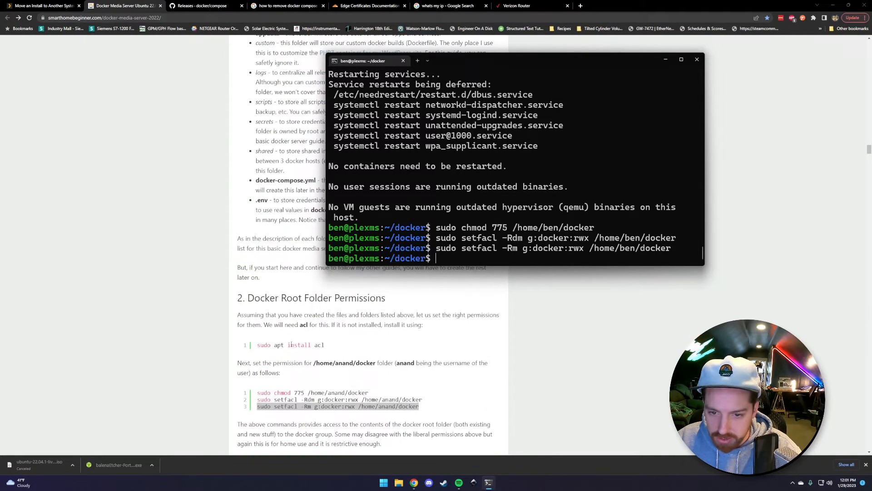
{"action": "mouse_move", "coordinate": [376, 354]}
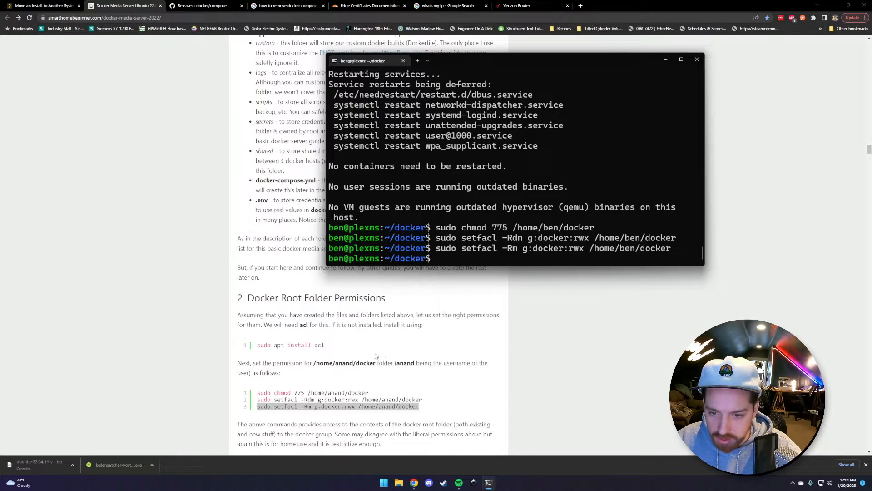
List ~/docker with ls -alh, then move up and list the home folder to see the docker folder's ACL permissions
{"action": "scroll", "scroll_direction": "down", "scroll_amount": 3}
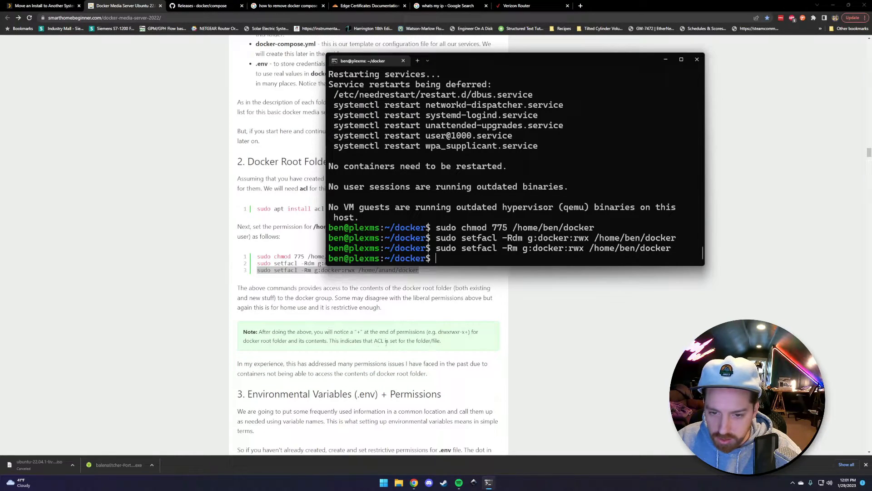
{"action": "scroll", "scroll_direction": "down", "scroll_amount": 3}
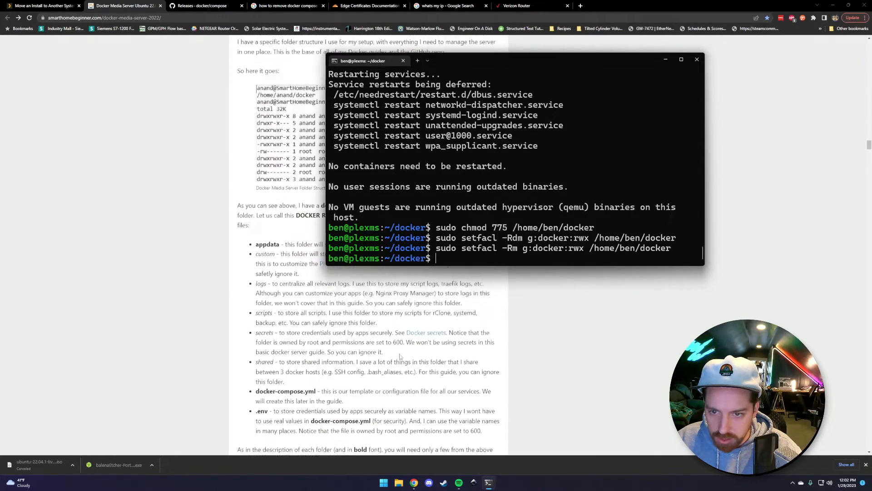
{"action": "scroll", "scroll_direction": "up", "scroll_amount": 3}
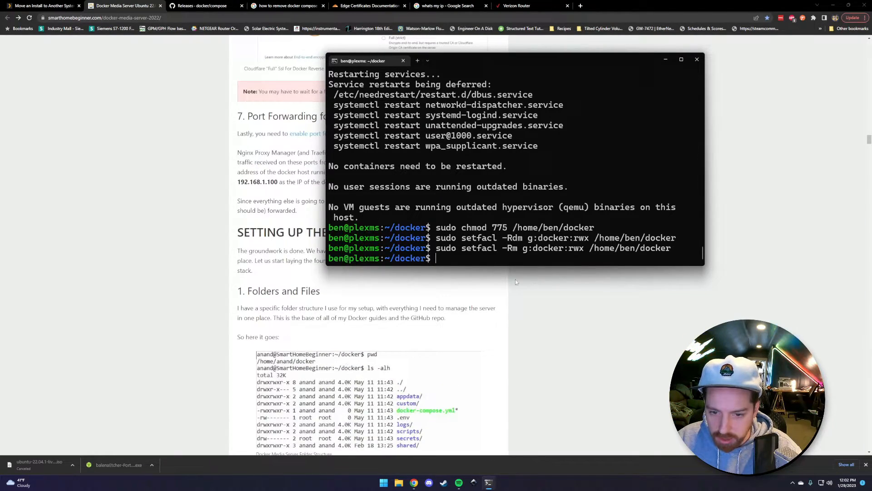
{"action": "type", "text": "ls"}
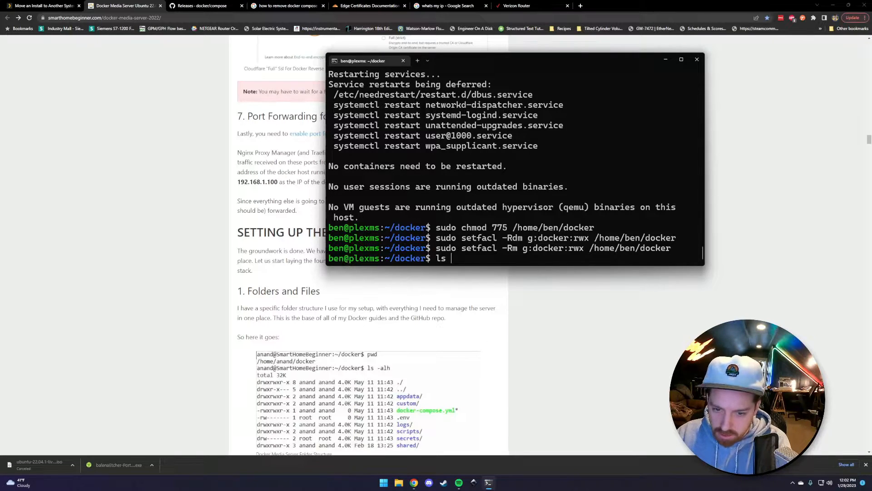
{"action": "key", "text": "Return"}
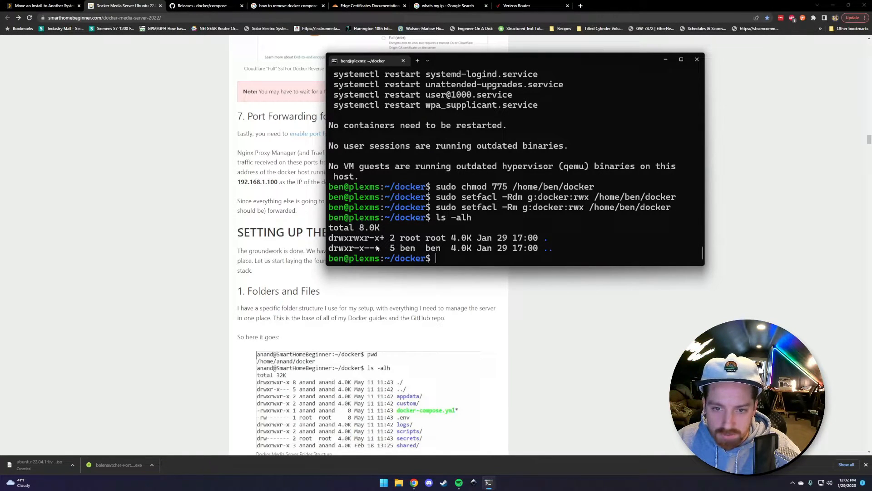
{"action": "type", "text": "cd .."}
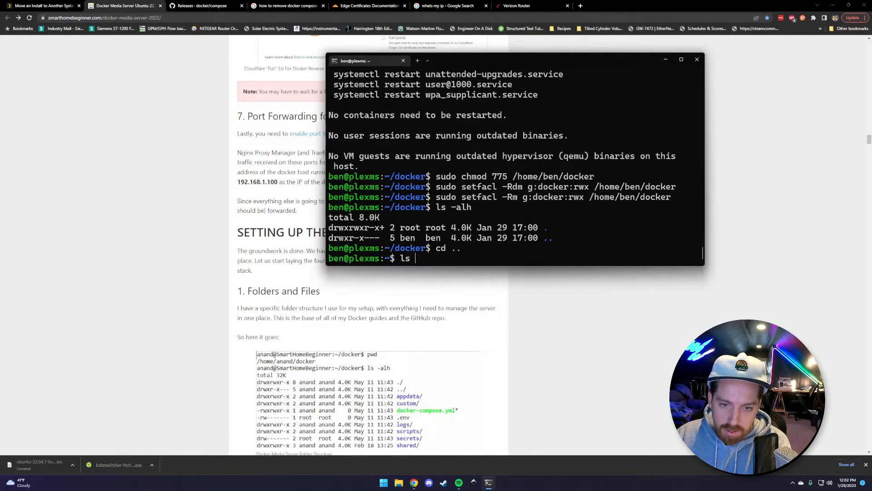
{"action": "key", "text": "Return"}
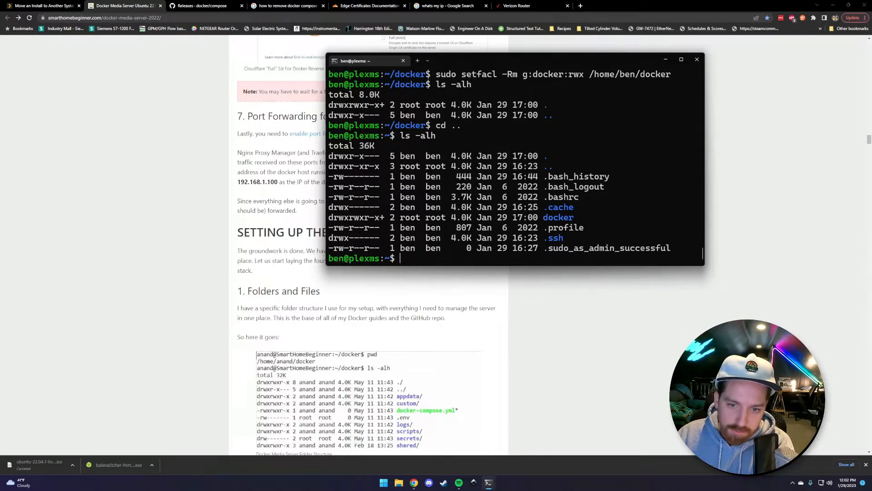
{"action": "mouse_move", "coordinate": [563, 221]}
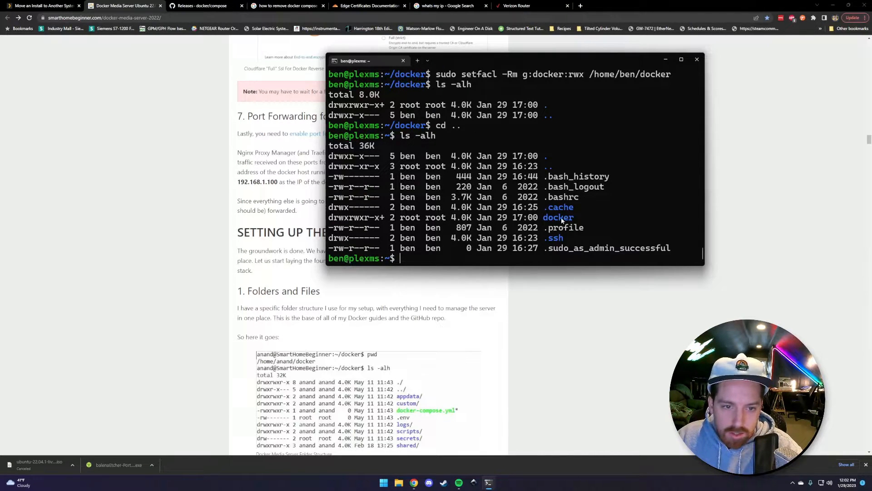
{"action": "mouse_move", "coordinate": [434, 219]}
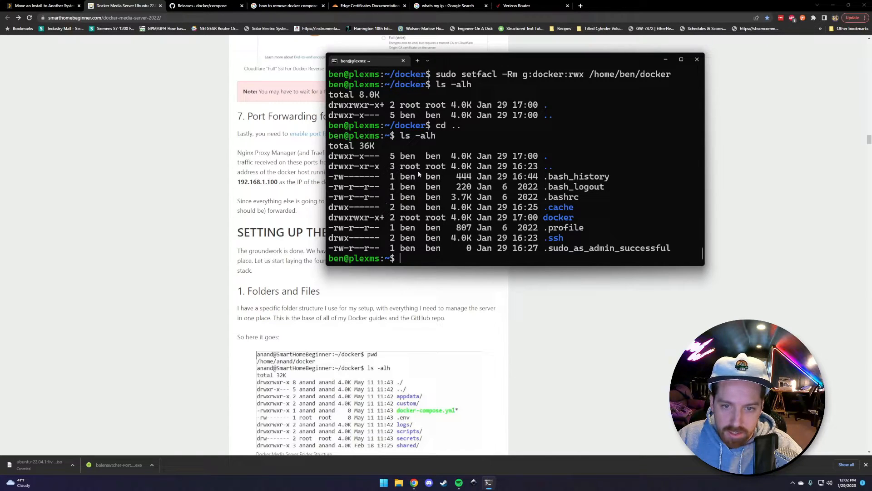
{"action": "mouse_move", "coordinate": [568, 237]}
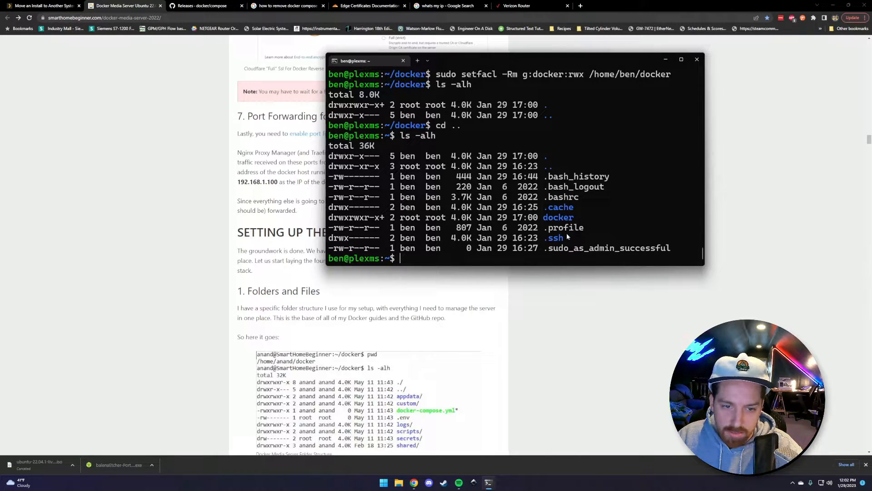
Change back into the ~/docker folder
{"action": "type", "text": "cd co"}
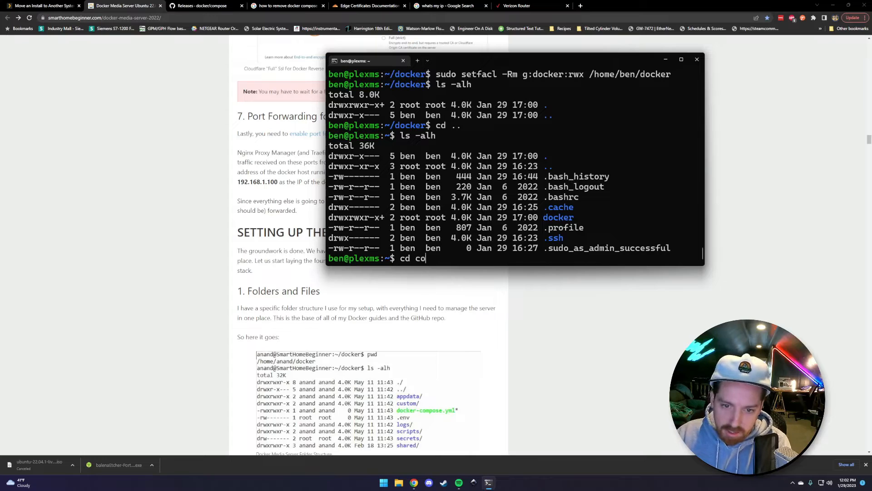
{"action": "type", "text": "ck"}
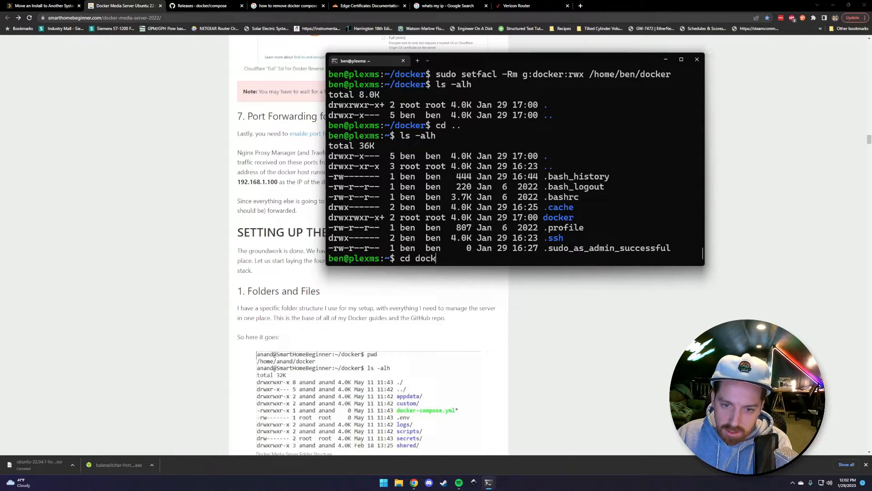
{"action": "key", "text": "Return"}
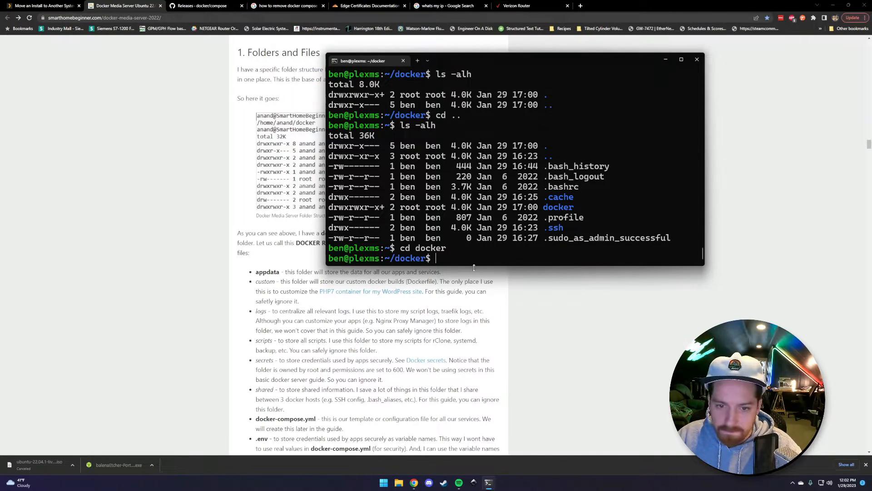
{"action": "scroll", "scroll_direction": "down", "scroll_amount": 3}
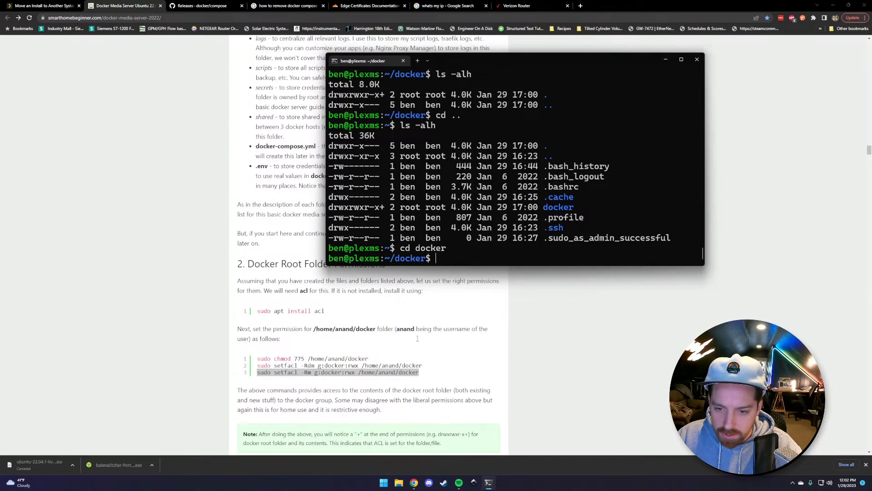
{"action": "scroll", "scroll_direction": "down", "scroll_amount": 3}
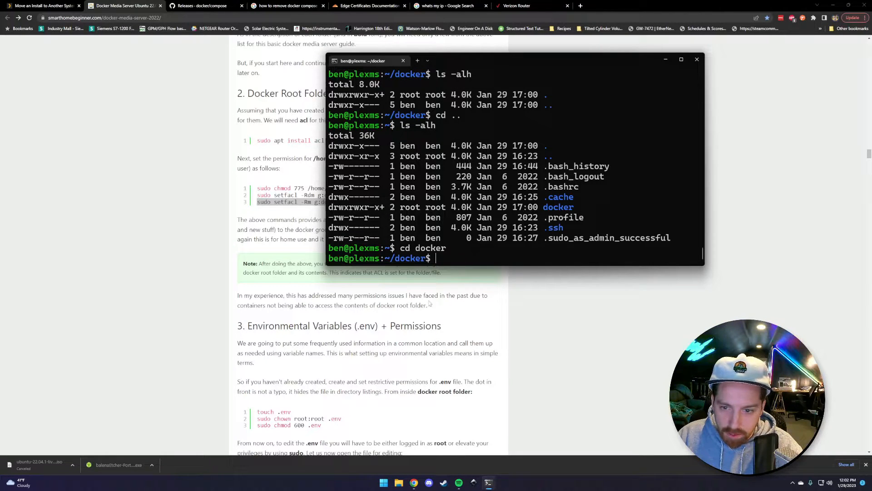
Create the .env file in ~/docker, retrying with sudo touch after the plain touch fails
{"action": "scroll", "scroll_direction": "down", "scroll_amount": 3}
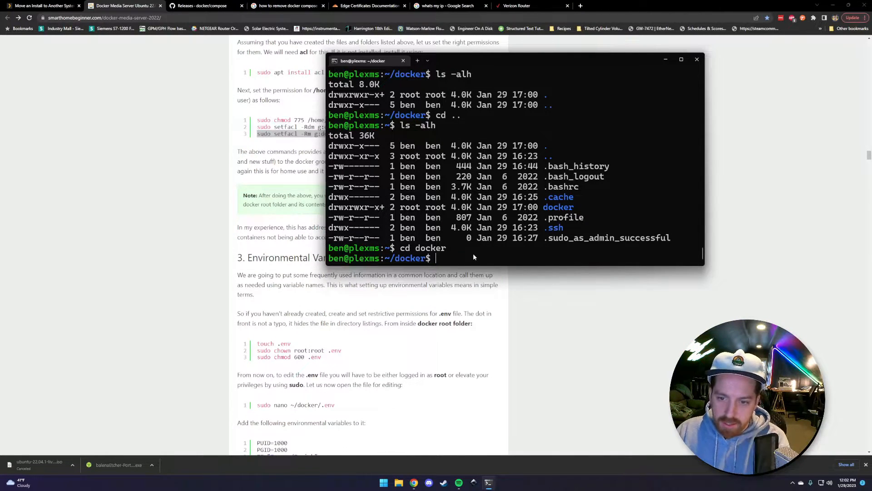
{"action": "type", "text": "touch .env"}
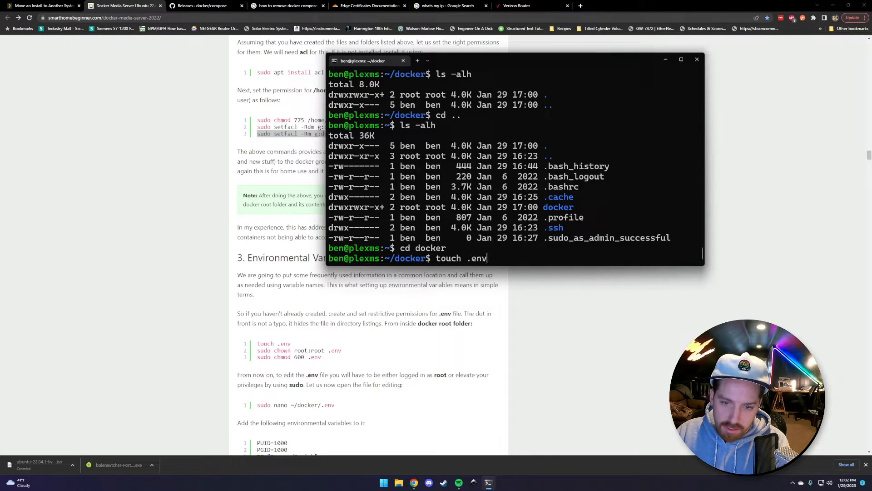
{"action": "key", "text": "Return"}
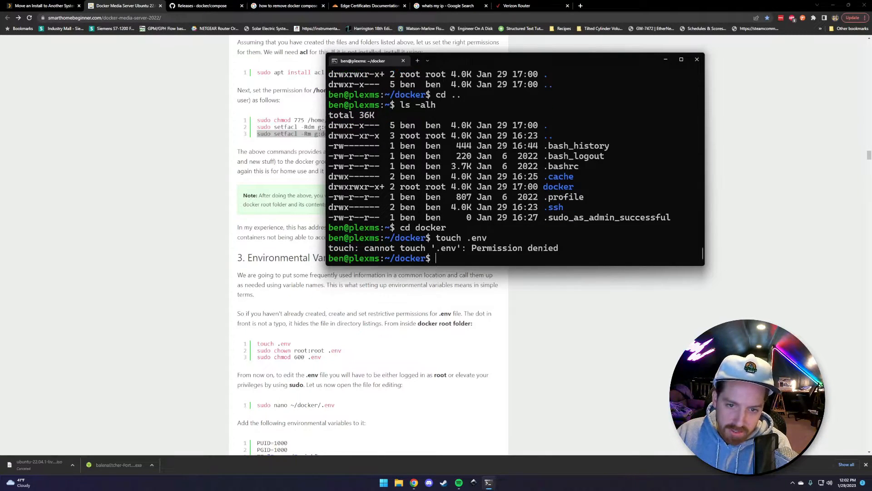
{"action": "type", "text": "ls"}
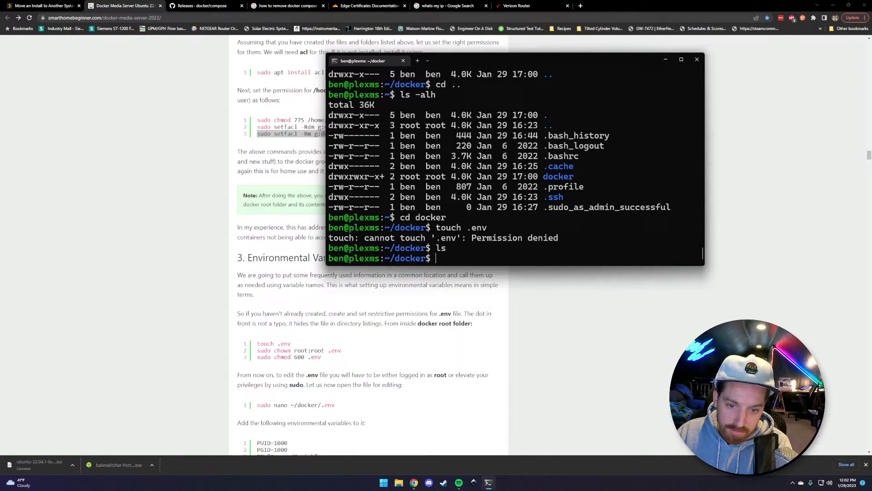
{"action": "type", "text": "sudo"}
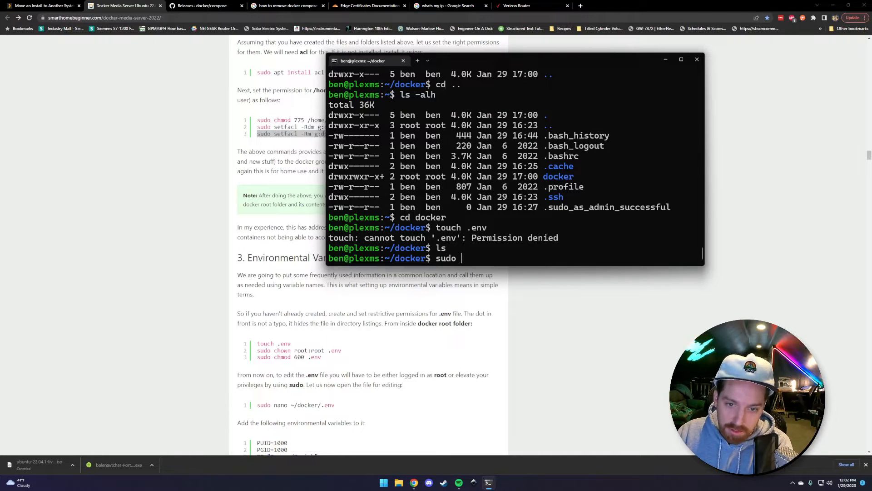
{"action": "type", "text": "touch .env"}
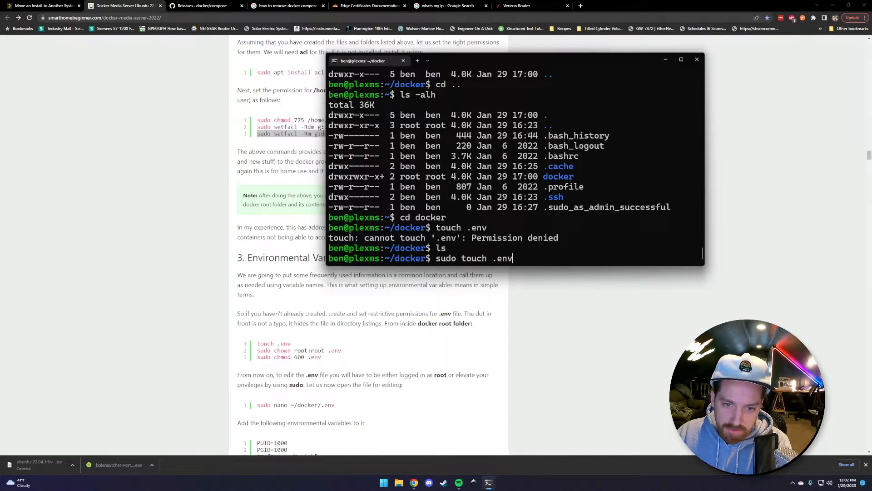
{"action": "key", "text": "Return"}
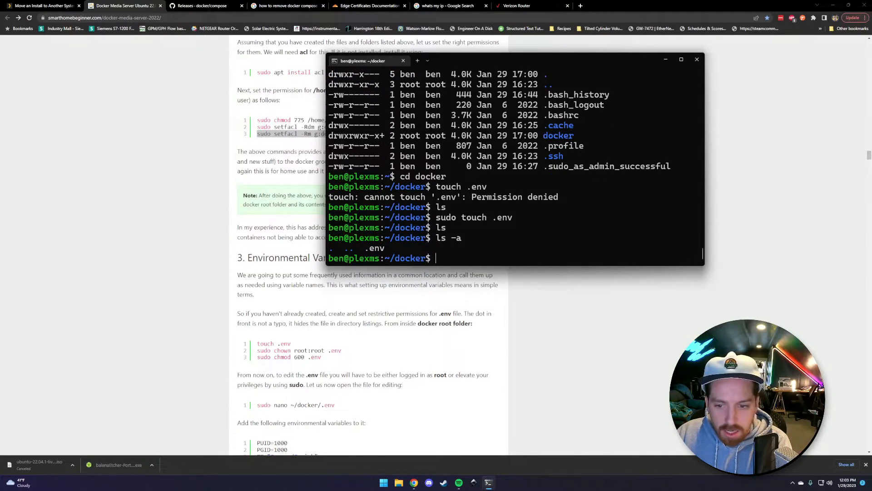
Make .env owned by root:root with chmod 600, and list the folder to confirm ownership and permissions
{"action": "type", "text": "sudo c"}
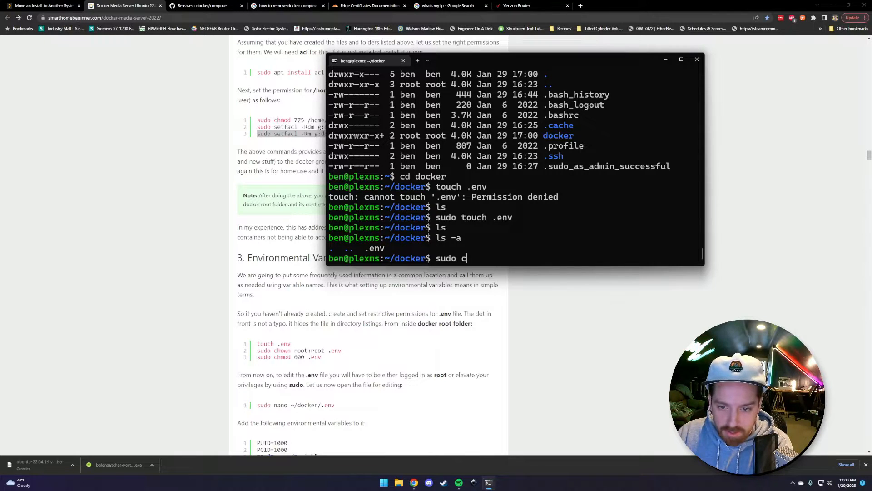
{"action": "type", "text": "hown roo"}
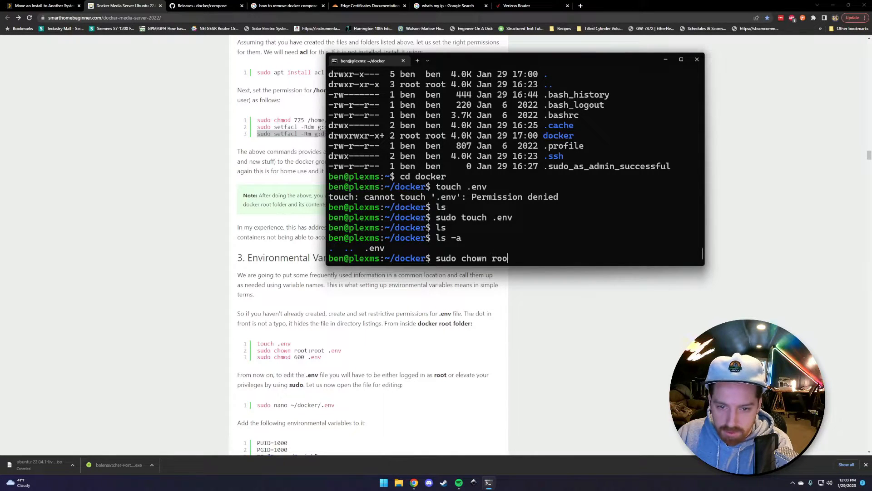
{"action": "type", "text": "t:root"}
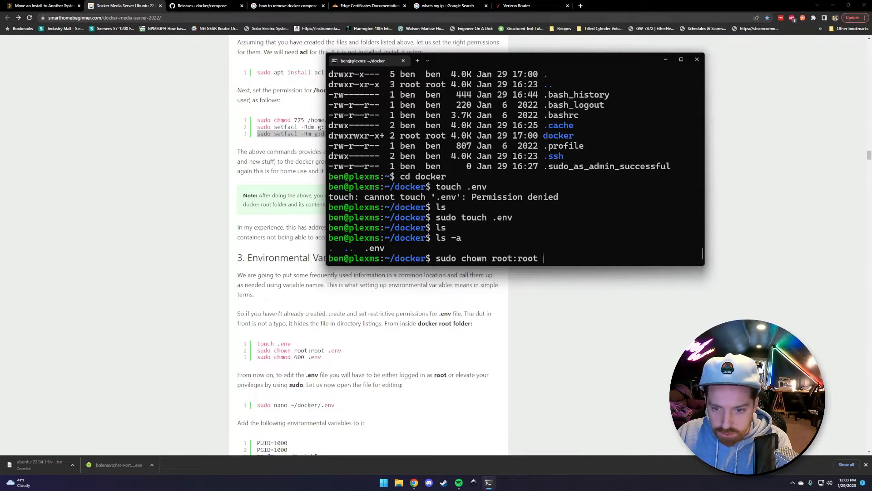
{"action": "type", "text": ".en"}
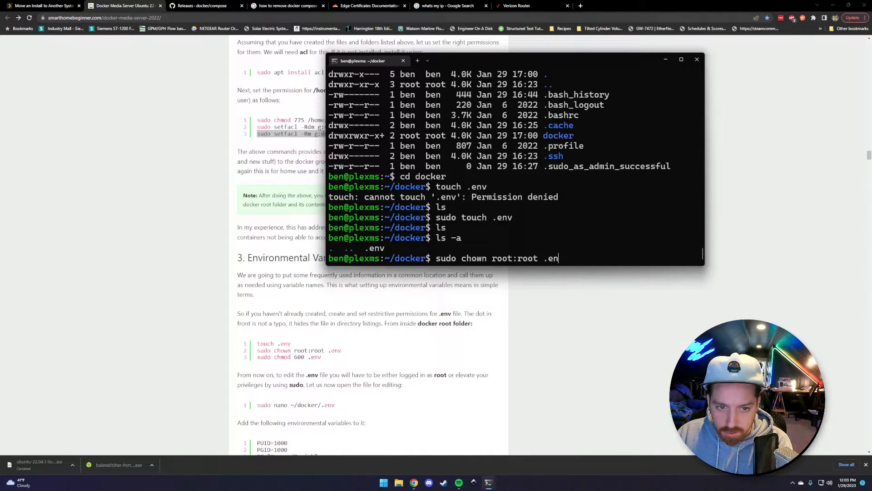
{"action": "key", "text": "Return"}
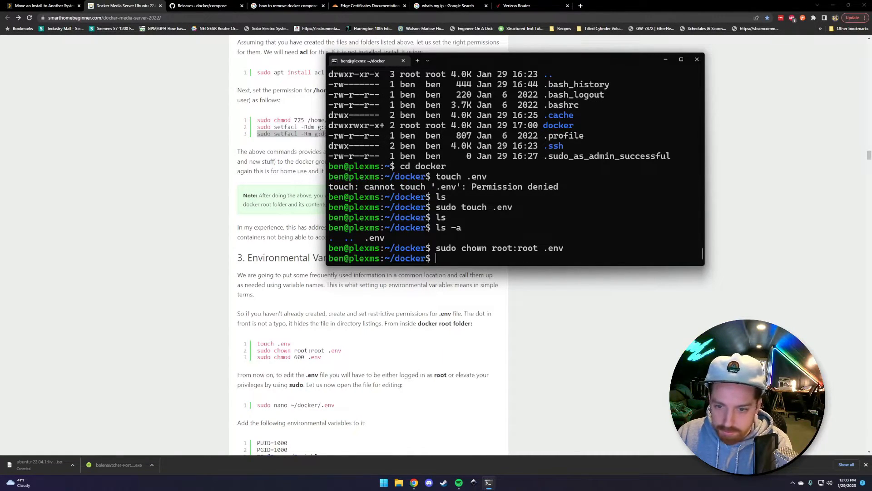
{"action": "type", "text": "sudo cs"}
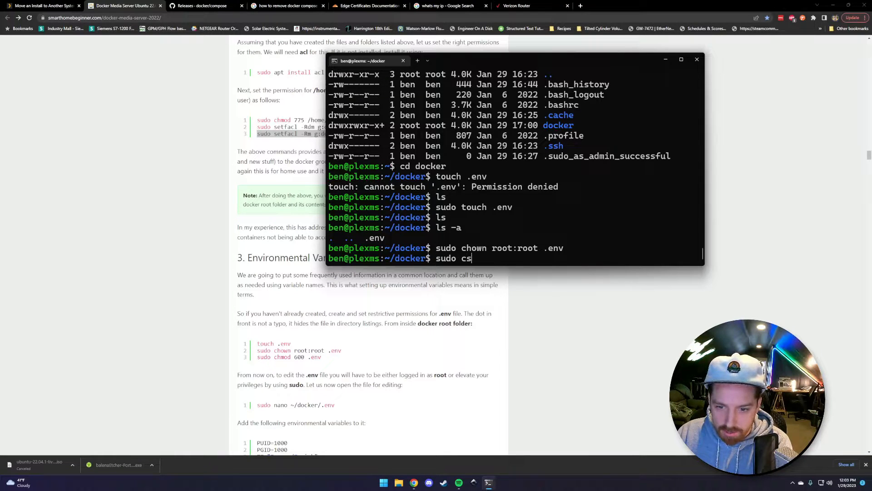
{"action": "type", "text": "hmod 600 .env"}
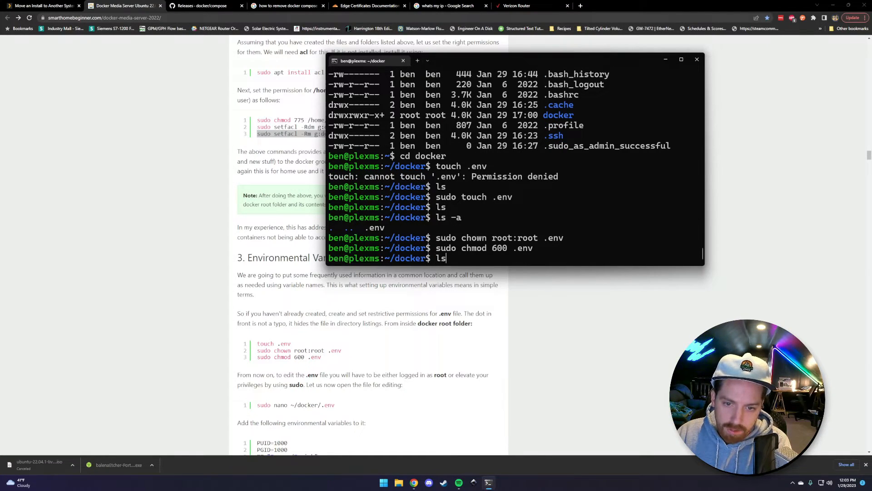
{"action": "key", "text": "Return"}
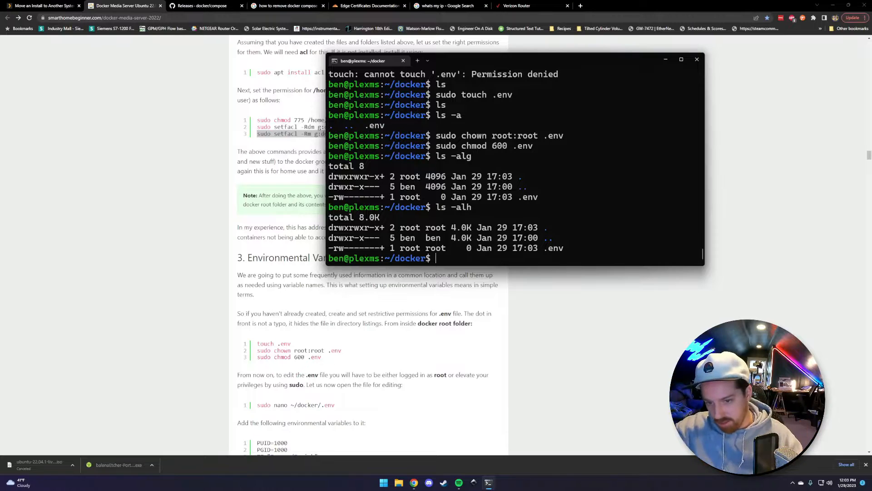
{"action": "scroll", "scroll_direction": "down", "scroll_amount": 3}
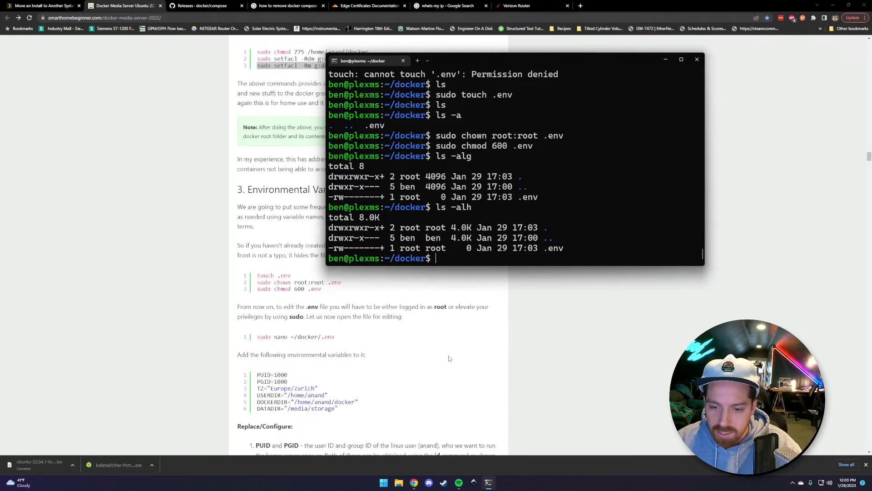
{"action": "scroll", "scroll_direction": "down", "scroll_amount": 3}
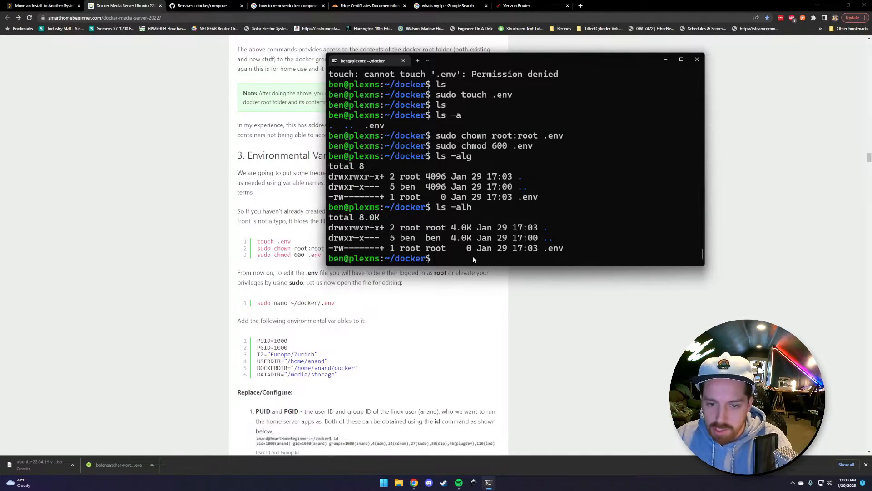
{"action": "type", "text": "sudo nano"}
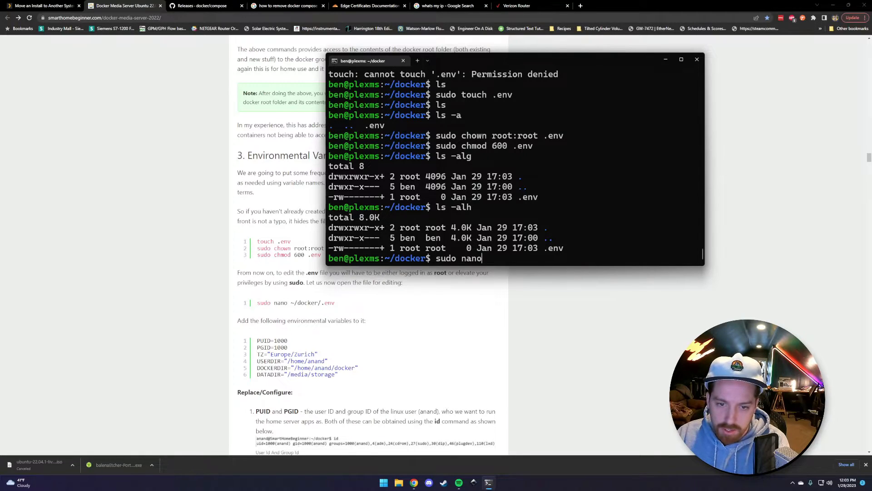
{"action": "type", "text": "~"}
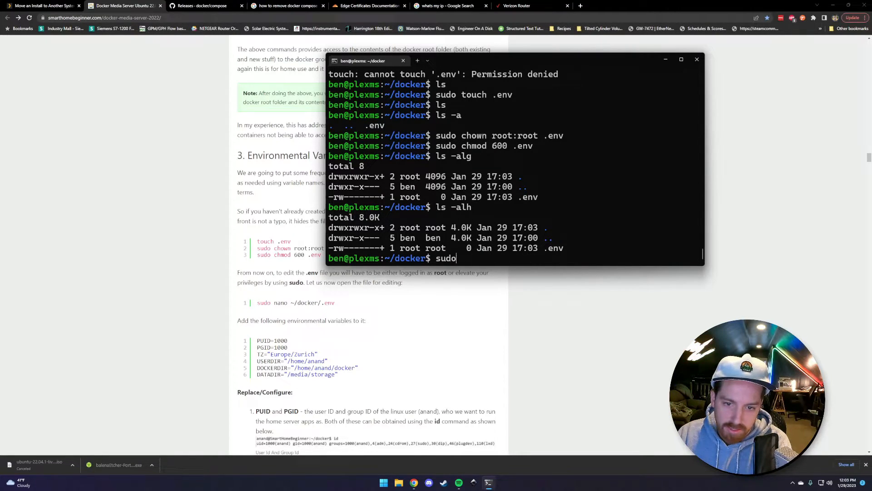
{"action": "type", "text": "cd"}
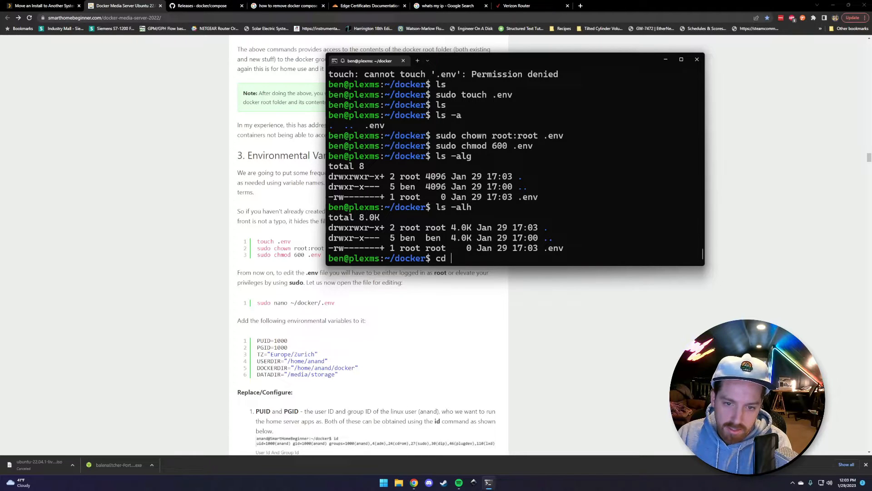
{"action": "key", "text": "Return"}
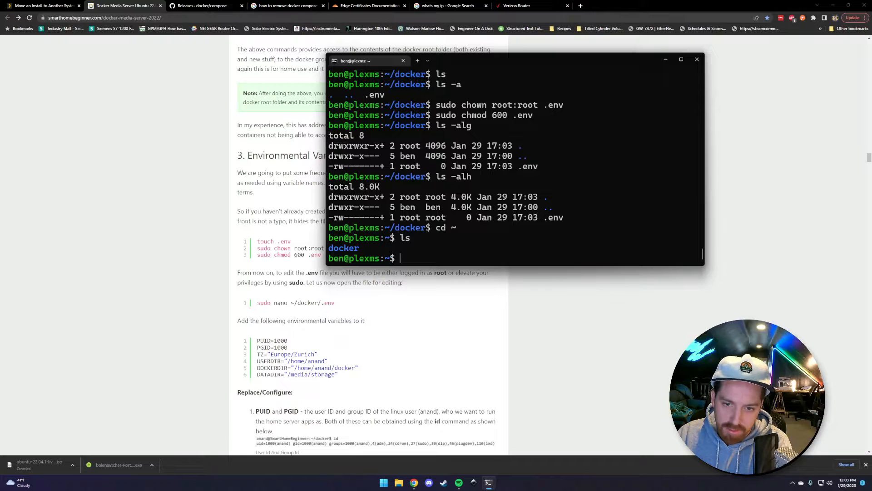
{"action": "type", "text": "cd /home/ben"}
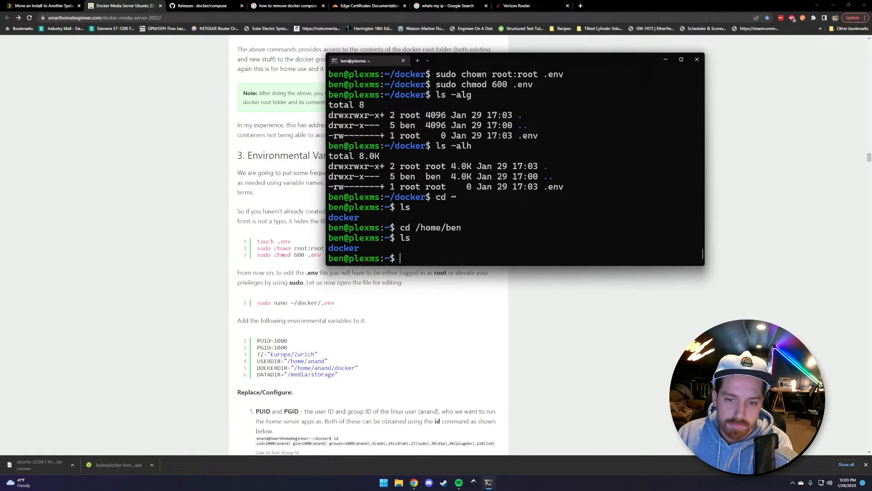
{"action": "type", "text": "cd d"}
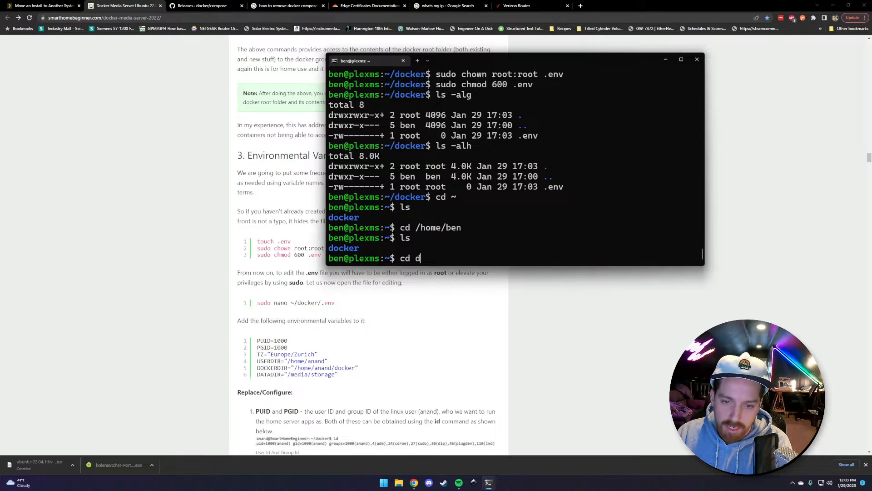
{"action": "key", "text": "Return"}
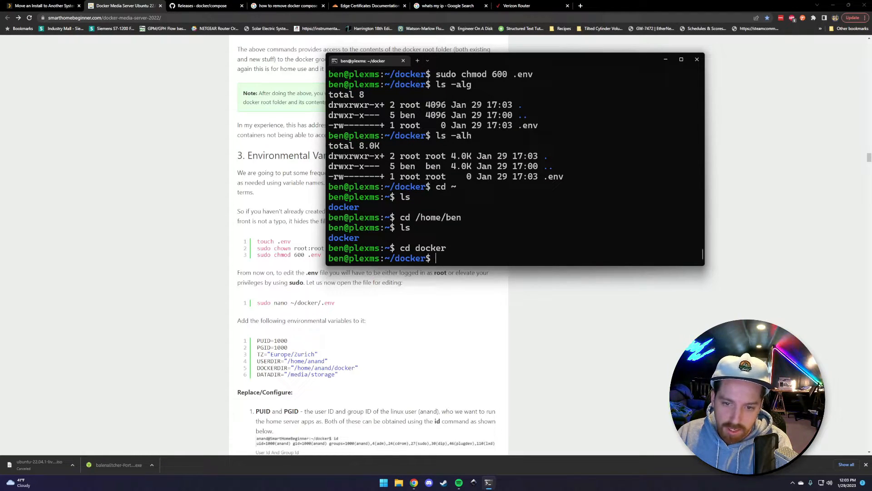
{"action": "type", "text": "sud"}
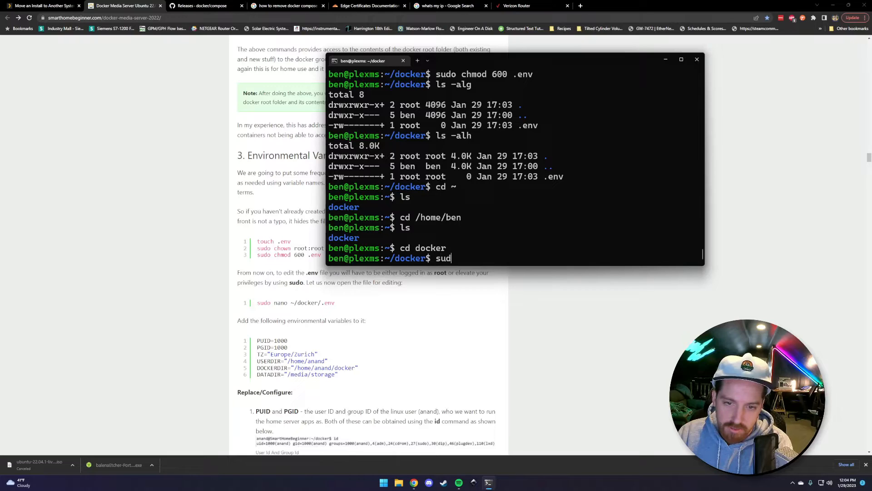
{"action": "type", "text": "o nano .ev"}
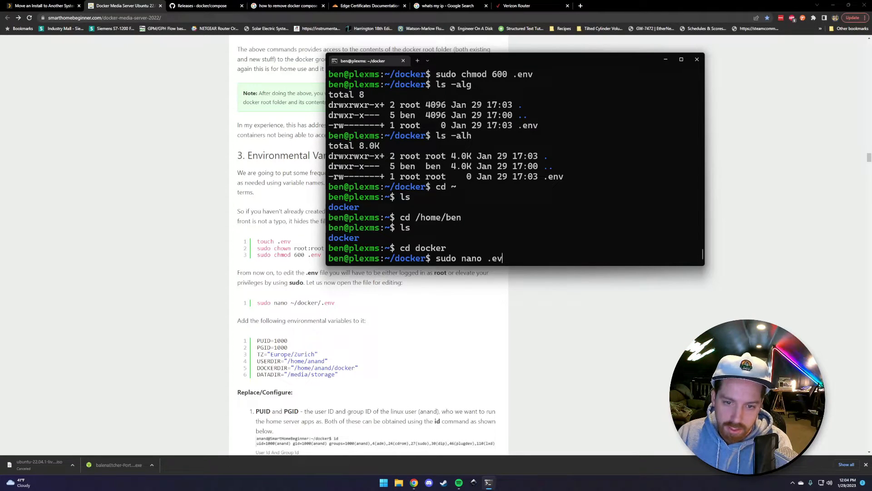
Open .env with sudo nano and enter PUID=1000, PGID=1000, TZ America/New_York, USERDIR, DOCKERDIR and DATADIR lines
{"action": "key", "text": "Return"}
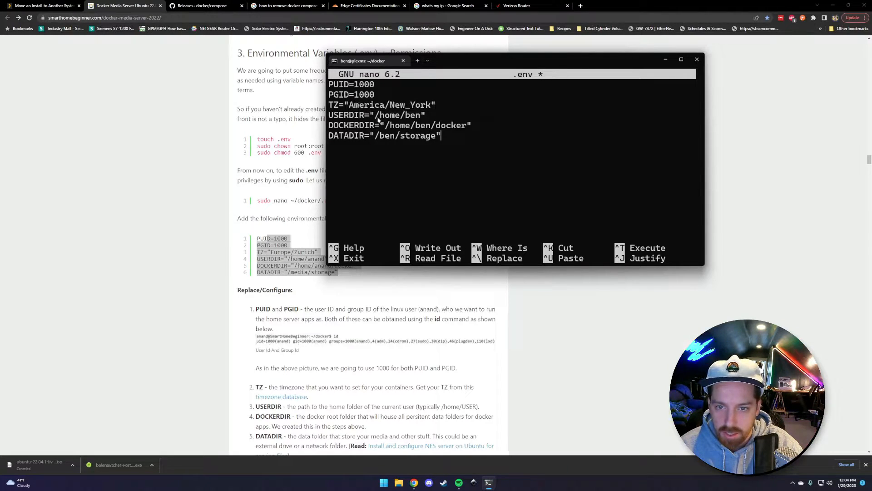
{"action": "mouse_move", "coordinate": [404, 128]}
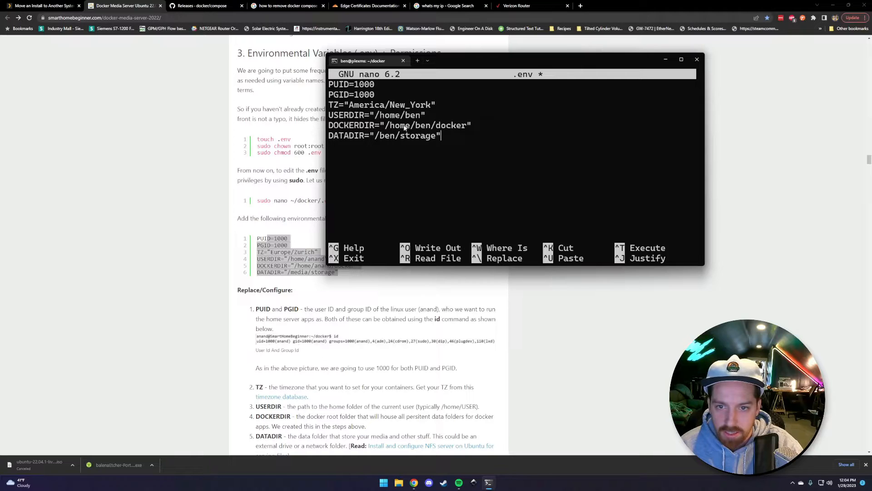
{"action": "double_click", "coordinate": [409, 136]}
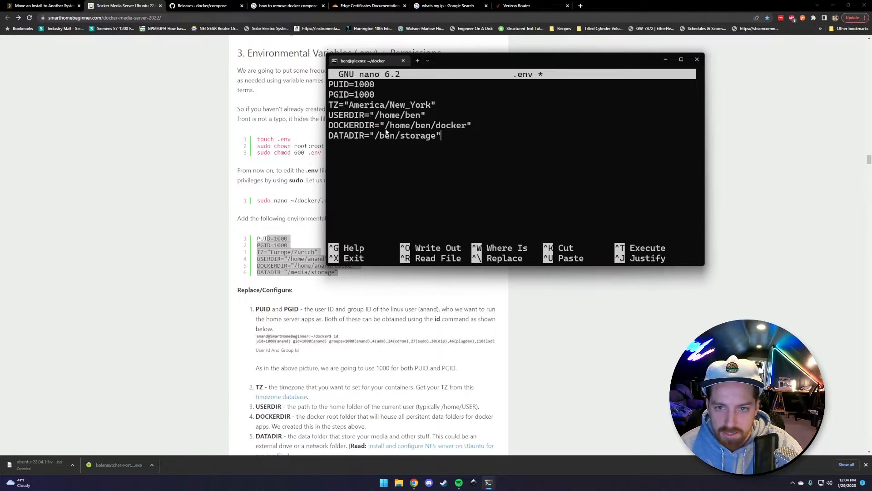
{"action": "mouse_move", "coordinate": [493, 379]}
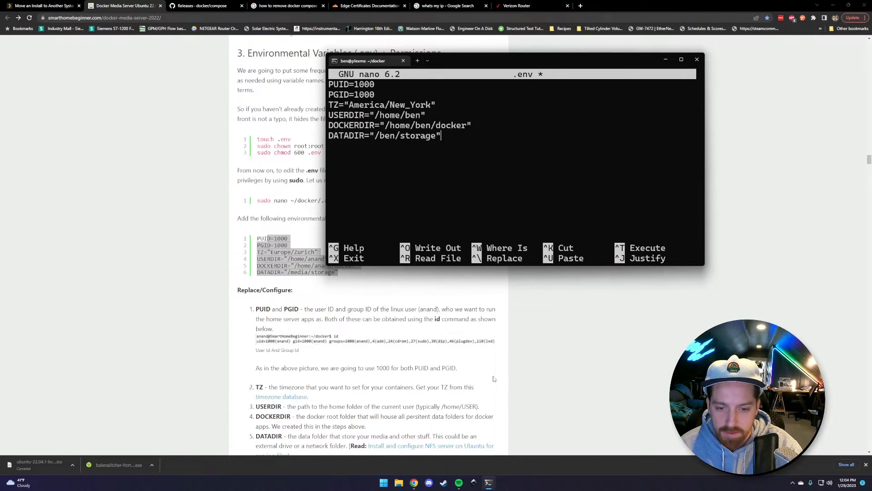
{"action": "mouse_move", "coordinate": [450, 145]}
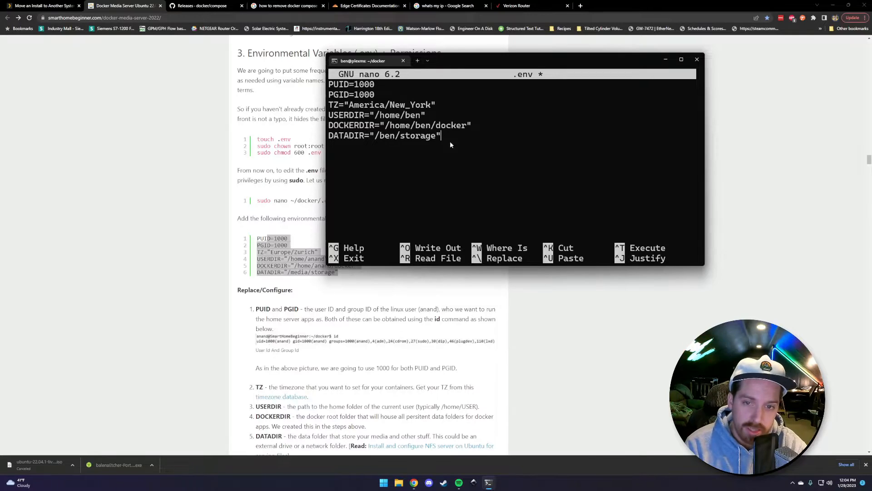
{"action": "mouse_move", "coordinate": [513, 300]}
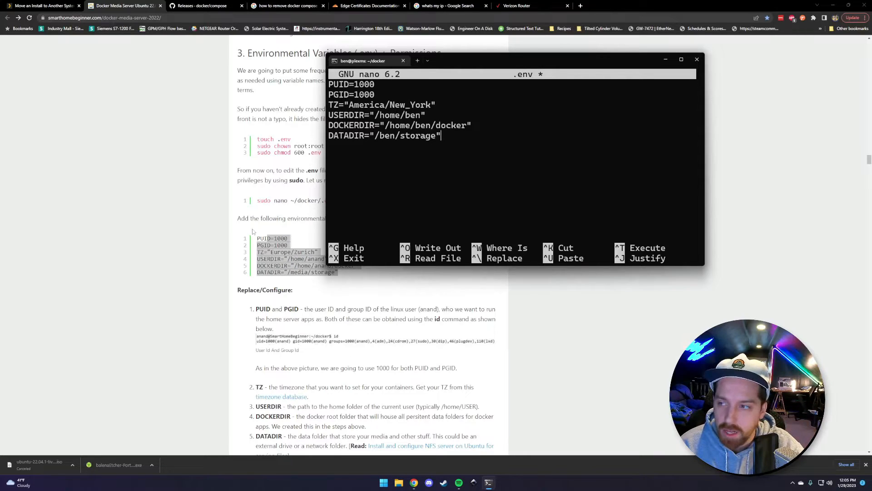
{"action": "mouse_move", "coordinate": [469, 130]}
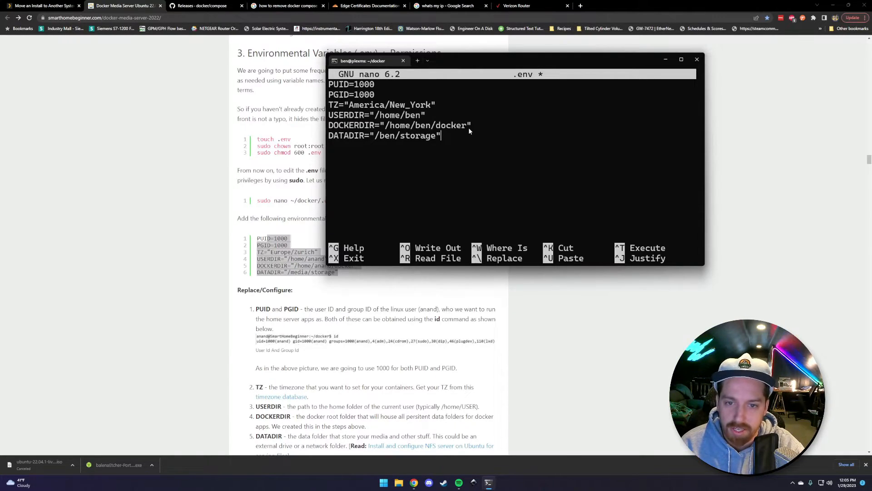
{"action": "mouse_move", "coordinate": [445, 169]}
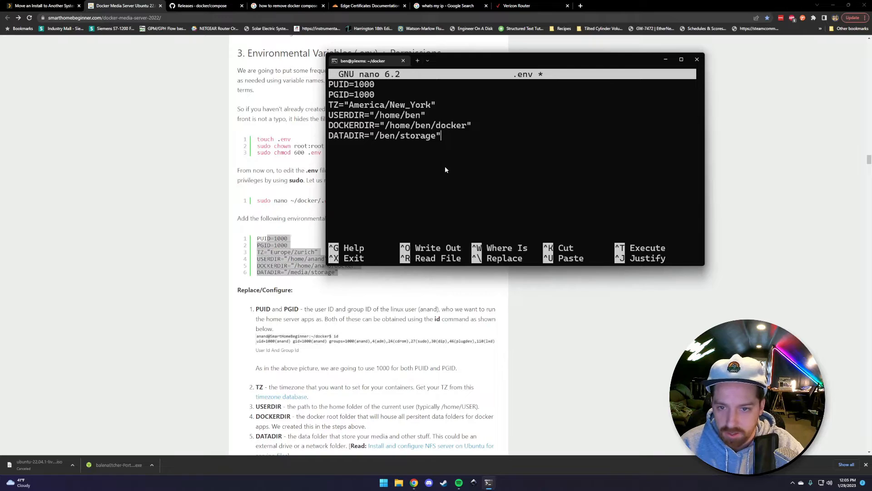
{"action": "mouse_move", "coordinate": [461, 152]}
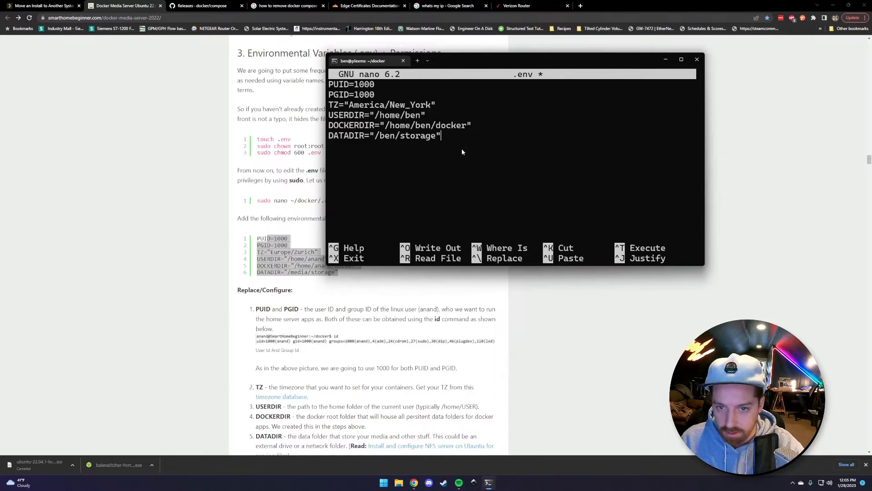
{"action": "scroll", "scroll_direction": "down", "scroll_amount": 3}
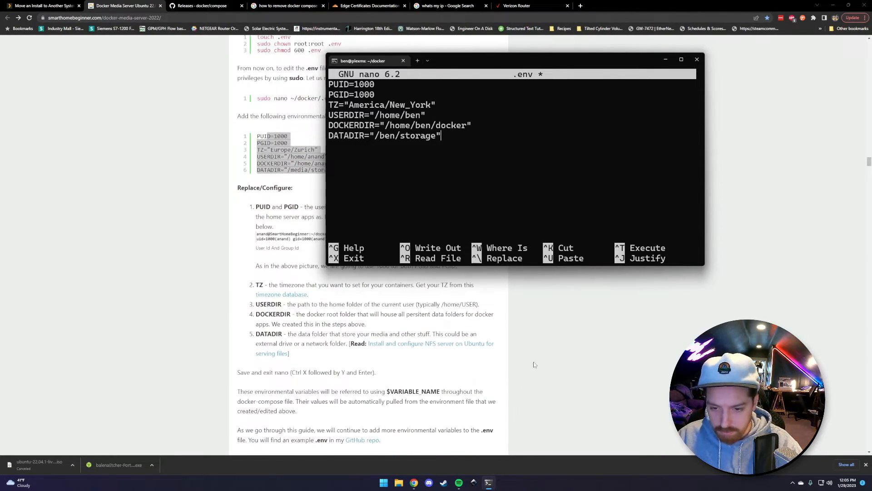
Save .env and exit nano back to the ~/docker prompt, moving on to the guide's compose-file section
{"action": "key", "text": "ctrl+x"}
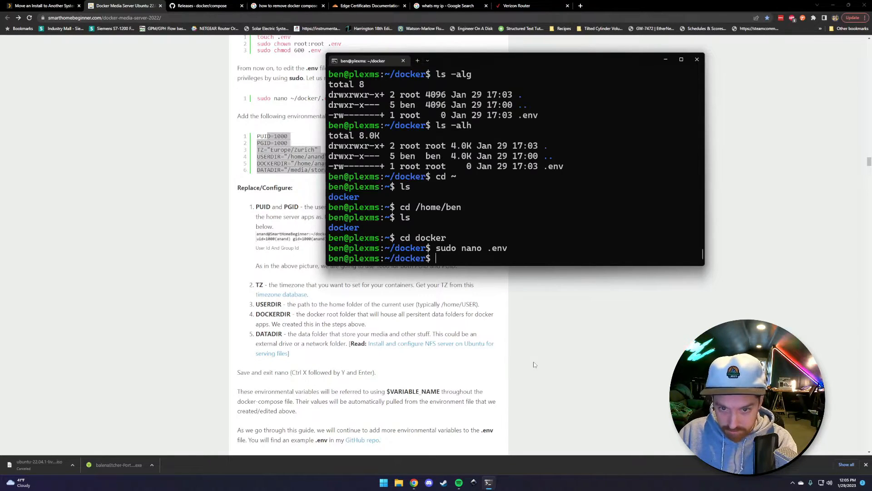
{"action": "scroll", "scroll_direction": "down", "scroll_amount": 3}
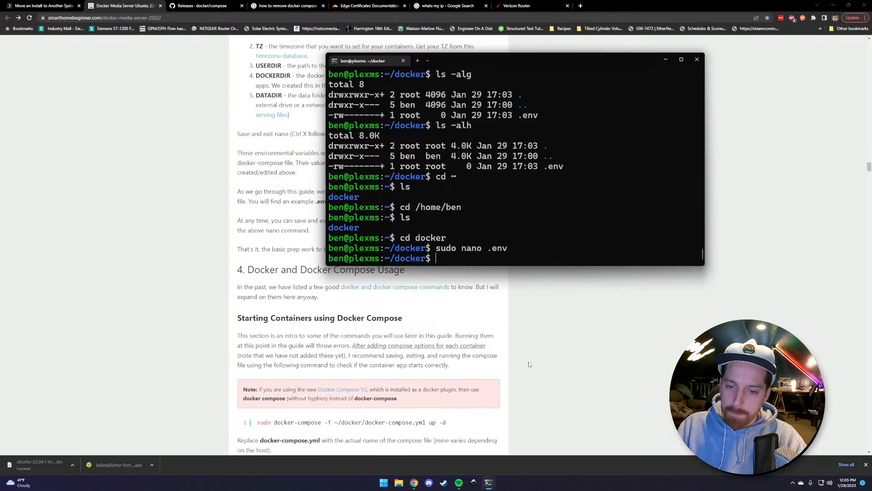
{"action": "scroll", "scroll_direction": "down", "scroll_amount": 3}
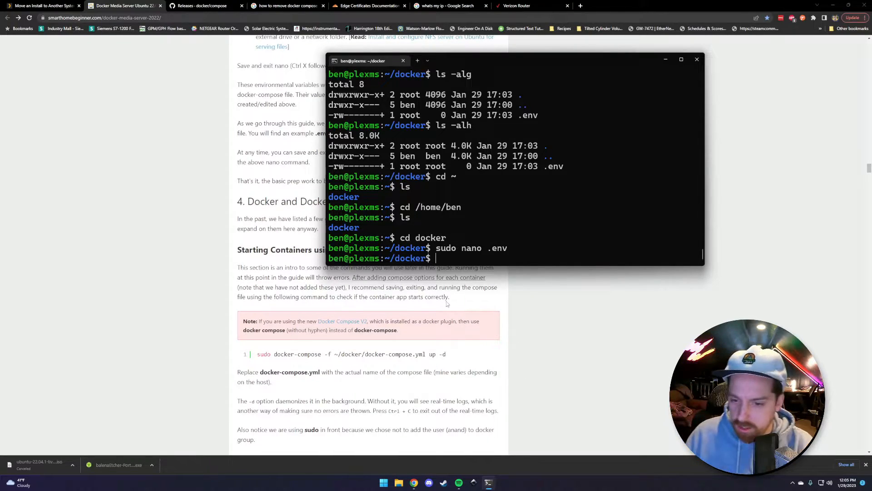
{"action": "scroll", "scroll_direction": "down", "scroll_amount": 3}
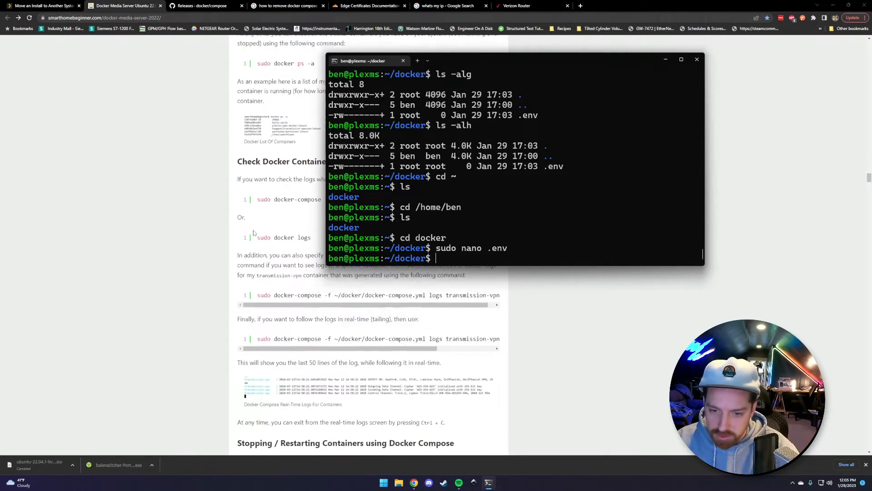
{"action": "scroll", "scroll_direction": "down", "scroll_amount": 3}
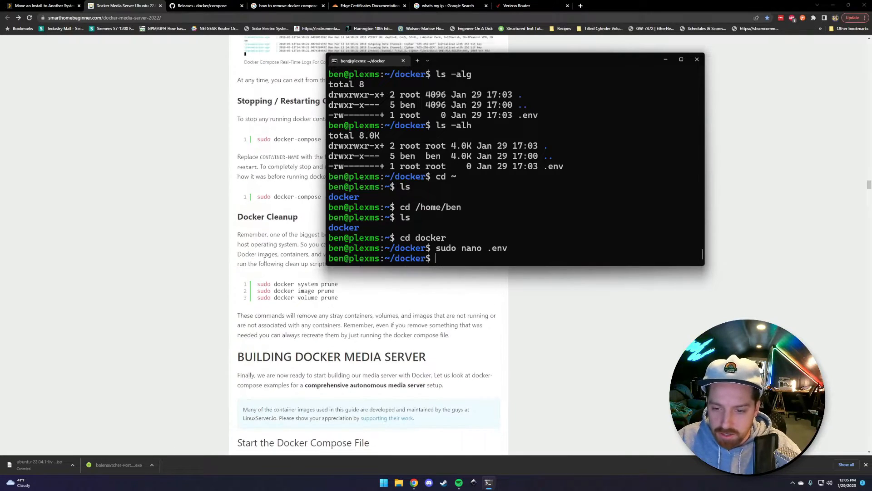
{"action": "scroll", "scroll_direction": "down", "scroll_amount": 3}
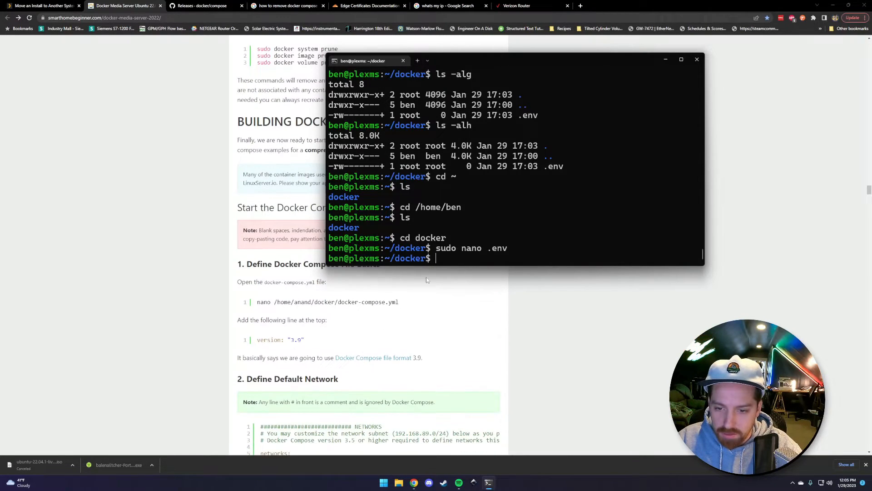
{"action": "mouse_move", "coordinate": [446, 259]}
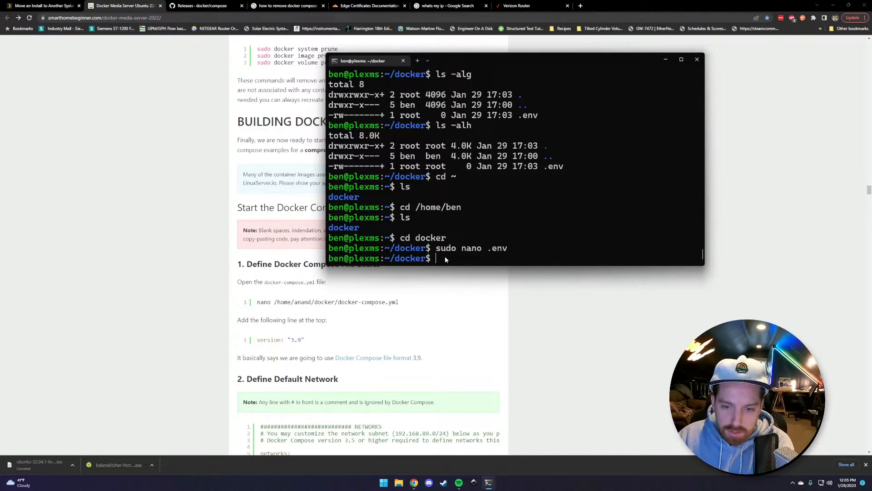
Create and open a new docker-compose.yml in nano with sudo from ~/docker
{"action": "type", "text": "na"}
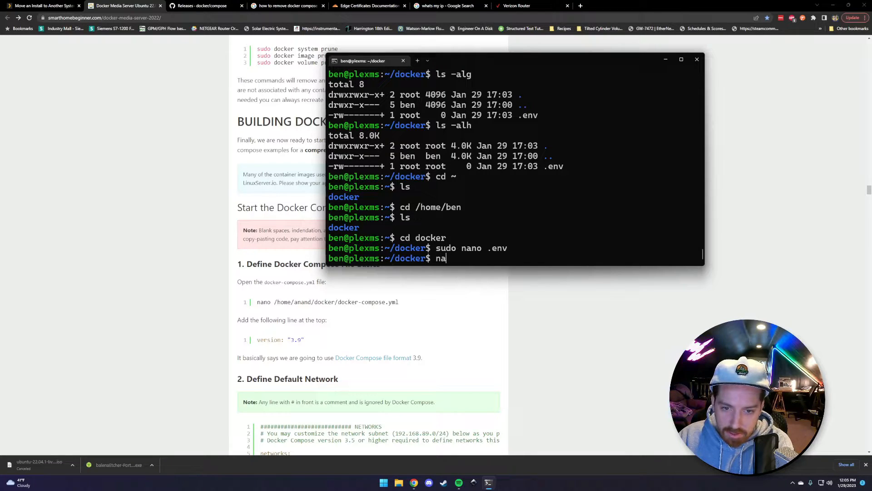
{"action": "type", "text": "sud"}
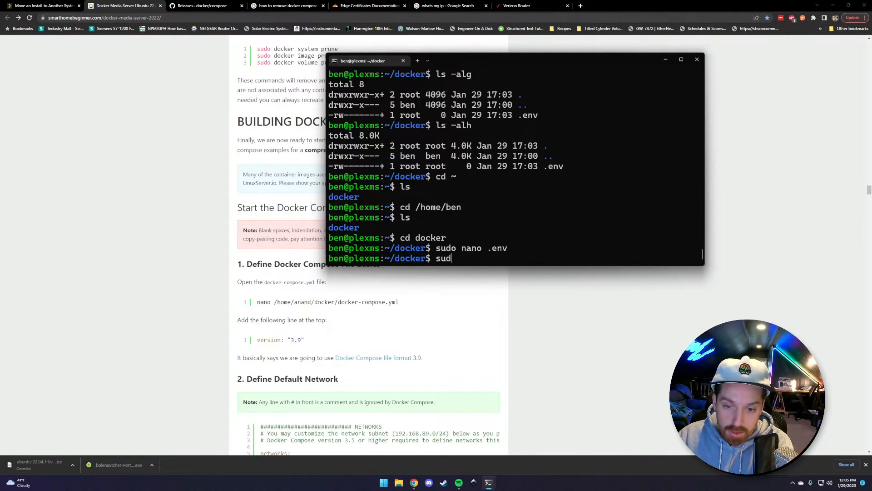
{"action": "type", "text": "o na"}
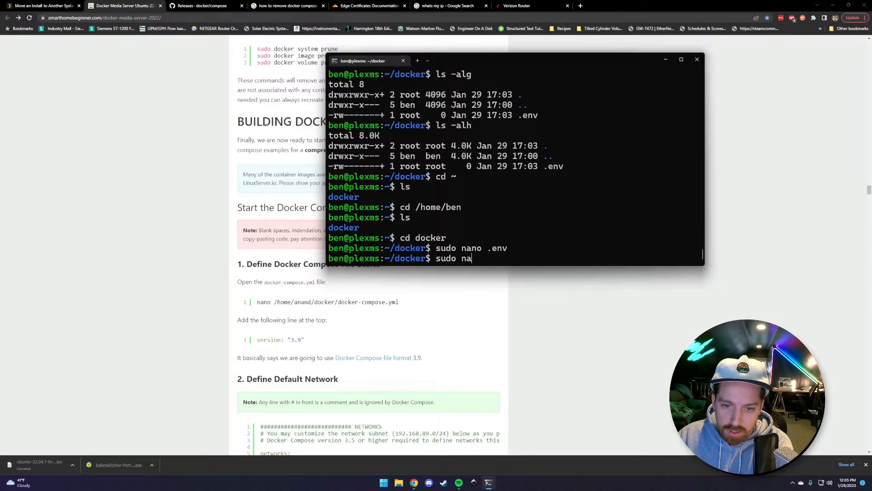
{"action": "type", "text": "no"}
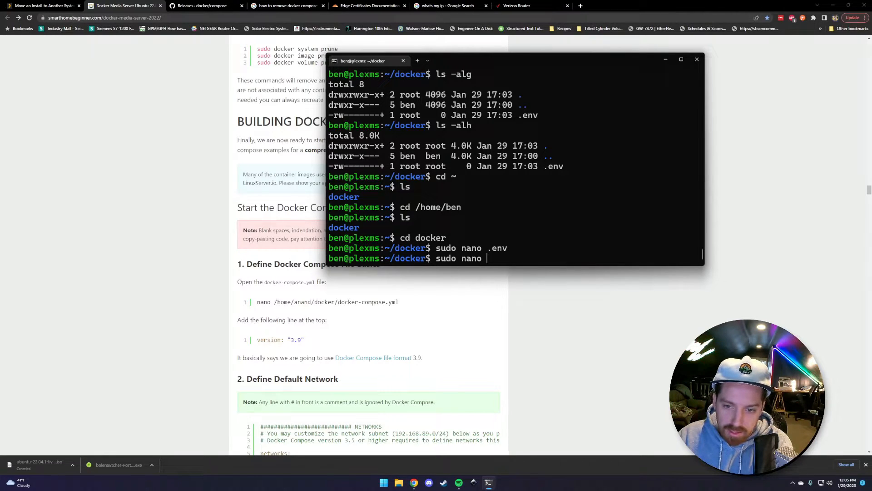
{"action": "type", "text": "do"}
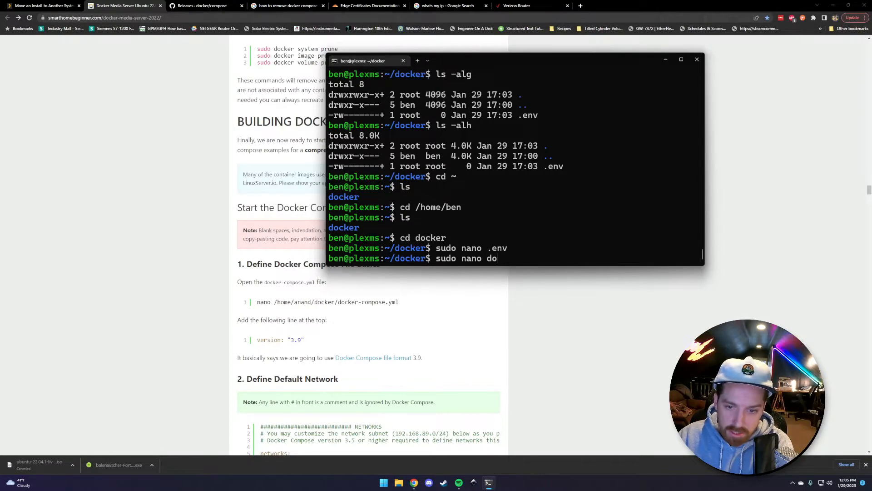
{"action": "type", "text": "cker-compose"}
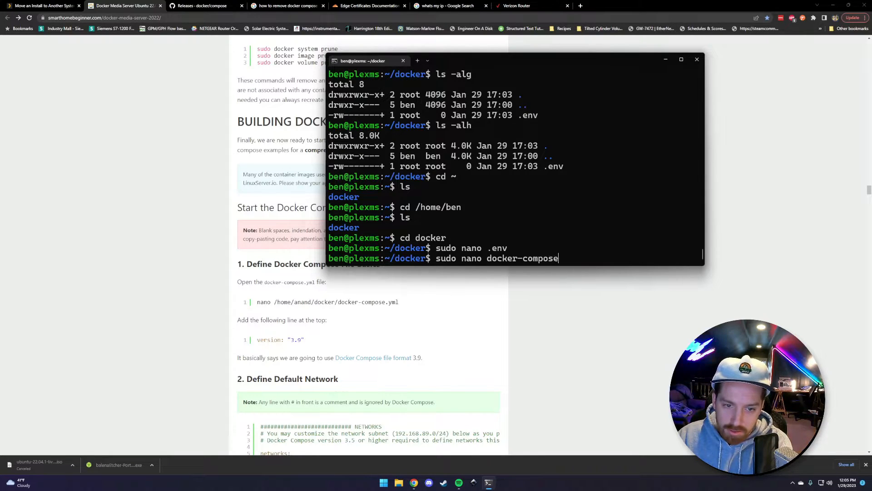
{"action": "key", "text": "Return"}
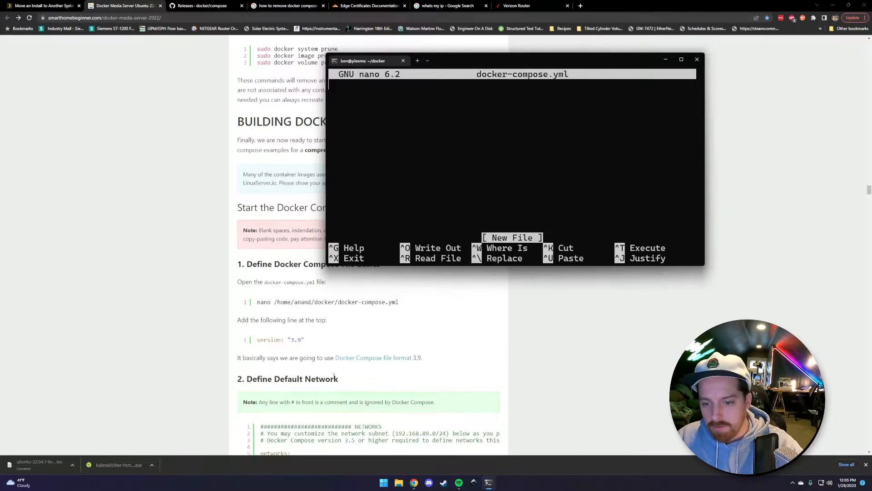
Add the version: "3.9" line from the guide at the top of docker-compose.yml
{"action": "double_click", "coordinate": [279, 340]}
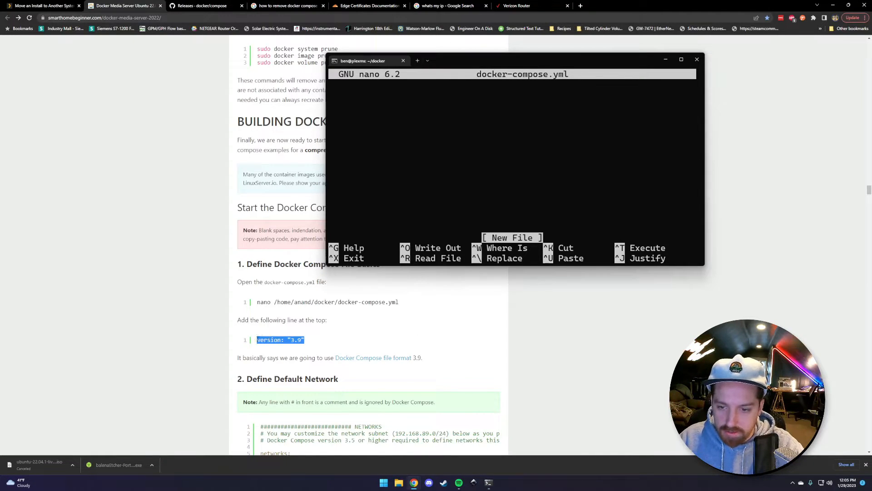
{"action": "type", "text": "version: \"3.9\""}
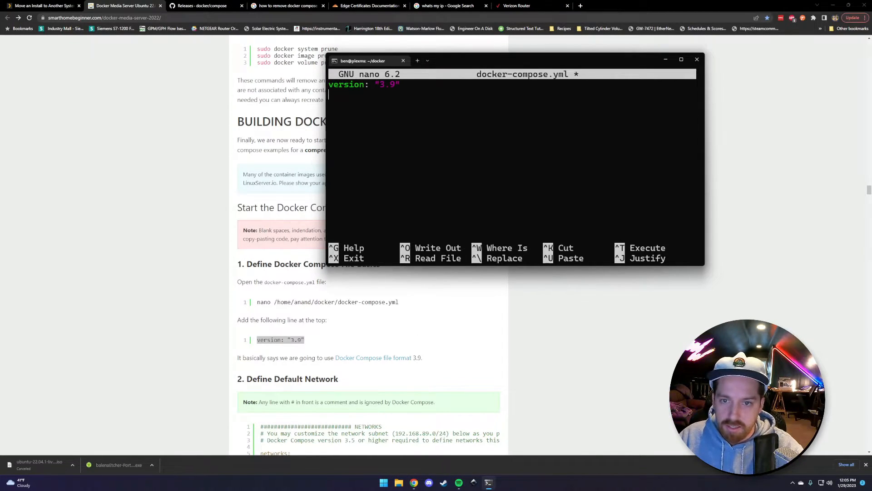
{"action": "scroll", "scroll_direction": "down", "scroll_amount": 3}
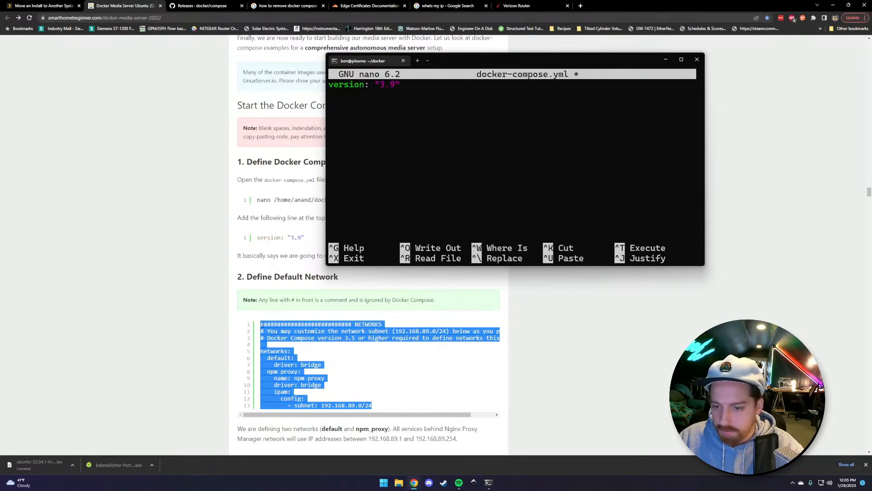
Paste the networks block defining default and npm_proxy bridge networks with subnet 192.168.89.0/24
{"action": "key", "text": "ctrl+v"}
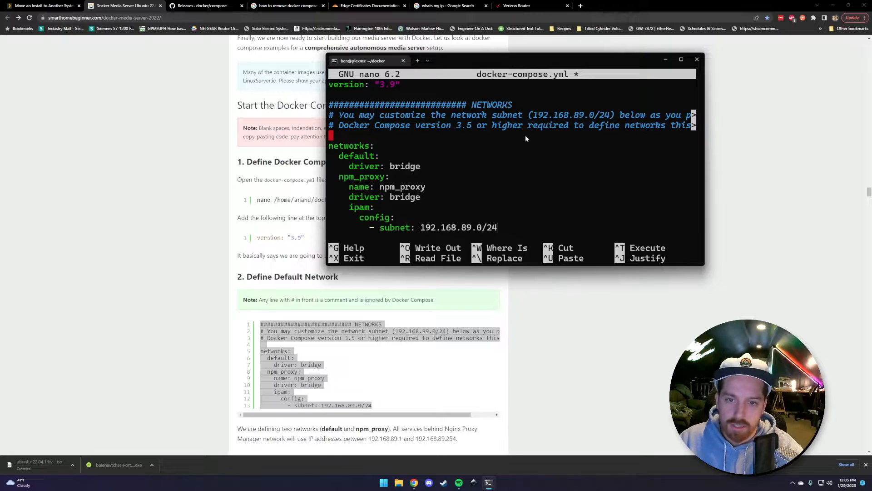
{"action": "mouse_move", "coordinate": [431, 179]}
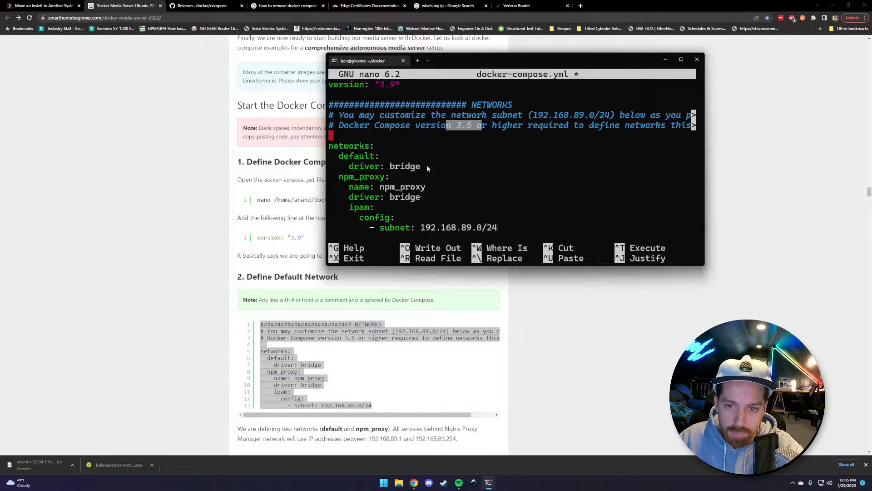
{"action": "double_click", "coordinate": [404, 166]}
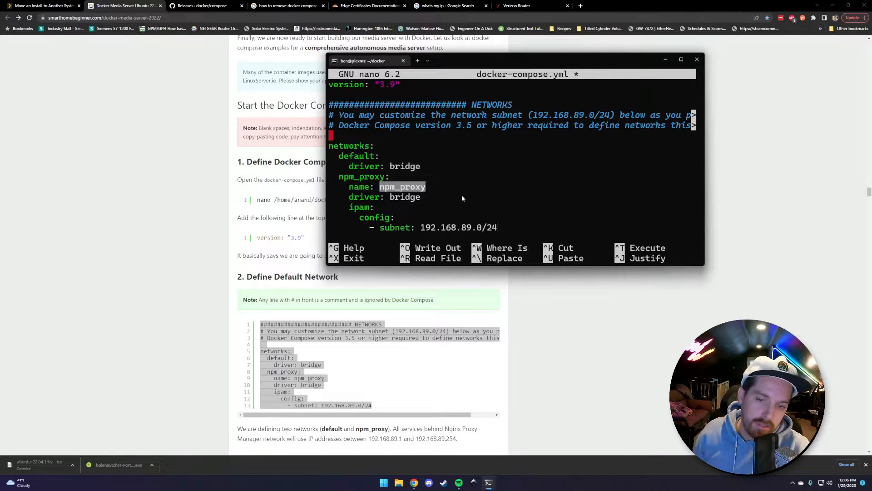
{"action": "mouse_move", "coordinate": [437, 193]}
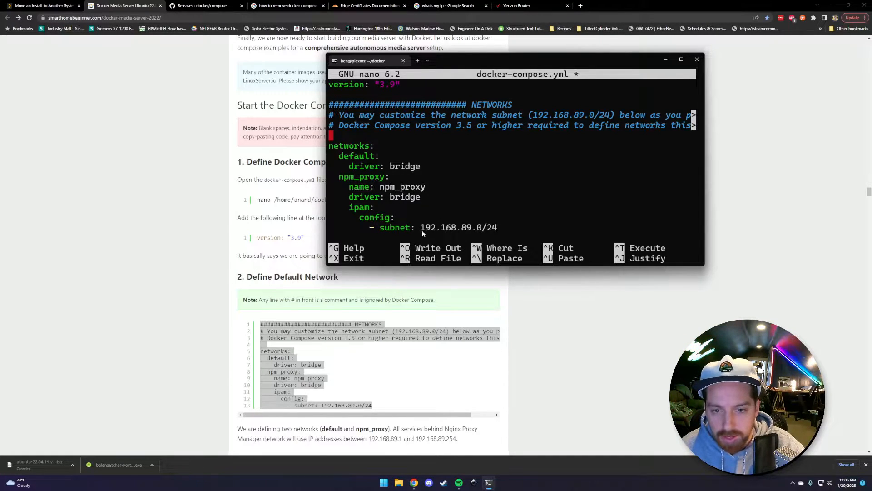
{"action": "double_click", "coordinate": [444, 227]}
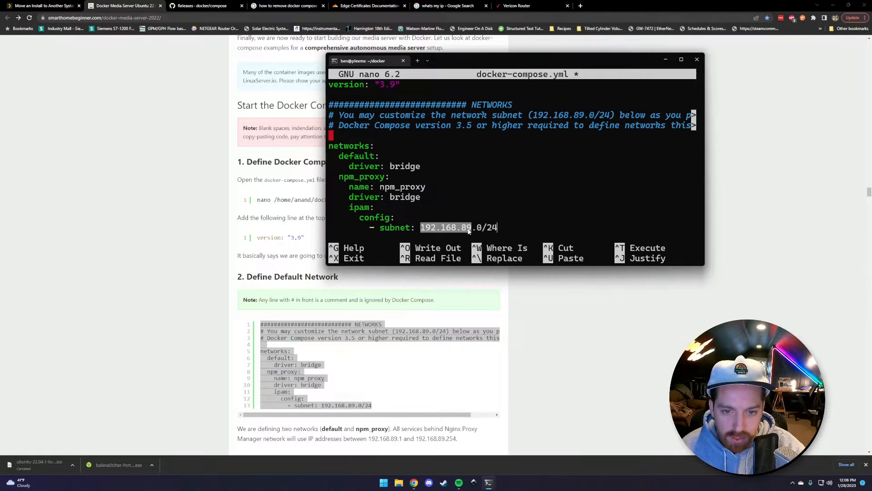
{"action": "mouse_move", "coordinate": [428, 212]}
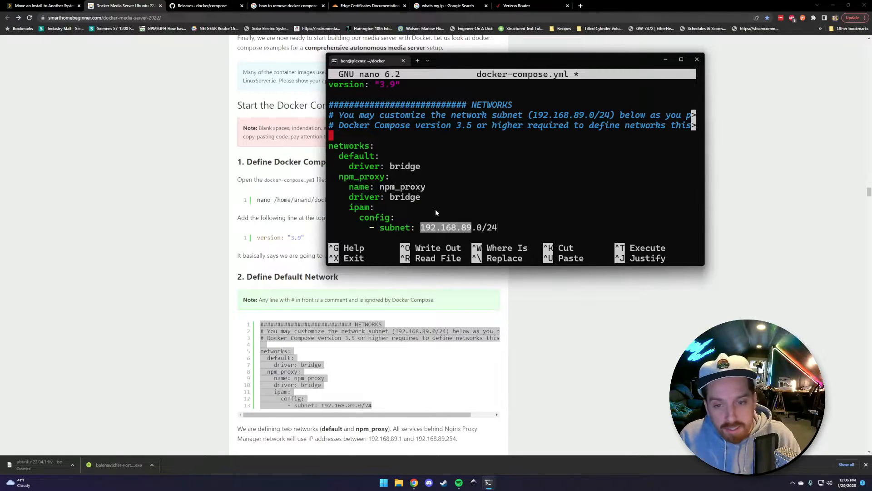
{"action": "scroll", "scroll_direction": "down", "scroll_amount": 3}
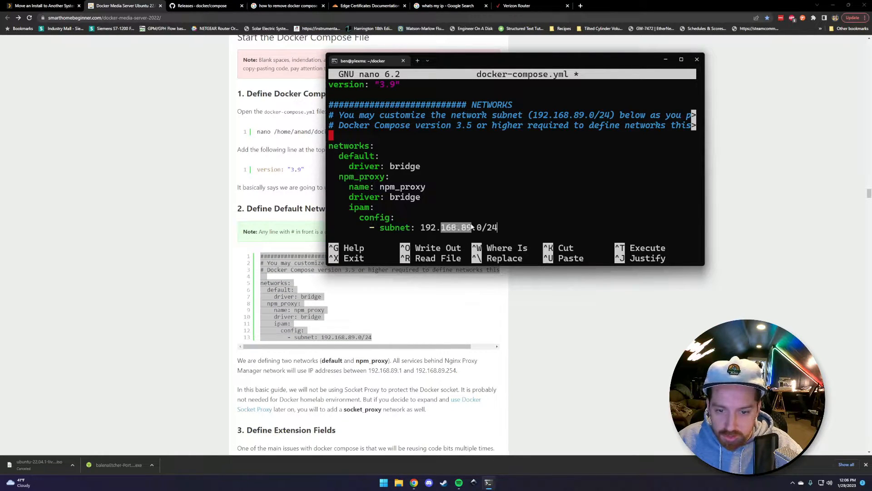
{"action": "scroll", "scroll_direction": "down", "scroll_amount": 3}
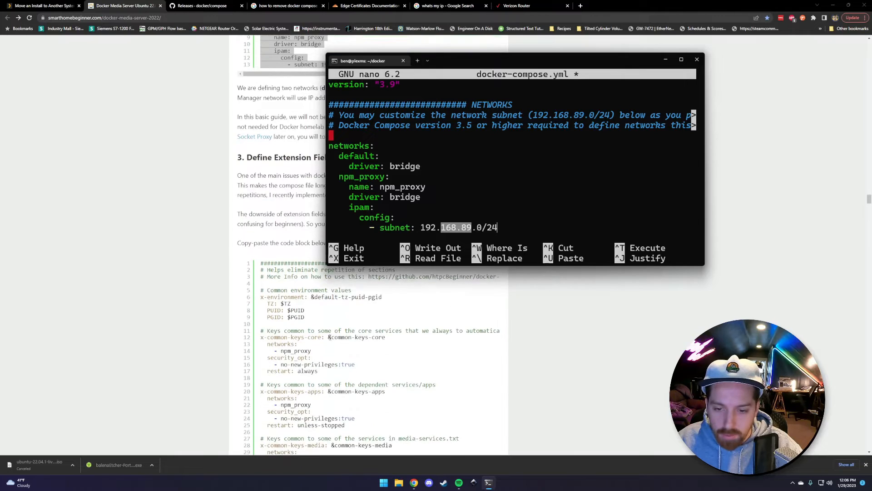
Copy the EXTENSION FIELDS block (environment, core, apps, media keys) from the guide and paste it below the networks
{"action": "left_click_drag", "start_coordinate": [501, 60], "coordinate": [573, 55]}
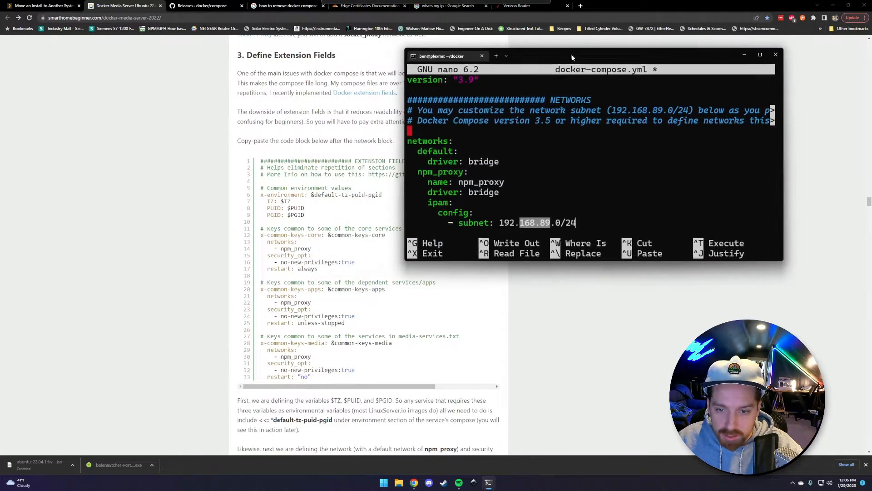
{"action": "left_click_drag", "start_coordinate": [572, 55], "coordinate": [572, 68]}
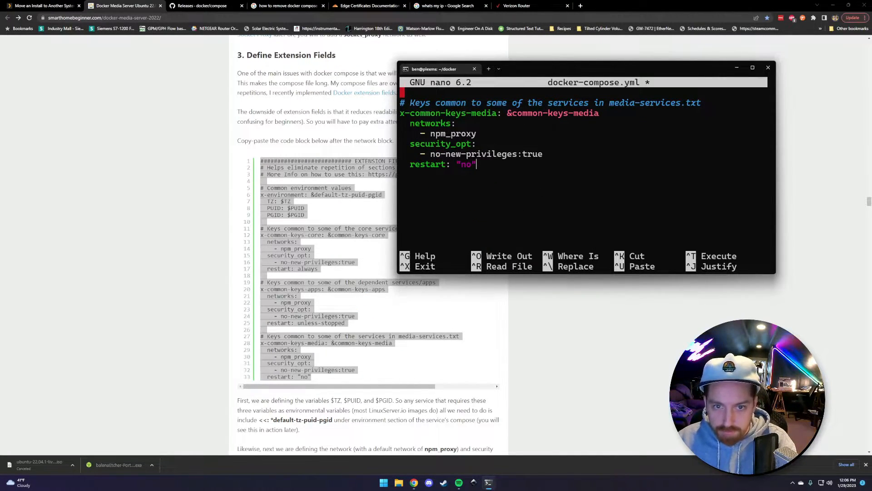
{"action": "mouse_move", "coordinate": [536, 196]}
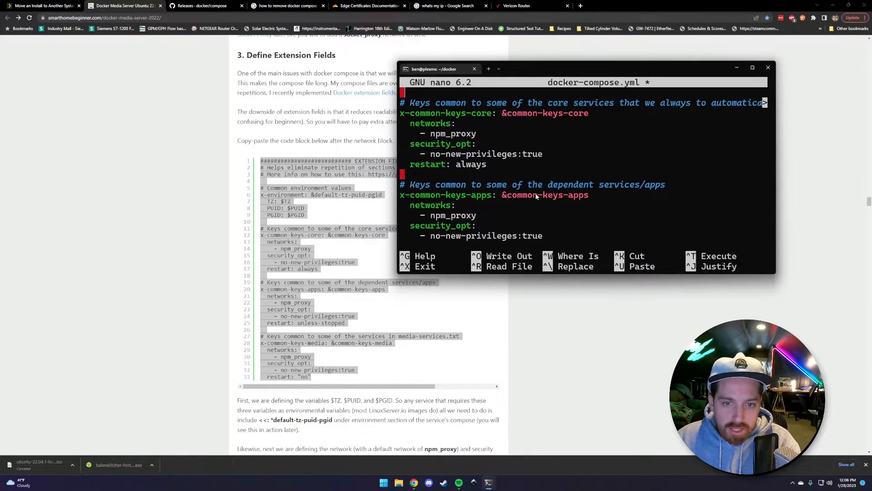
{"action": "scroll", "scroll_direction": "up", "scroll_amount": 3}
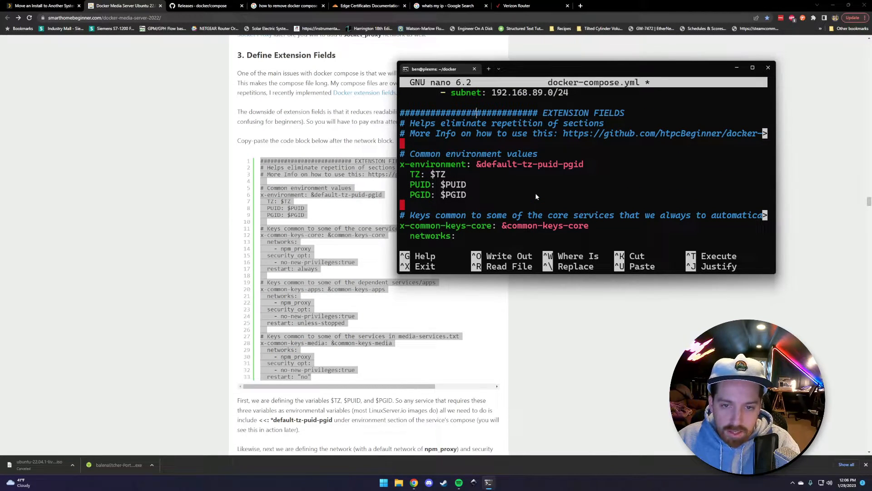
{"action": "scroll", "scroll_direction": "up", "scroll_amount": 3}
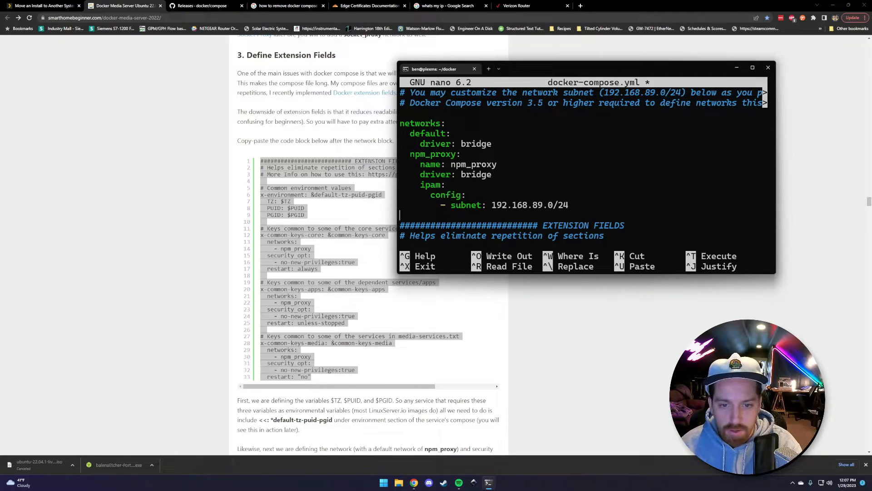
{"action": "scroll", "scroll_direction": "down", "scroll_amount": 3}
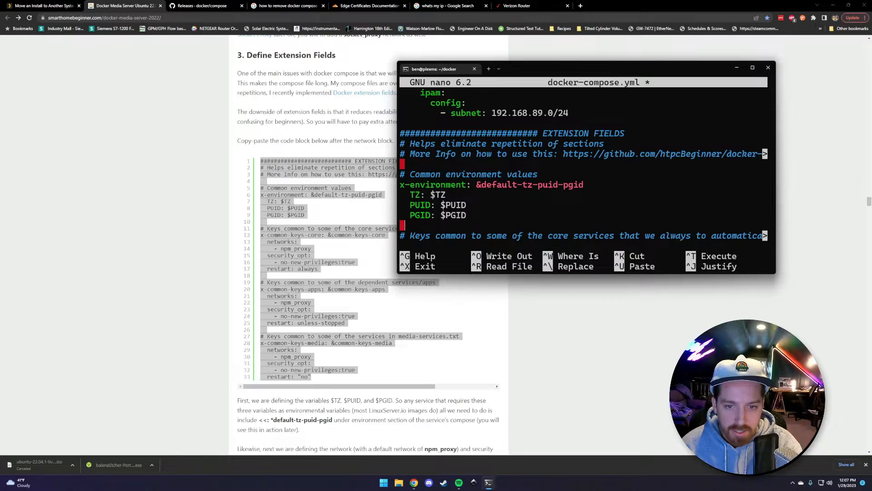
{"action": "scroll", "scroll_direction": "down", "scroll_amount": 3}
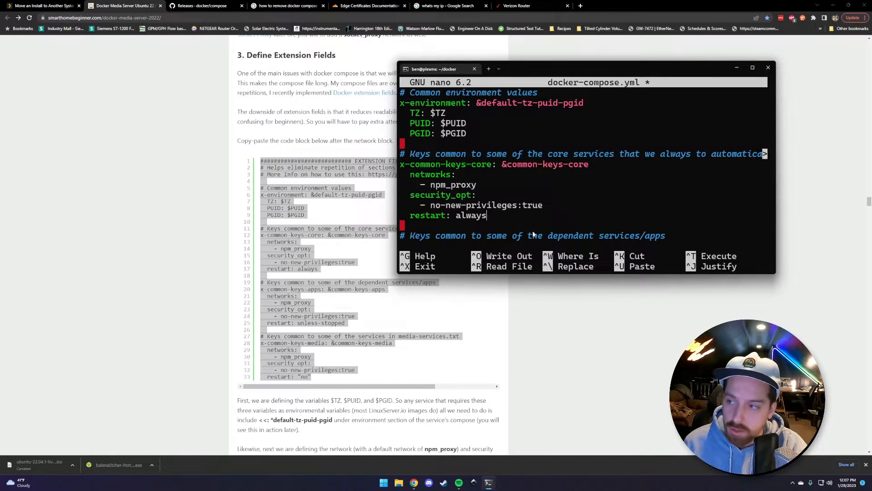
{"action": "scroll", "scroll_direction": "down", "scroll_amount": 3}
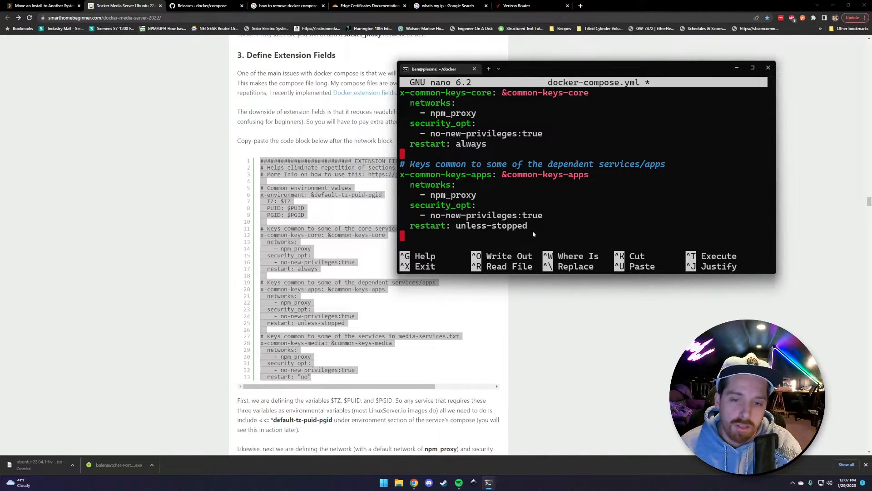
{"action": "scroll", "scroll_direction": "down", "scroll_amount": 3}
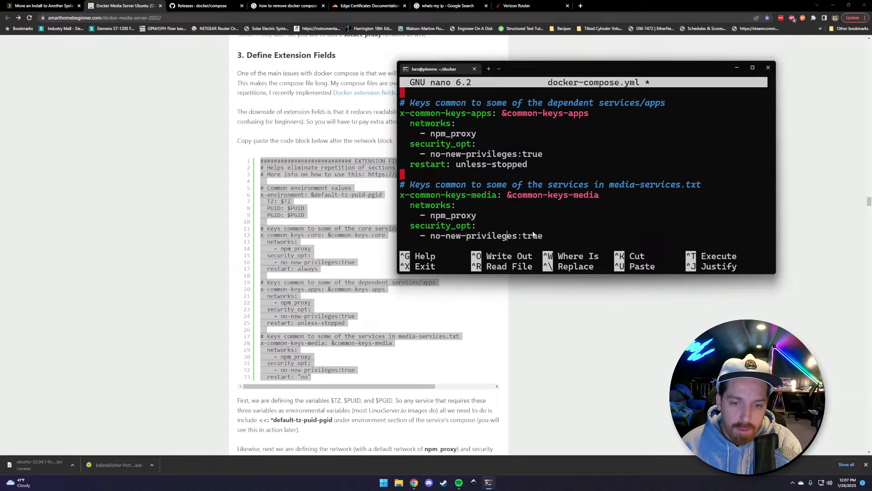
{"action": "scroll", "scroll_direction": "down", "scroll_amount": 3}
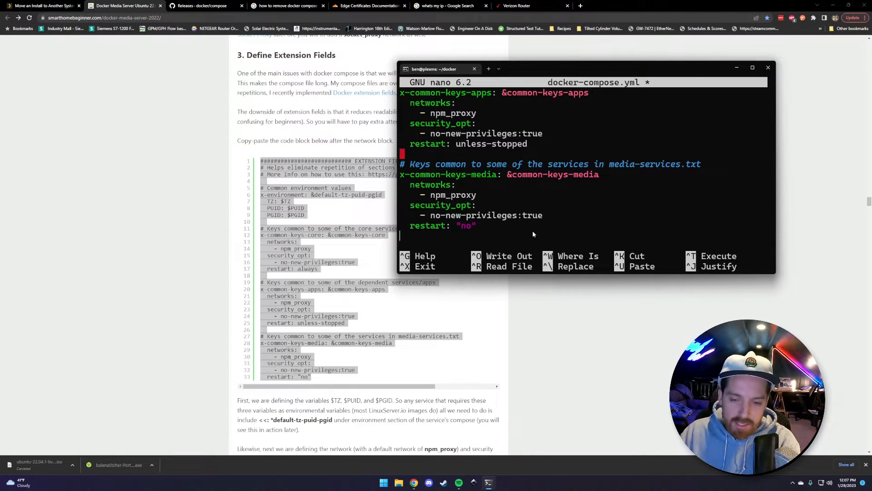
{"action": "scroll", "scroll_direction": "down", "scroll_amount": 3}
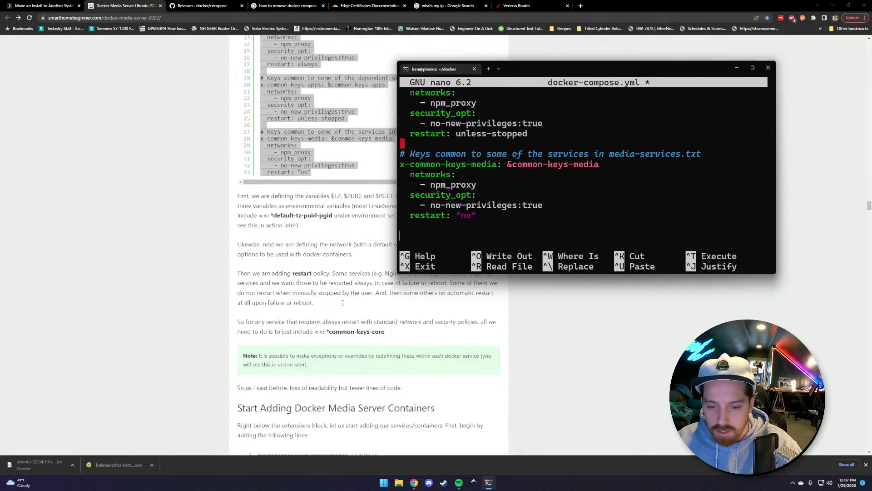
{"action": "scroll", "scroll_direction": "down", "scroll_amount": 3}
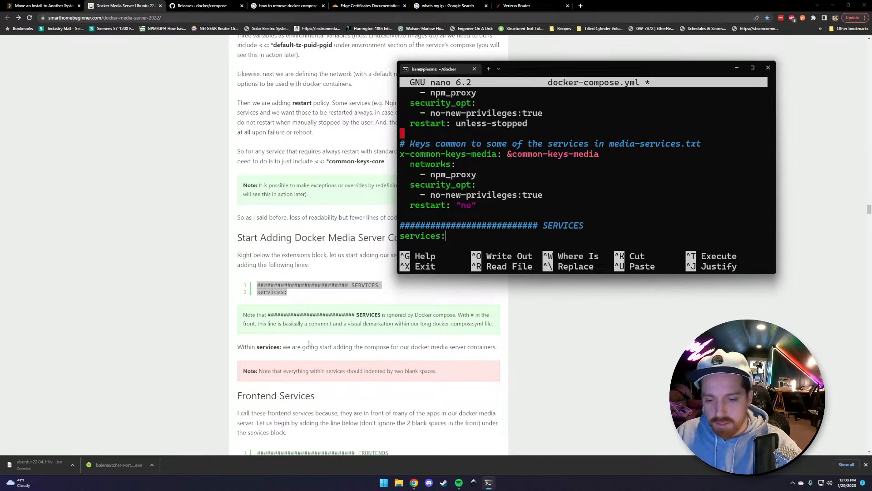
Paste the SERVICES header, FRONTENDS comment and Nginx Proxy Manager service block into the compose file
{"action": "scroll", "scroll_direction": "down", "scroll_amount": 3}
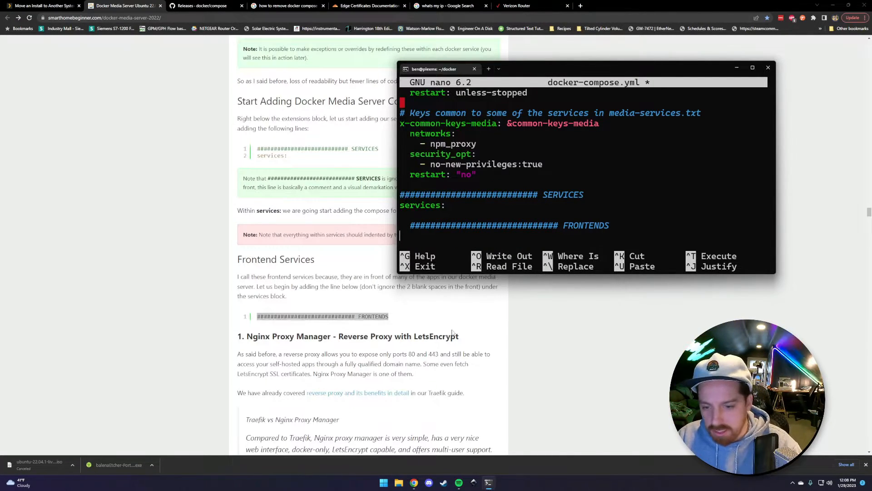
{"action": "scroll", "scroll_direction": "down", "scroll_amount": 3}
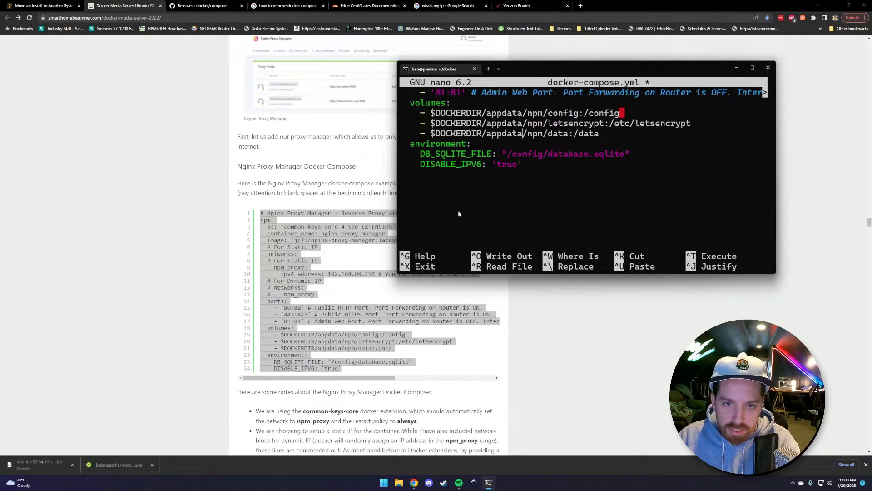
Correct the indentation of the npm service's networks, ports, volumes and environment lines against the guide
{"action": "scroll", "scroll_direction": "up", "scroll_amount": 3}
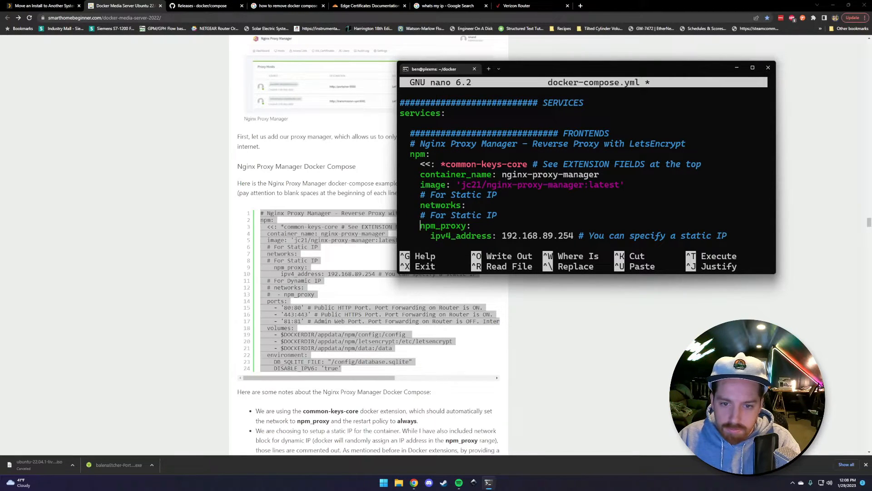
{"action": "scroll", "scroll_direction": "down", "scroll_amount": 3}
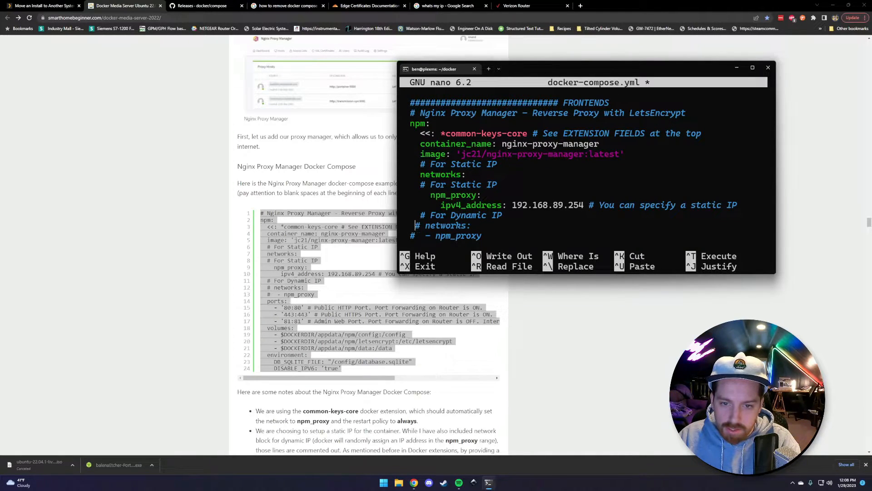
{"action": "scroll", "scroll_direction": "down", "scroll_amount": 3}
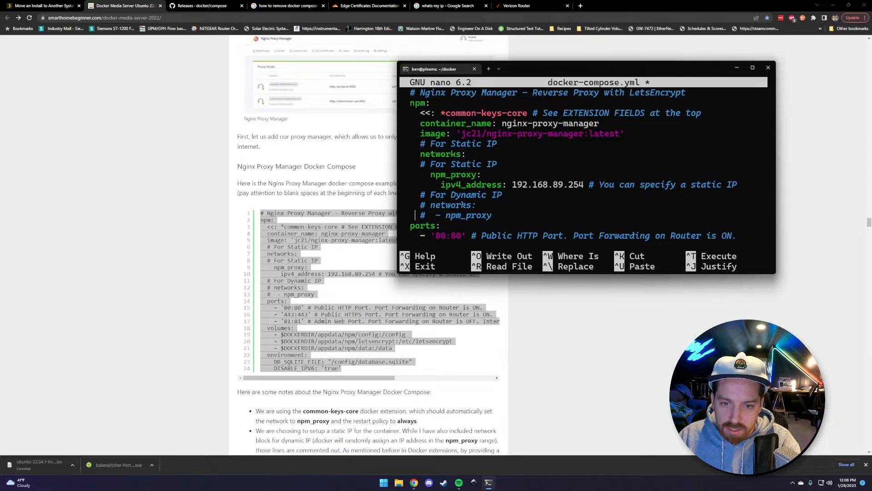
{"action": "scroll", "scroll_direction": "down", "scroll_amount": 3}
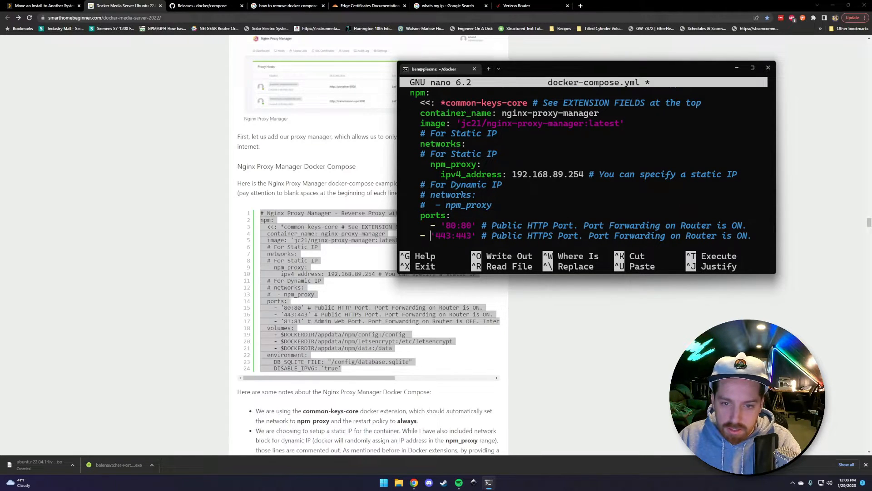
{"action": "scroll", "scroll_direction": "down", "scroll_amount": 3}
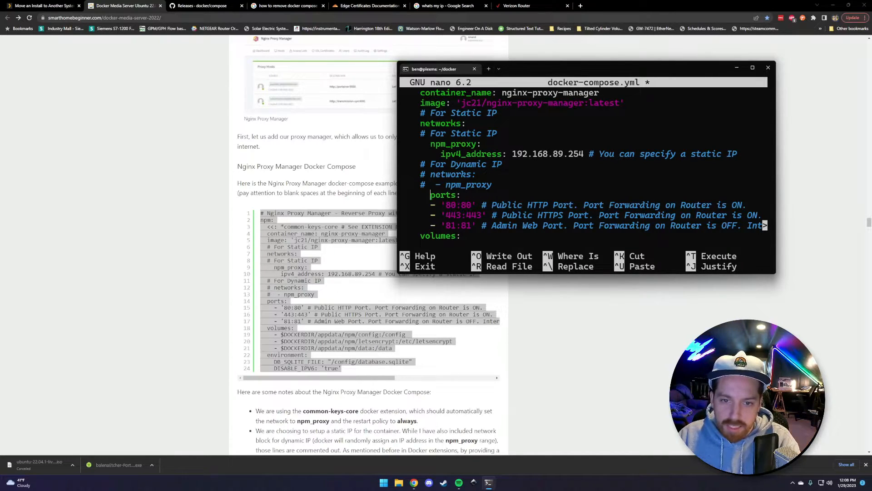
{"action": "scroll", "scroll_direction": "down", "scroll_amount": 3}
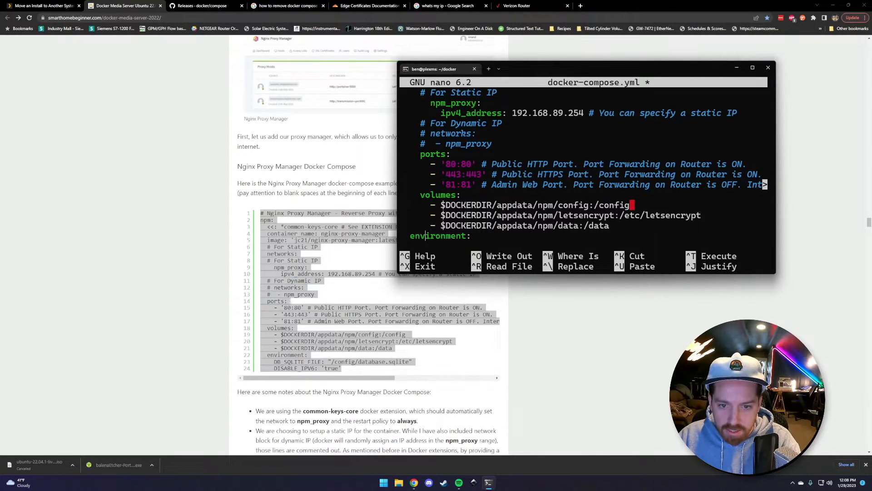
{"action": "scroll", "scroll_direction": "down", "scroll_amount": 3}
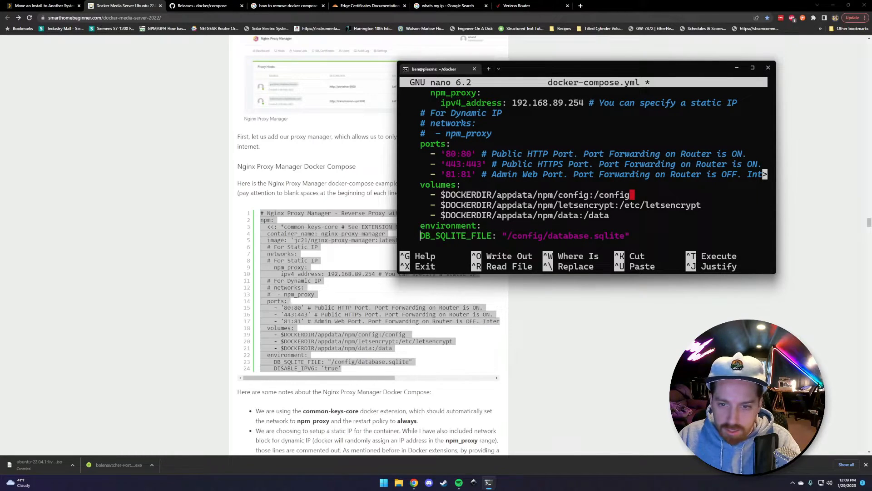
{"action": "scroll", "scroll_direction": "down", "scroll_amount": 3}
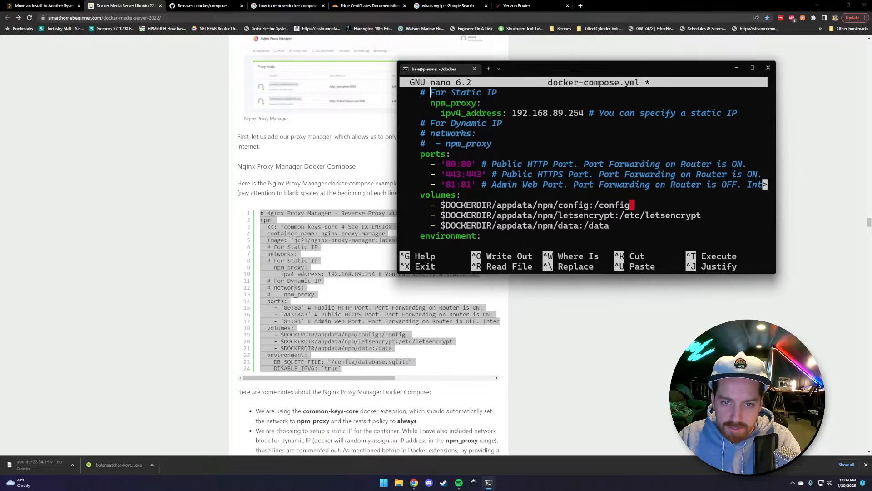
{"action": "scroll", "scroll_direction": "up", "scroll_amount": 3}
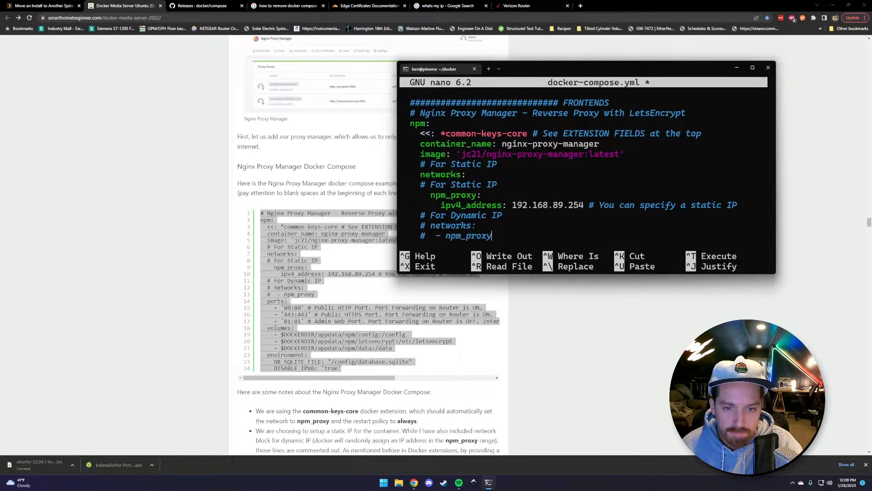
{"action": "scroll", "scroll_direction": "down", "scroll_amount": 3}
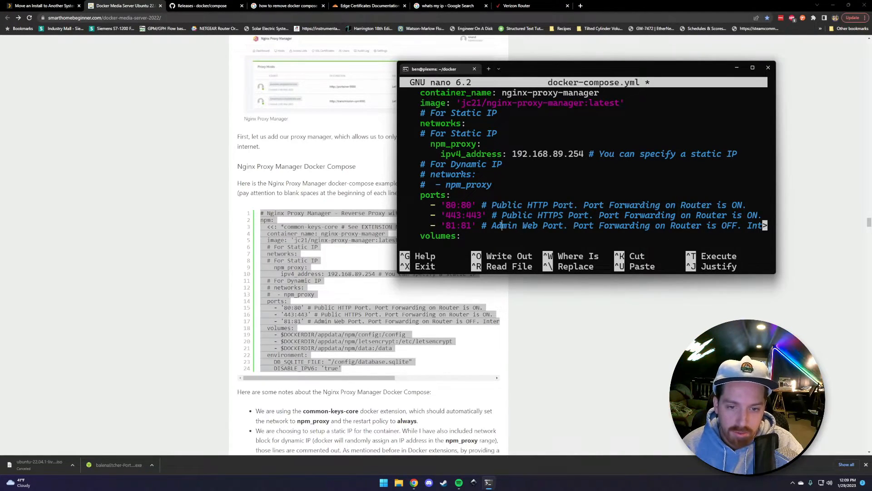
{"action": "scroll", "scroll_direction": "down", "scroll_amount": 3}
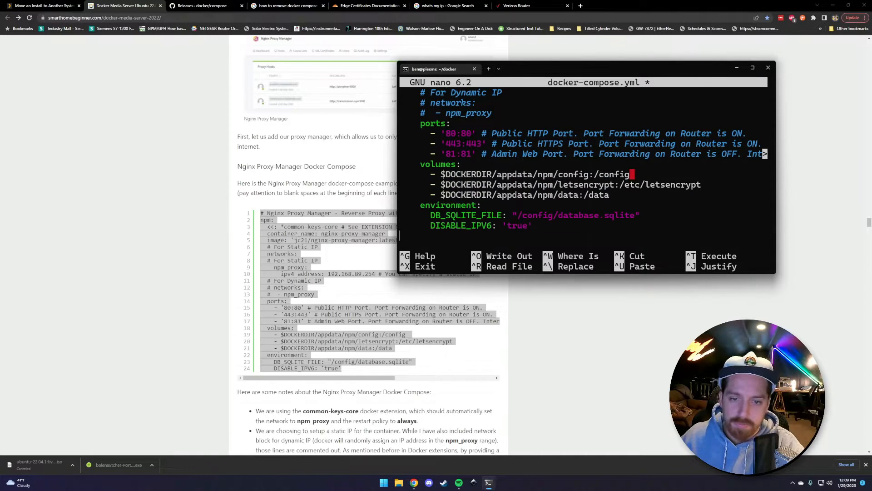
Save docker-compose.yml, exit nano and run sudo docker-compose -f ~/docker/docker-compose.yml up -d to start the stack
{"action": "key", "text": "ctrl+o"}
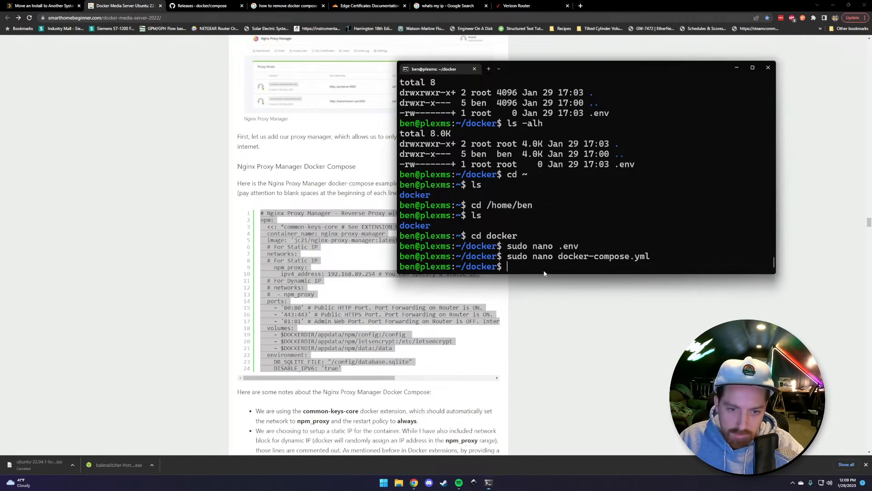
{"action": "type", "text": "sudo docker-compose -f ~/docker/docker-compose.yml up -d"}
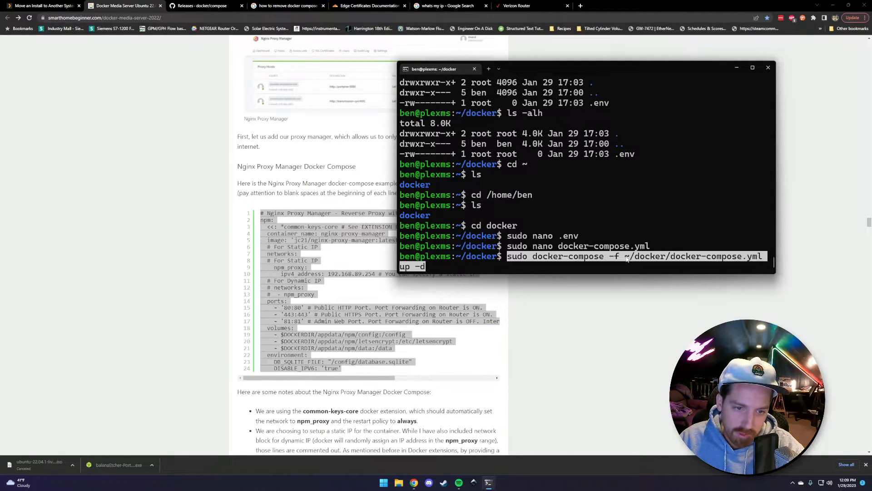
{"action": "mouse_move", "coordinate": [682, 257]}
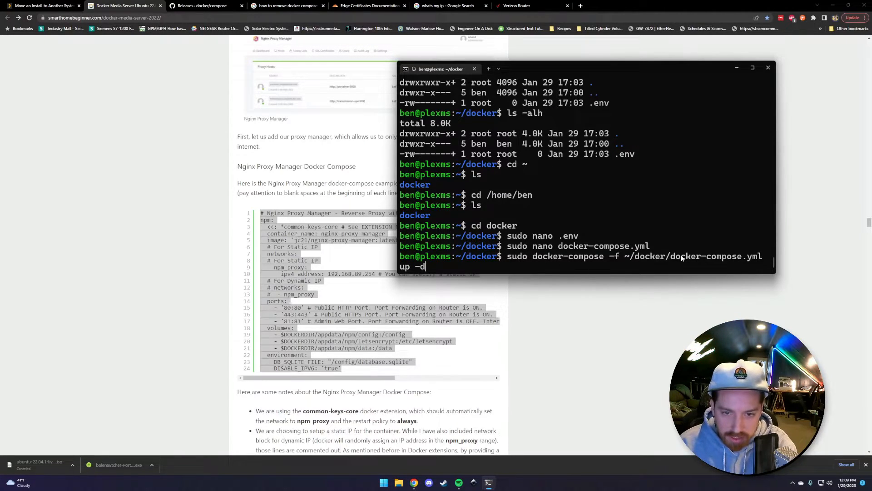
{"action": "key", "text": "Return"}
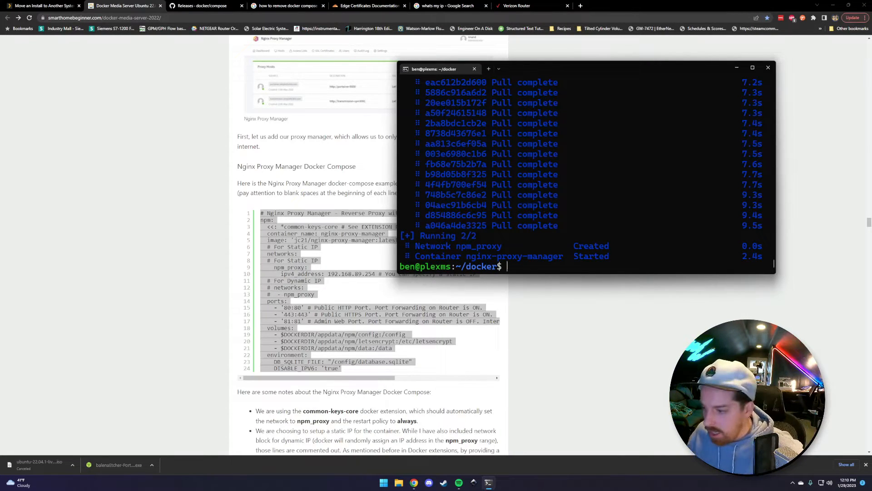
{"action": "mouse_move", "coordinate": [307, 106]}
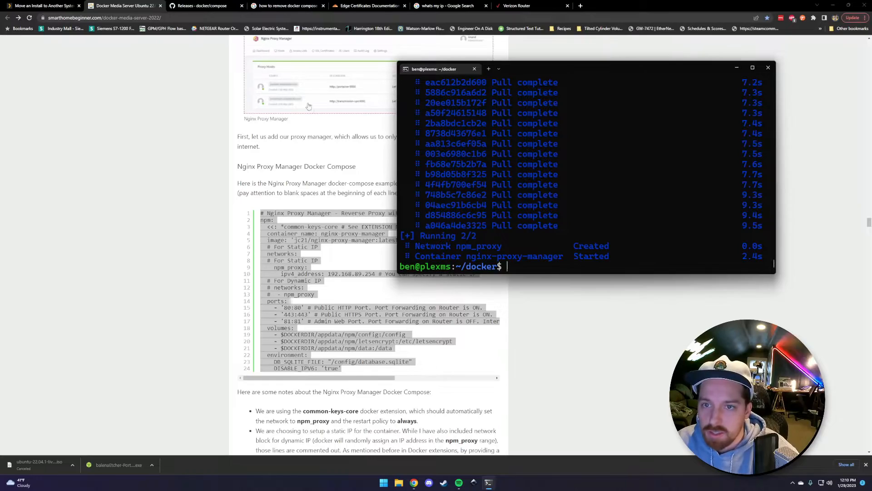
List all containers with sudo docker ps -a, showing nginx-proxy-manager up on ports 80, 81, 443
{"action": "scroll", "scroll_direction": "up", "scroll_amount": 3}
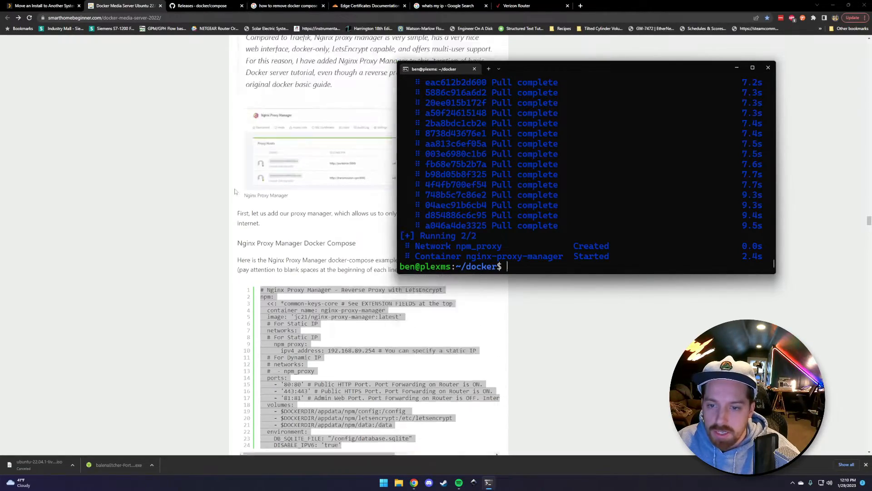
{"action": "scroll", "scroll_direction": "down", "scroll_amount": 3}
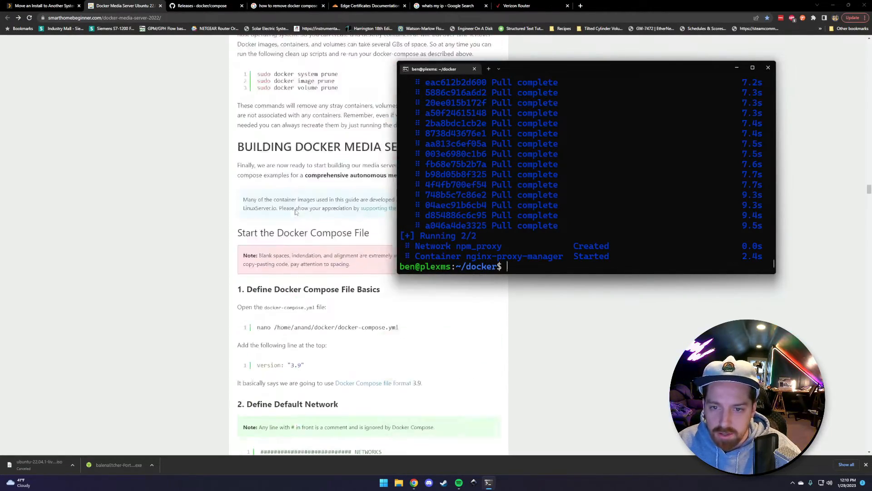
{"action": "scroll", "scroll_direction": "down", "scroll_amount": 3}
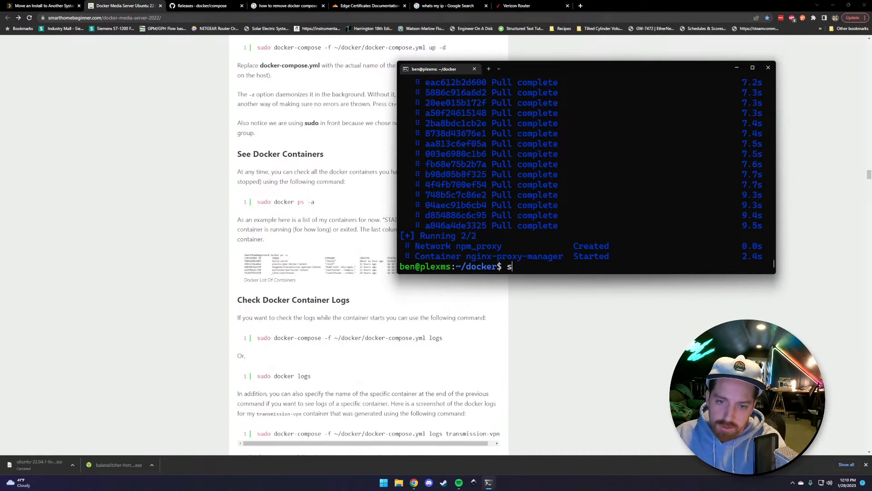
{"action": "type", "text": "sudo c"}
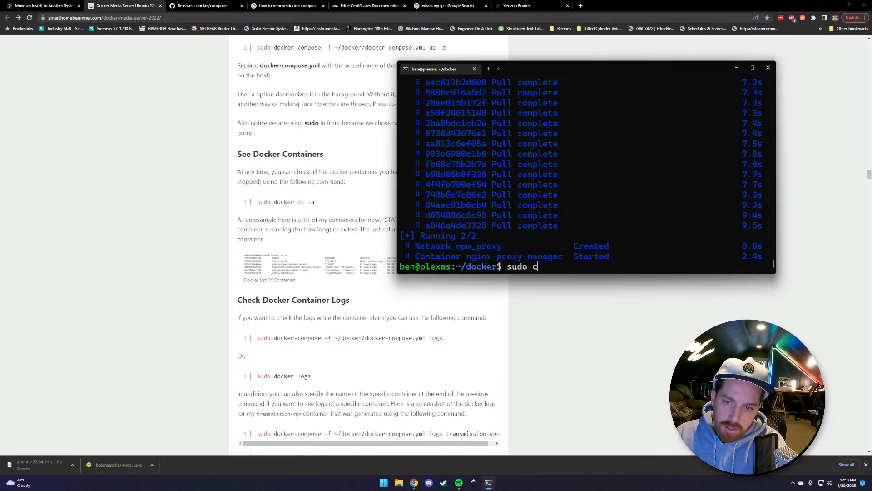
{"action": "type", "text": "docker ps"}
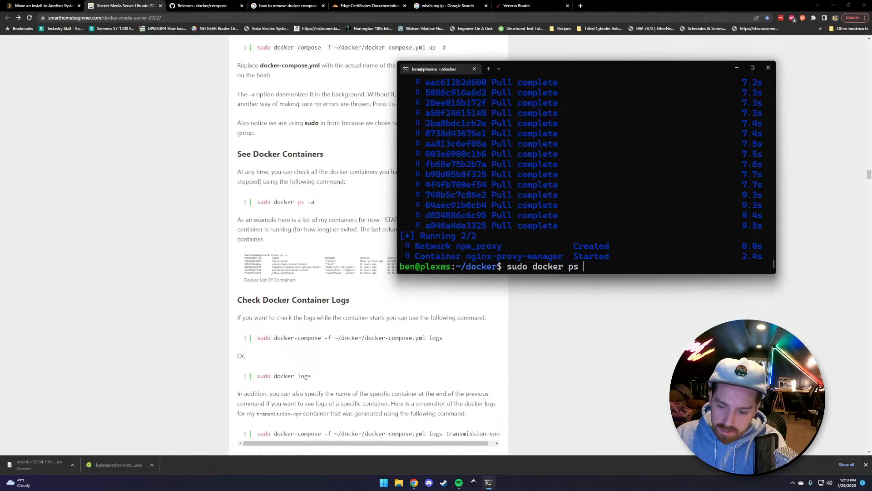
{"action": "key", "text": "Return"}
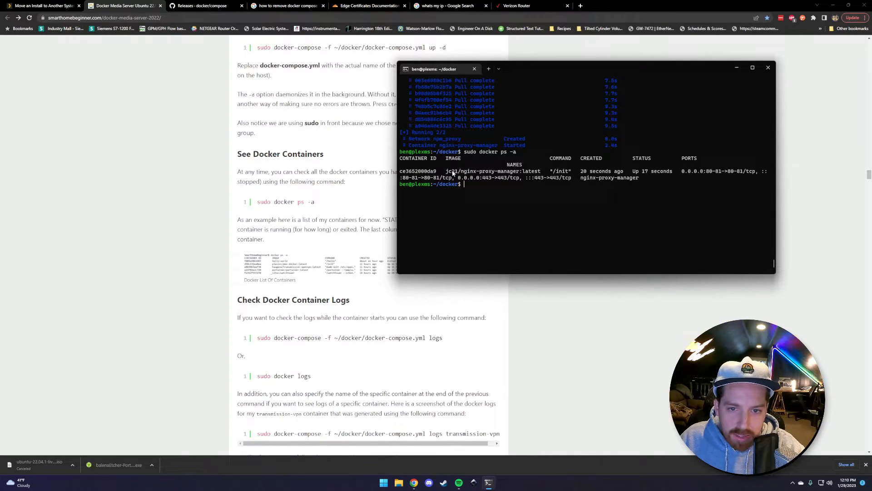
{"action": "mouse_move", "coordinate": [530, 175]}
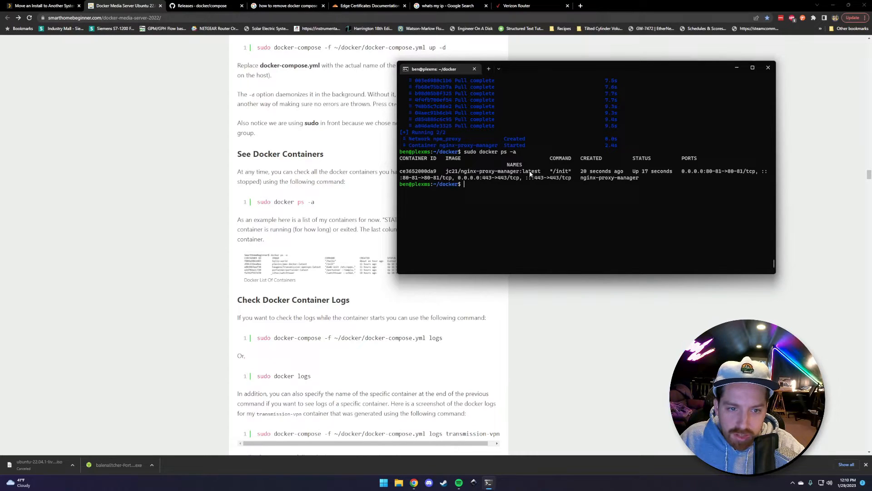
{"action": "mouse_move", "coordinate": [557, 179]}
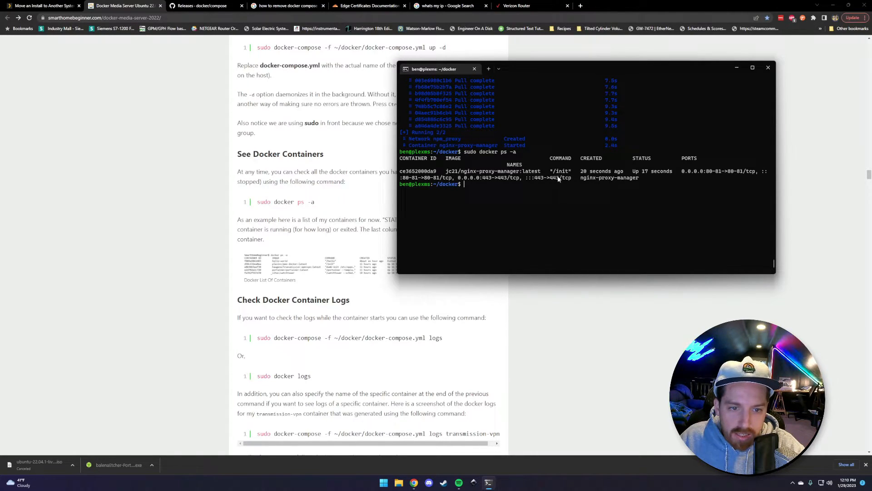
{"action": "mouse_move", "coordinate": [464, 184]}
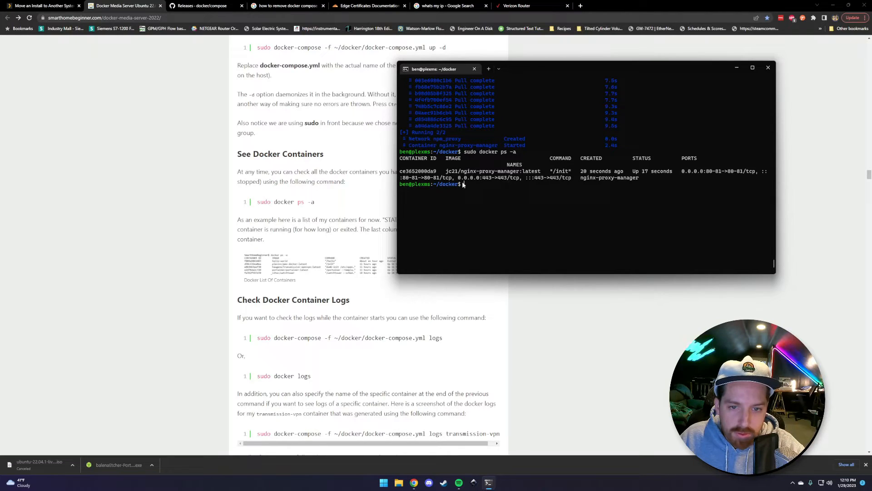
{"action": "mouse_move", "coordinate": [567, 181]}
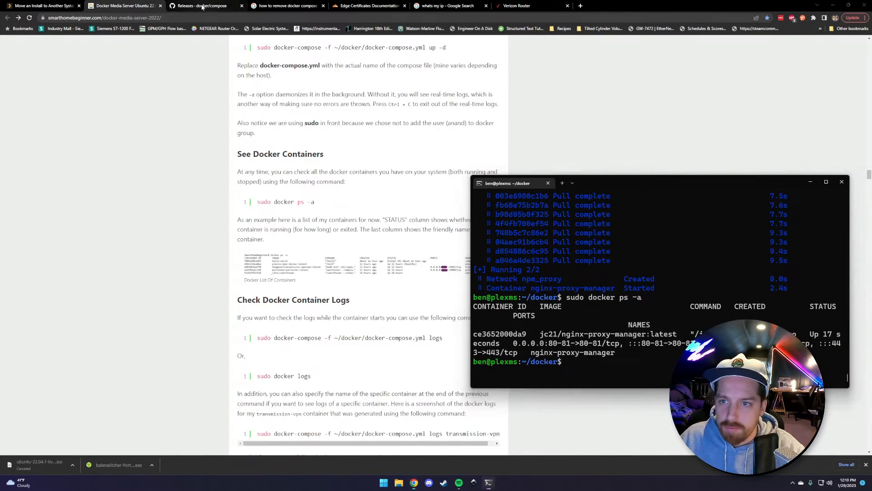
Load Nginx Proxy Manager's login page at 192.168.1.5:81 in a new browser tab
{"action": "left_click", "coordinate": [206, 5]}
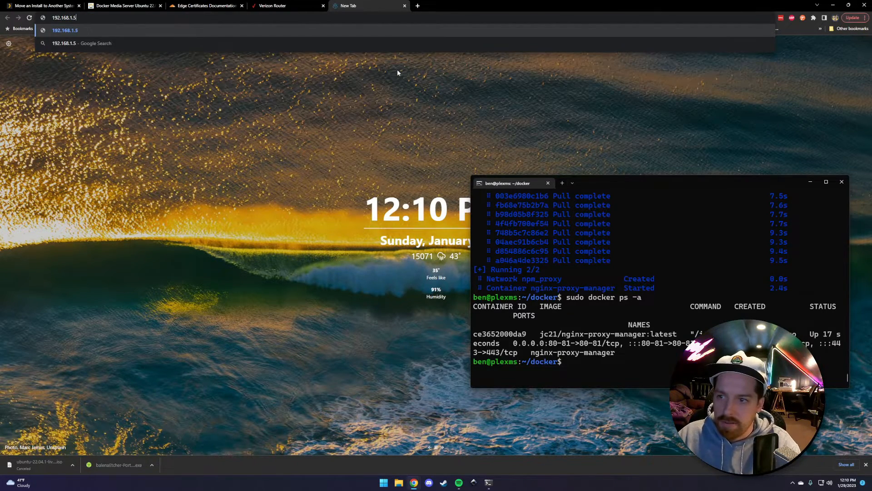
{"action": "key", "text": "Return"}
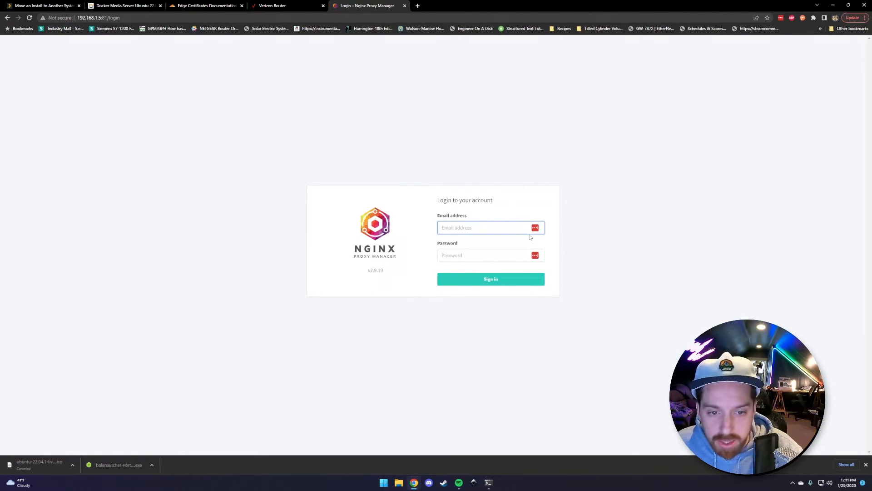
{"action": "left_click", "coordinate": [487, 227]}
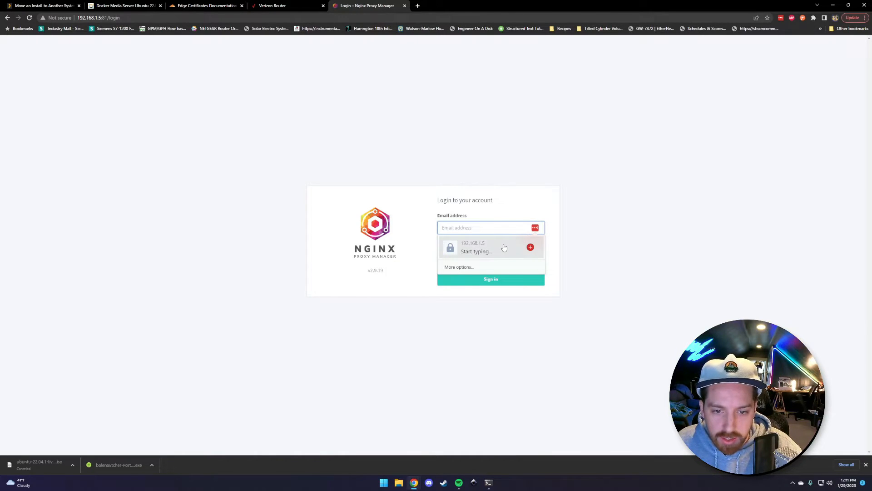
{"action": "left_click", "coordinate": [124, 6]}
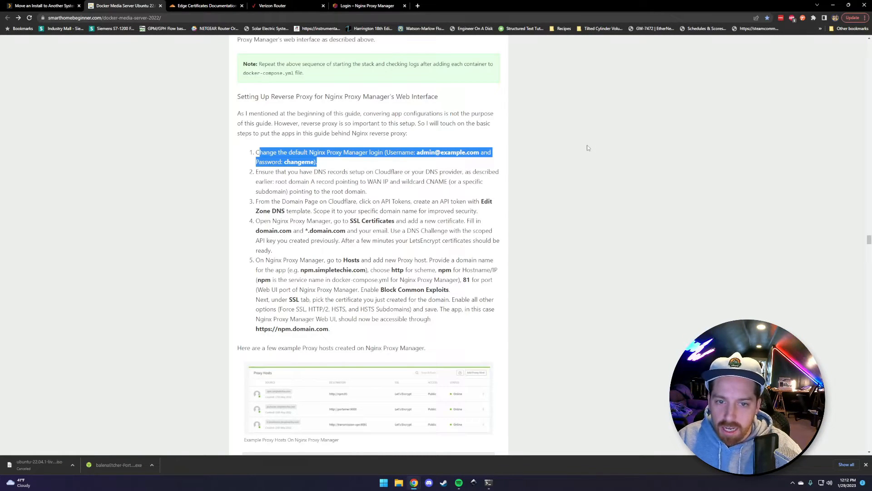
{"action": "left_click", "coordinate": [365, 6]}
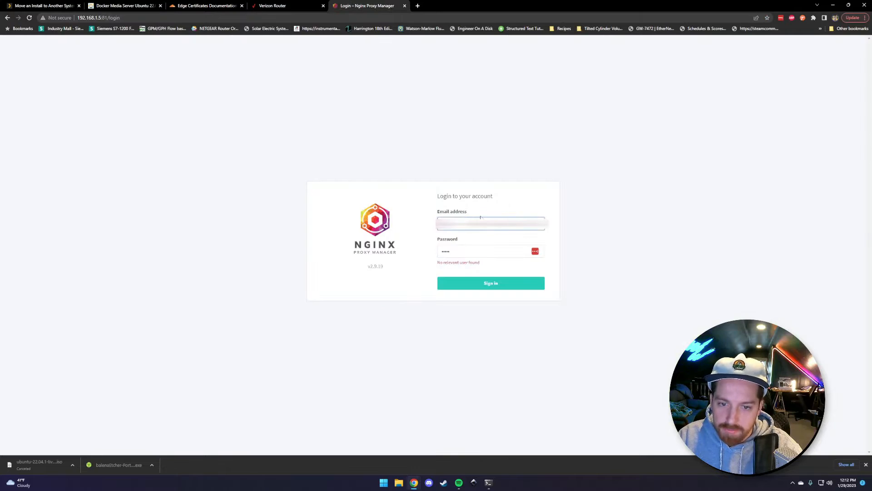
{"action": "type", "text": "admin"}
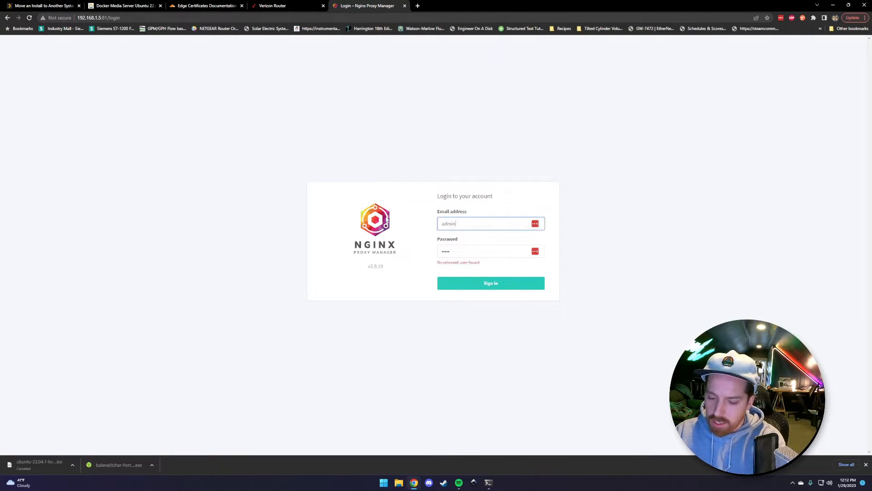
{"action": "type", "text": "@example.com"}
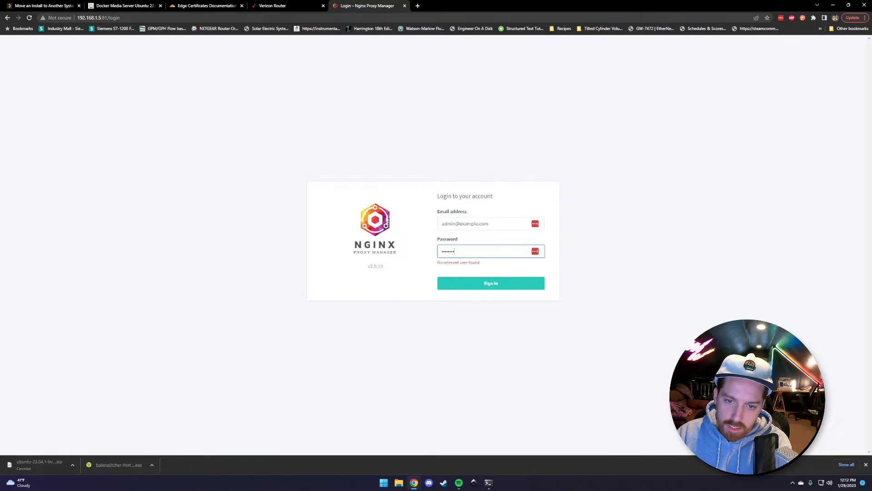
Sign in as the default admin, save the edited user details and set a new account password
{"action": "left_click", "coordinate": [490, 283]}
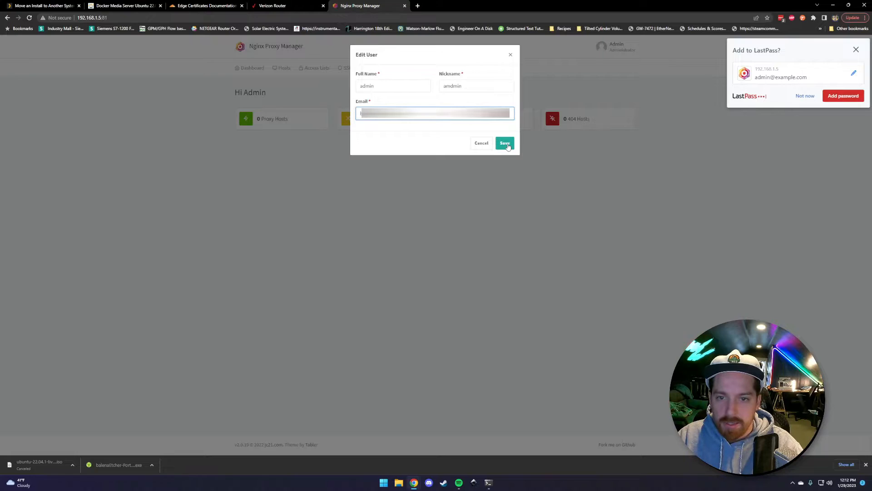
{"action": "left_click", "coordinate": [504, 144]}
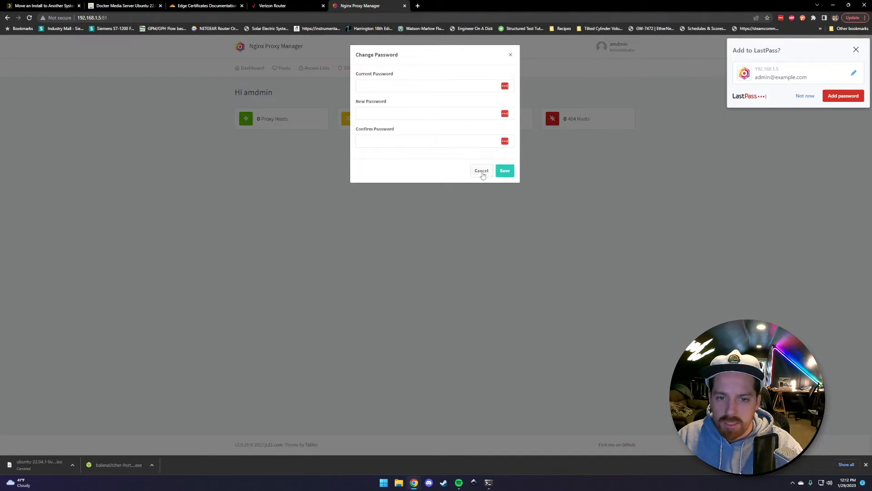
{"action": "left_click", "coordinate": [426, 85]}
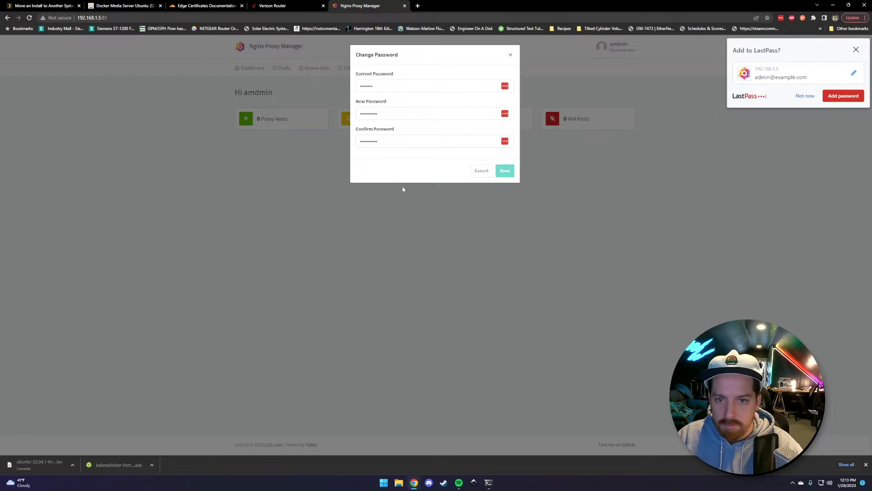
{"action": "left_click", "coordinate": [504, 170]}
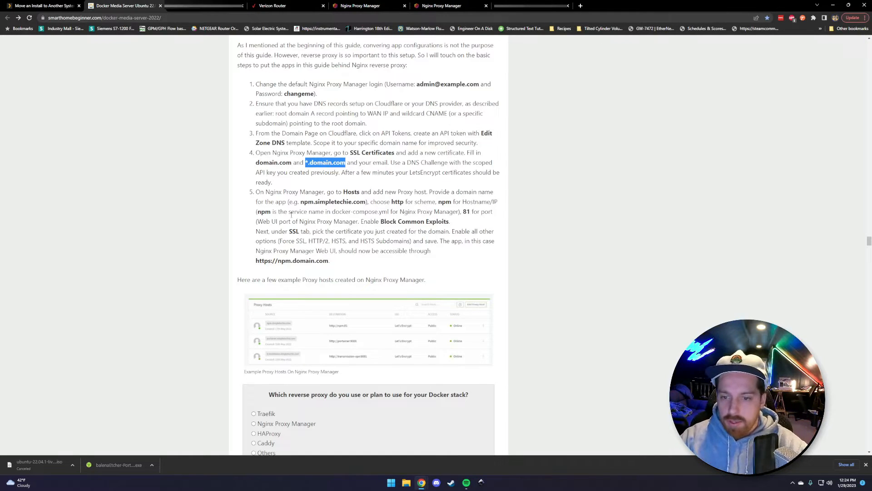
Scroll the guide down to the Portainer - WebUI for Containers compose example
{"action": "scroll", "scroll_direction": "down", "scroll_amount": 3}
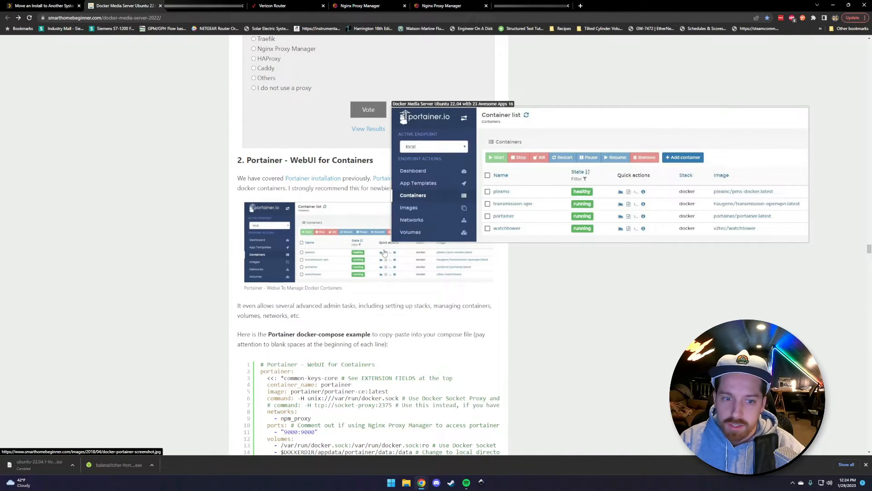
{"action": "scroll", "scroll_direction": "down", "scroll_amount": 3}
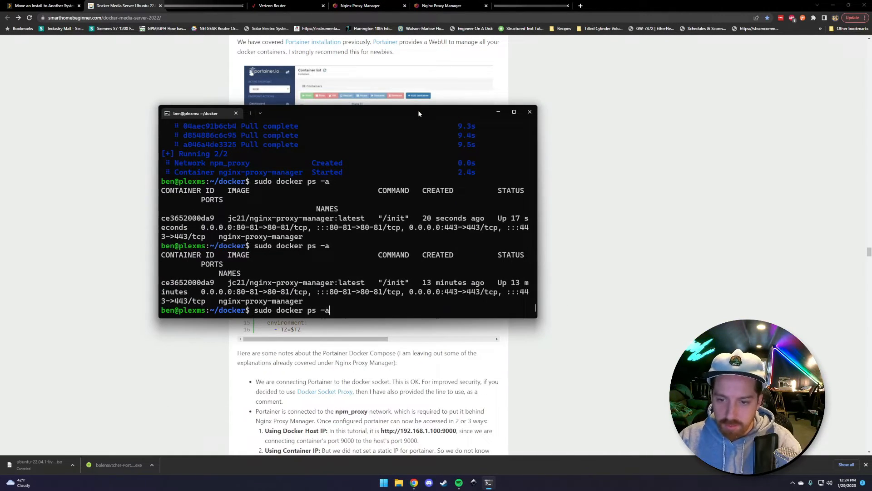
Add the Portainer service block to docker-compose.yml in nano and save the file
{"action": "type", "text": "sudo nano docker-compose.yml"}
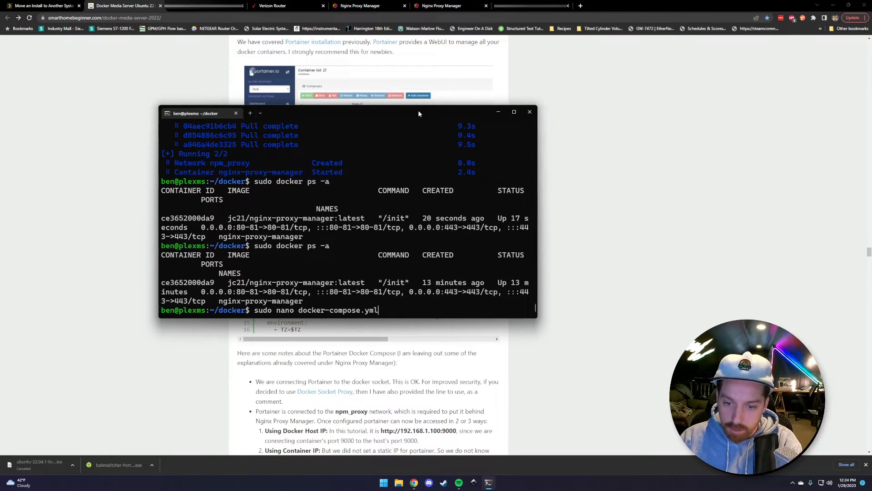
{"action": "key", "text": "Return"}
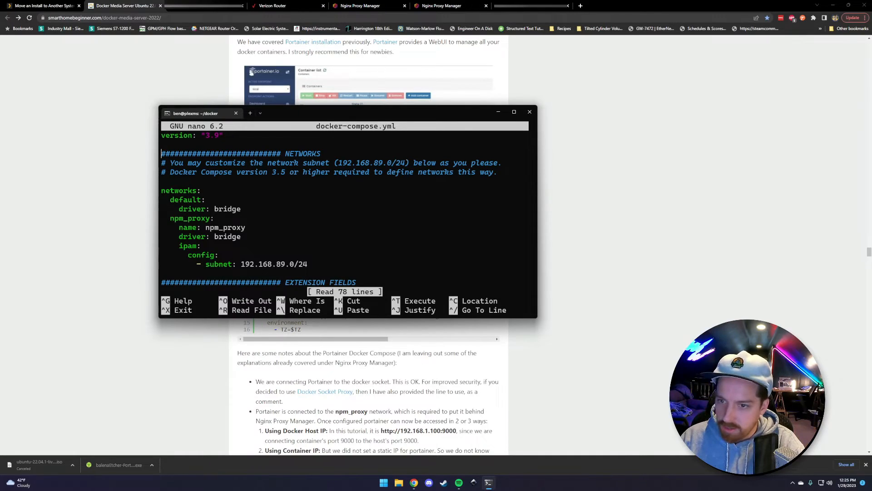
{"action": "scroll", "scroll_direction": "down", "scroll_amount": 3}
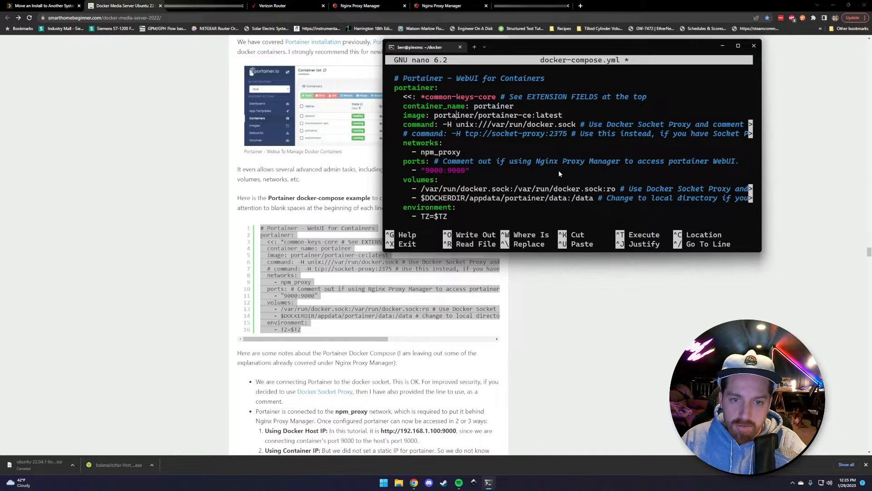
{"action": "key", "text": "ctrl+x"}
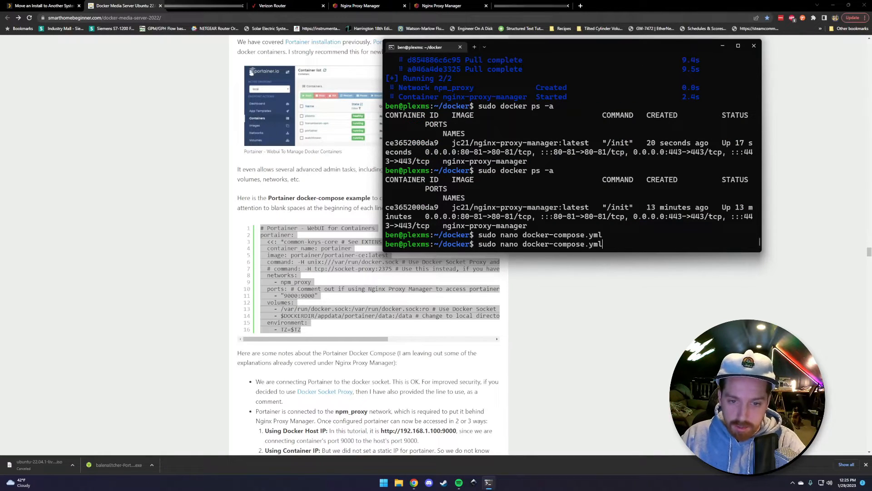
Start Portainer with docker-compose up -d and check its web page at 192.168.1.5:9000 loads
{"action": "type", "text": "sudo docker-compose -f ~/docker/docker-compose.yml up -d"}
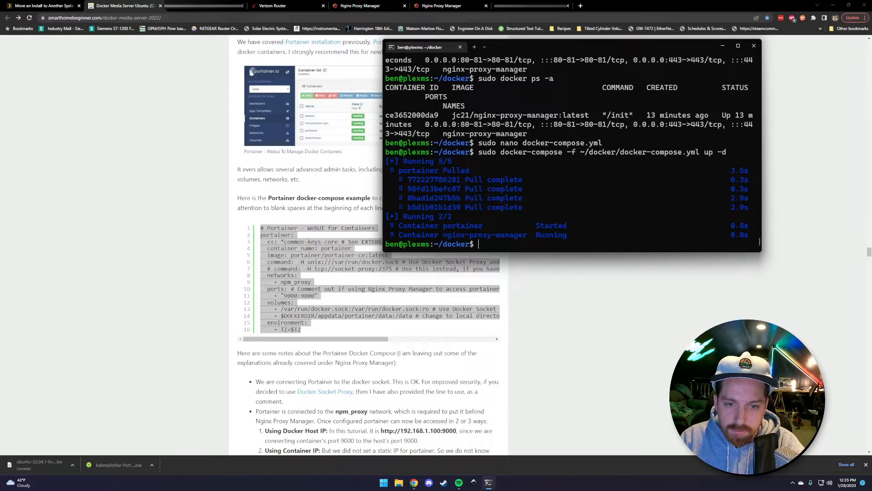
{"action": "mouse_move", "coordinate": [535, 162]}
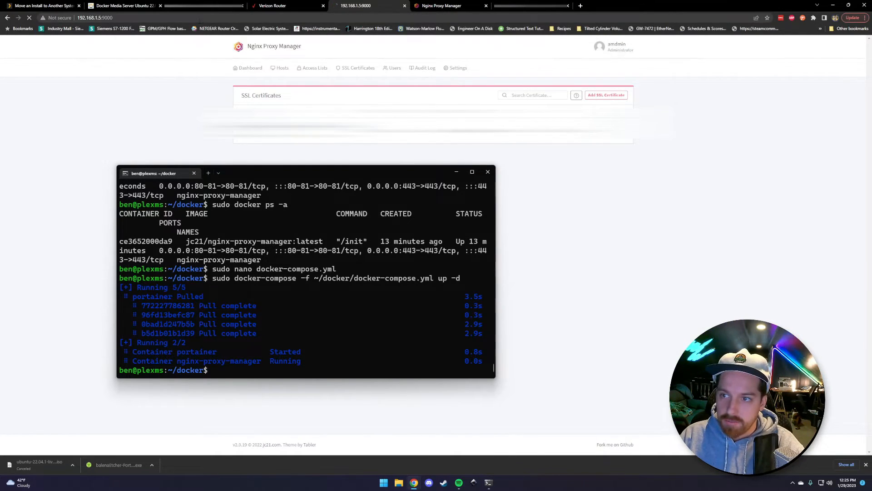
{"action": "left_click", "coordinate": [367, 6]}
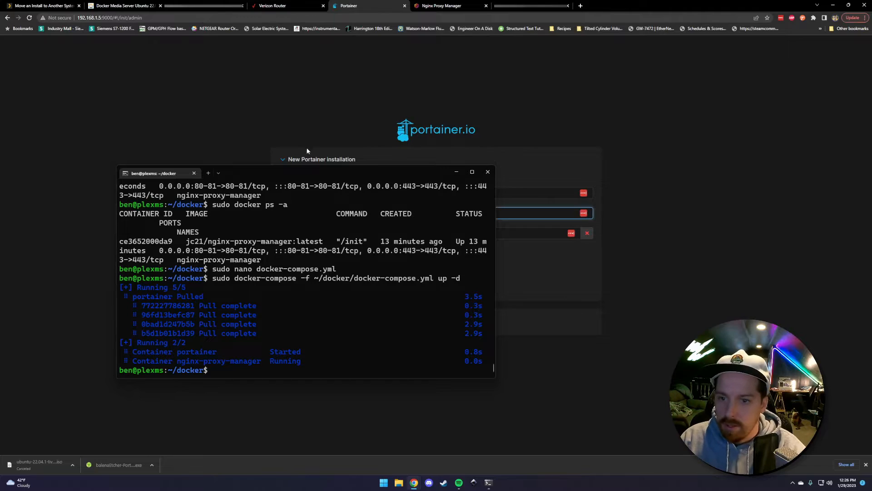
{"action": "left_click", "coordinate": [124, 5]}
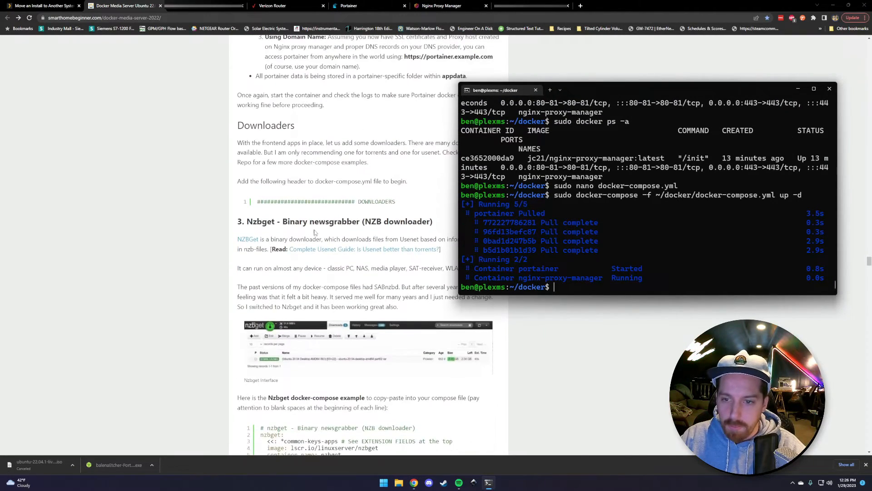
{"action": "mouse_move", "coordinate": [612, 238]}
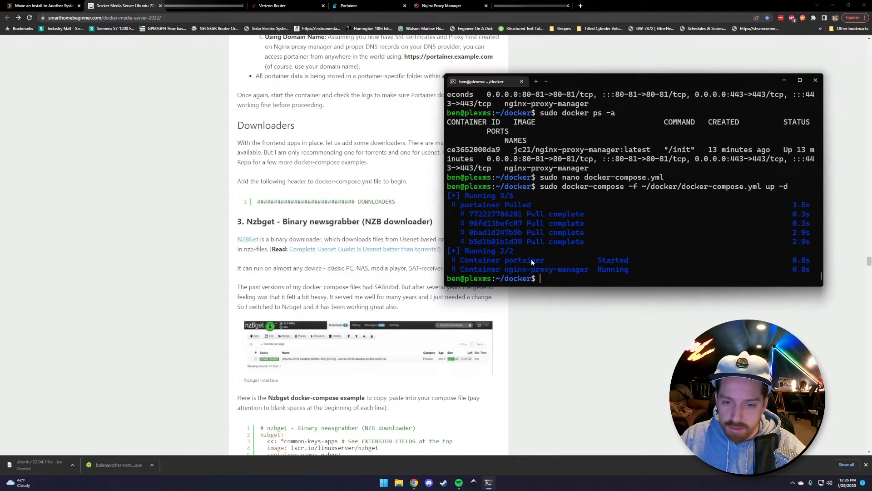
Add a DOWNLOADERS header and the nzbget service block to docker-compose.yml and save it
{"action": "type", "text": "sudo nano docker-compose.yml"}
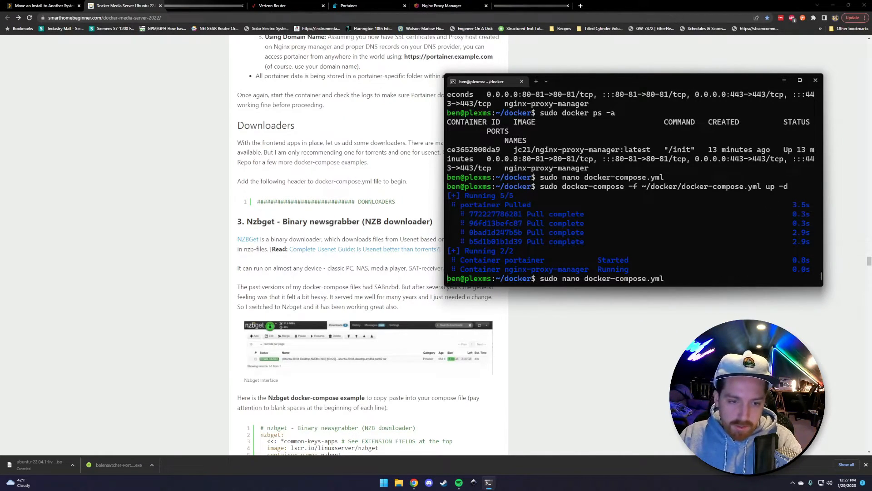
{"action": "key", "text": "Return"}
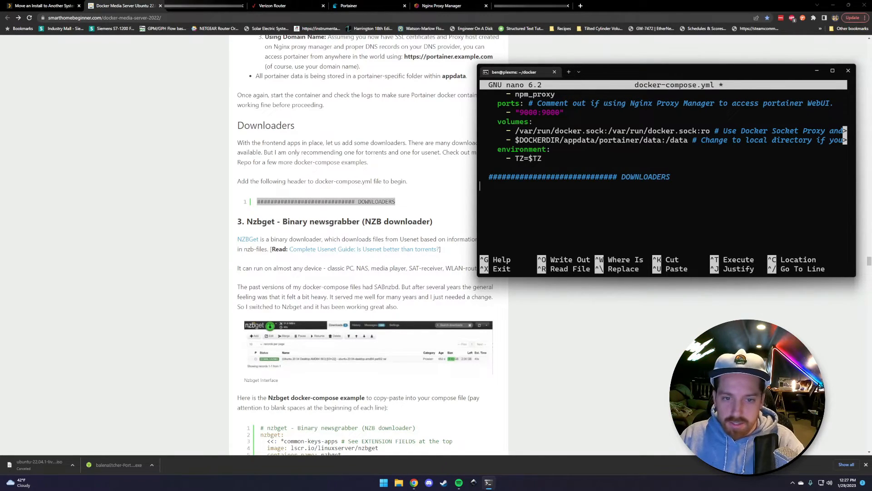
{"action": "scroll", "scroll_direction": "down", "scroll_amount": 3}
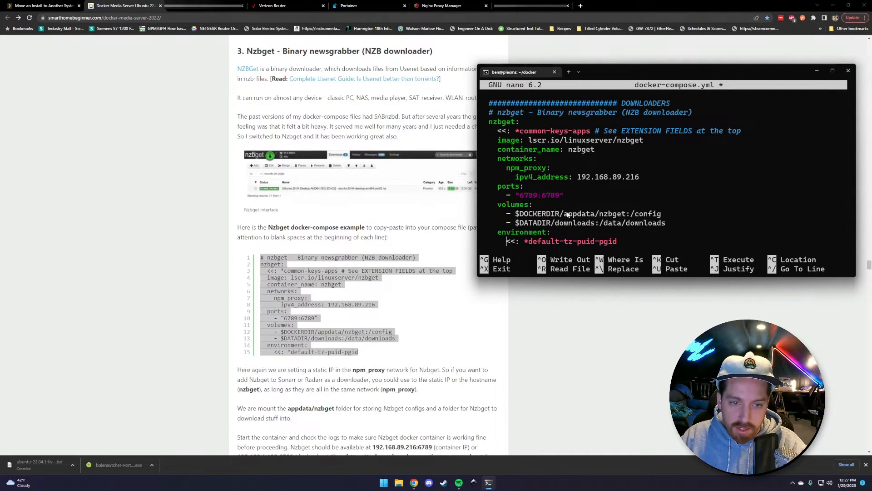
{"action": "mouse_move", "coordinate": [650, 218]}
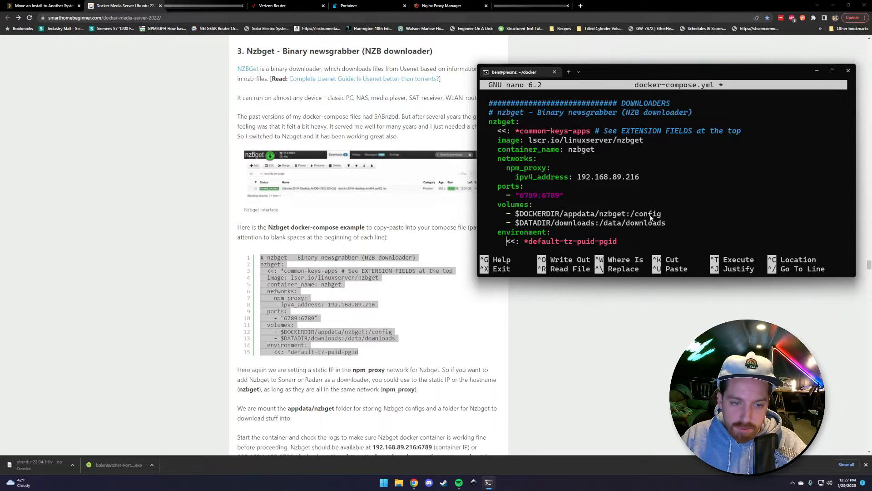
{"action": "mouse_move", "coordinate": [642, 249]}
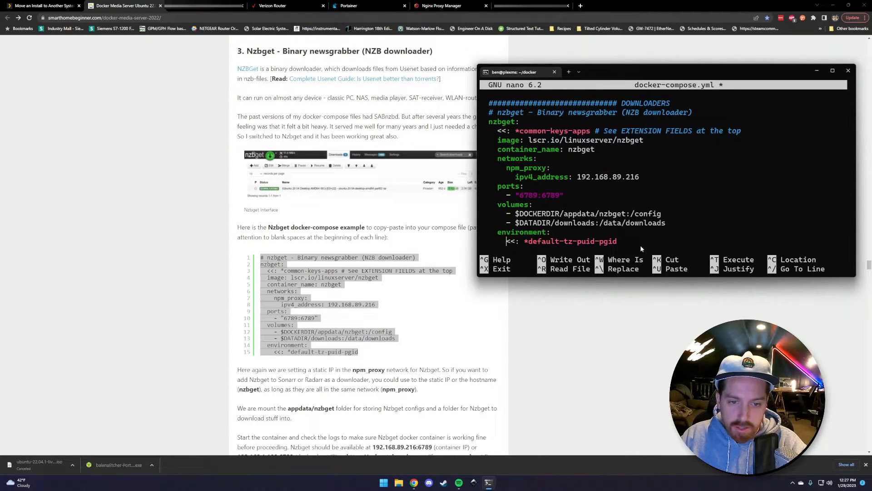
{"action": "key", "text": "ctrl+x"}
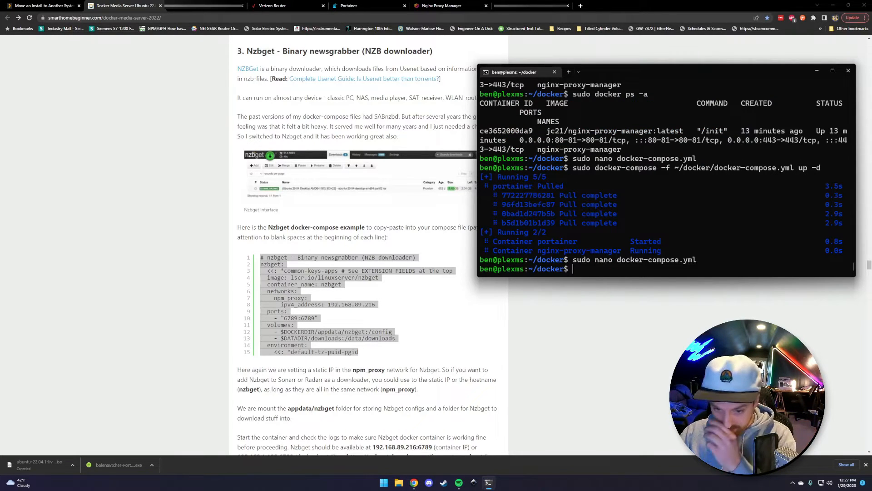
Rerun docker-compose up -d to pull and start the nzbget container
{"action": "key", "text": "Return"}
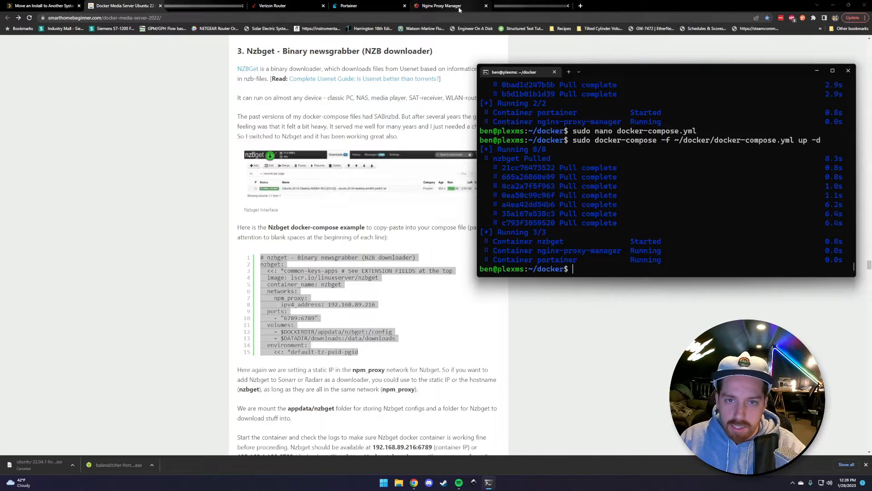
Create a proxy host for the nzbget subdomain forwarding to hostname nzbget on port 6789
{"action": "left_click", "coordinate": [441, 5]}
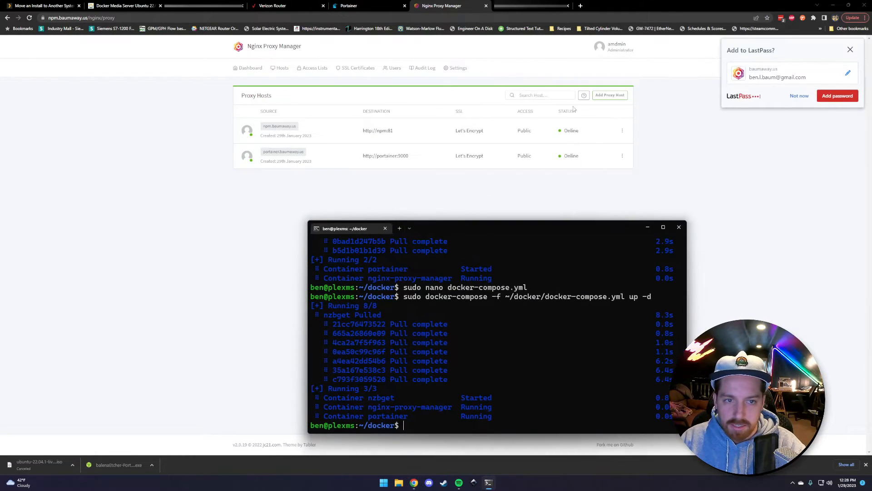
{"action": "left_click", "coordinate": [609, 94]}
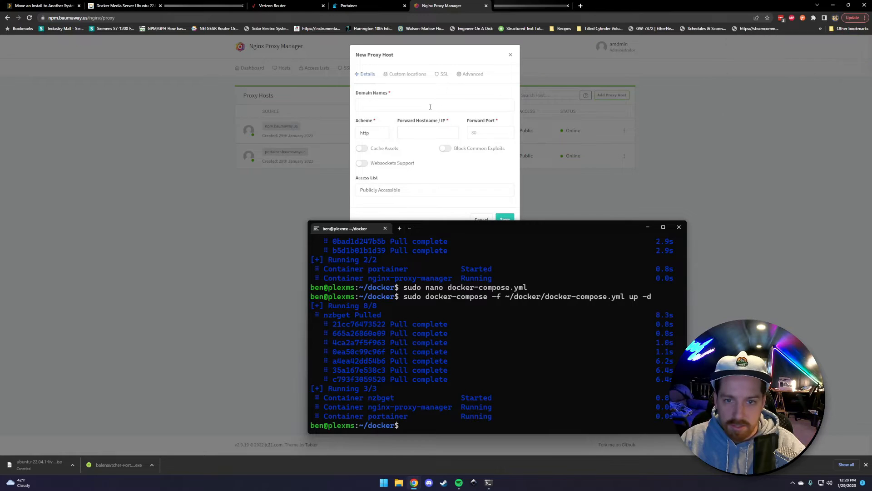
{"action": "type", "text": "nzbget.baumaway.us"}
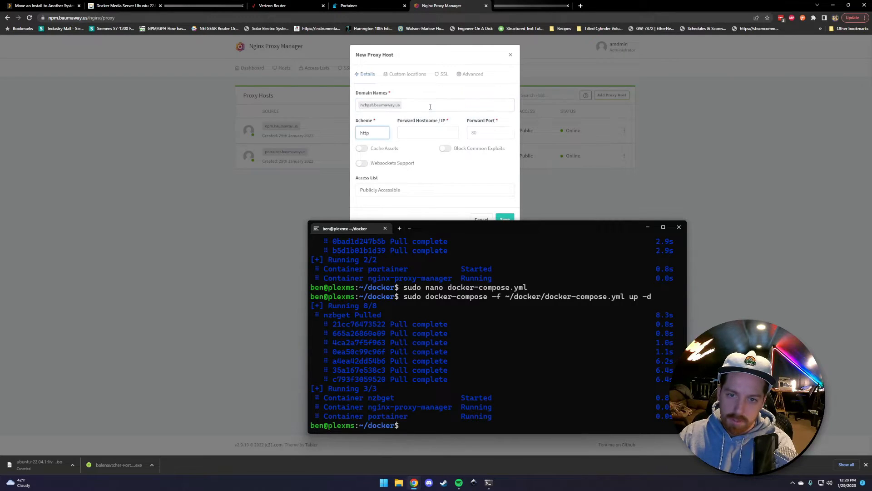
{"action": "type", "text": "nzbget"}
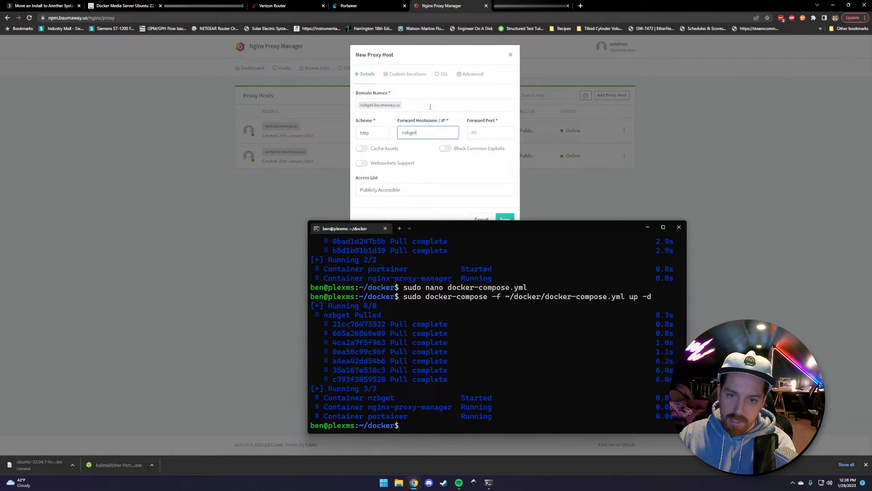
{"action": "type", "text": "567"}
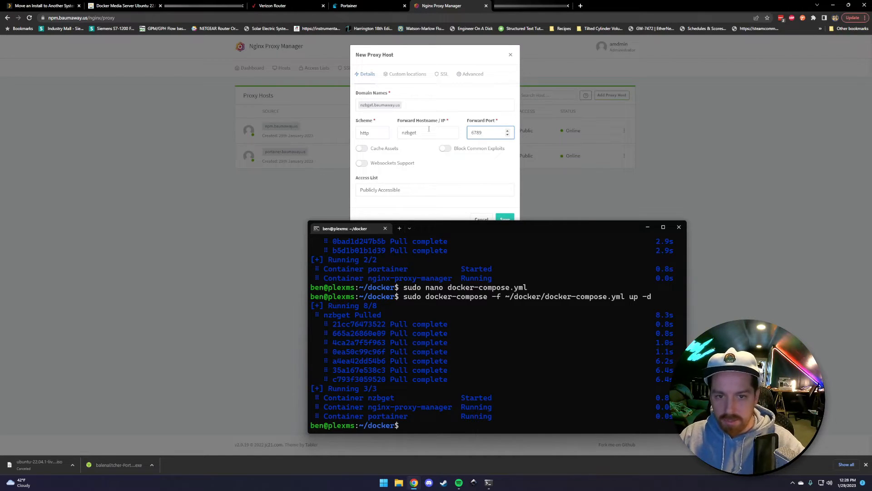
Apply the wildcard Let's Encrypt certificate with Force SSL and save the nzbget proxy host
{"action": "left_click", "coordinate": [444, 74]}
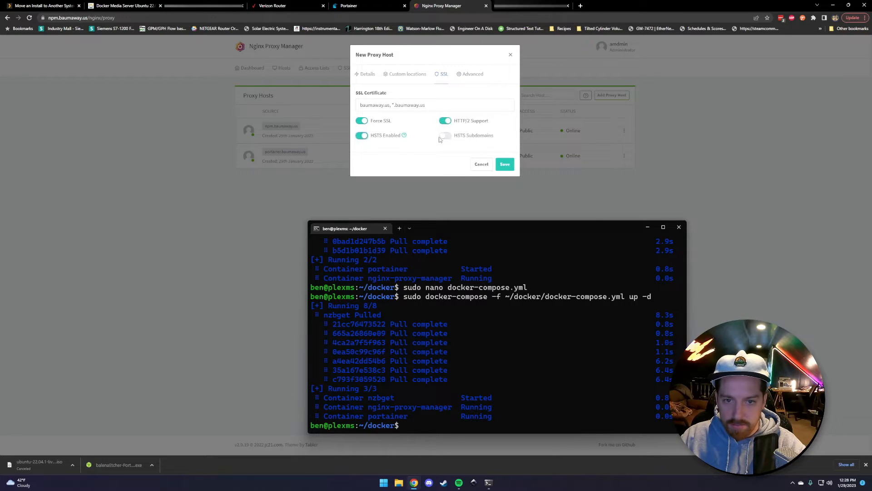
{"action": "left_click", "coordinate": [504, 164]}
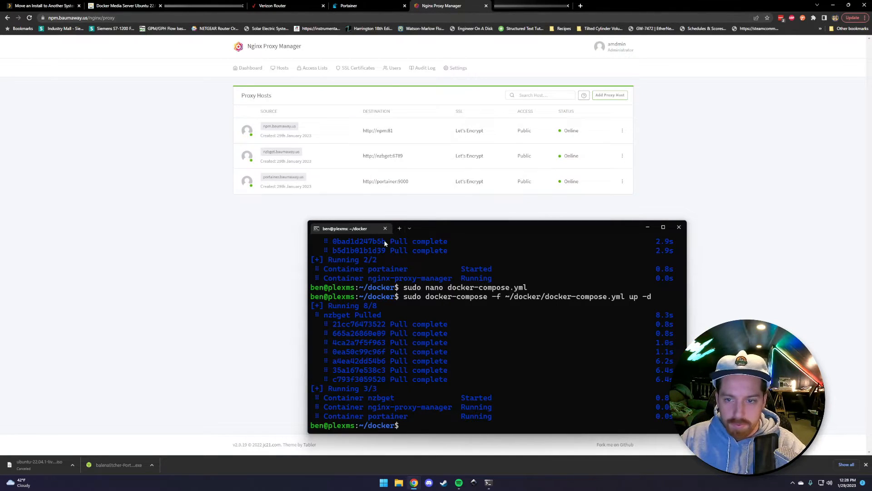
{"action": "left_click", "coordinate": [124, 6]}
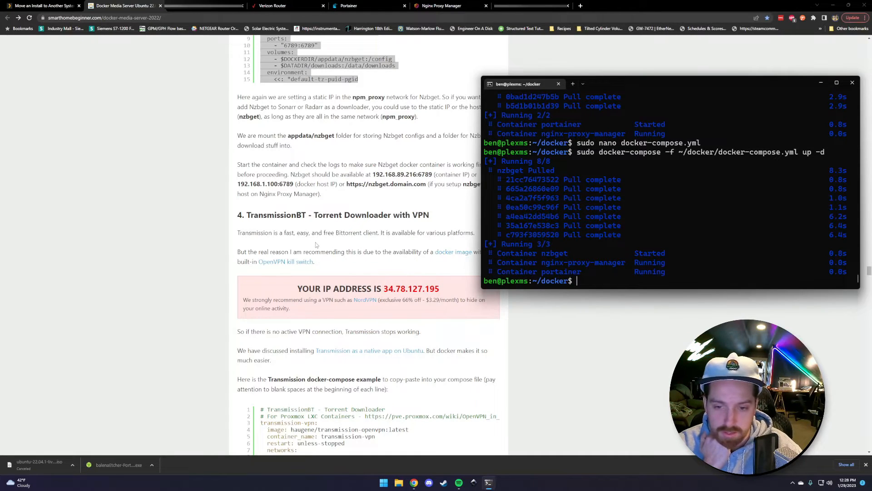
Scroll the guide past Transmission to the Personal Video Recorders section with its PVRS header
{"action": "scroll", "scroll_direction": "down", "scroll_amount": 3}
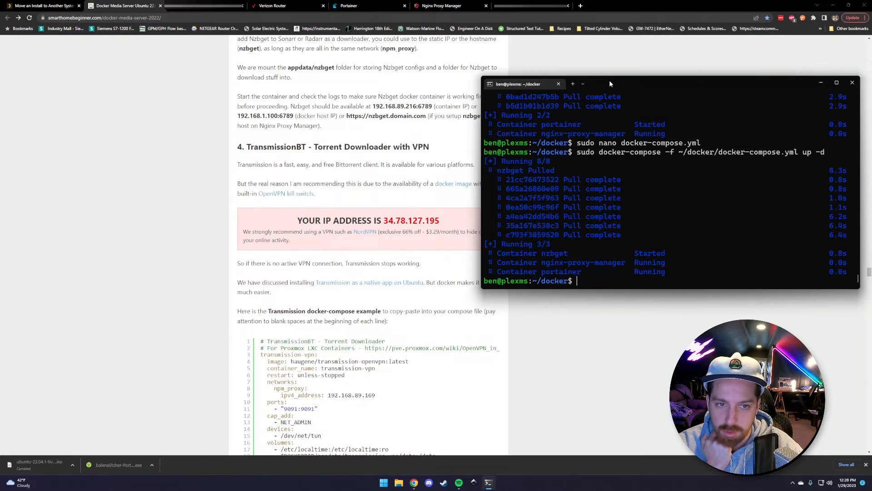
{"action": "scroll", "scroll_direction": "down", "scroll_amount": 3}
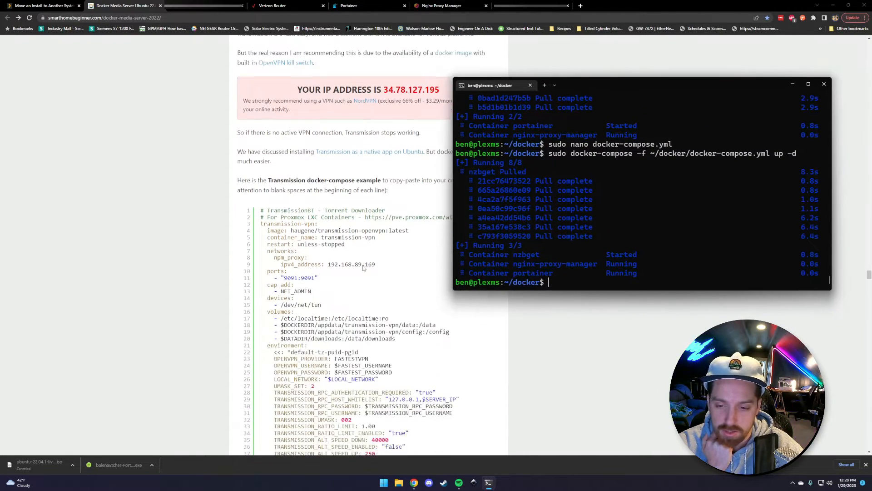
{"action": "scroll", "scroll_direction": "down", "scroll_amount": 3}
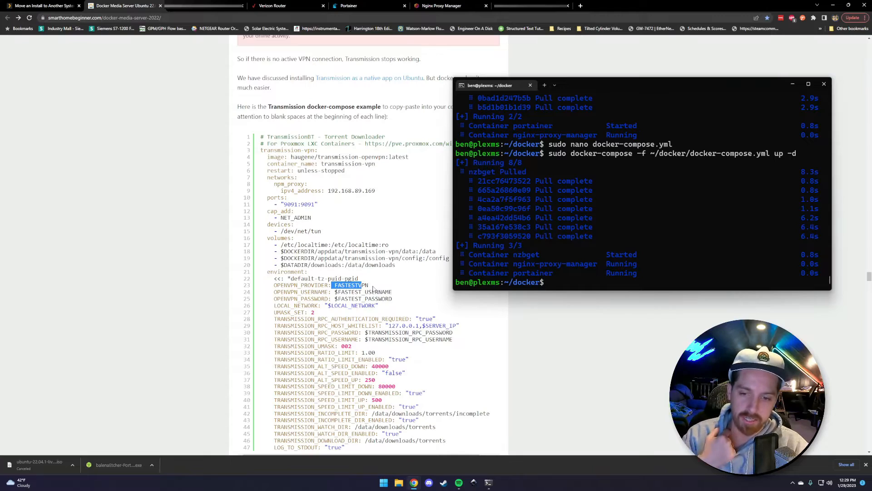
{"action": "scroll", "scroll_direction": "down", "scroll_amount": 3}
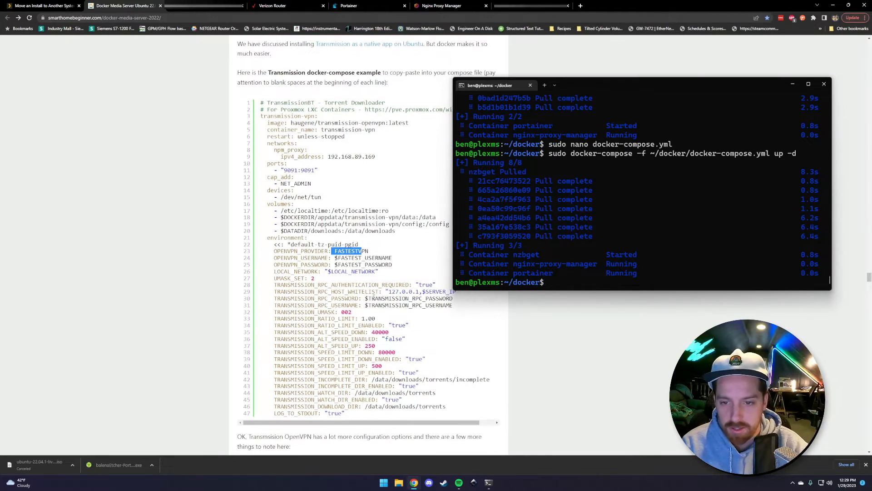
{"action": "scroll", "scroll_direction": "down", "scroll_amount": 3}
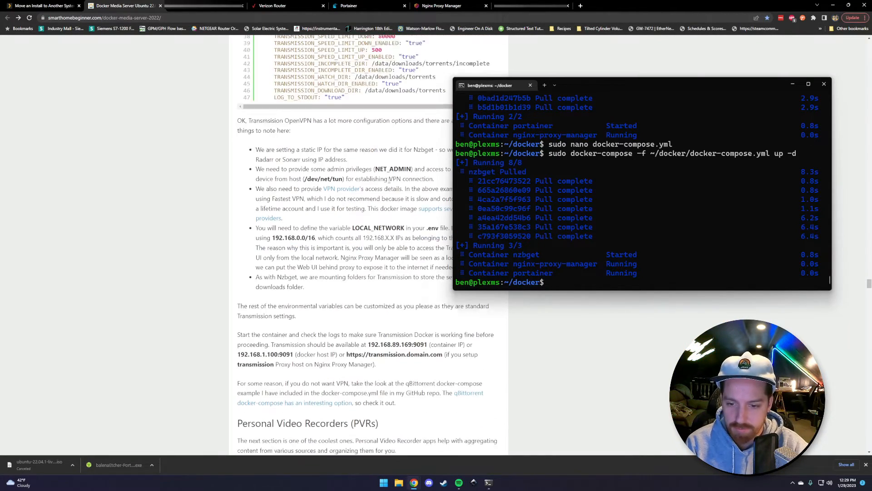
{"action": "scroll", "scroll_direction": "down", "scroll_amount": 3}
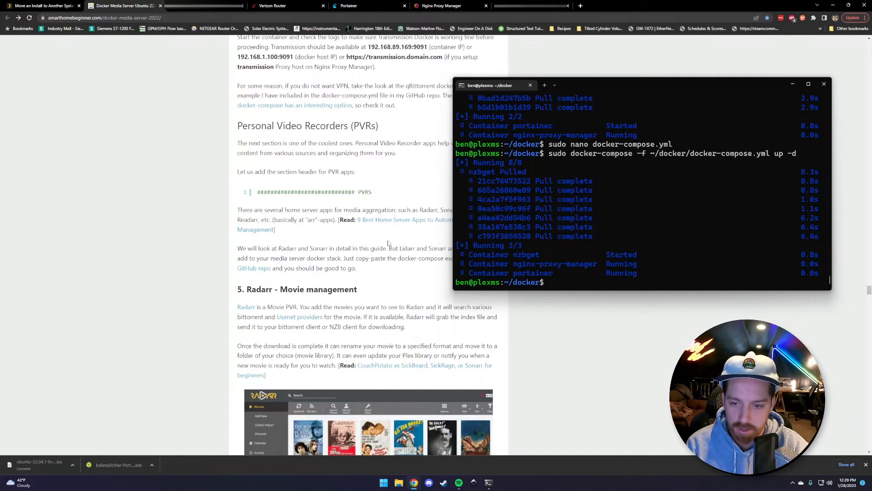
{"action": "mouse_move", "coordinate": [579, 254]}
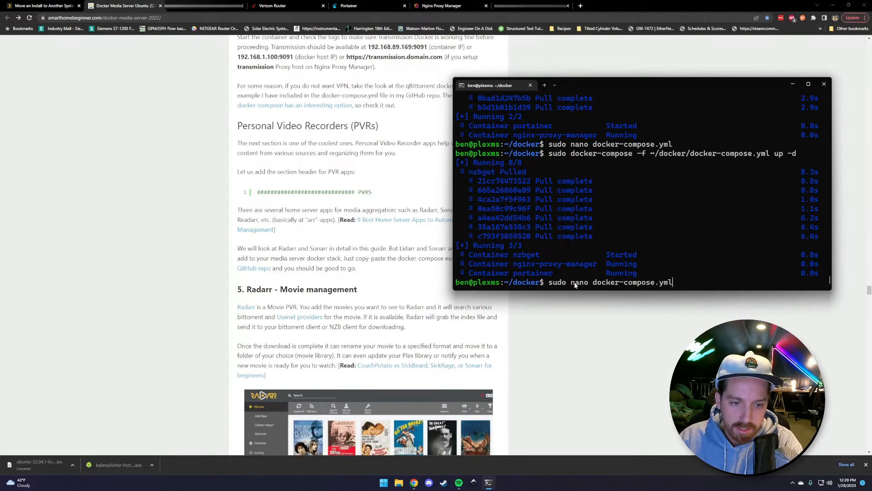
Edit docker-compose.yml in nano and paste the PVRS header with the Radarr service on port 7878
{"action": "key", "text": "Return"}
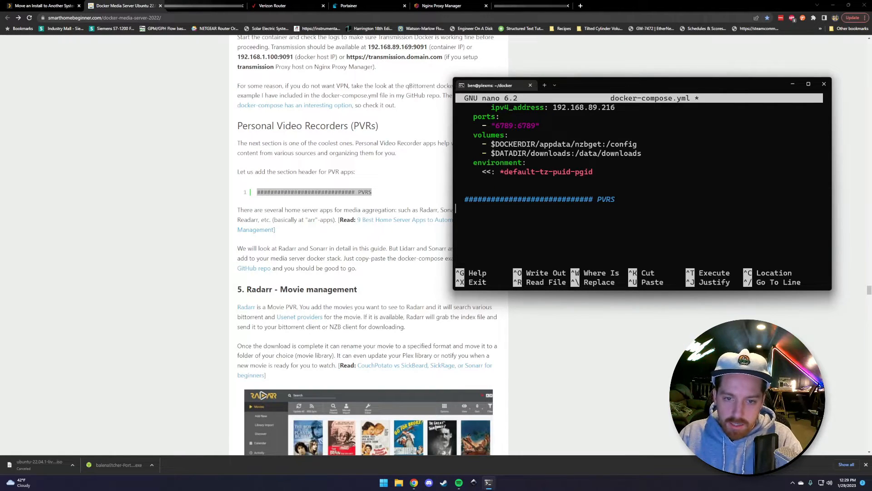
{"action": "scroll", "scroll_direction": "down", "scroll_amount": 3}
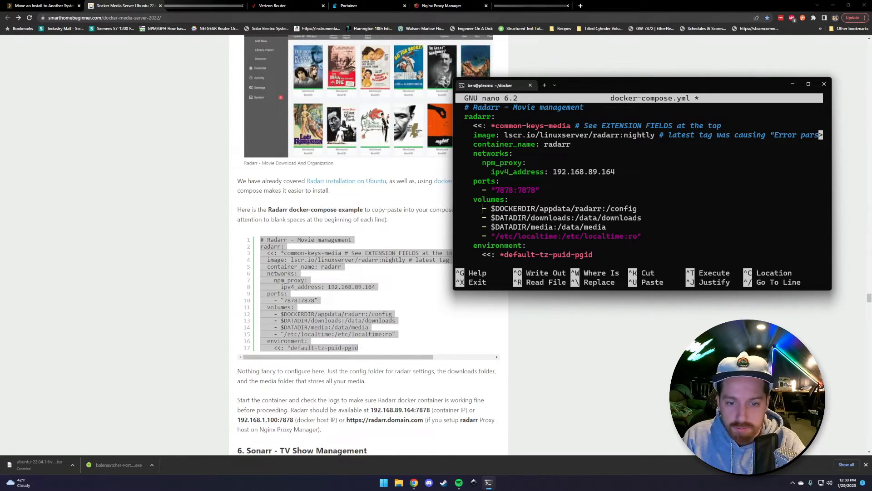
{"action": "scroll", "scroll_direction": "down", "scroll_amount": 3}
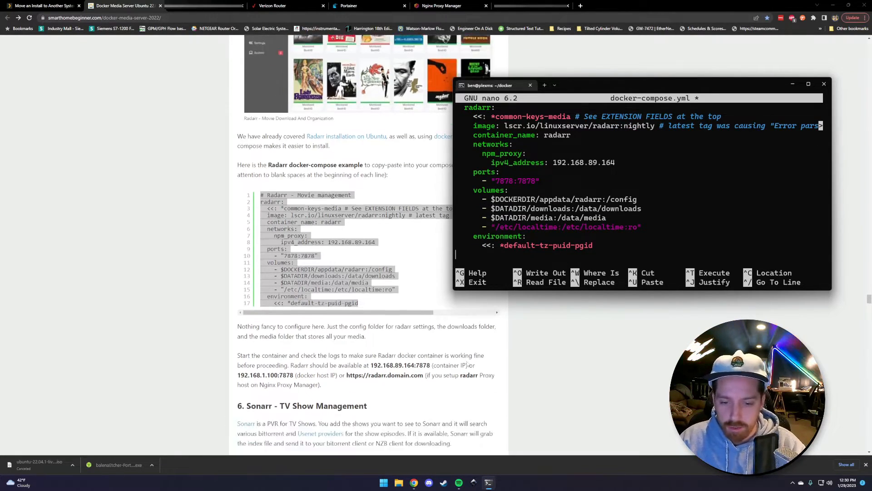
{"action": "scroll", "scroll_direction": "down", "scroll_amount": 3}
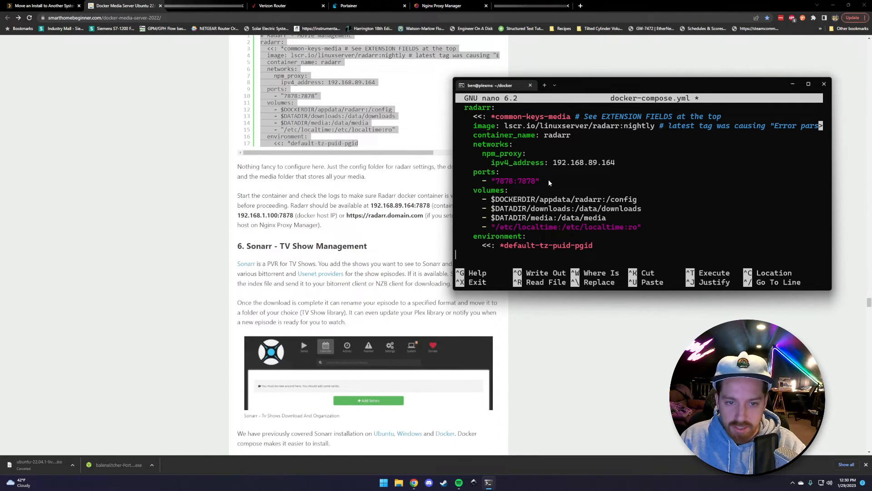
{"action": "scroll", "scroll_direction": "down", "scroll_amount": 3}
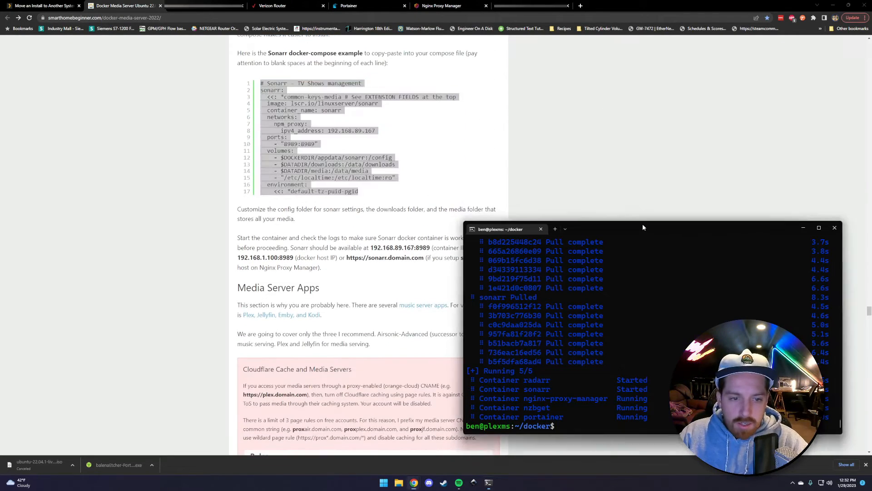
Scroll the guide onward after bringing up the radarr and sonarr containers
{"action": "scroll", "scroll_direction": "down", "scroll_amount": 3}
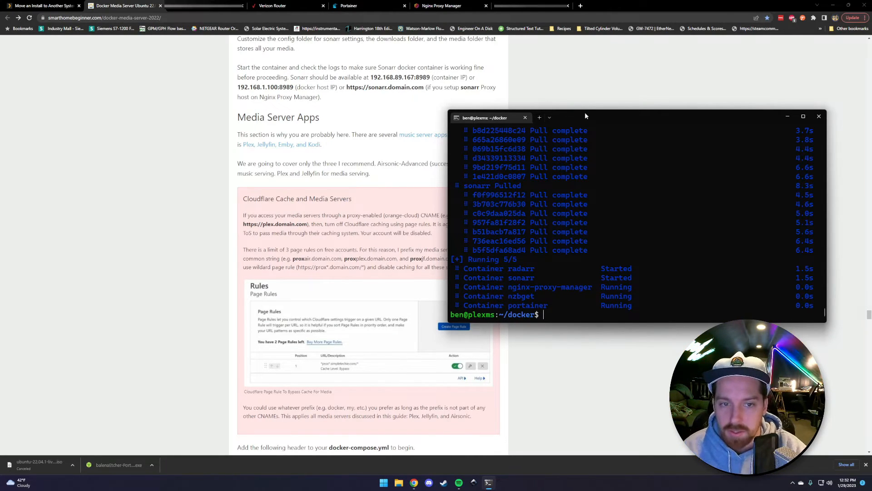
Move the terminal aside and scroll the guide through Media Server Apps to the MEDIA header and Airsonic-Advanced
{"action": "left_click_drag", "start_coordinate": [586, 117], "coordinate": [648, 114]}
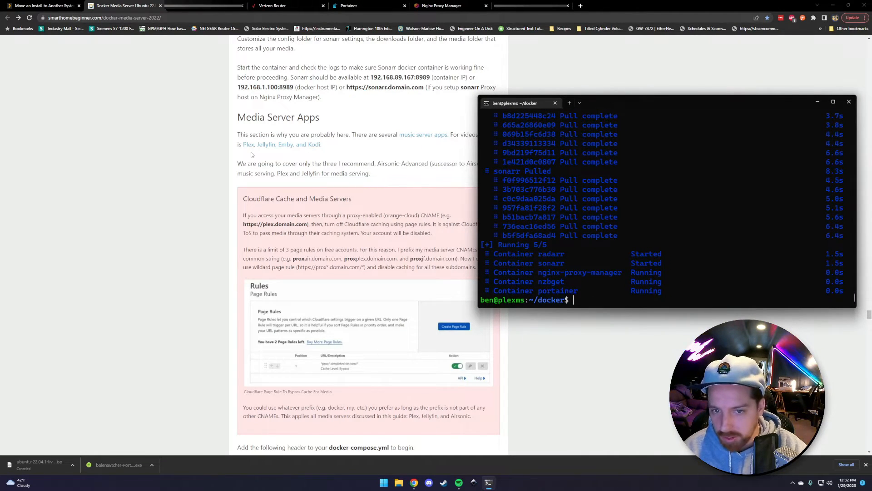
{"action": "double_click", "coordinate": [402, 163]}
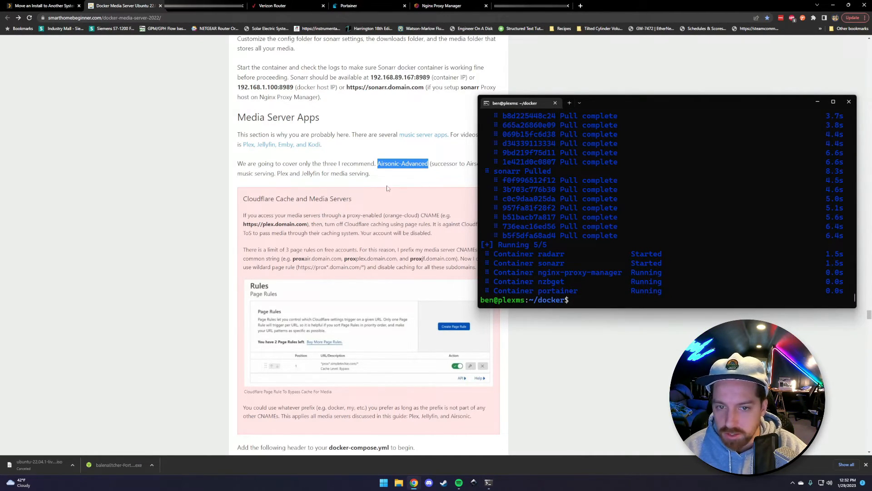
{"action": "scroll", "scroll_direction": "down", "scroll_amount": 3}
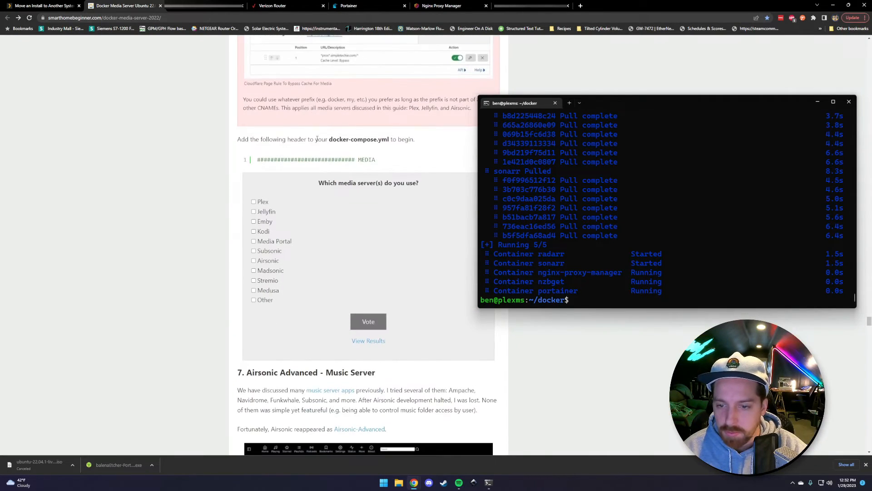
{"action": "scroll", "scroll_direction": "down", "scroll_amount": 3}
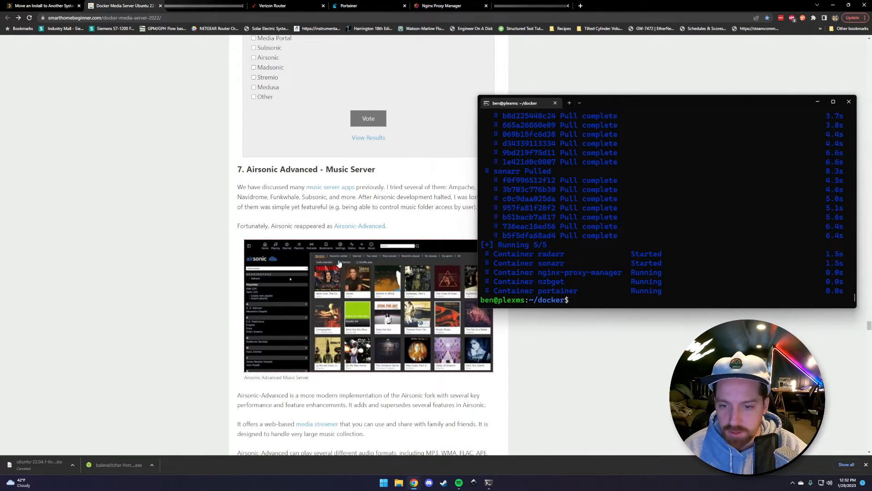
{"action": "scroll", "scroll_direction": "down", "scroll_amount": 3}
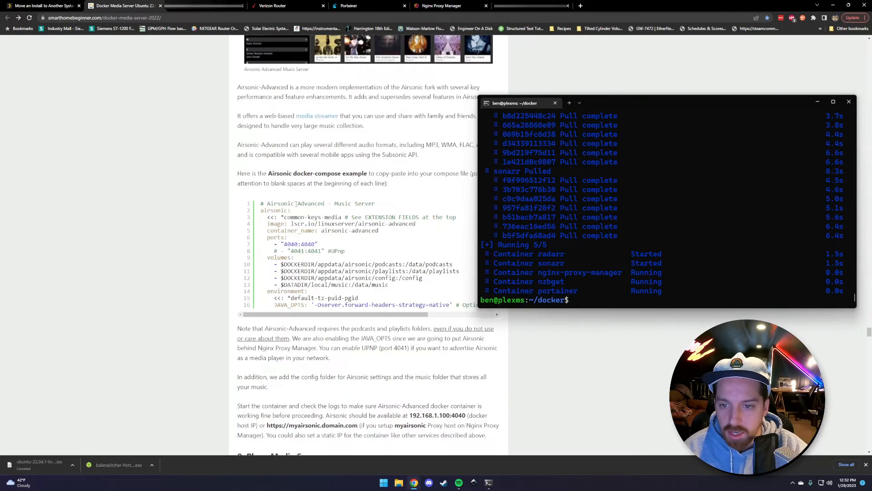
{"action": "scroll", "scroll_direction": "up", "scroll_amount": 3}
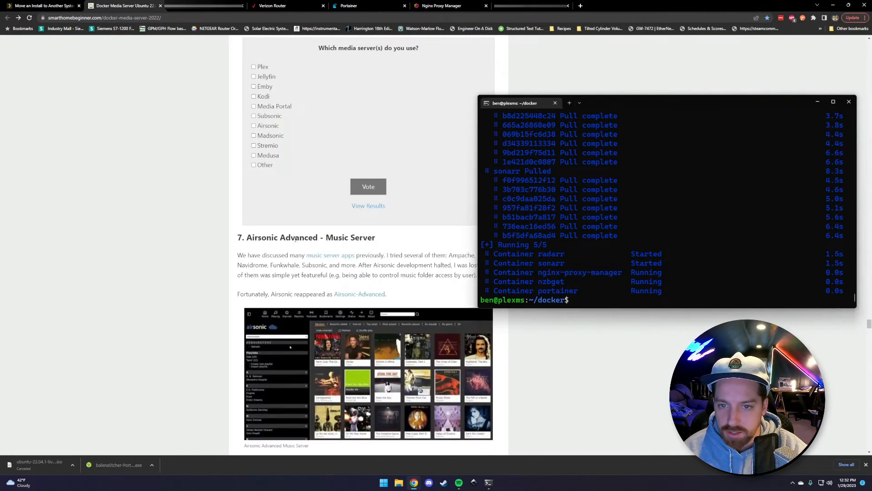
{"action": "scroll", "scroll_direction": "up", "scroll_amount": 3}
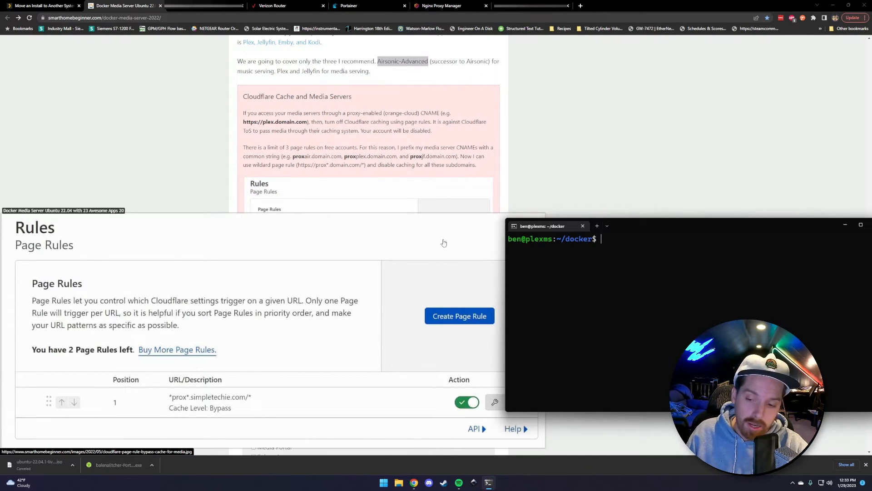
{"action": "scroll", "scroll_direction": "down", "scroll_amount": 3}
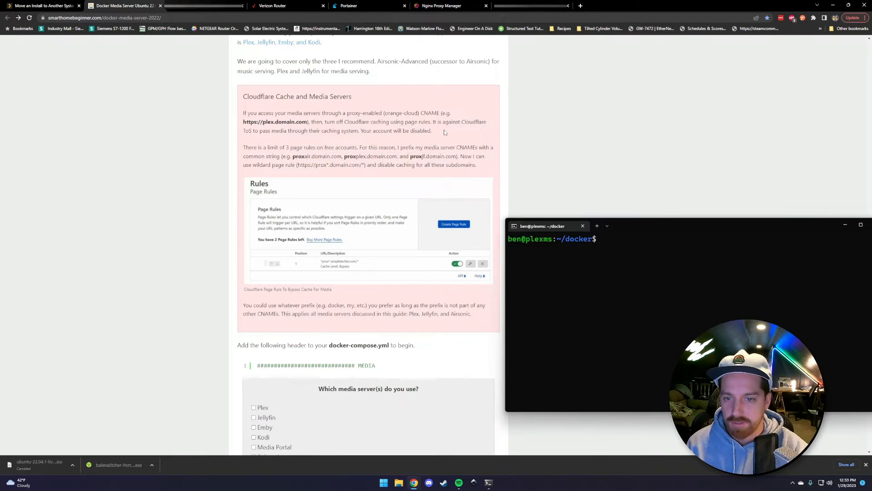
{"action": "mouse_move", "coordinate": [337, 173]}
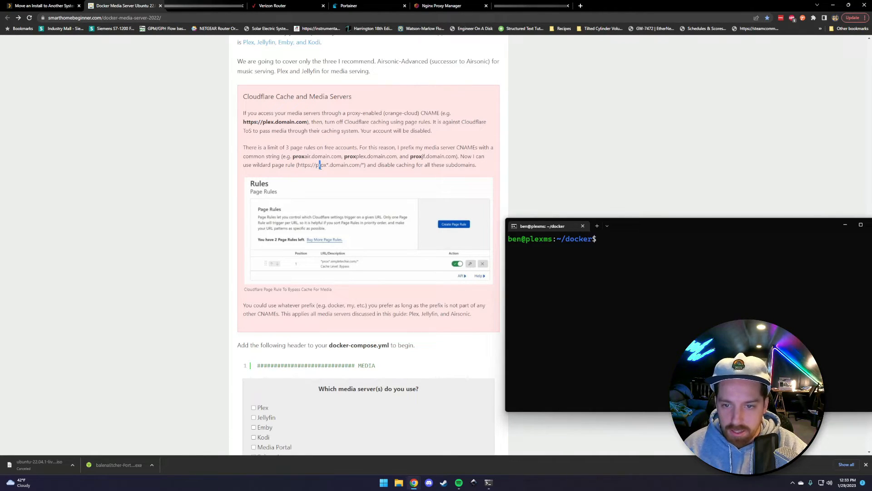
{"action": "left_click", "coordinate": [368, 228]}
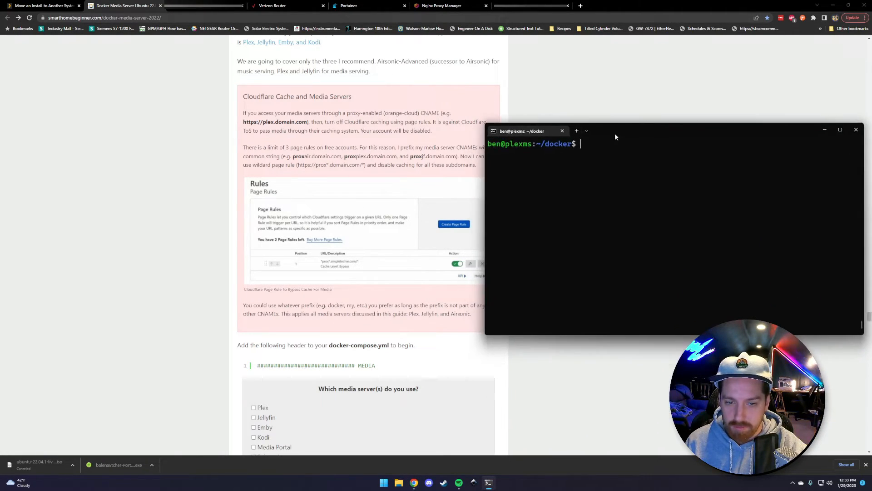
{"action": "scroll", "scroll_direction": "down", "scroll_amount": 3}
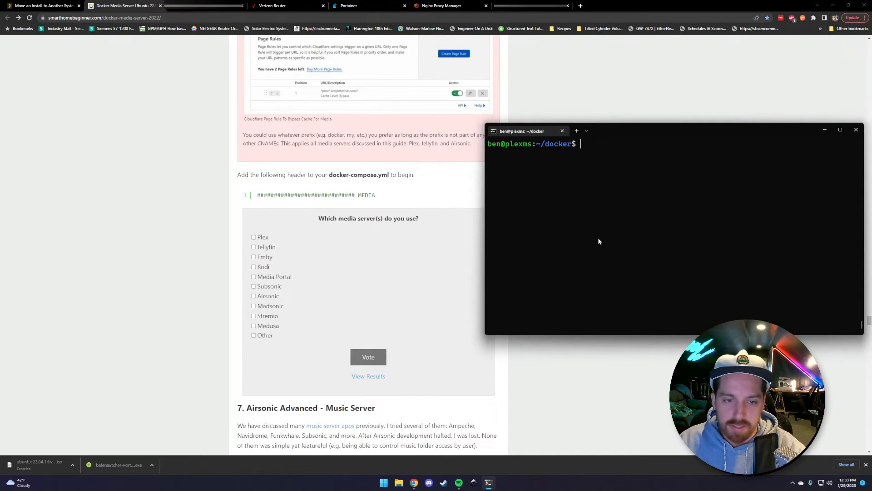
Reopen docker-compose.yml in nano and paste the MEDIA header and plexms service block at the end
{"action": "type", "text": "nano docker-compose.yml"}
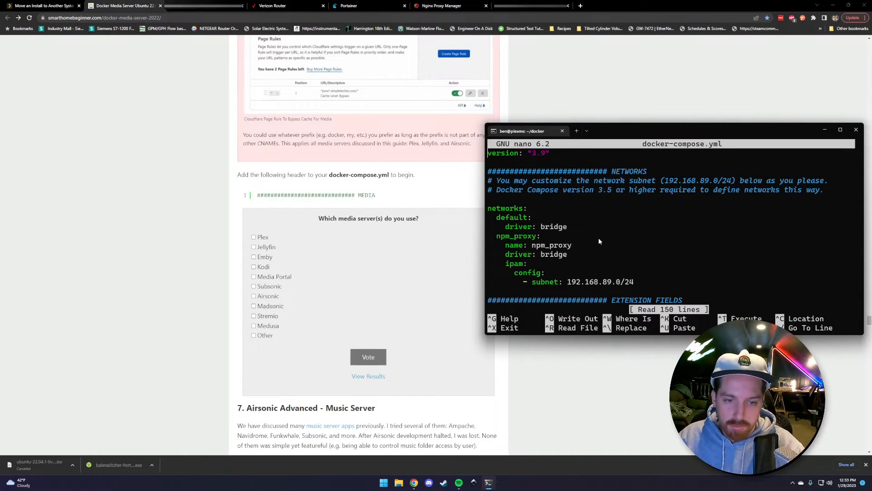
{"action": "scroll", "scroll_direction": "down", "scroll_amount": 3}
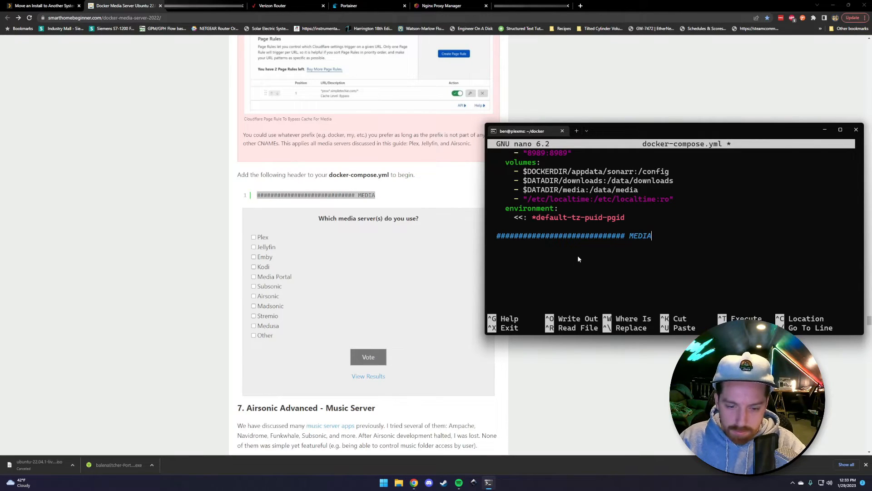
{"action": "scroll", "scroll_direction": "down", "scroll_amount": 3}
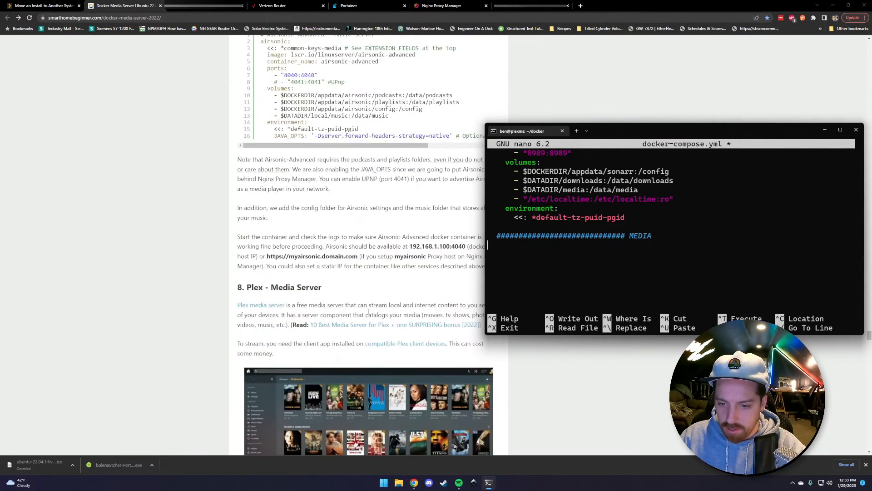
{"action": "scroll", "scroll_direction": "down", "scroll_amount": 3}
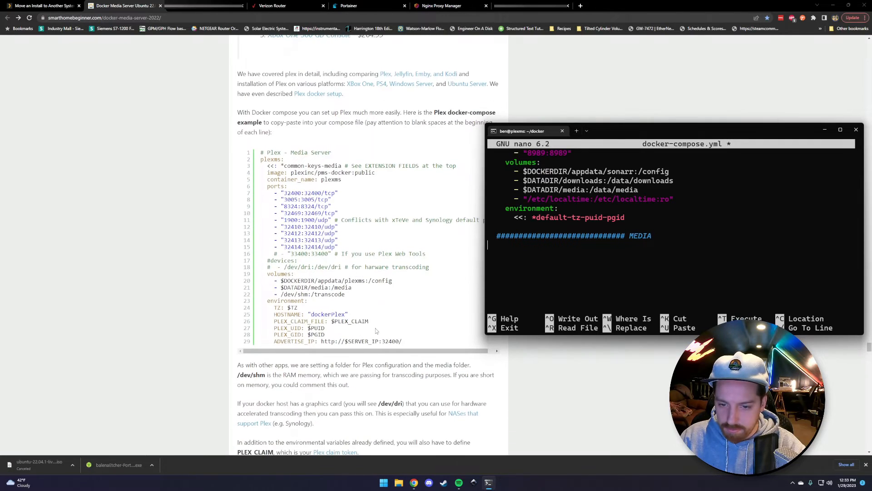
{"action": "scroll", "scroll_direction": "down", "scroll_amount": 3}
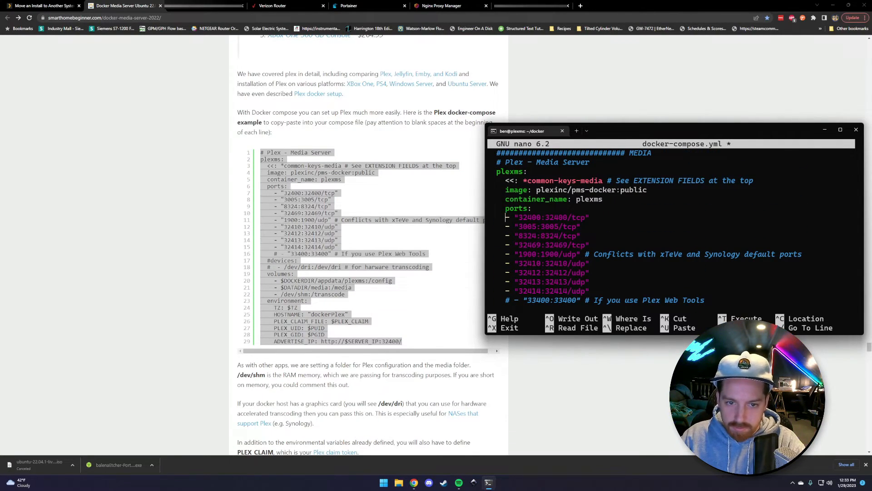
{"action": "scroll", "scroll_direction": "down", "scroll_amount": 3}
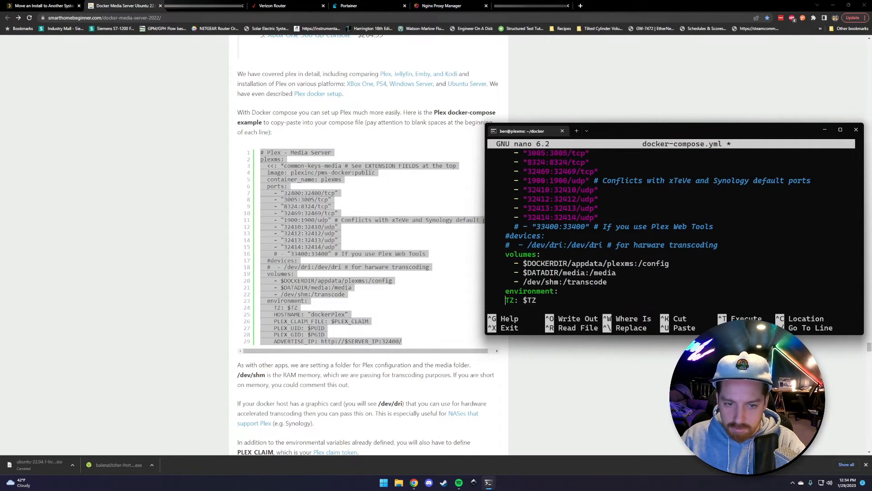
{"action": "scroll", "scroll_direction": "down", "scroll_amount": 3}
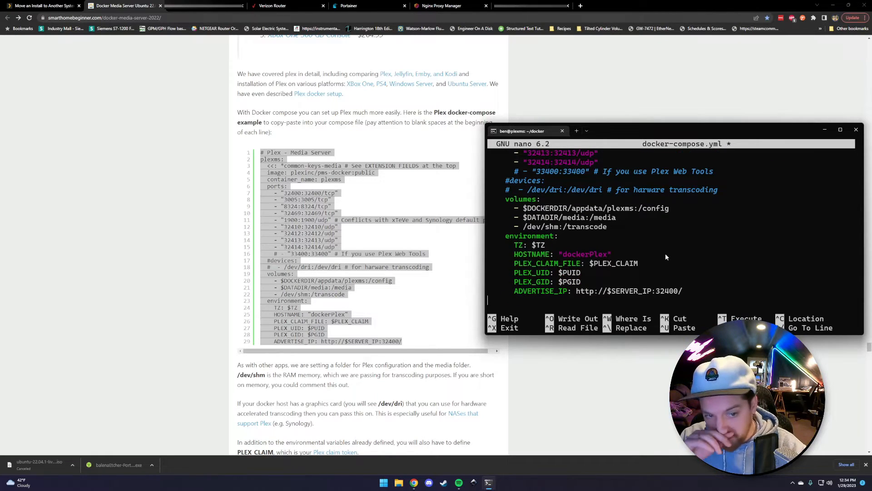
{"action": "mouse_move", "coordinate": [633, 253]}
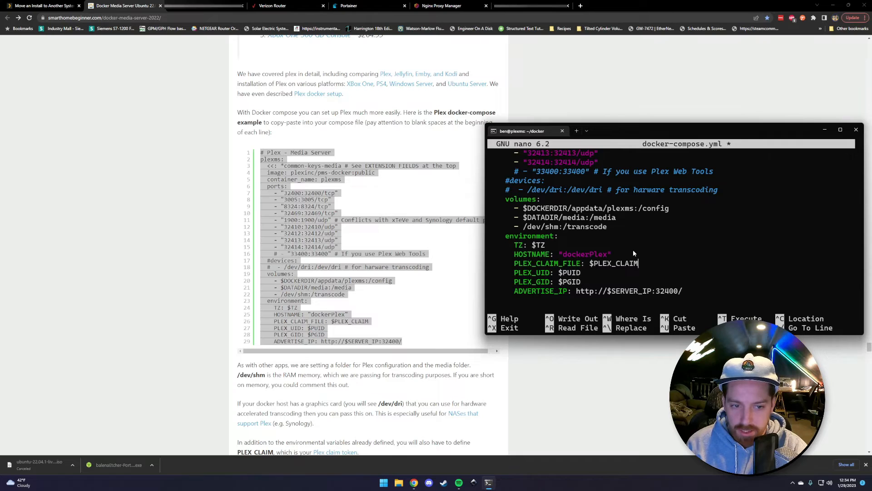
Save the compose file and open .env in nano instead
{"action": "key", "text": "ctrl+o"}
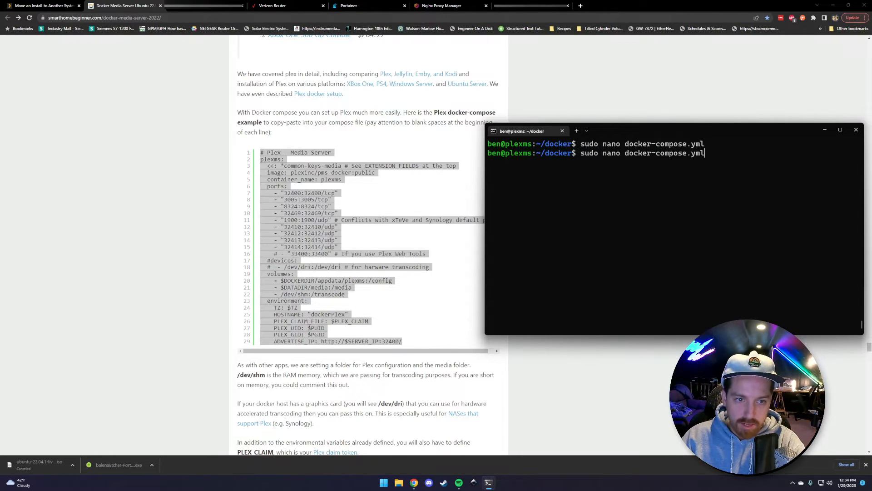
{"action": "key", "text": "BackSpace"}
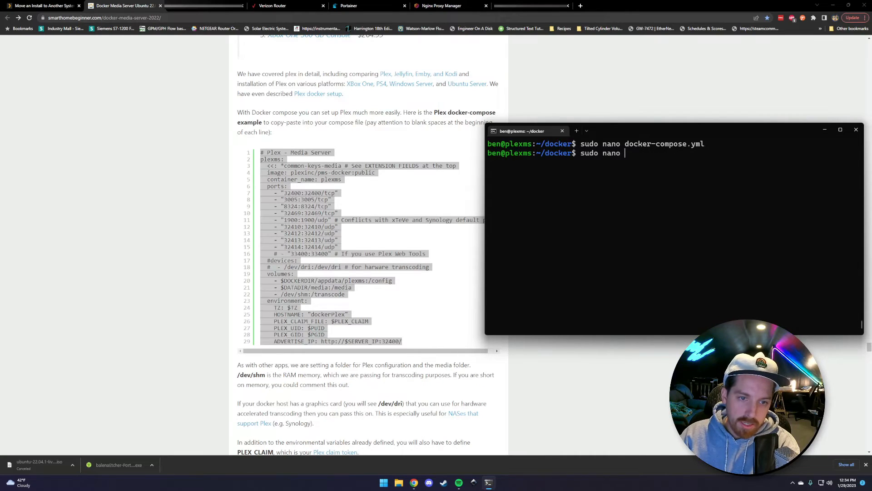
{"action": "key", "text": "Return"}
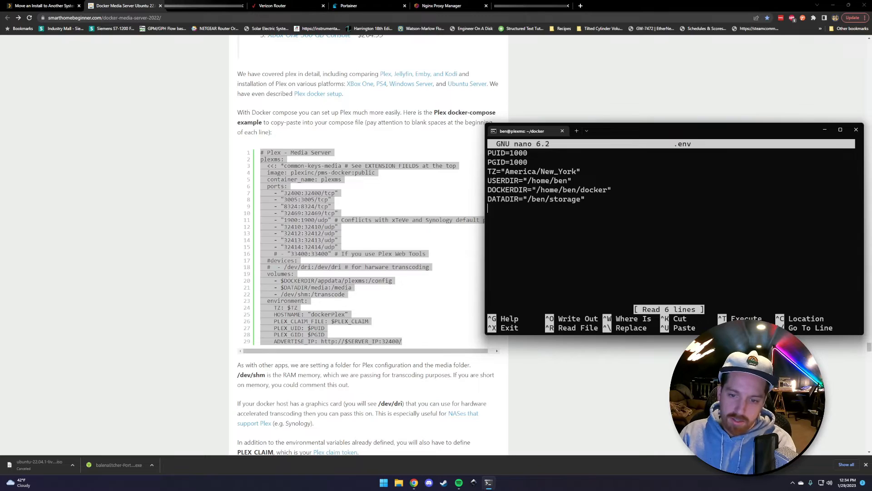
Add PLEX_CLAIM="" to .env, save it, and recall the docker-compose up command
{"action": "type", "text": "PLEX_CL"}
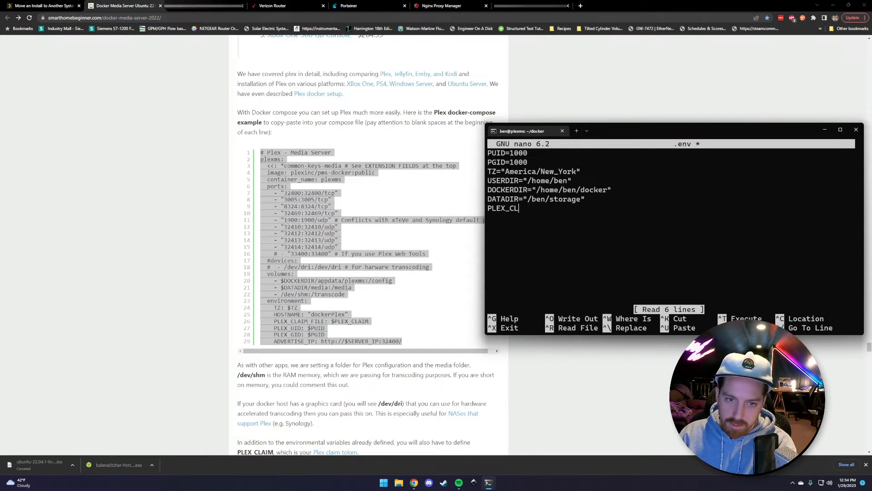
{"action": "type", "text": "AIM=\""}
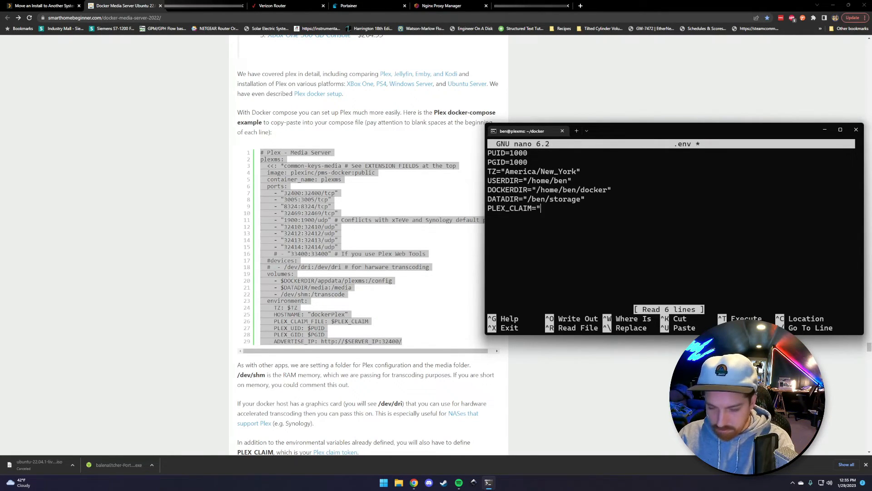
{"action": "type", "text": "\""}
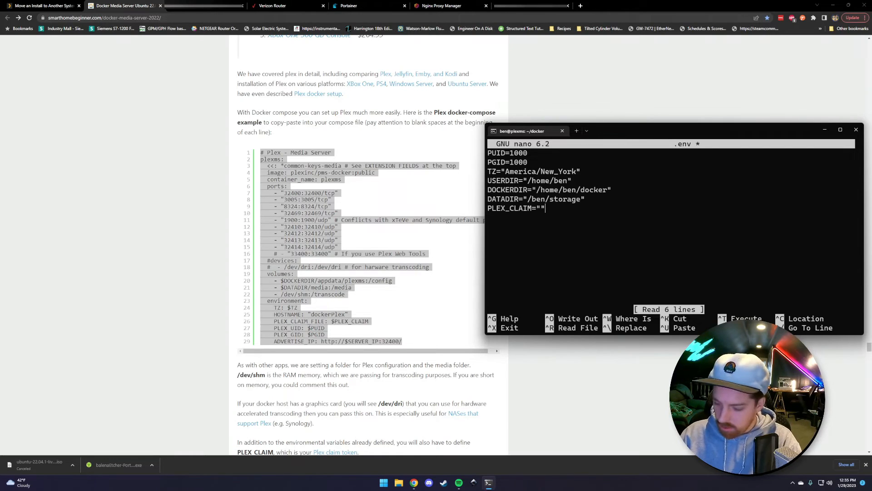
{"action": "key", "text": "ctrl+x"}
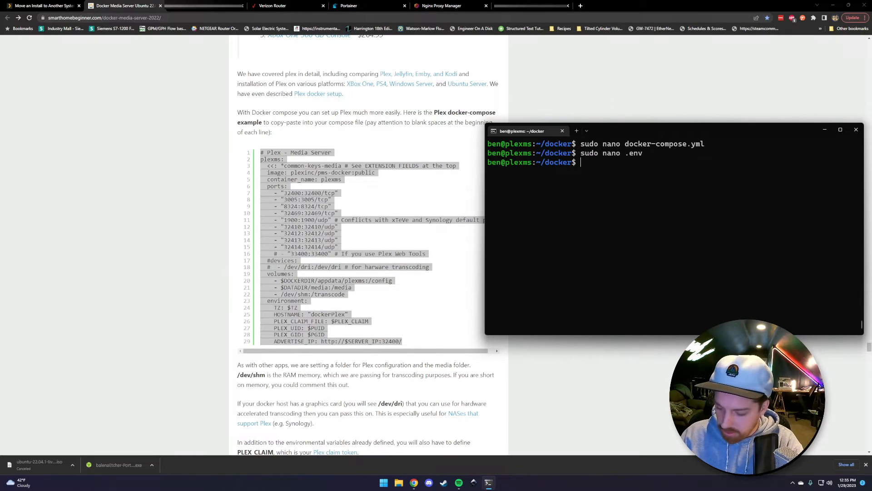
{"action": "key", "text": "Return"}
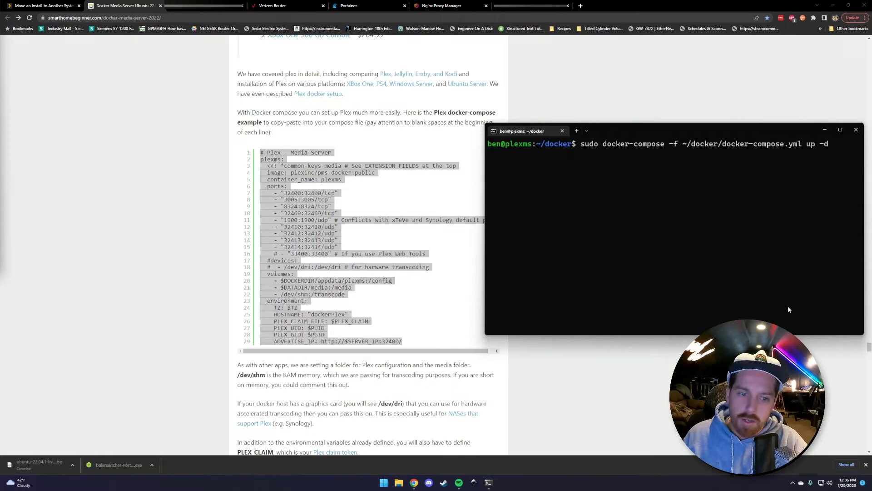
{"action": "mouse_move", "coordinate": [773, 304]}
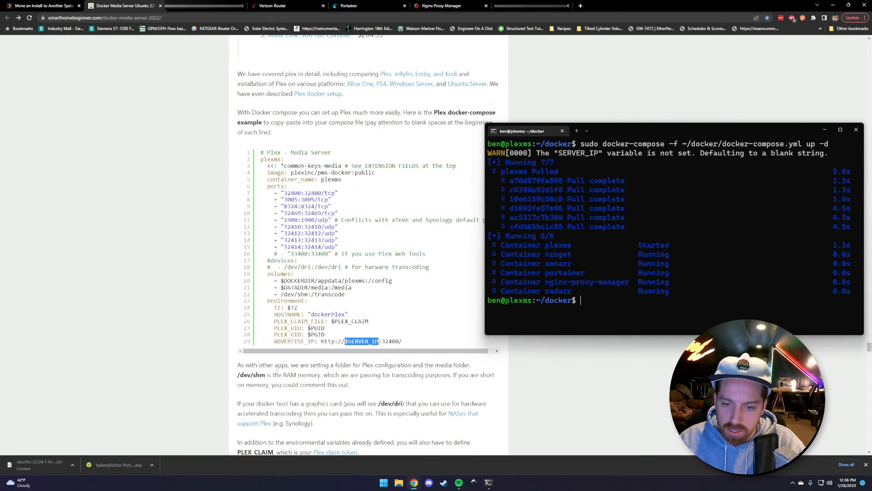
{"action": "mouse_move", "coordinate": [633, 299]}
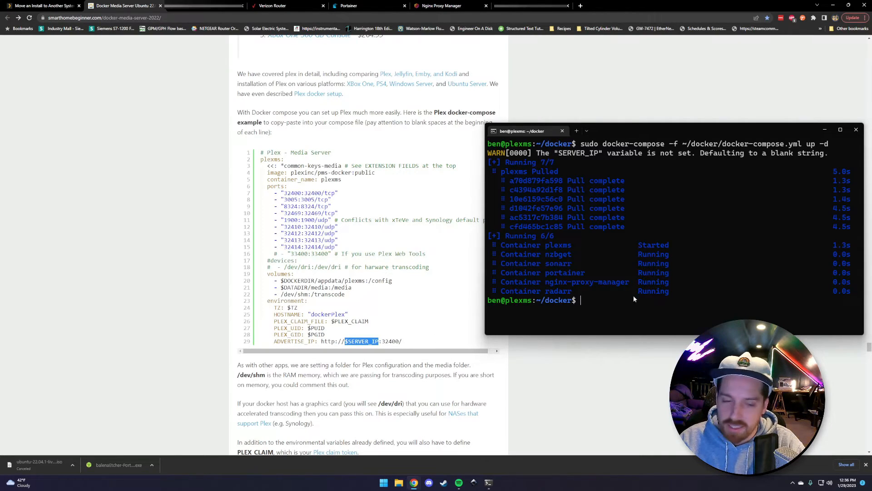
After the plexms container starts, enter sudo nano .env at the prompt again
{"action": "type", "text": "sudo nano .env"}
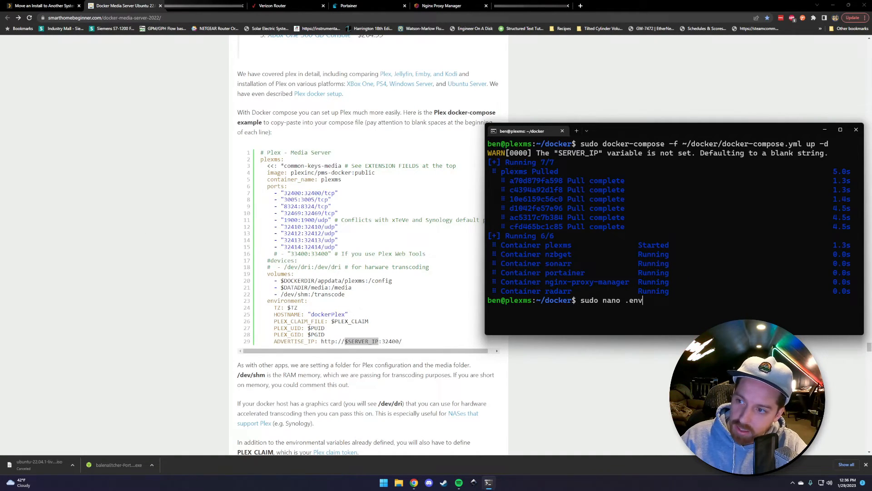
Reopen .env briefly, then run sudo docker-compose -f ~/docker/docker-compose.yml up -d again
{"action": "key", "text": "Return"}
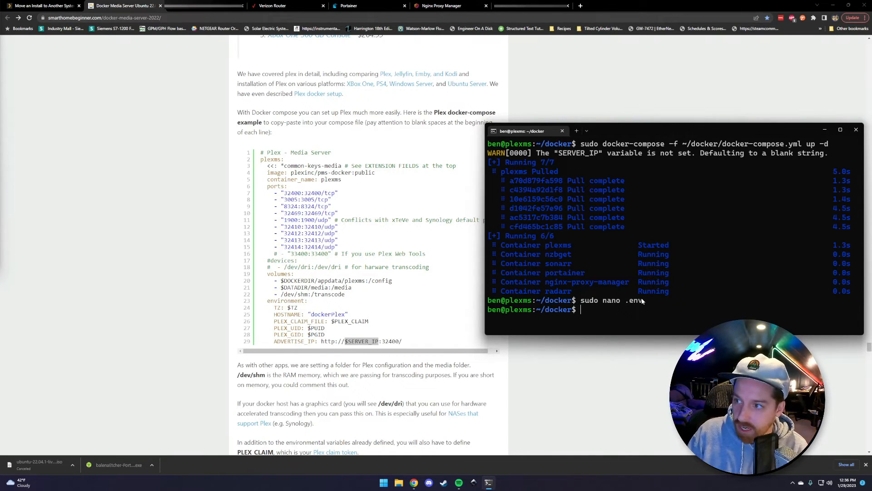
{"action": "type", "text": "sudo docker-compose -f ~/docker/docker-compose.yml up -d"}
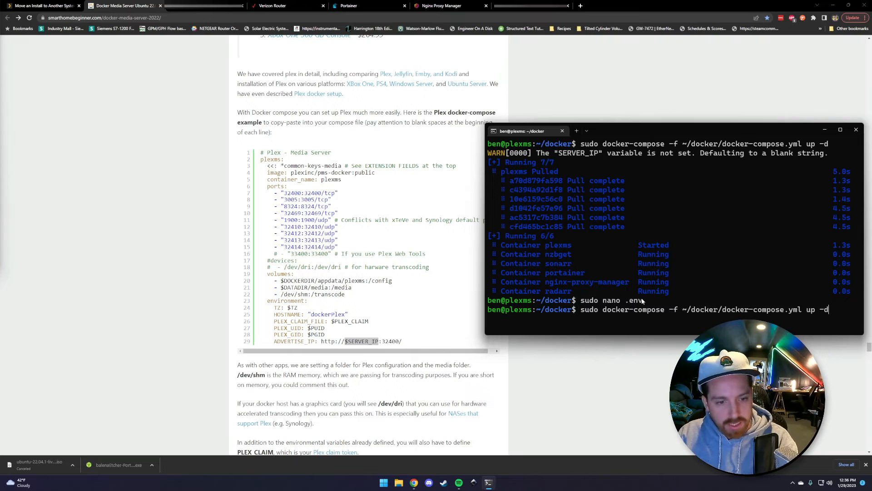
{"action": "key", "text": "Return"}
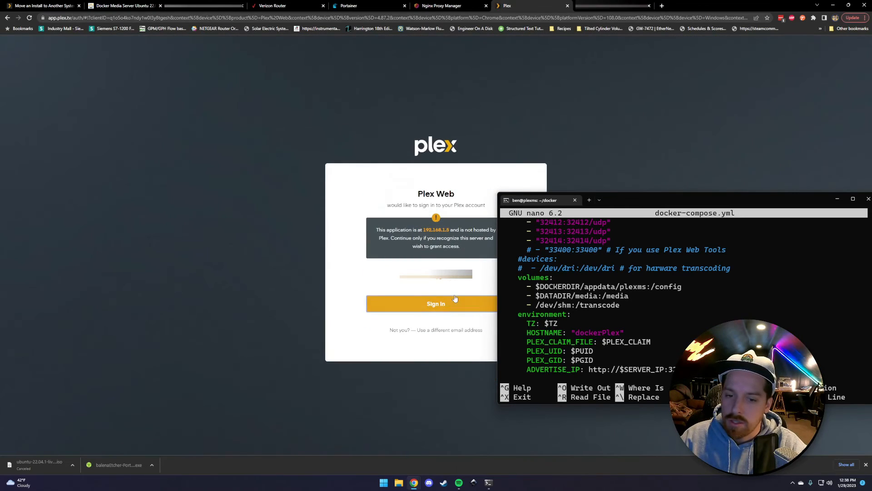
Sign in to the Plex account in Plex Web and scroll the guide to the first-access note
{"action": "left_click", "coordinate": [122, 5]}
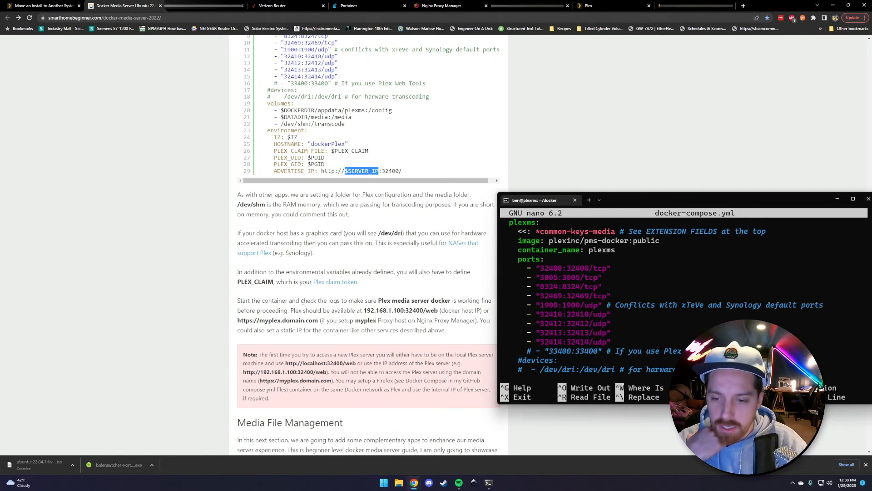
{"action": "scroll", "scroll_direction": "down", "scroll_amount": 3}
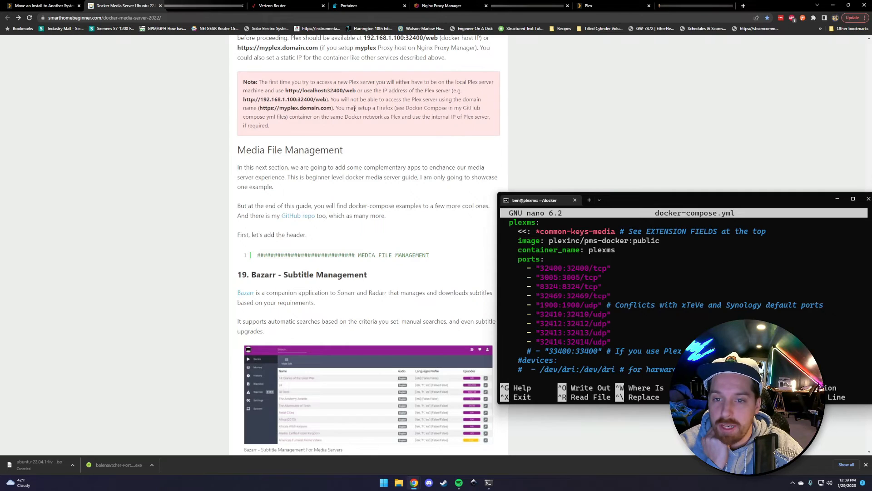
View Plex Remote Access settings showing full outside access on public port 32400
{"action": "left_click", "coordinate": [589, 5]}
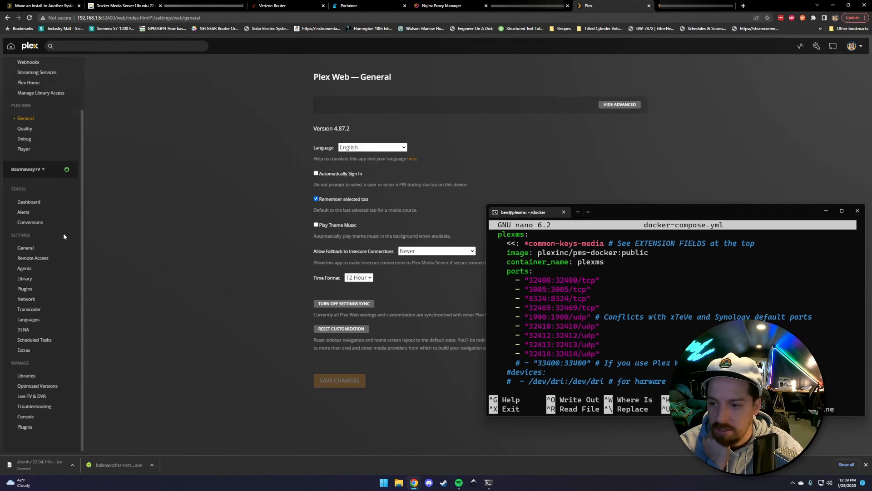
{"action": "left_click", "coordinate": [33, 258]}
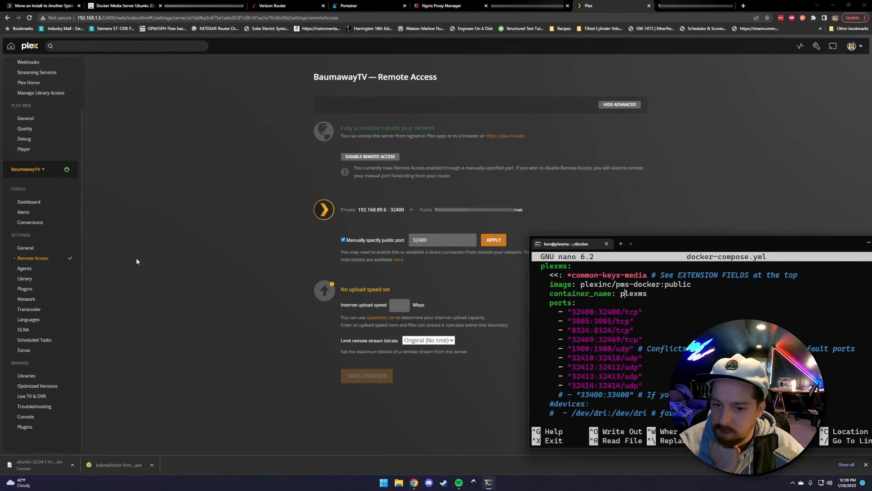
{"action": "mouse_move", "coordinate": [24, 269]}
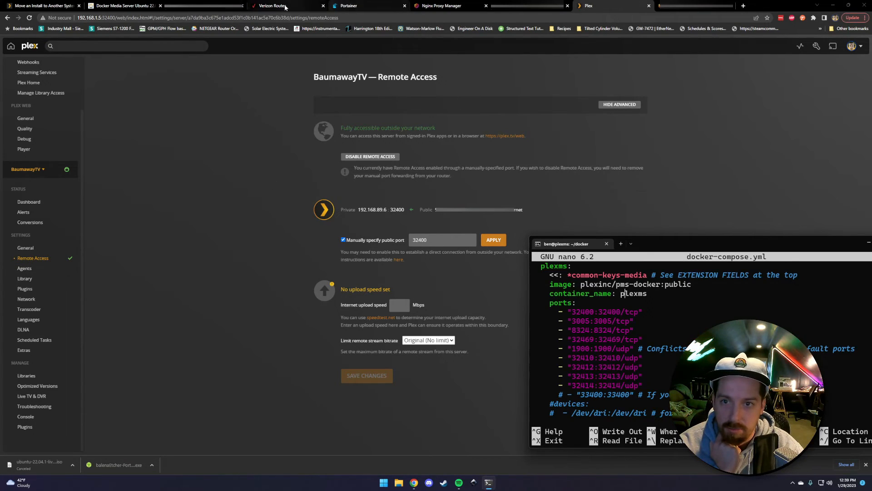
Return to the guide and scroll through its Utility, Maintenance and More Media Server Apps sections to Dozzle
{"action": "left_click", "coordinate": [123, 5]}
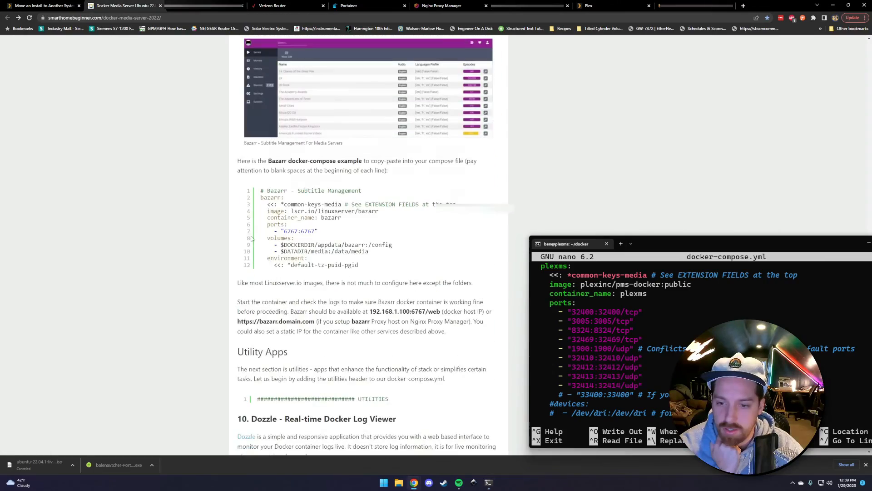
{"action": "scroll", "scroll_direction": "down", "scroll_amount": 3}
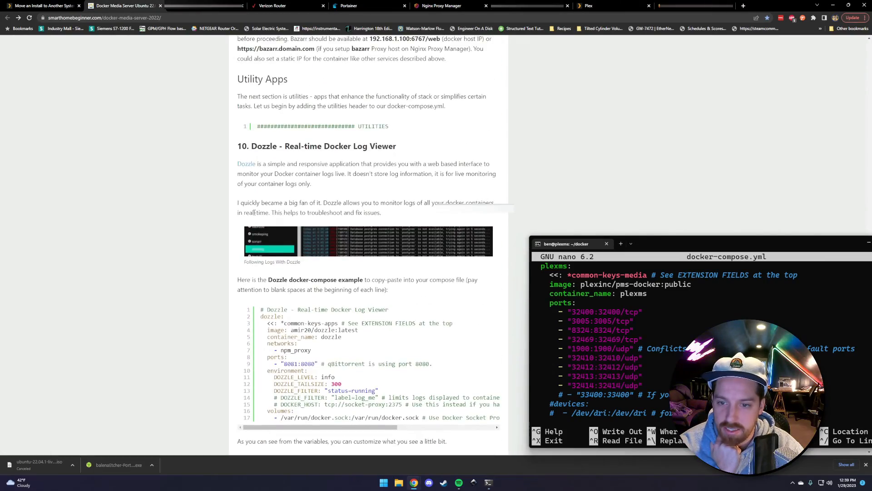
{"action": "scroll", "scroll_direction": "down", "scroll_amount": 3}
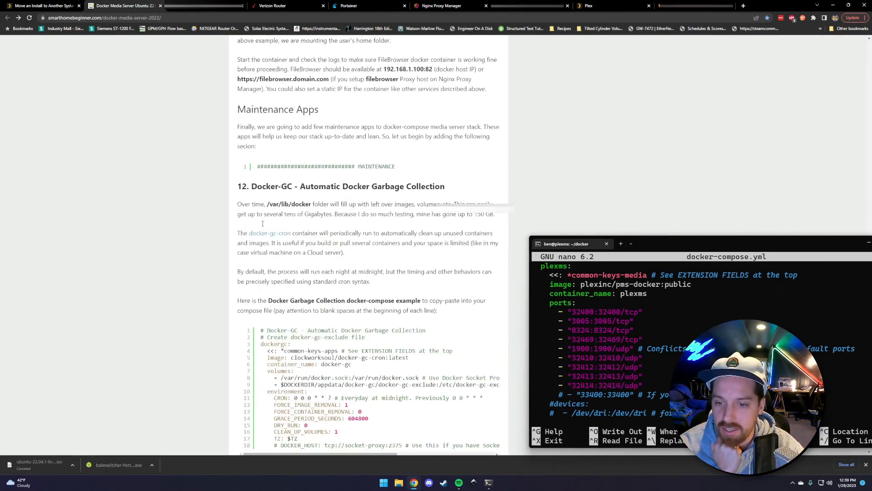
{"action": "scroll", "scroll_direction": "down", "scroll_amount": 3}
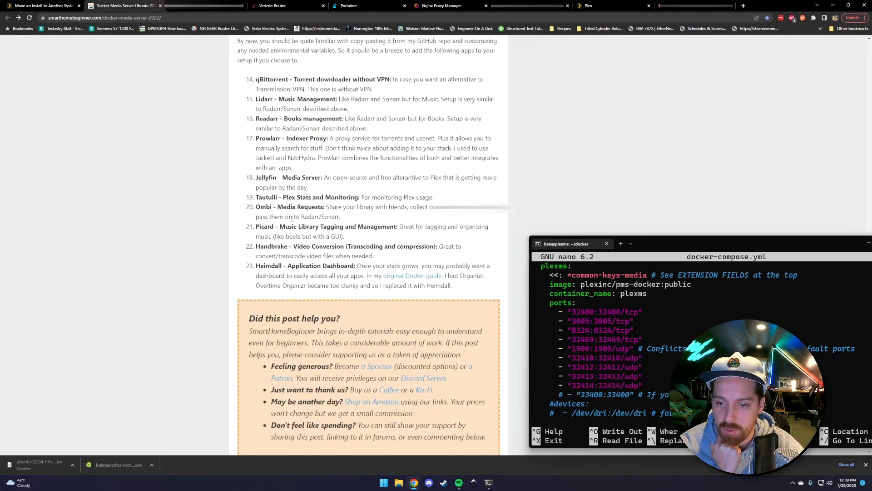
{"action": "scroll", "scroll_direction": "up", "scroll_amount": 3}
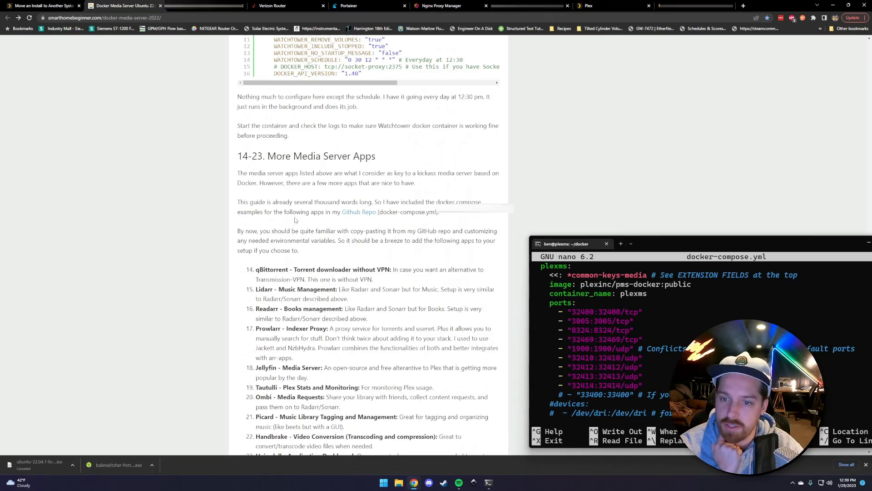
{"action": "scroll", "scroll_direction": "down", "scroll_amount": 3}
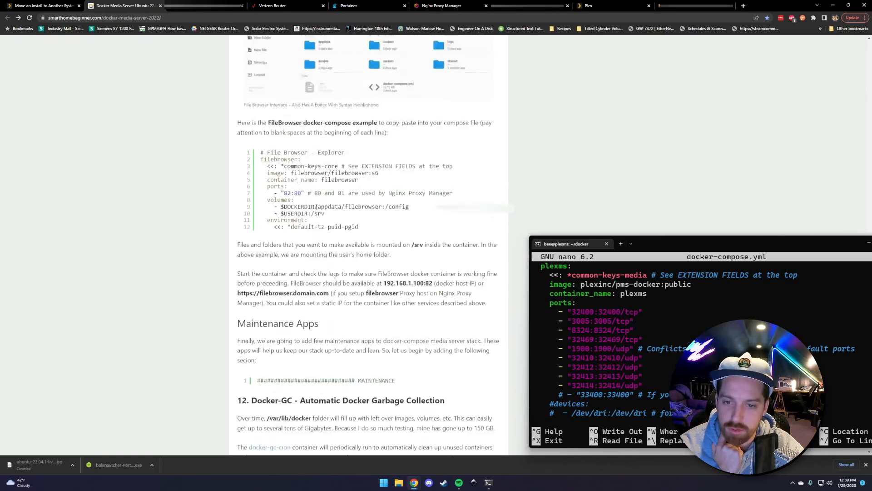
{"action": "scroll", "scroll_direction": "up", "scroll_amount": 3}
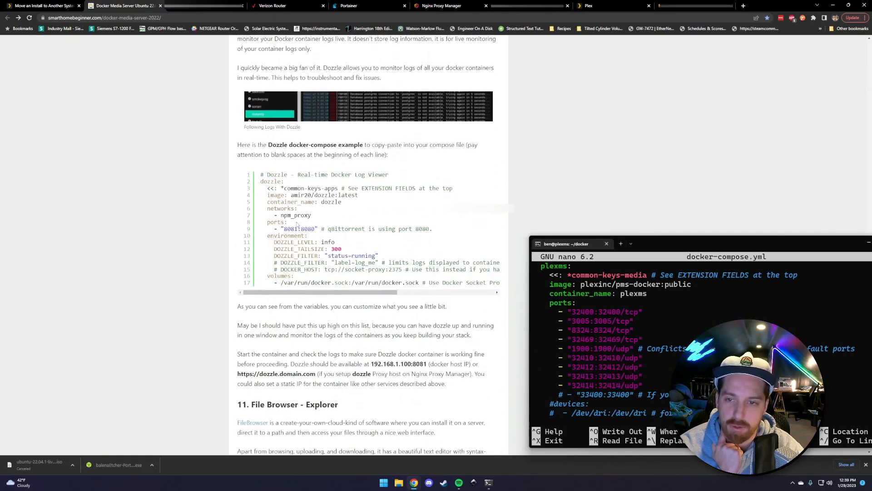
{"action": "scroll", "scroll_direction": "up", "scroll_amount": 3}
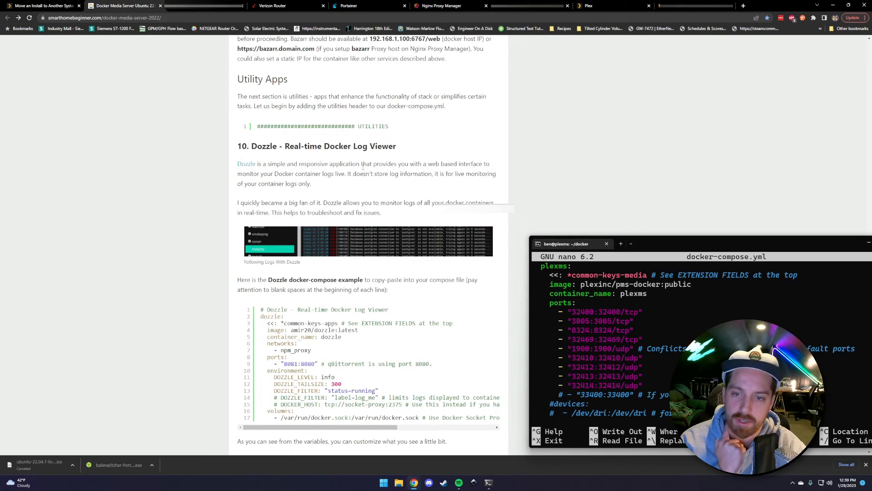